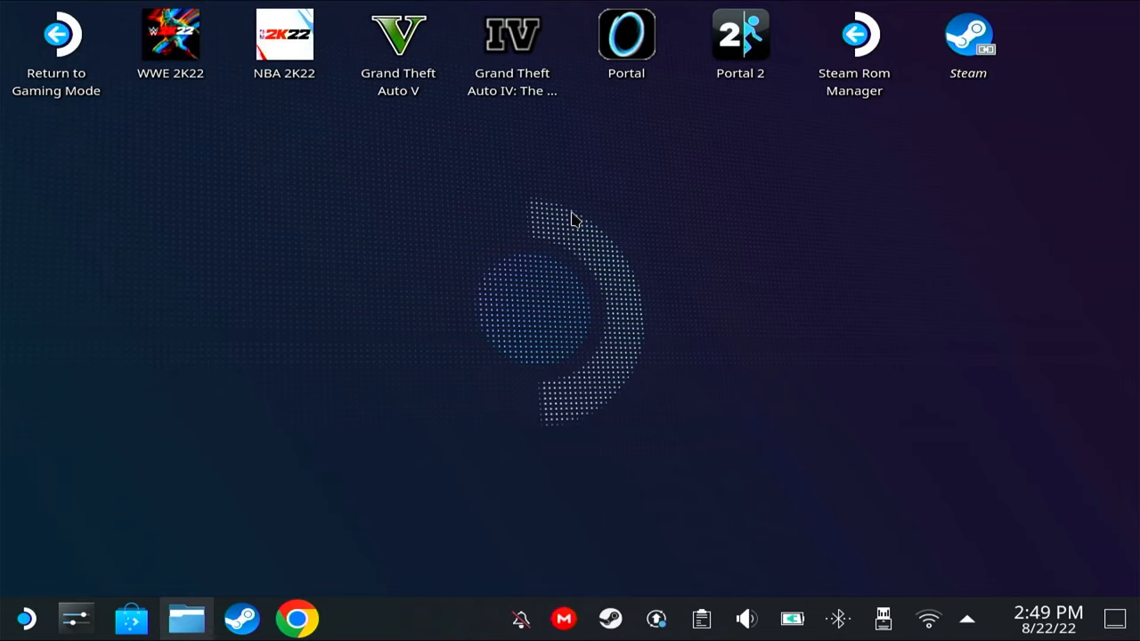
mouse_move(675, 212)
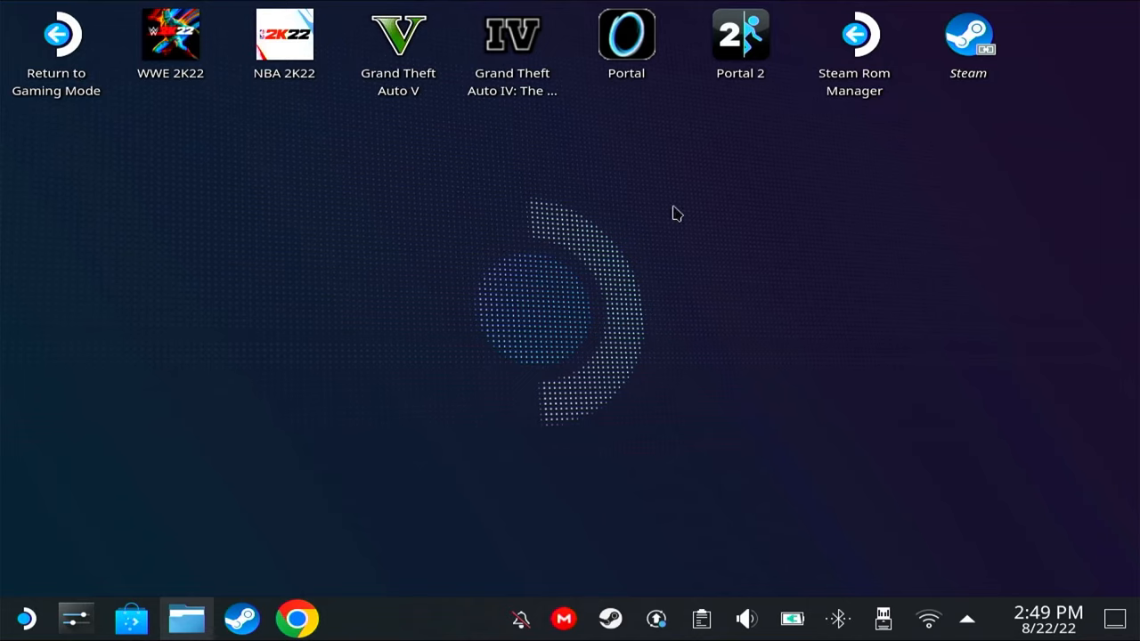
mouse_move(680, 214)
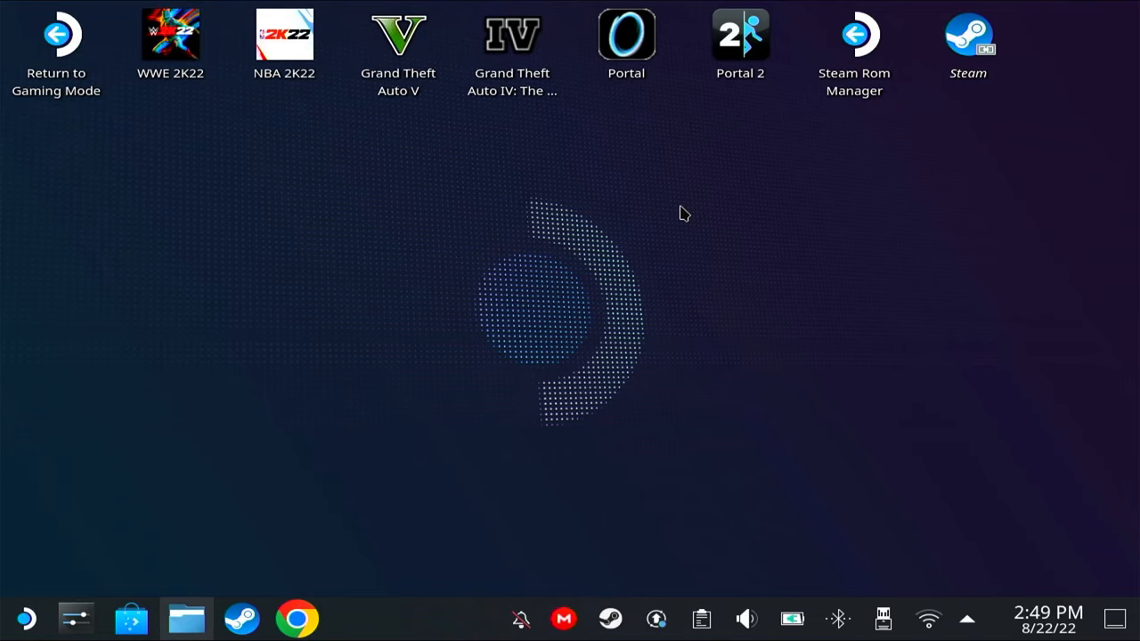
mouse_move(677, 246)
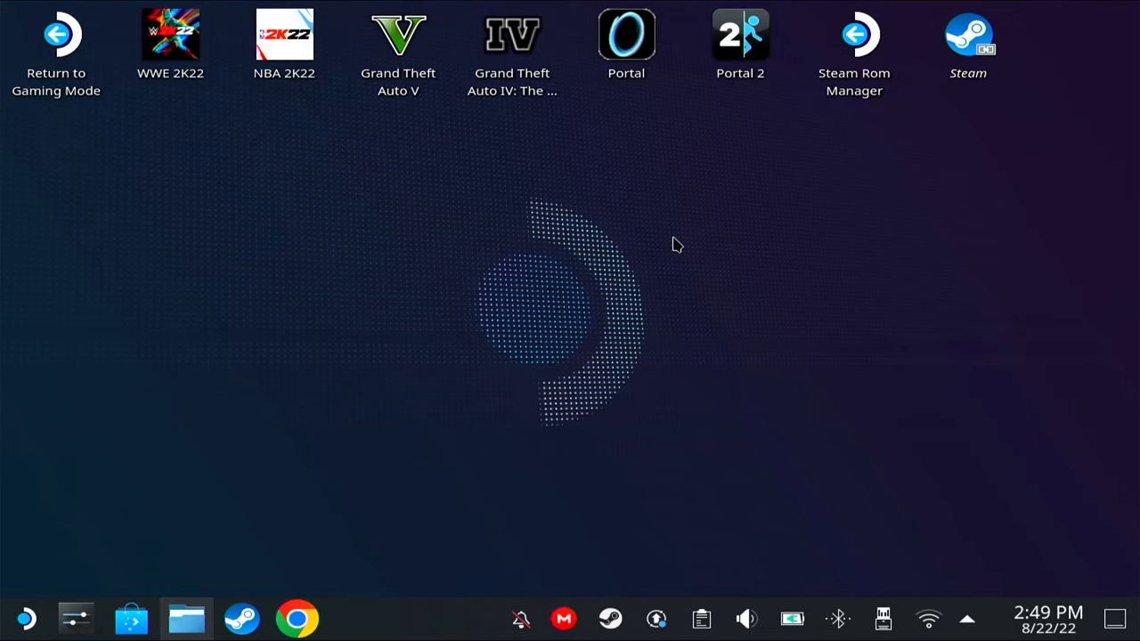
mouse_move(592, 294)
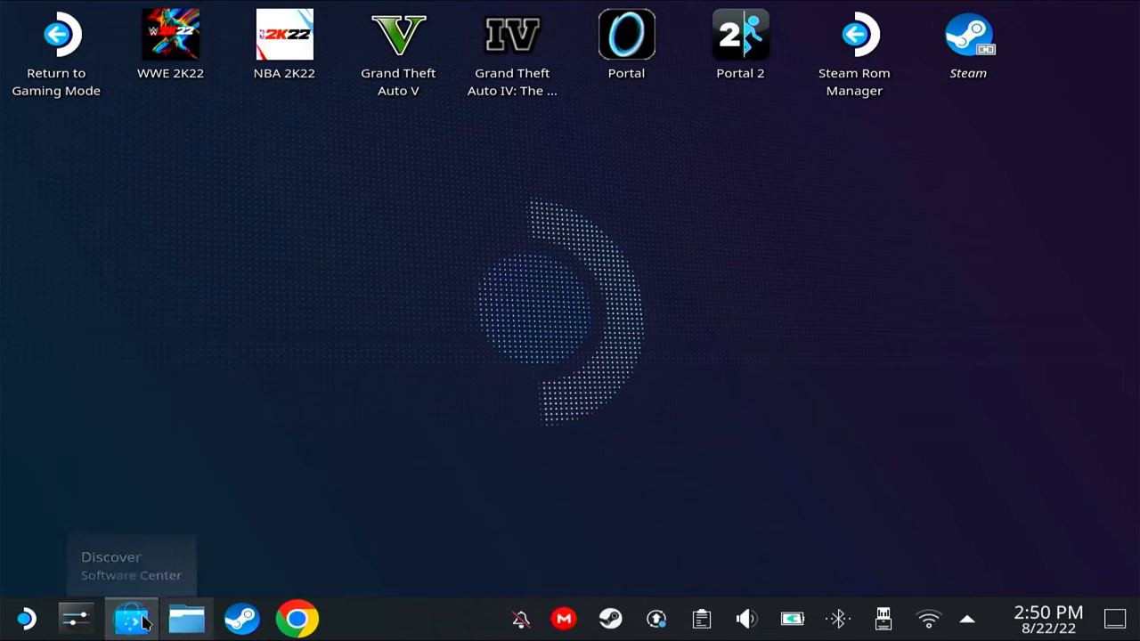
Search for 'lutris' from the Discover software centre.
left_click(132, 618)
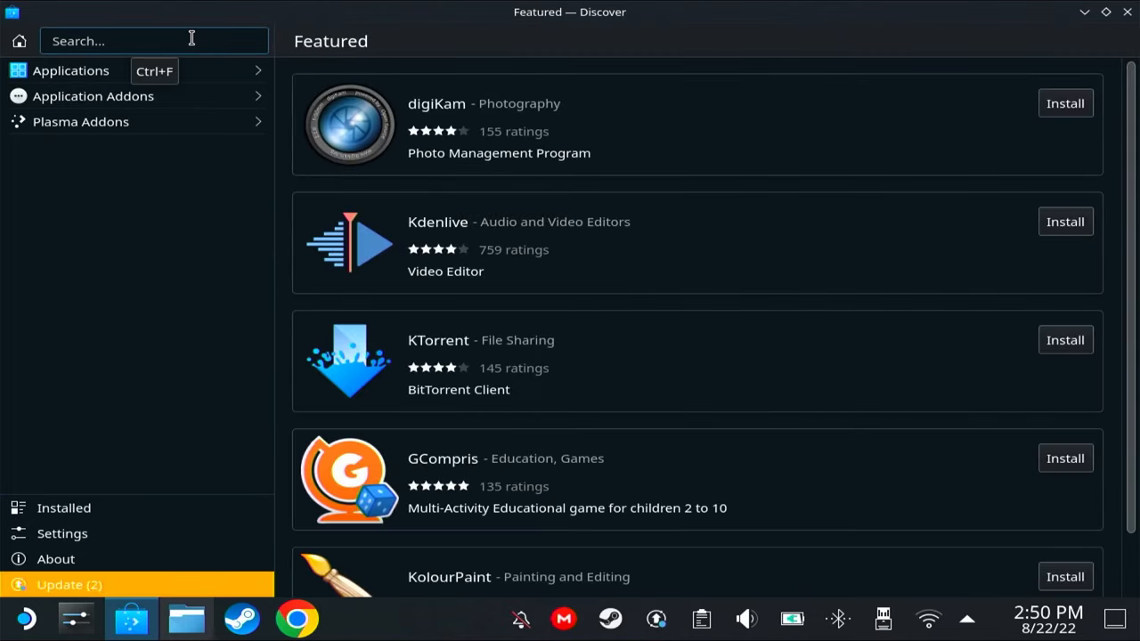
type("lutris")
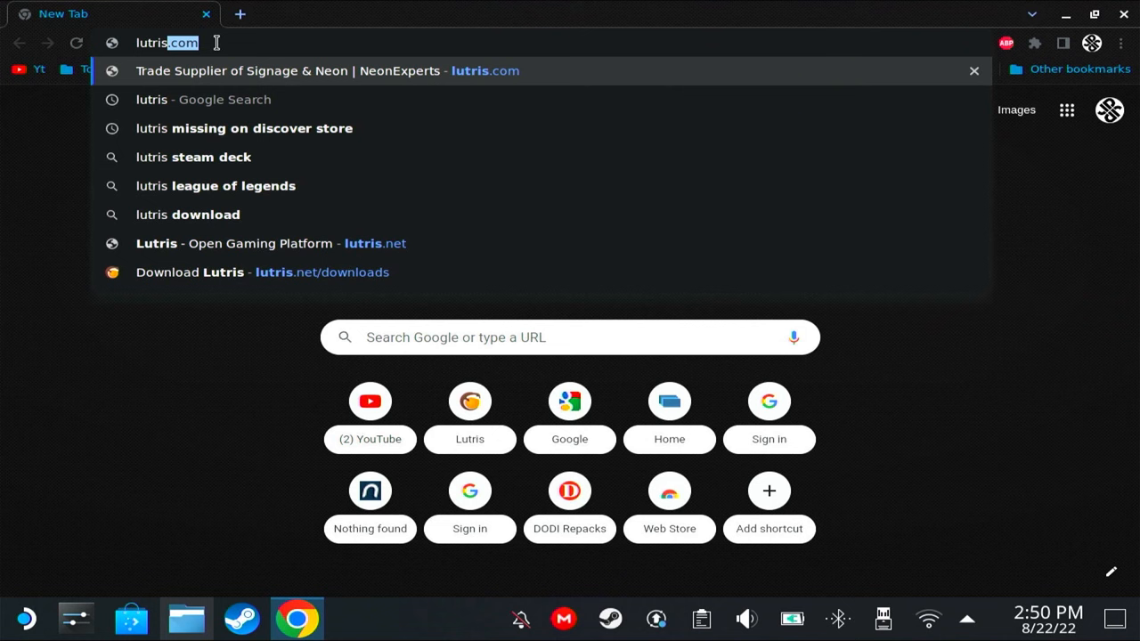
Show the SteamOS and Flatpak install instructions on lutris.net/downloads.
left_click(263, 271)
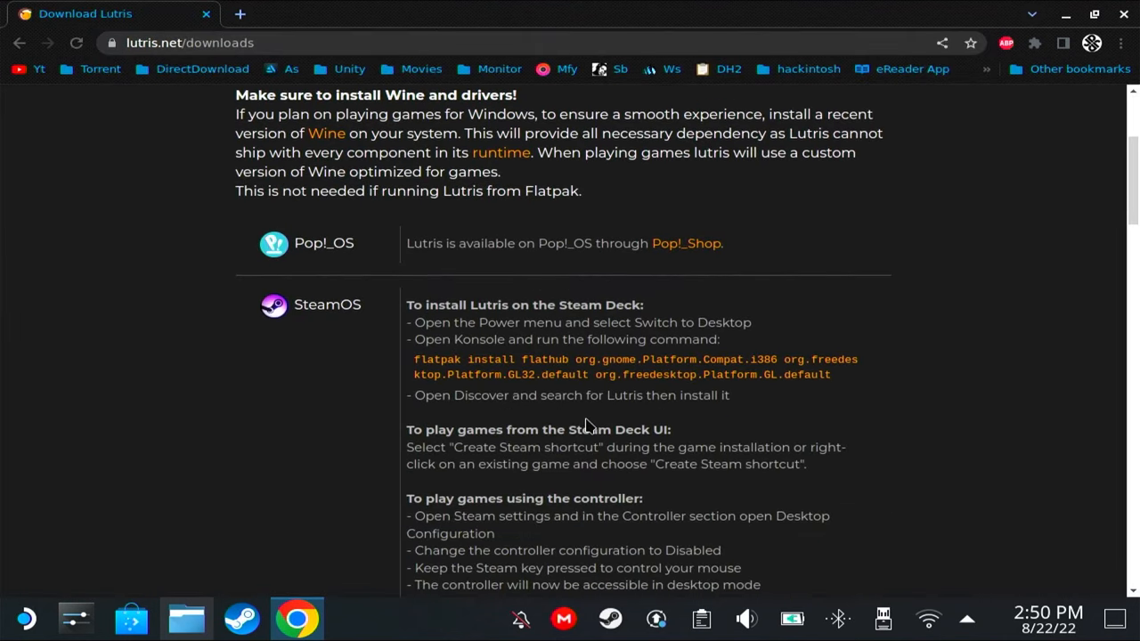
scroll("down", 3)
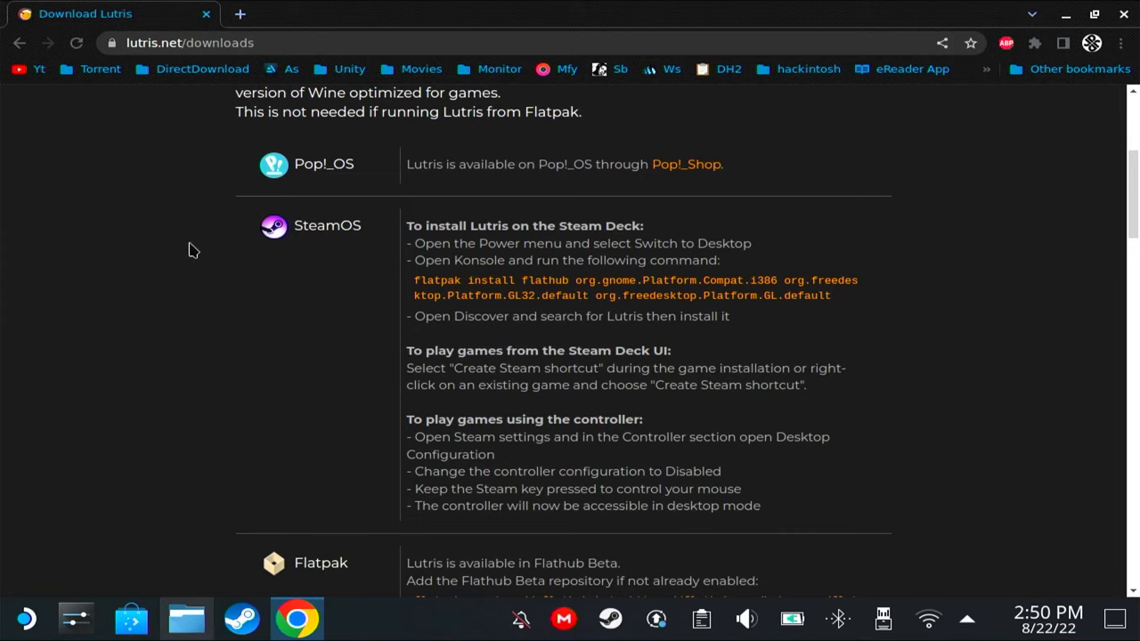
mouse_move(437, 403)
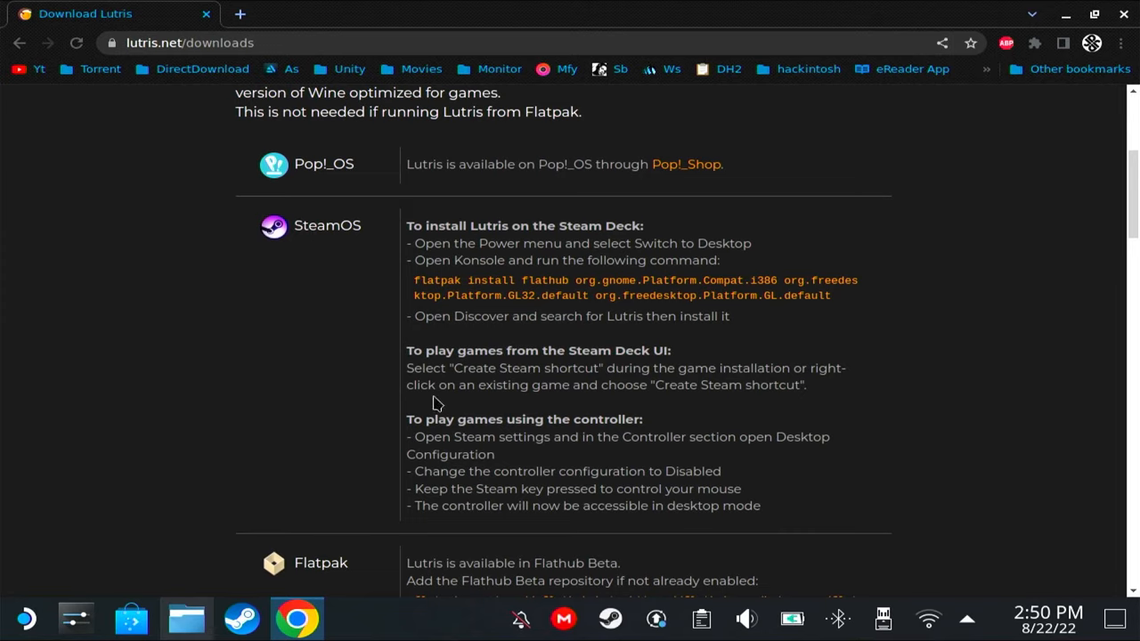
mouse_move(319, 321)
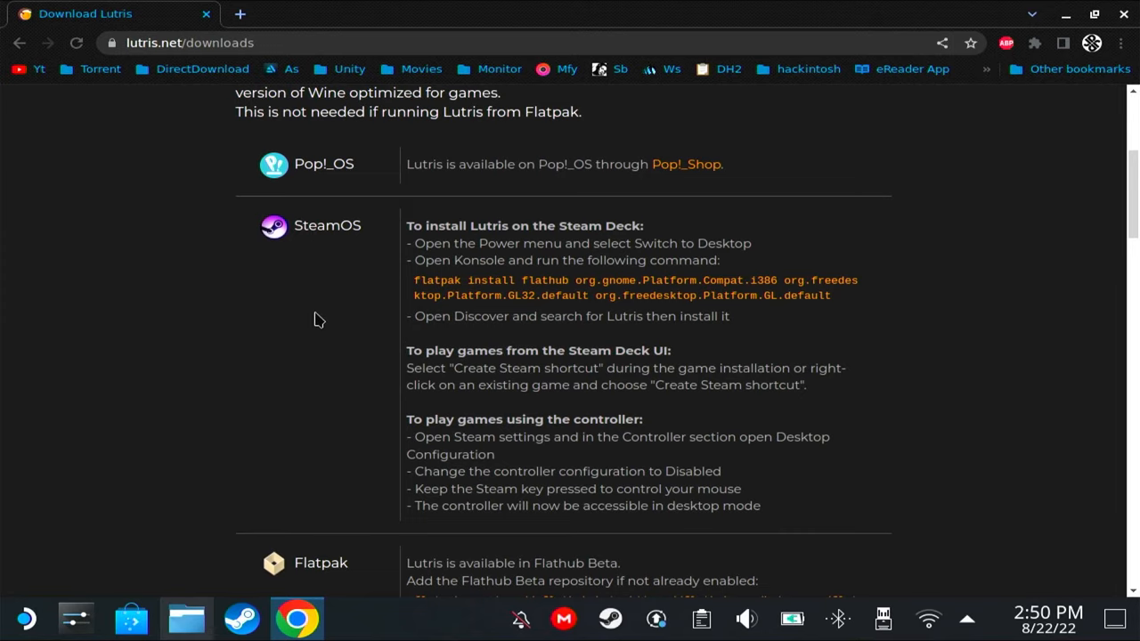
scroll("down", 3)
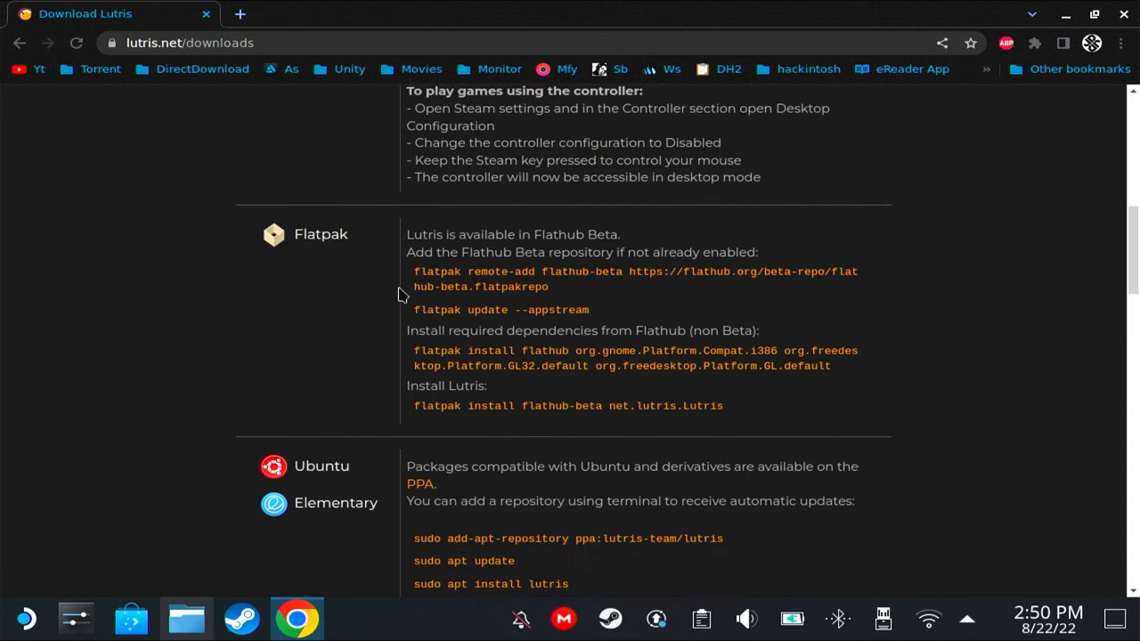
mouse_move(453, 352)
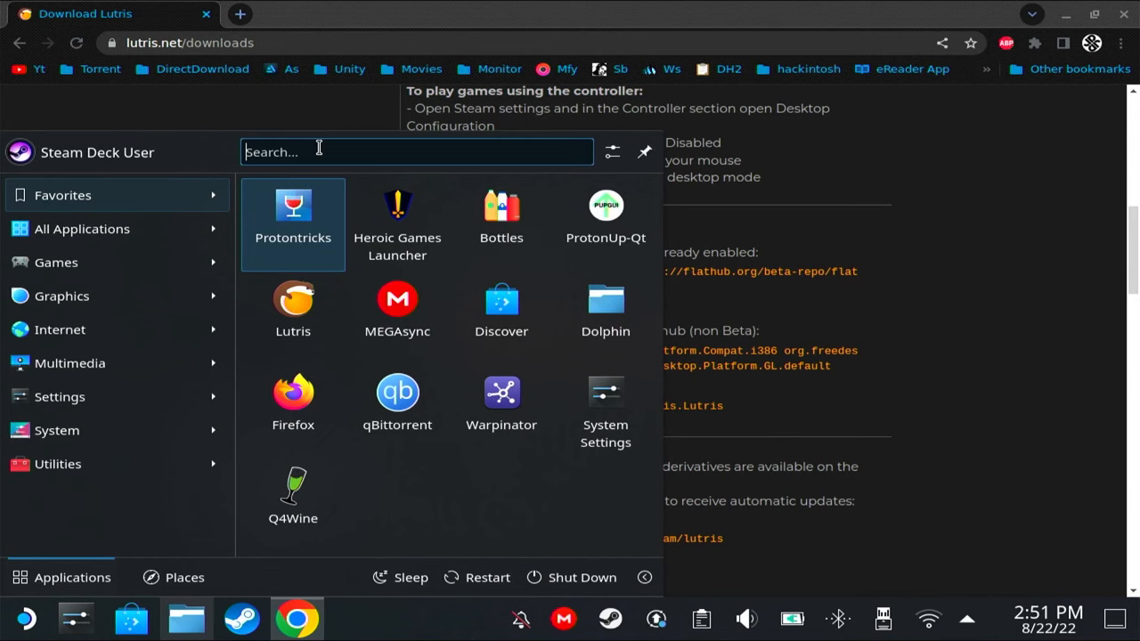
Launch Konsole and paste the copied flatpak remote-add and appstream update commands into it.
type("konso")
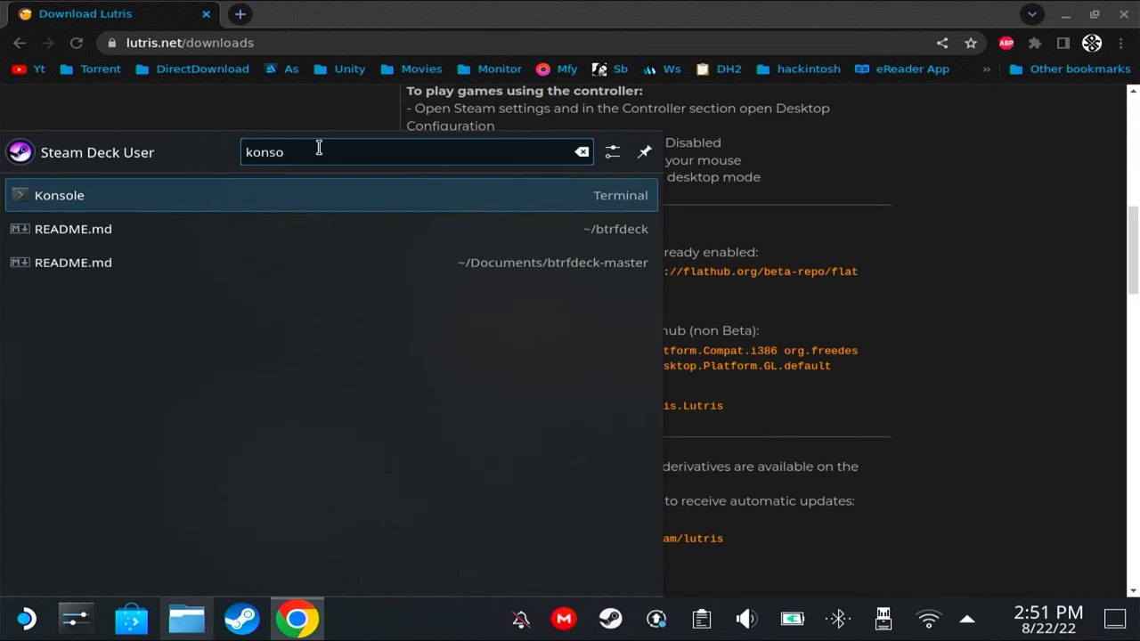
left_click(61, 194)
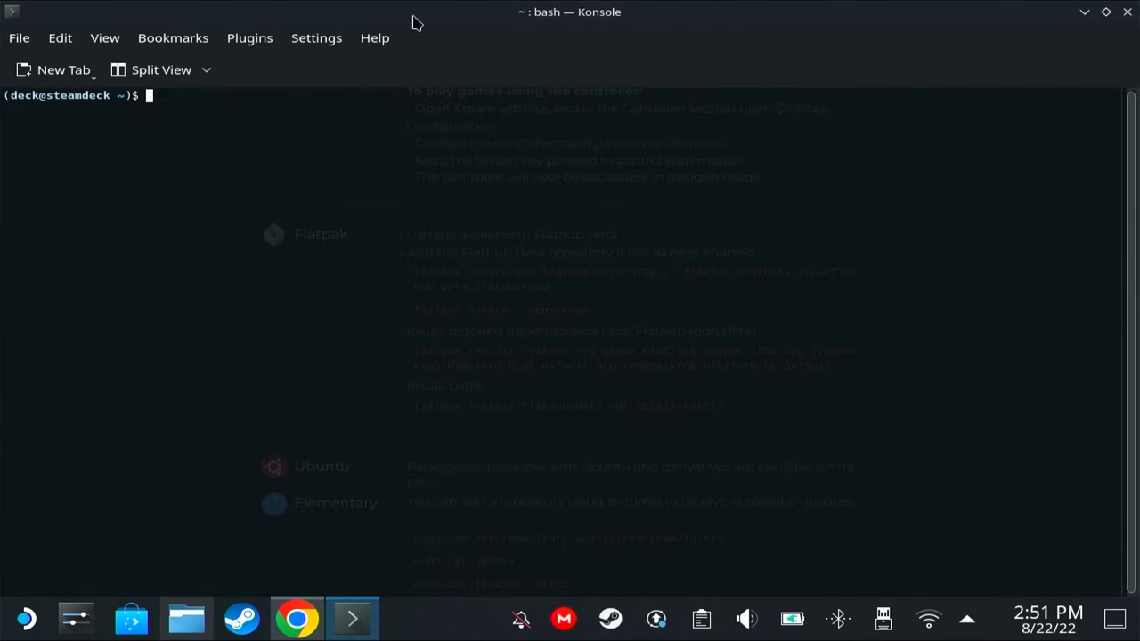
left_click(296, 618)
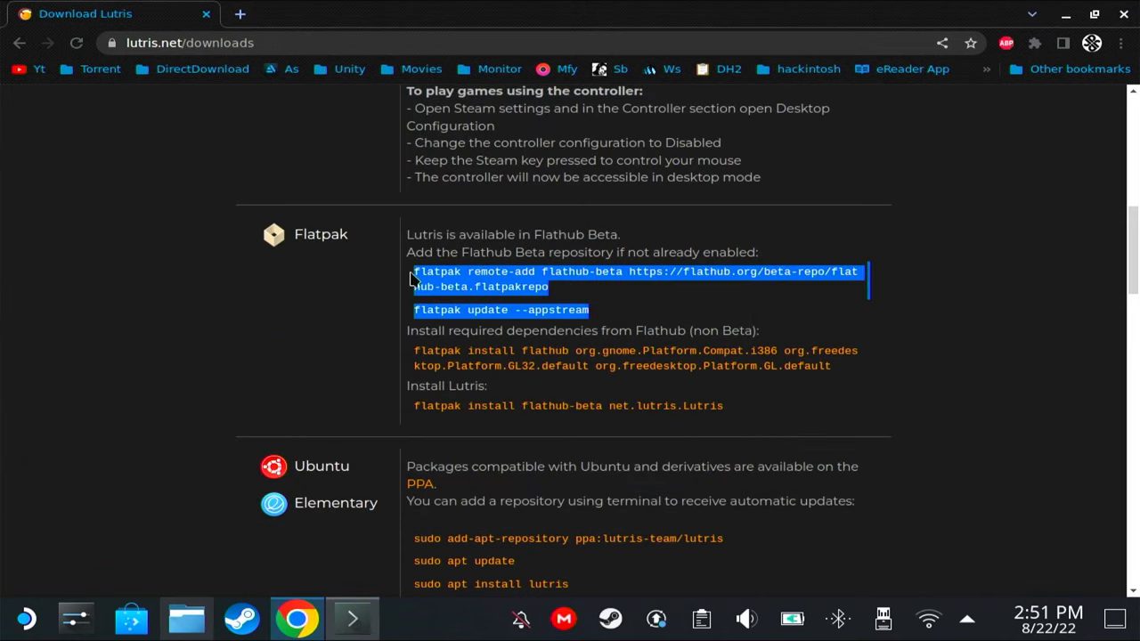
left_click(353, 616)
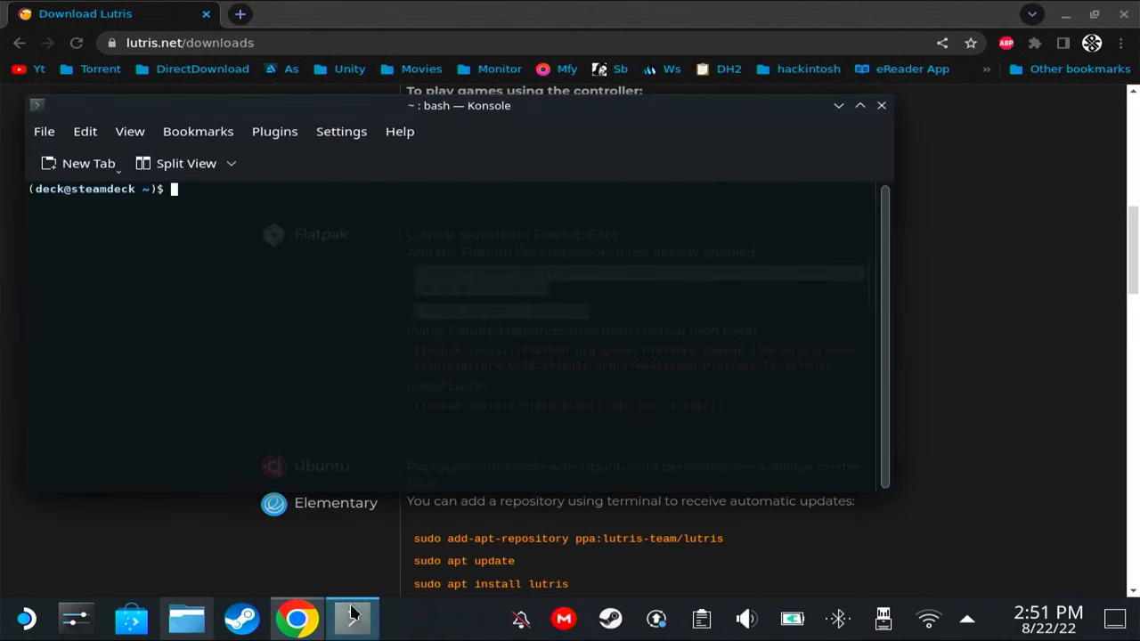
right_click(302, 211)
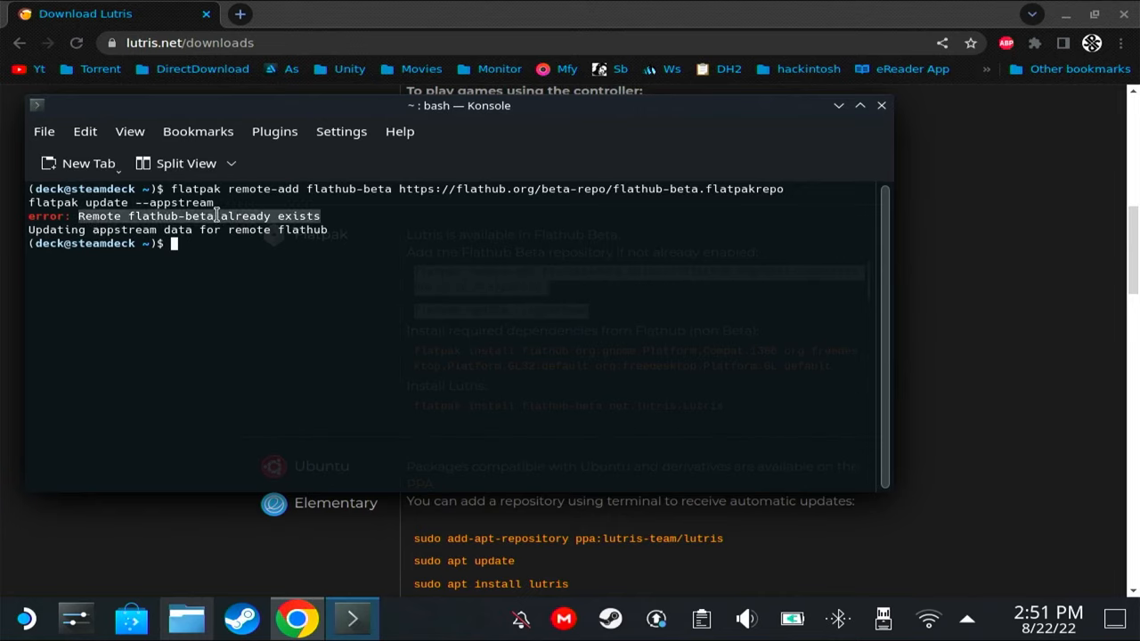
mouse_move(356, 246)
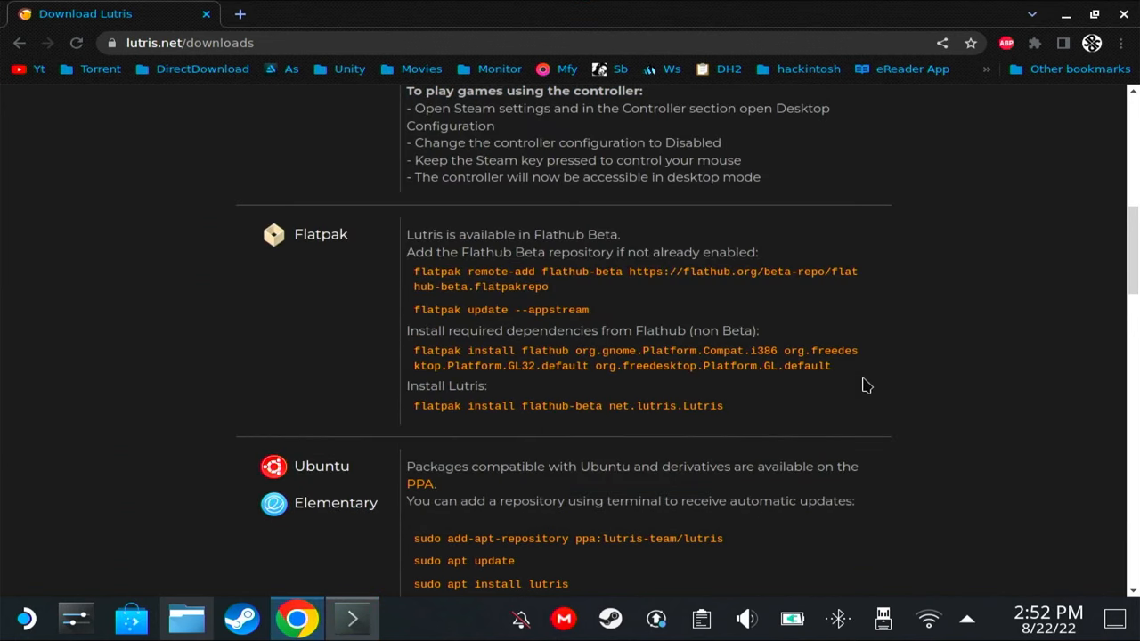
Run the copied flatpak dependency install command, answering 6 and 3 at the runtime prompts.
left_click_drag(413, 349, 830, 367)
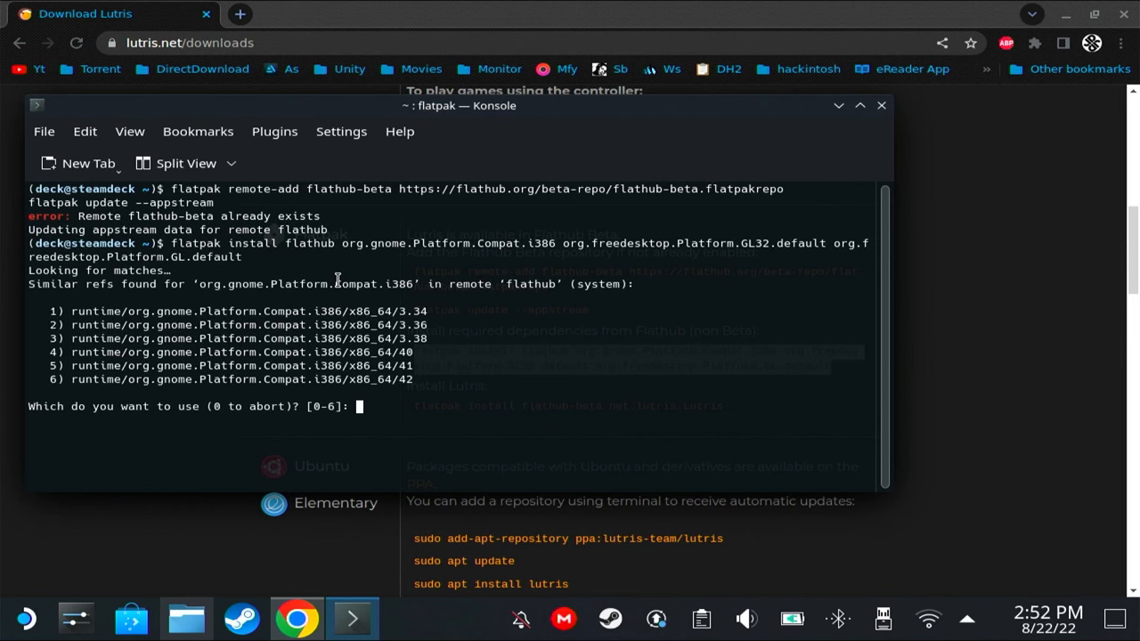
type("6")
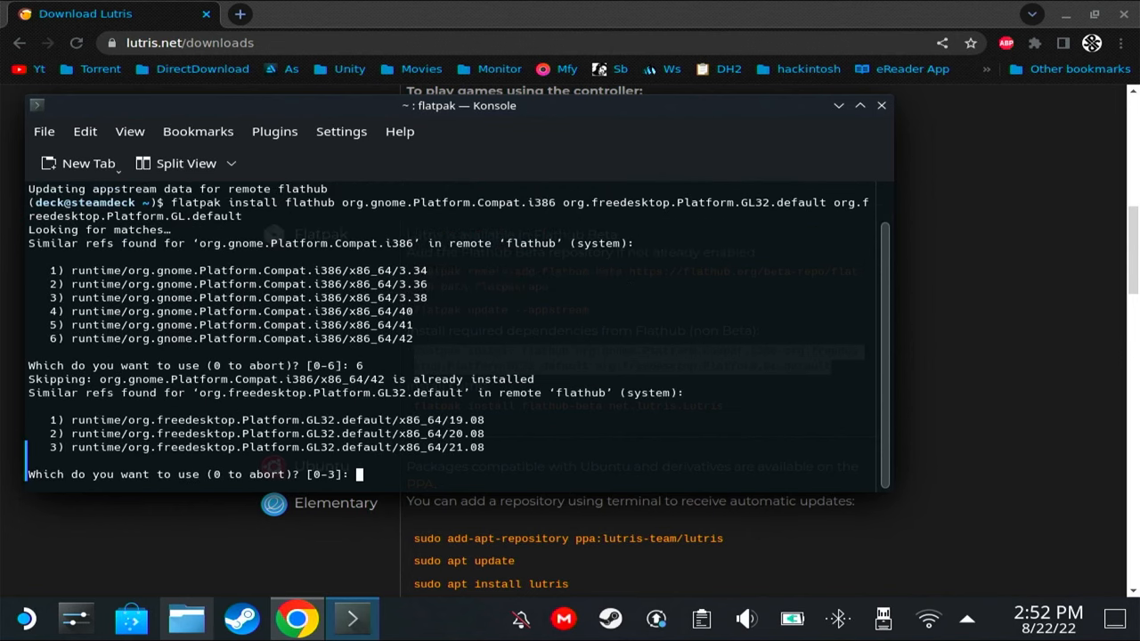
type("3")
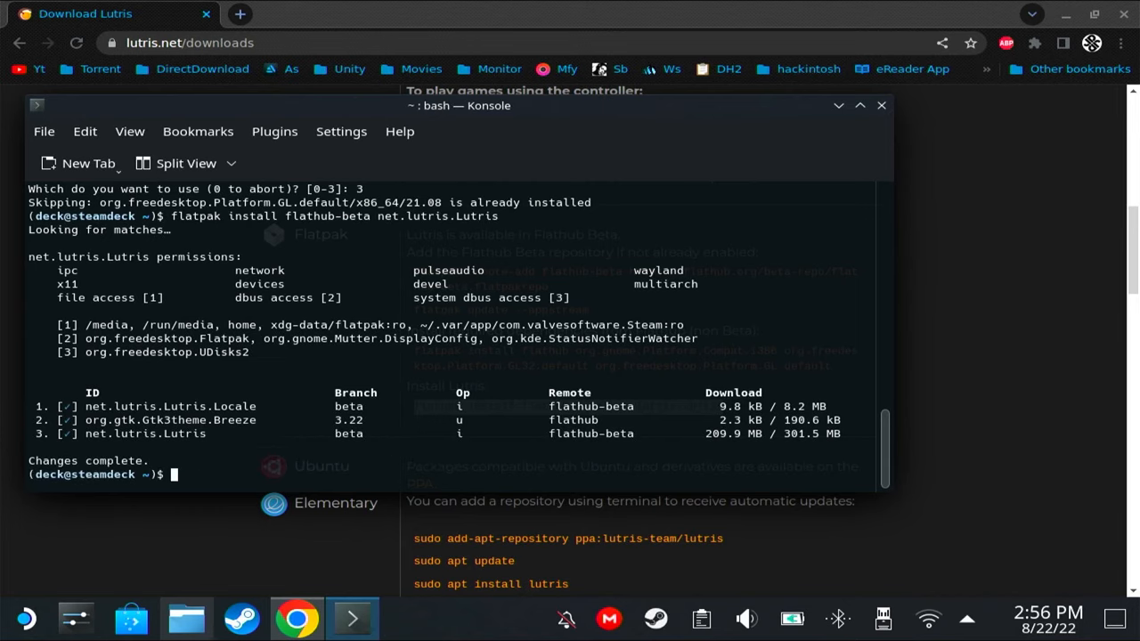
mouse_move(117, 513)
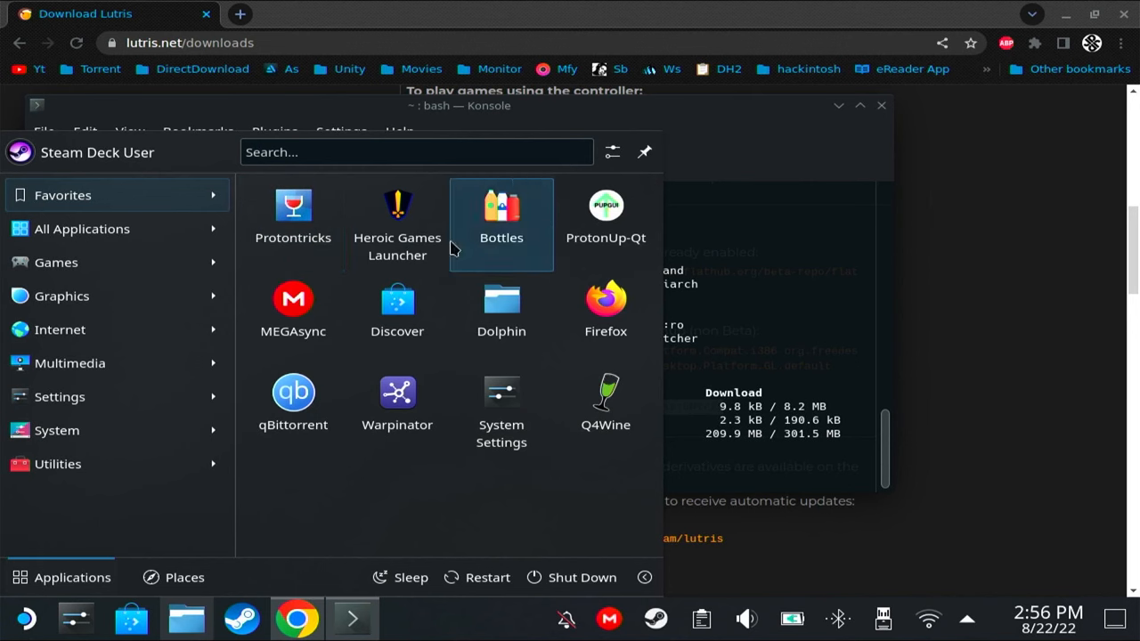
Launch Lutris via the app launcher and view the RDR2 and gta sa game entries.
type("lutr")
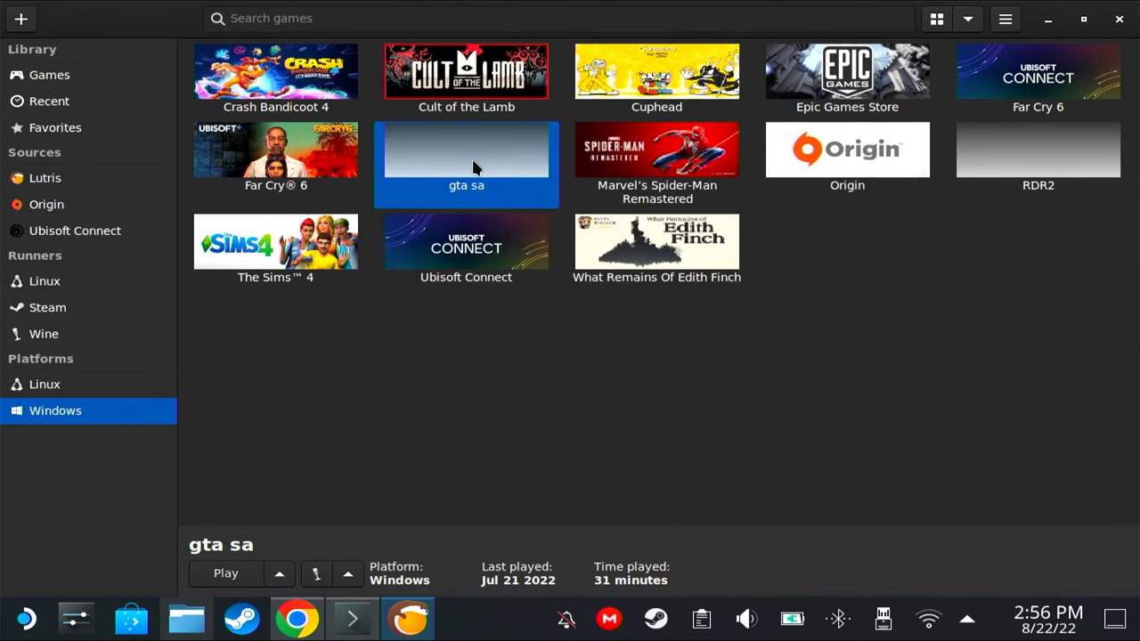
left_click(1037, 156)
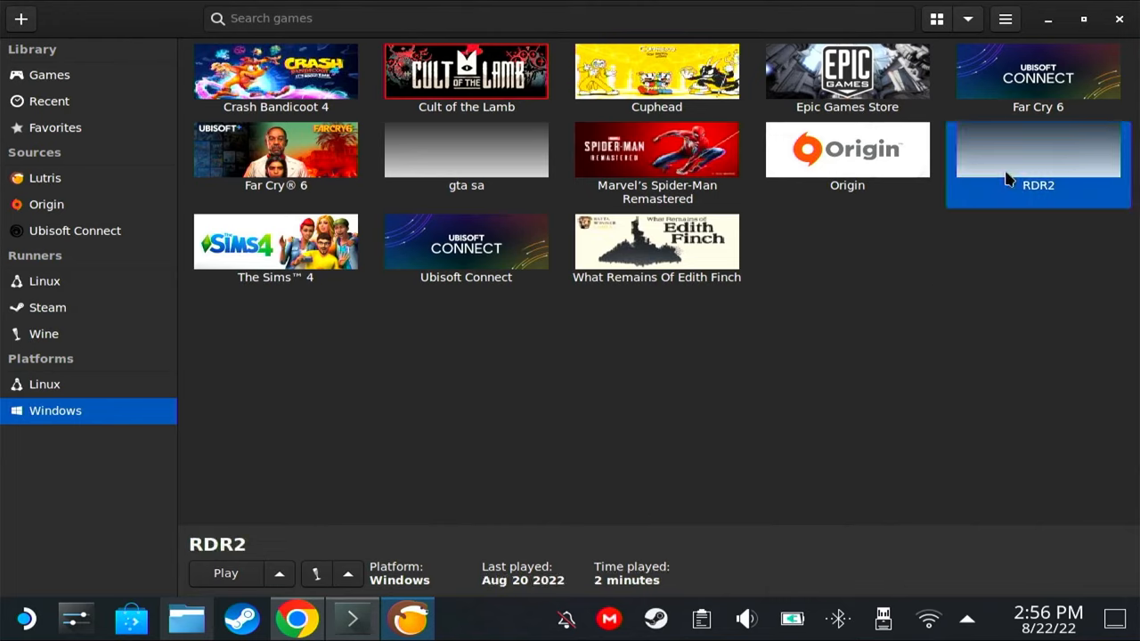
left_click(466, 160)
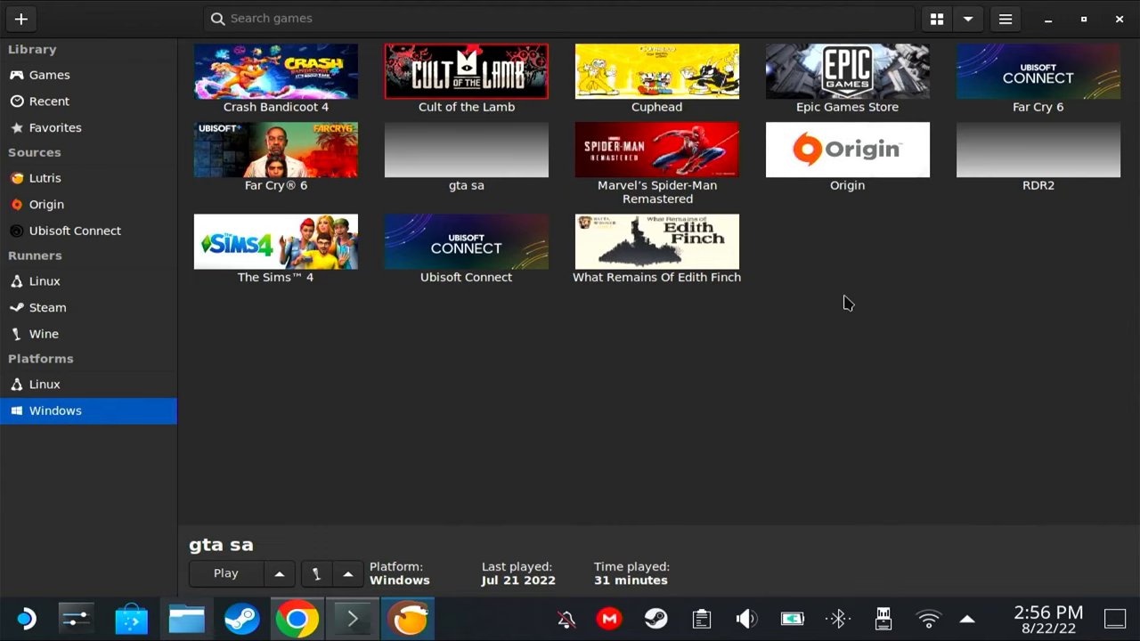
mouse_move(602, 246)
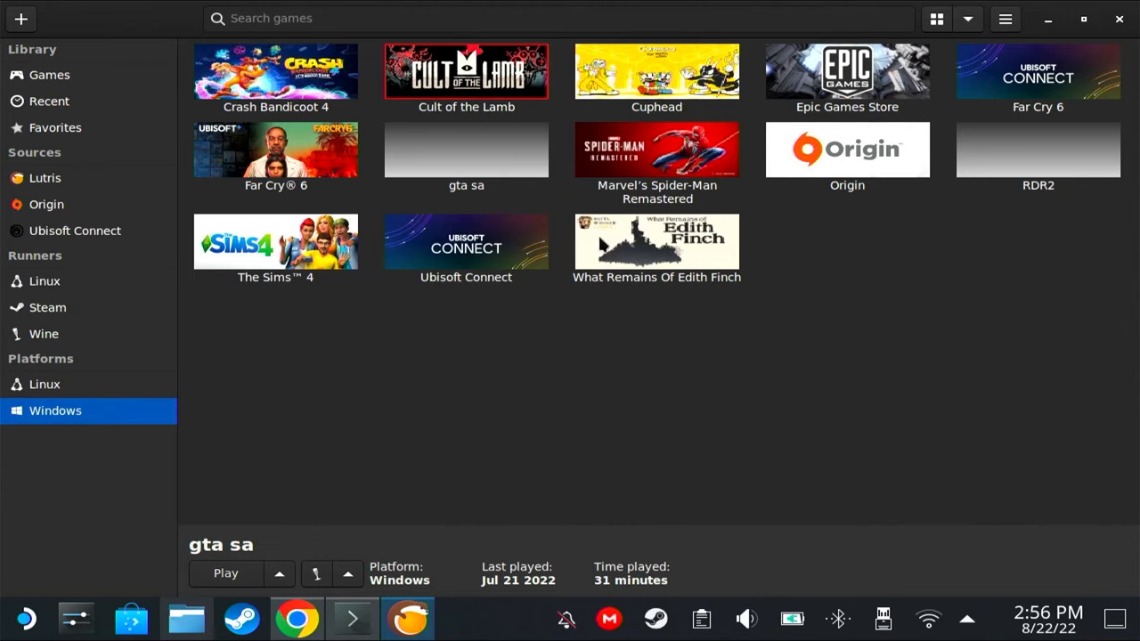
left_click(467, 150)
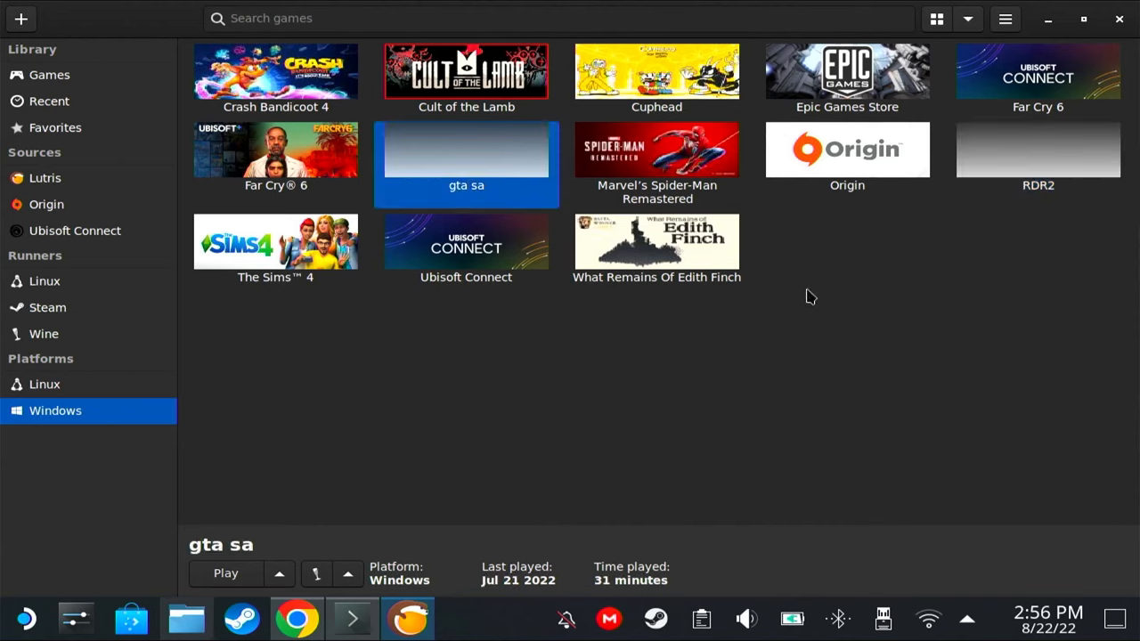
mouse_move(503, 435)
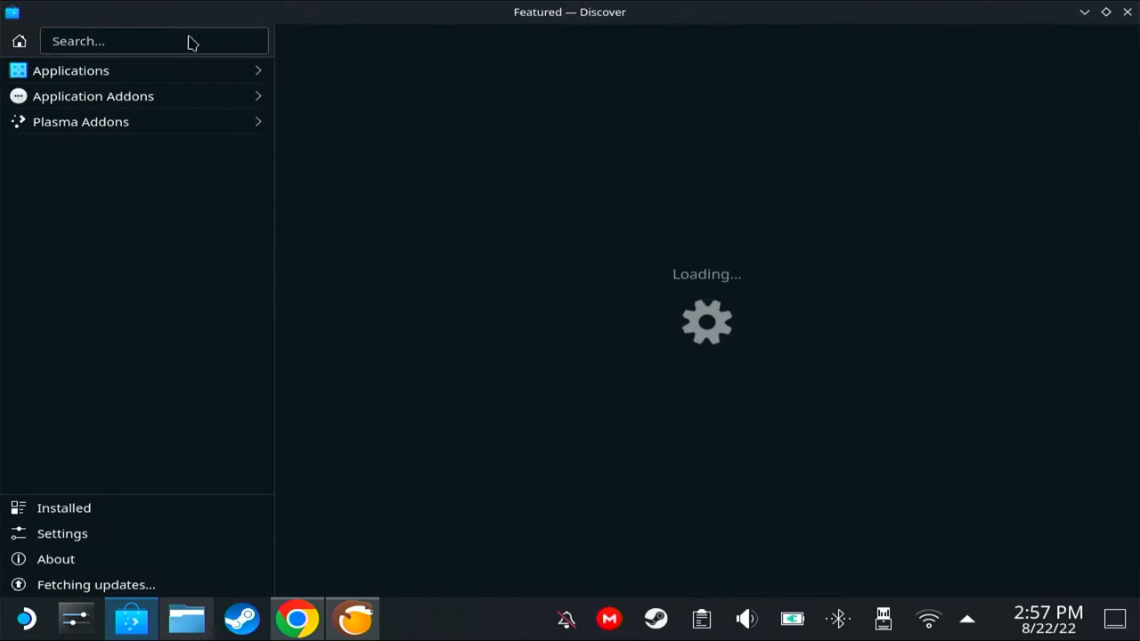
Search 'protonup' in Discover and go to the ProtonUp-Qt result.
type("p")
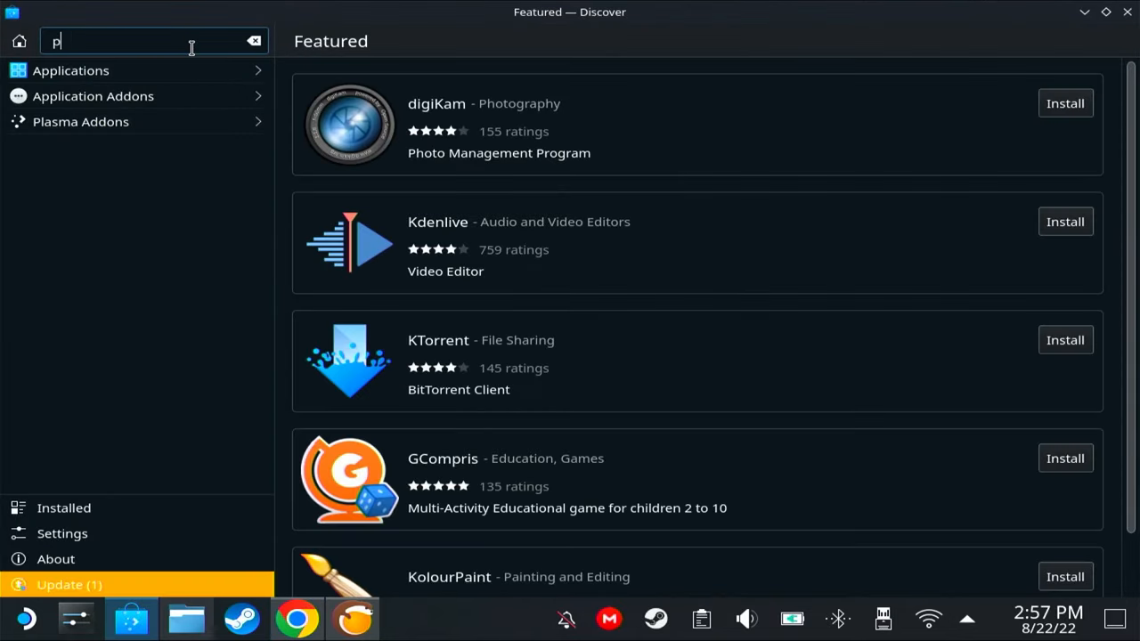
type("rotonup")
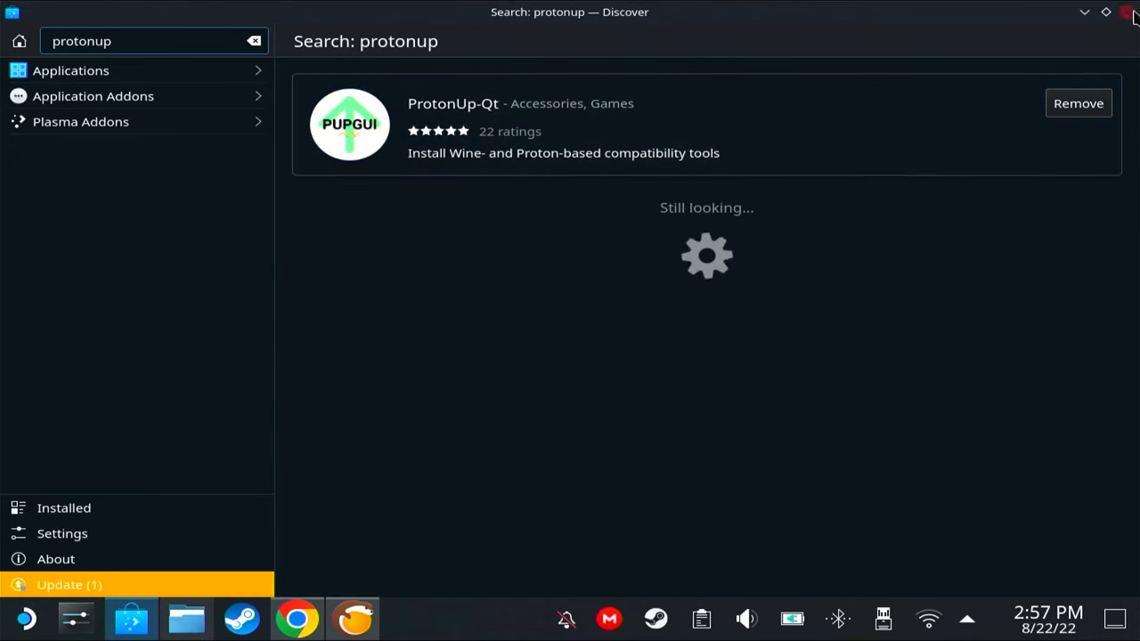
left_click(296, 618)
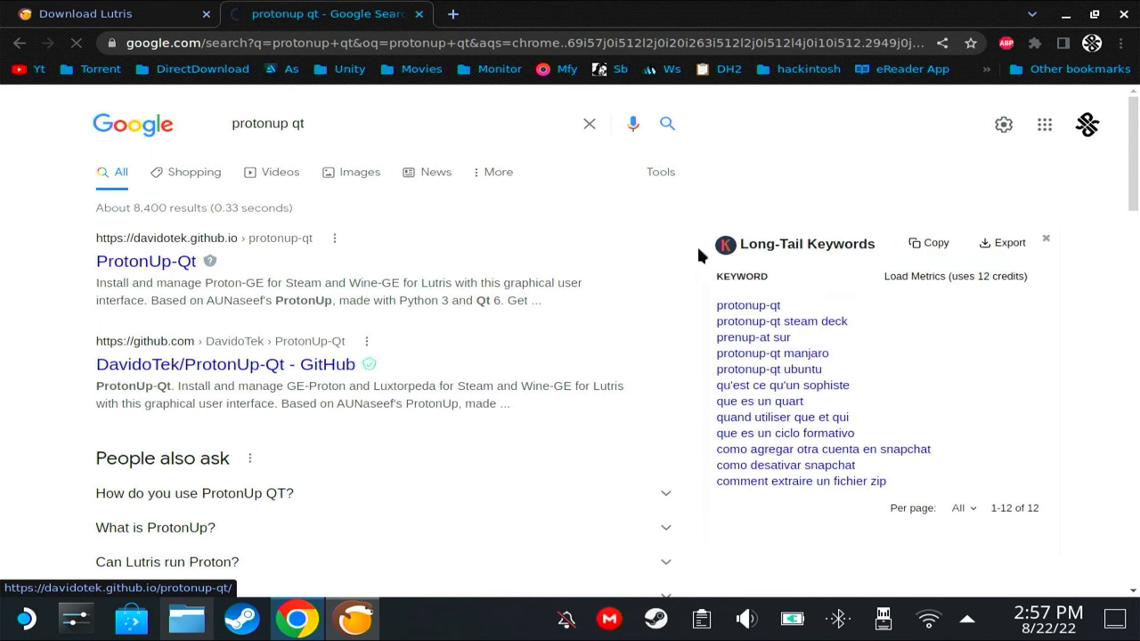
From the ProtonUp-Qt website, dismiss the xdg-open prompt and download the v2.7.0 AppImage.
left_click(146, 261)
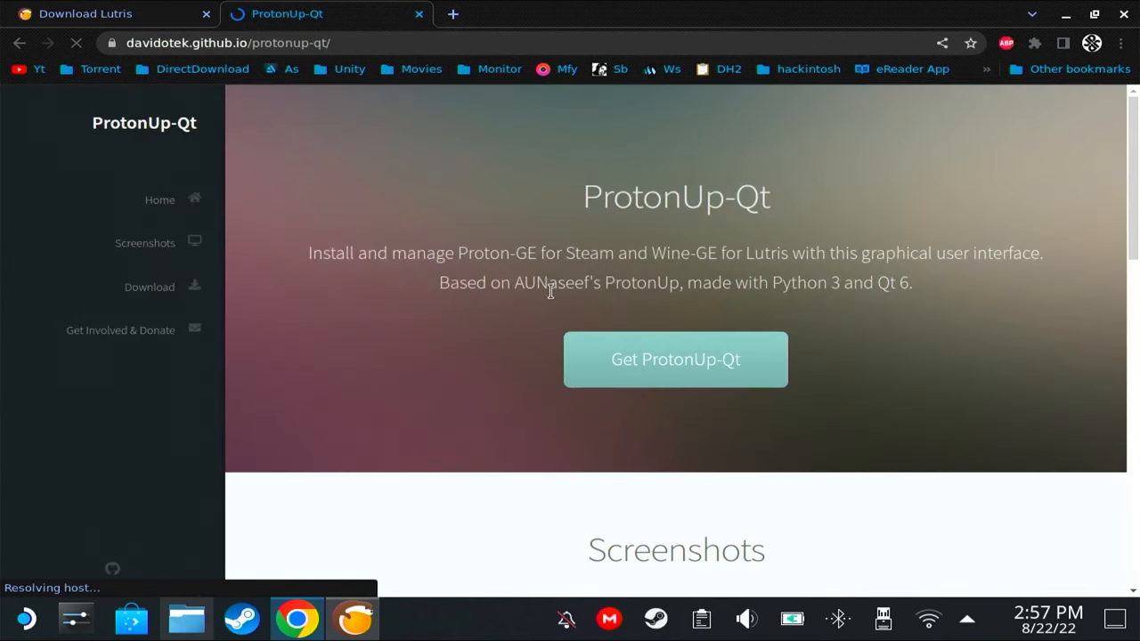
mouse_move(675, 359)
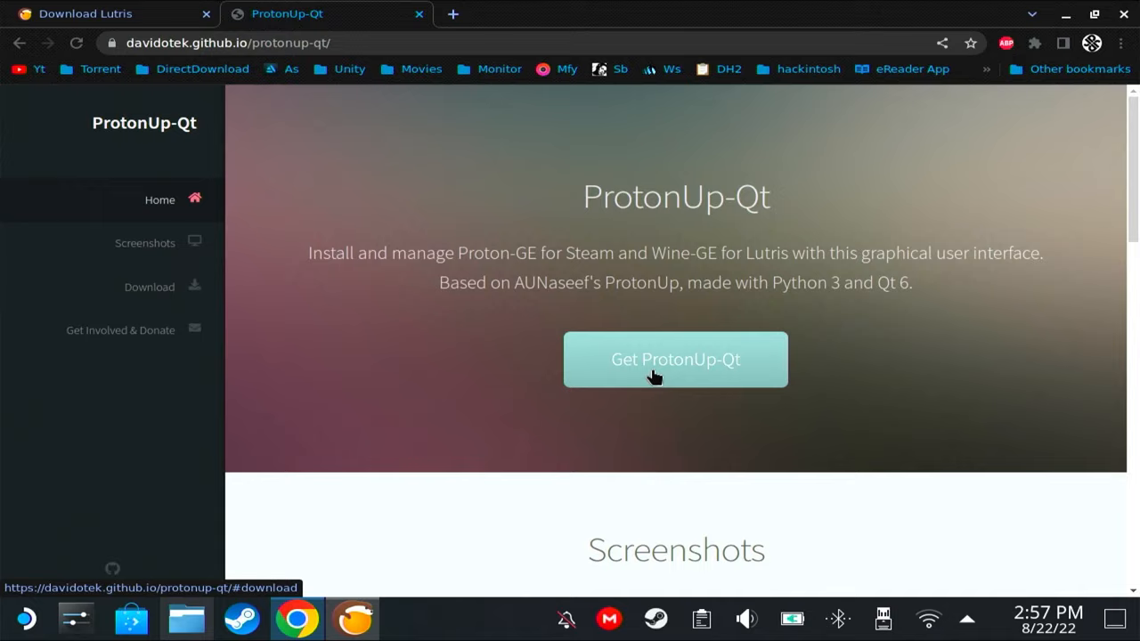
left_click(675, 360)
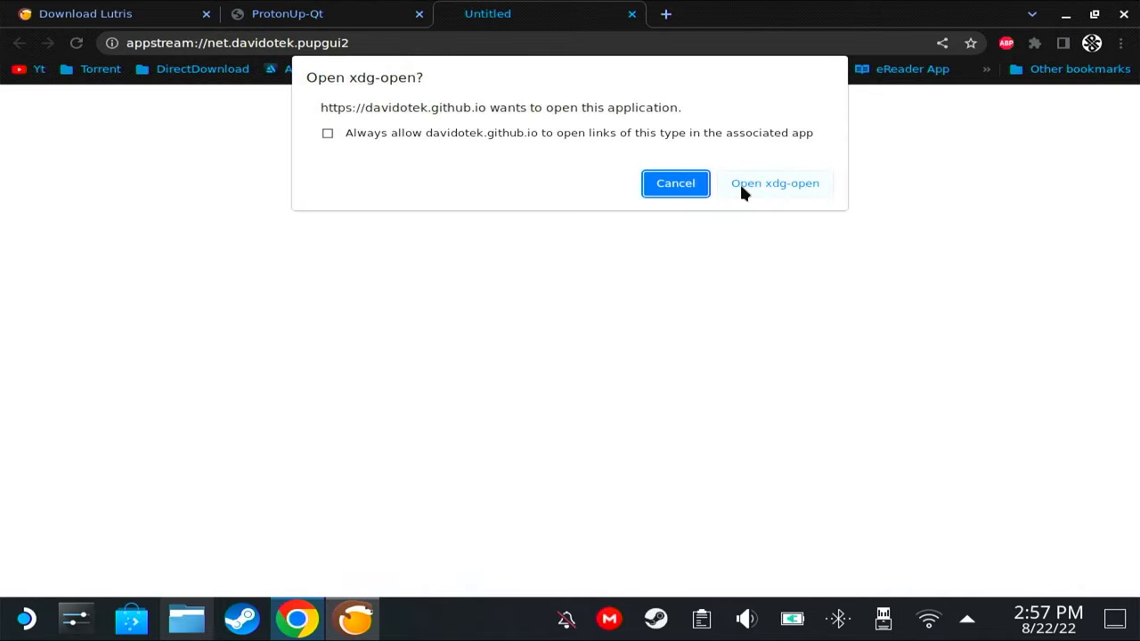
left_click(675, 181)
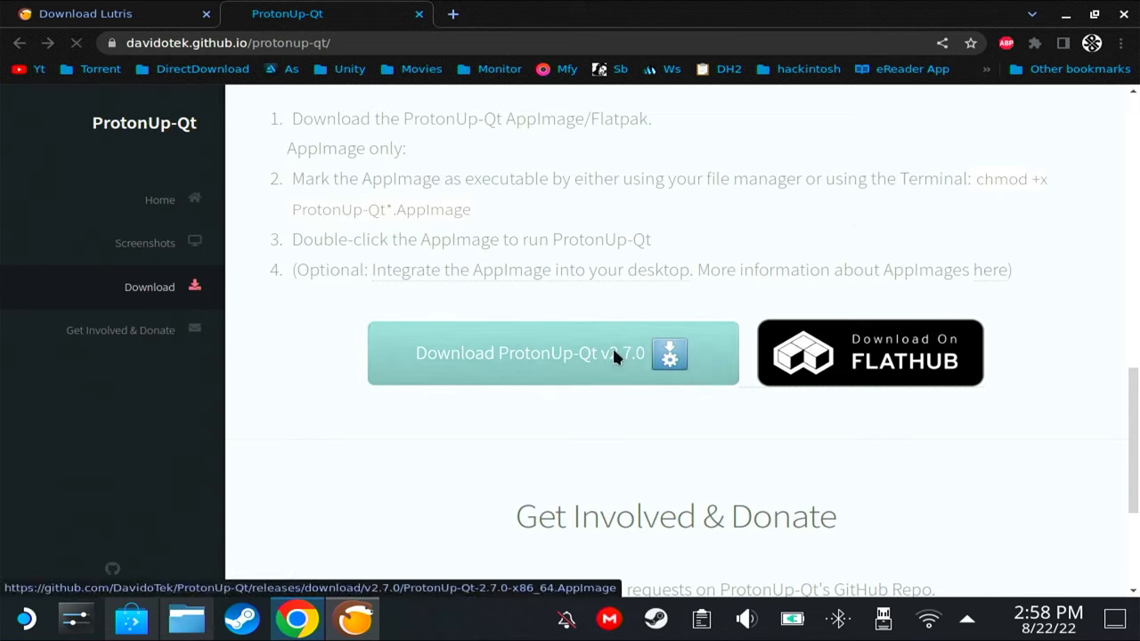
left_click(529, 353)
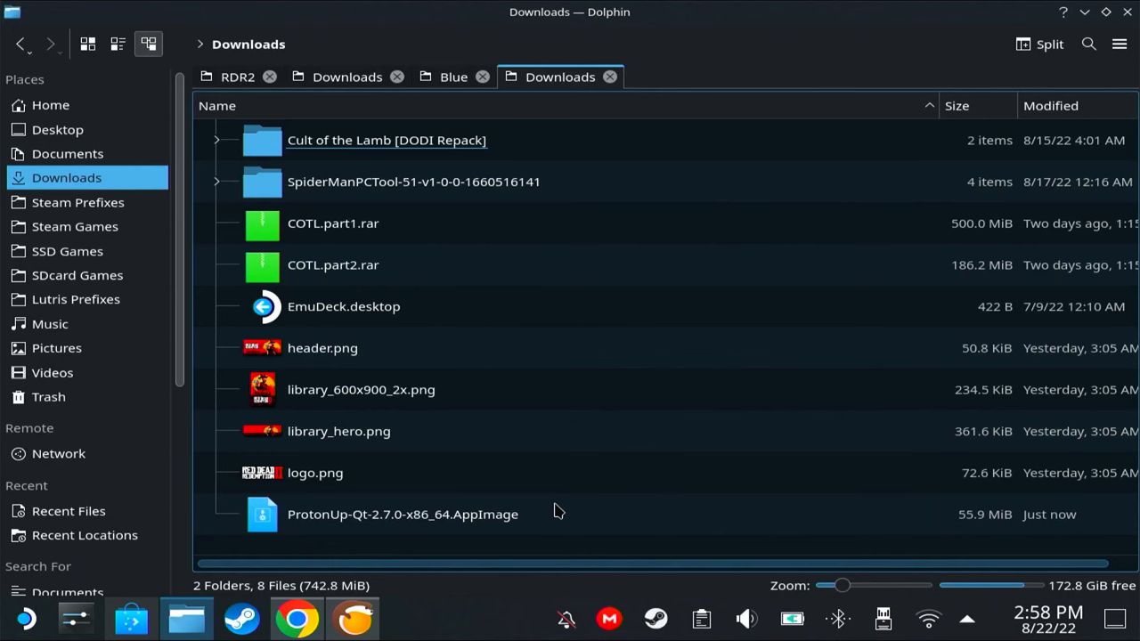
Mark the ProtonUp-Qt AppImage as executable in its Permissions properties.
right_click(403, 513)
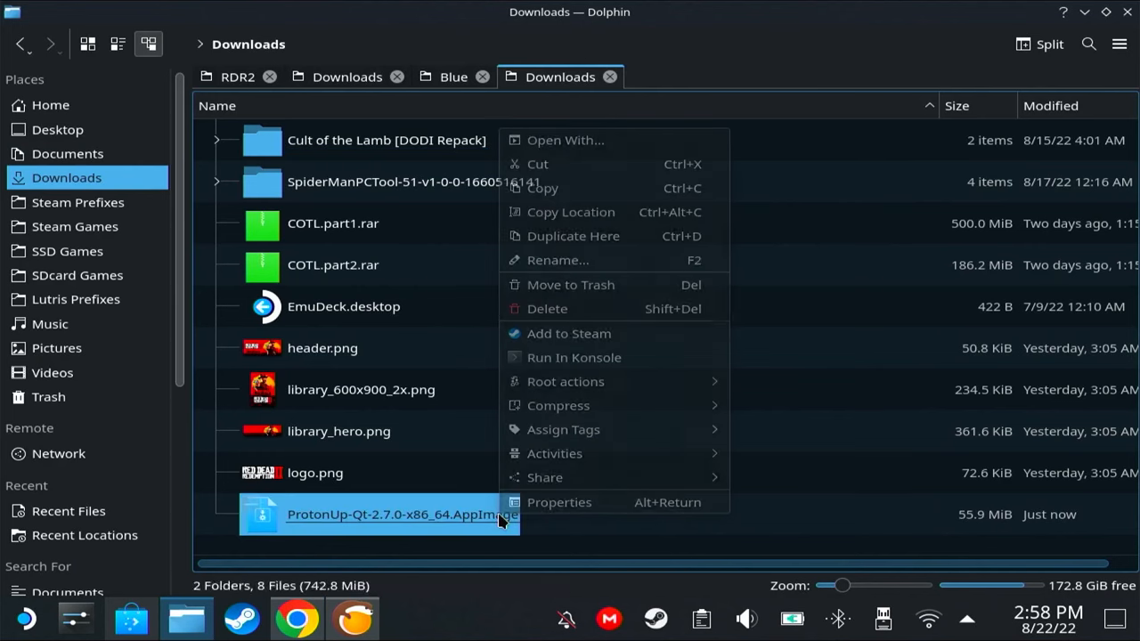
left_click(559, 503)
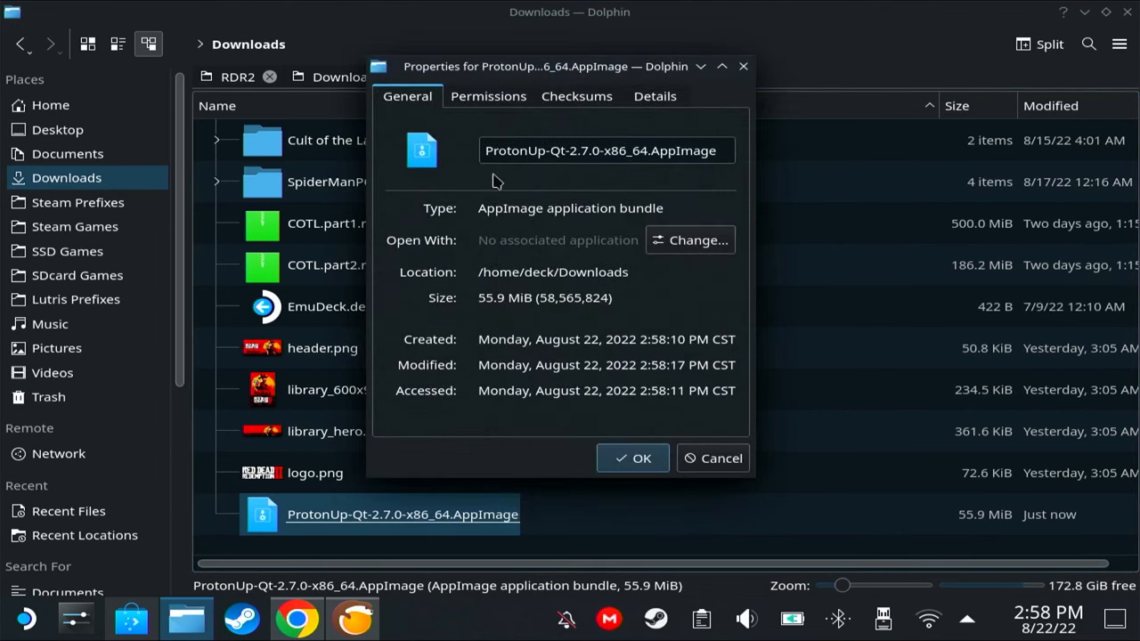
left_click(488, 97)
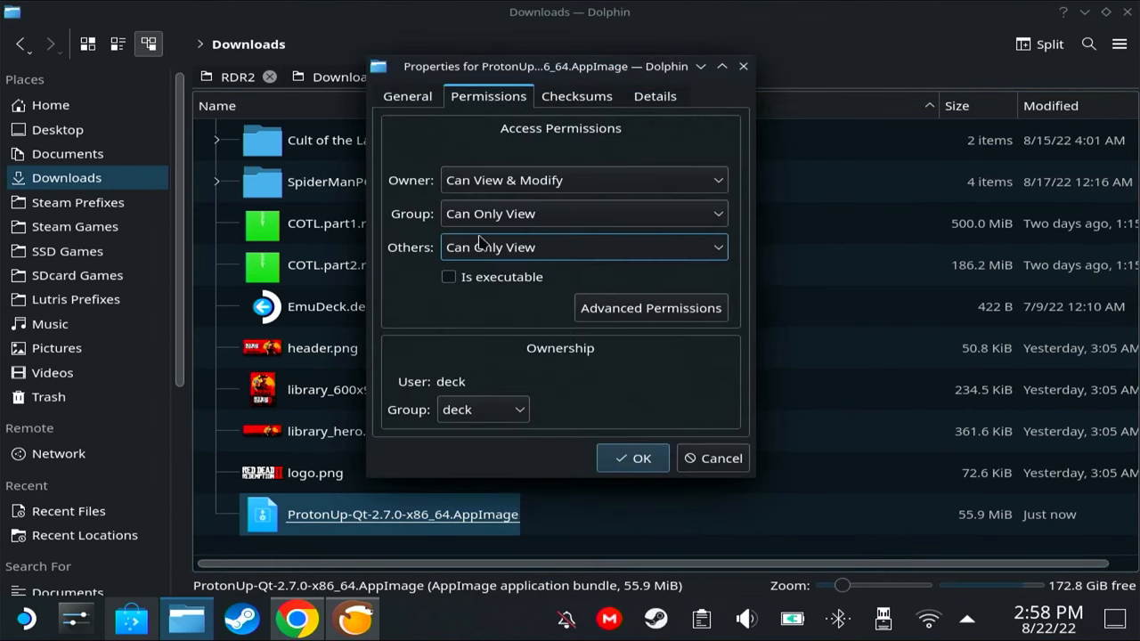
left_click(449, 278)
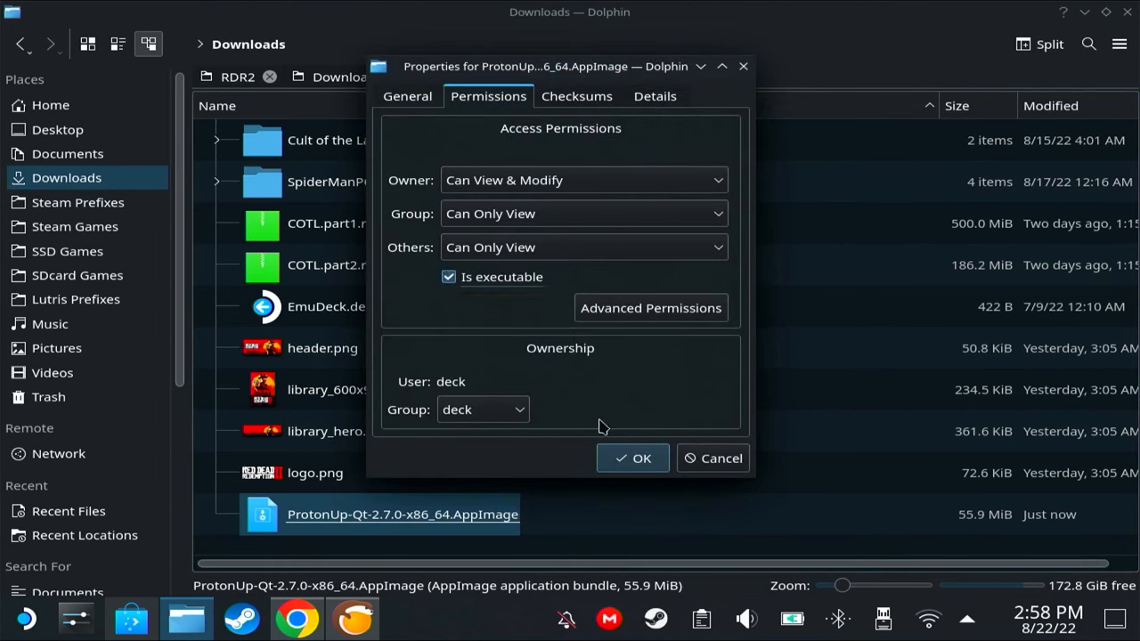
left_click(633, 458)
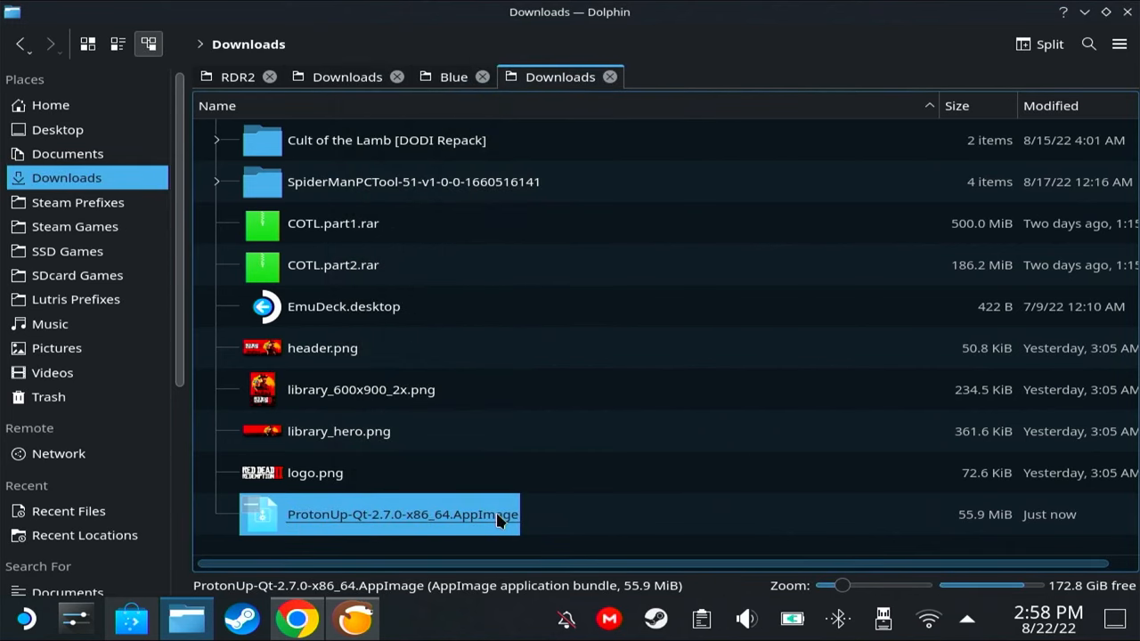
Run the AppImage once to confirm ProtonUp-Qt starts, then close it.
double_click(402, 513)
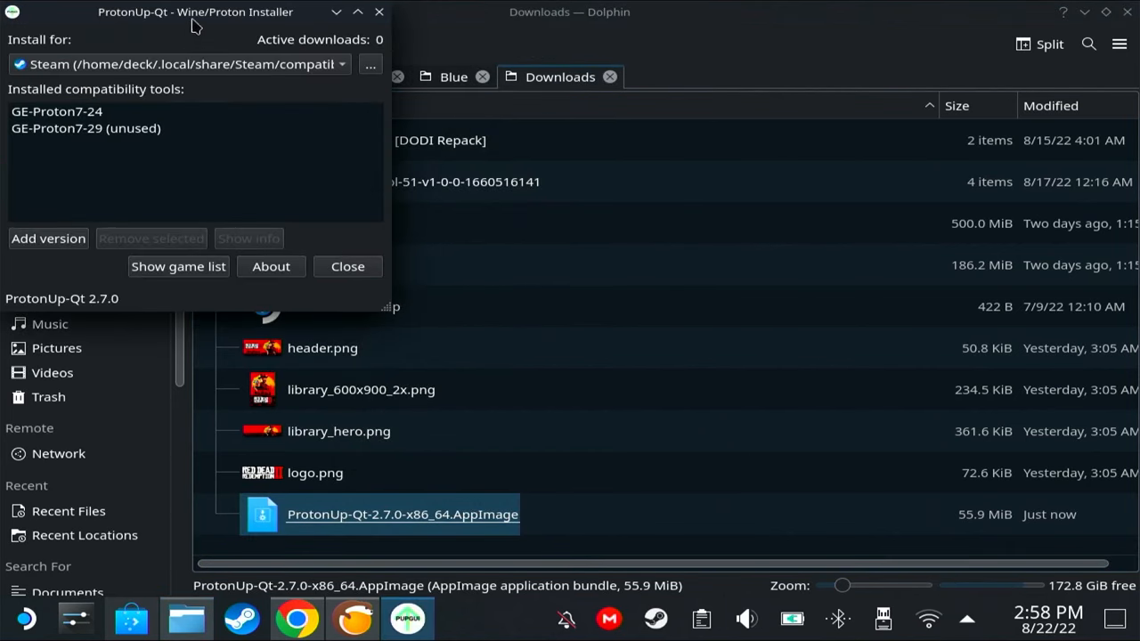
left_click(347, 268)
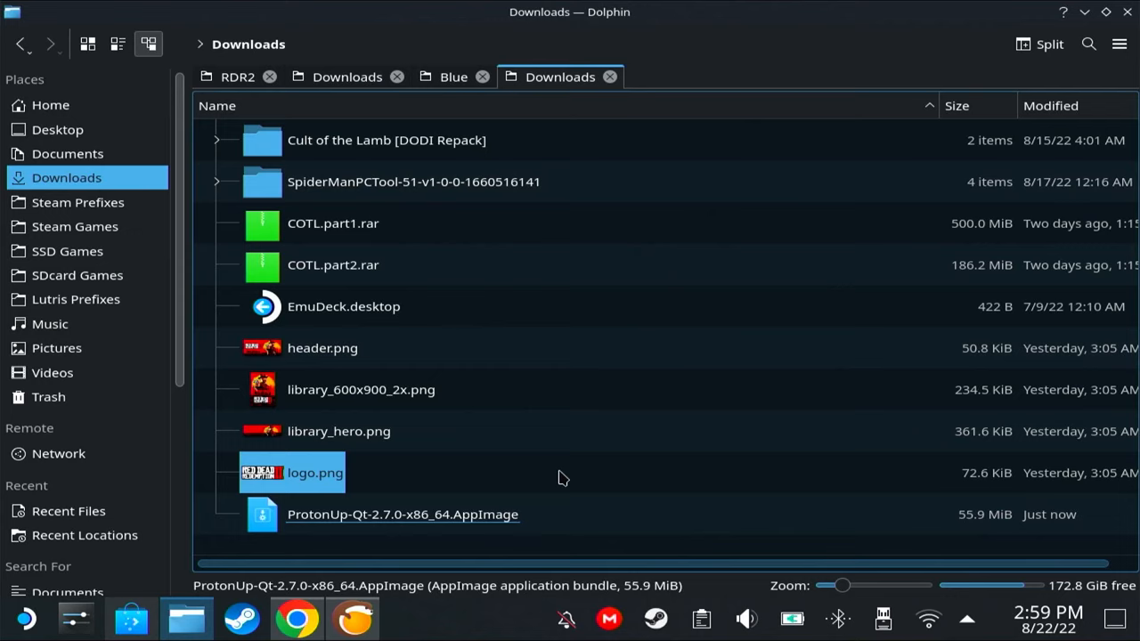
left_click(403, 513)
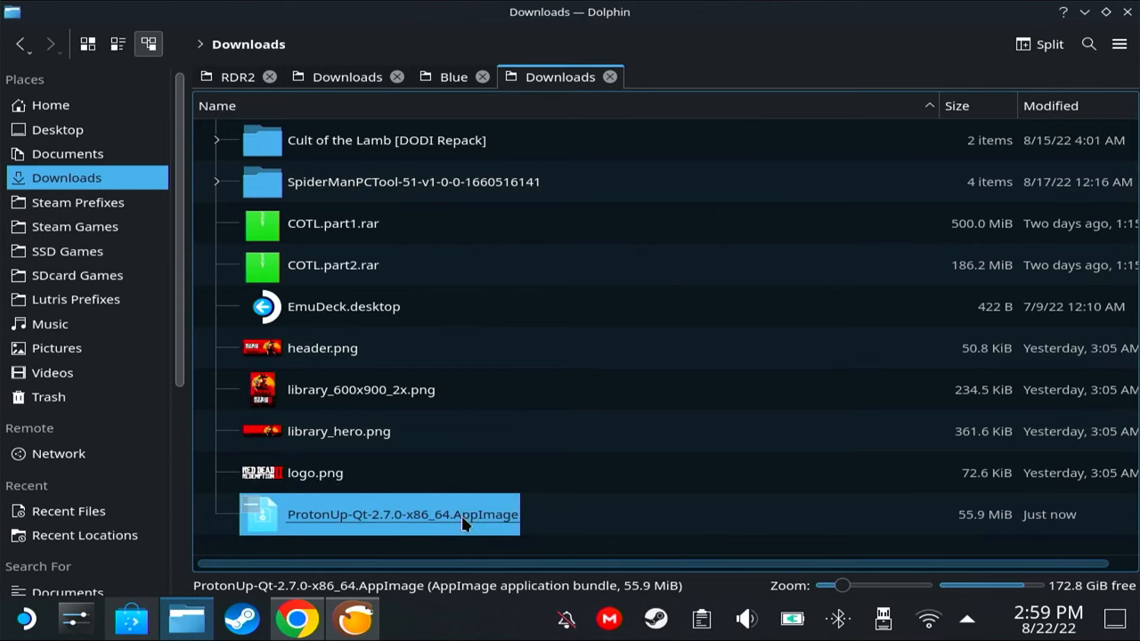
mouse_move(809, 260)
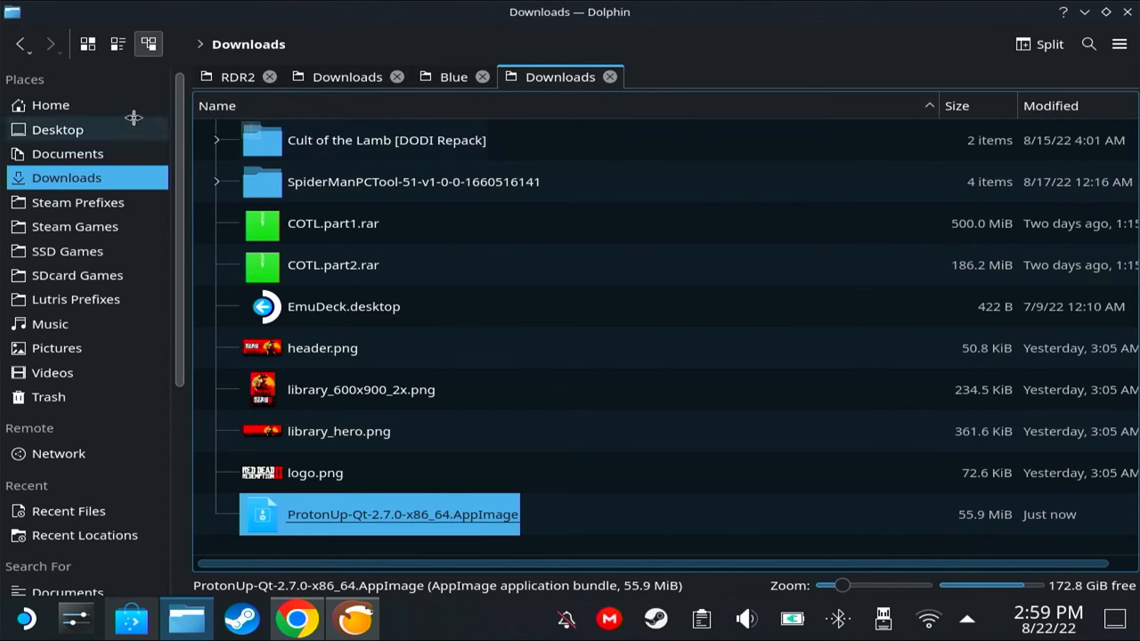
left_click(49, 103)
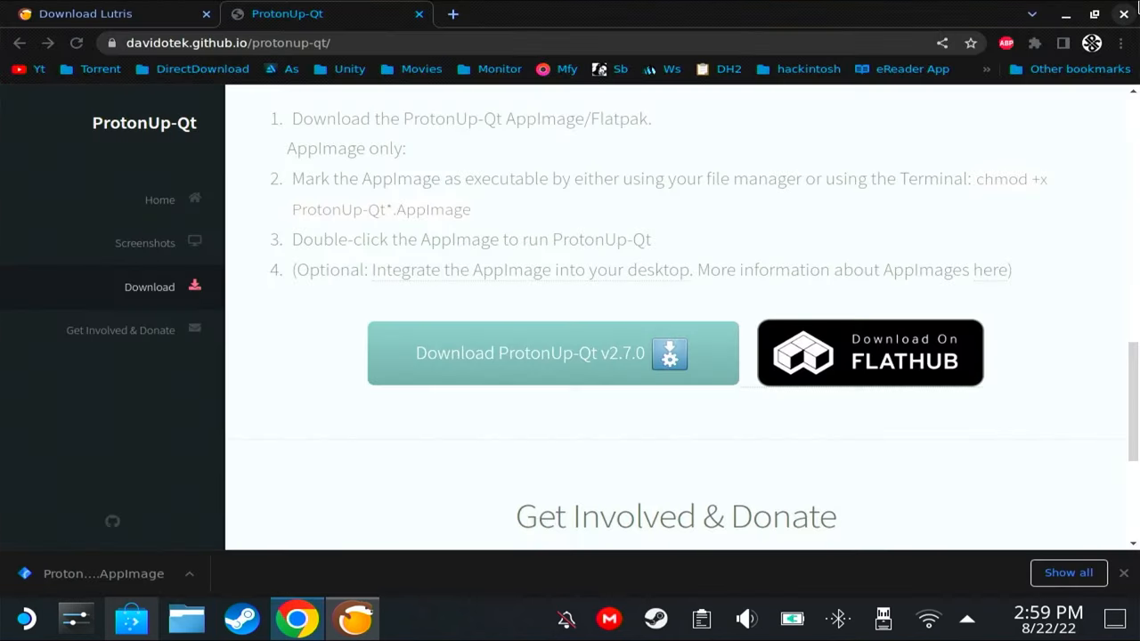
left_click(25, 618)
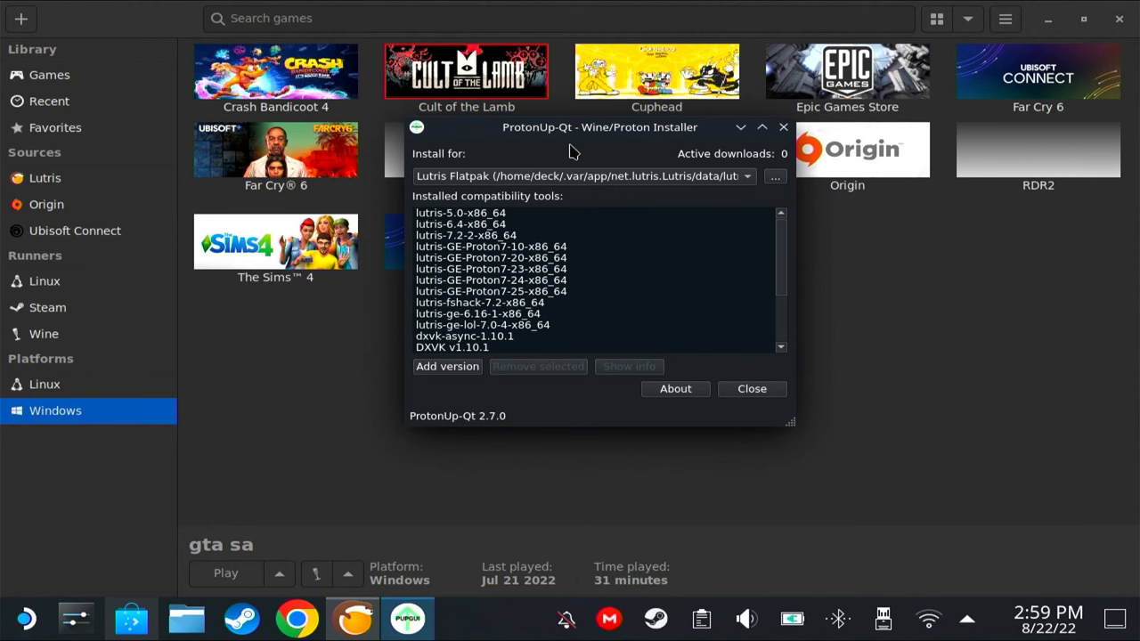
mouse_move(557, 187)
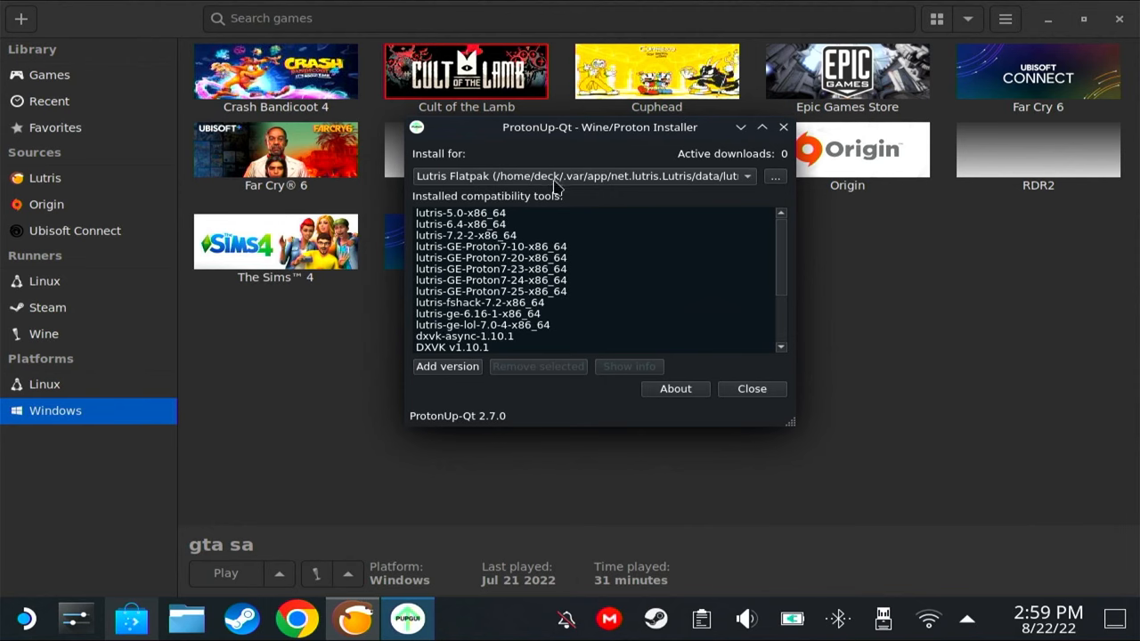
left_click(585, 176)
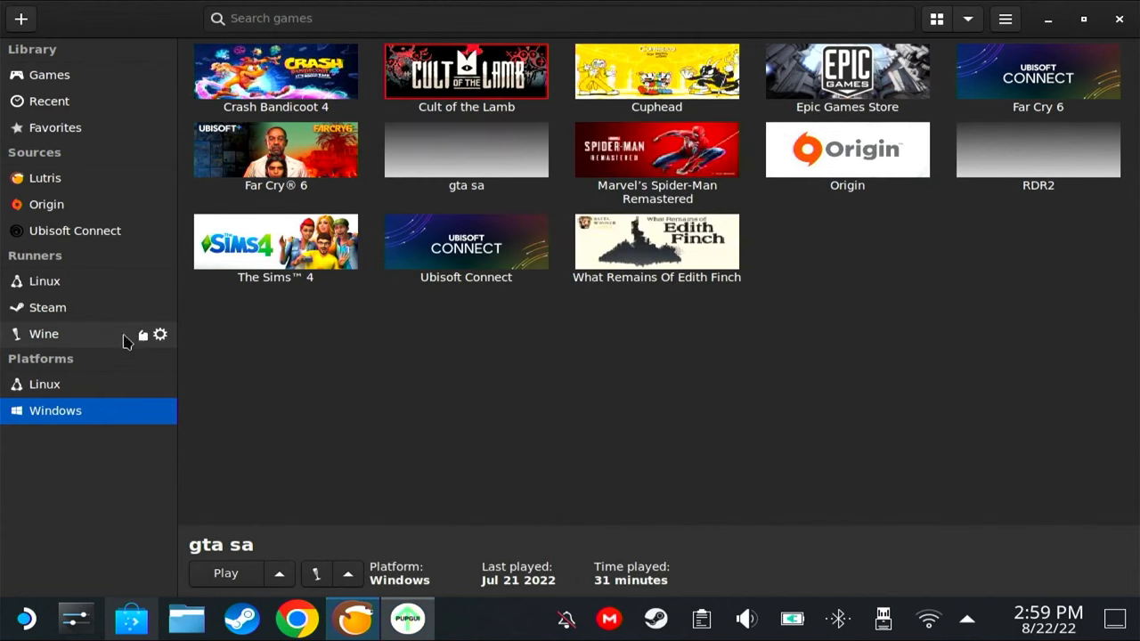
mouse_move(142, 337)
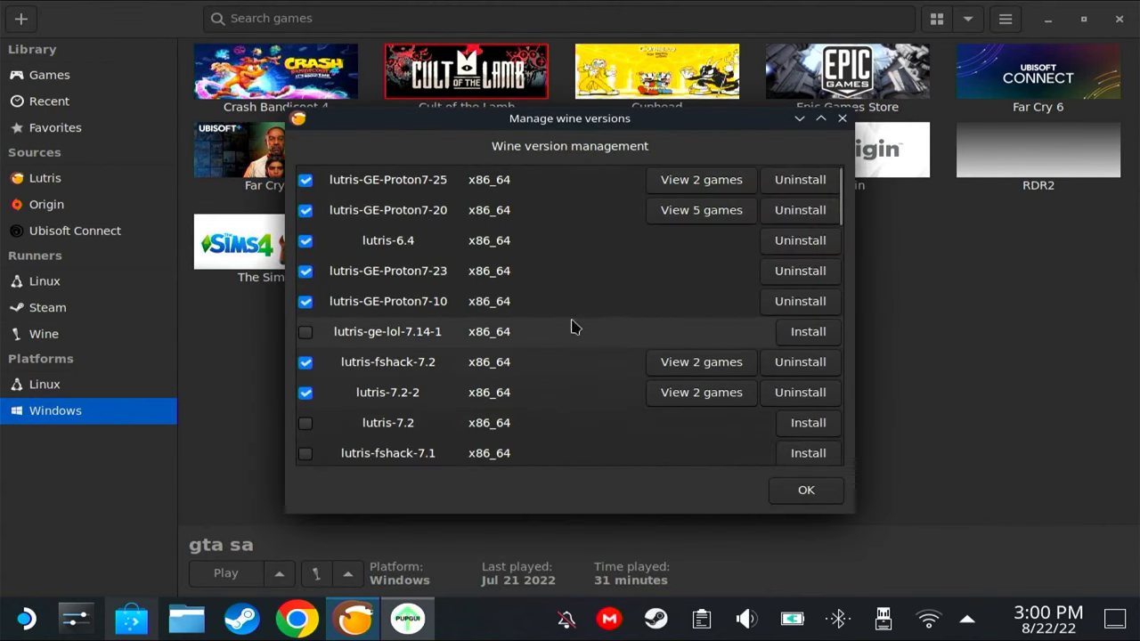
mouse_move(602, 377)
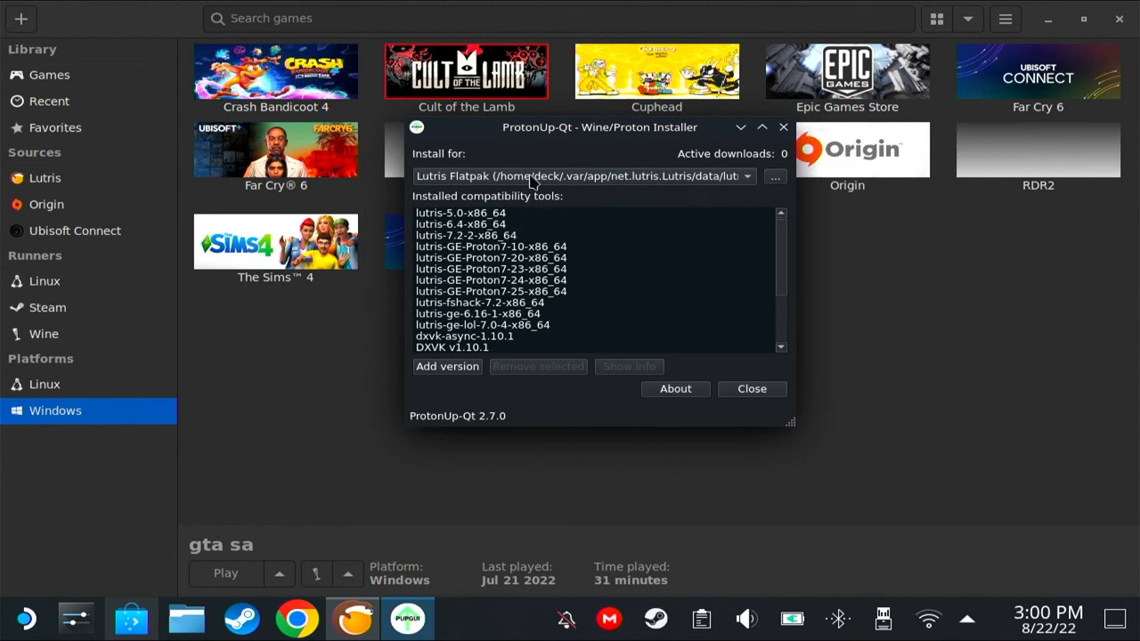
Target the Lutris Flatpak under Install for and start adding a new version.
left_click(582, 176)
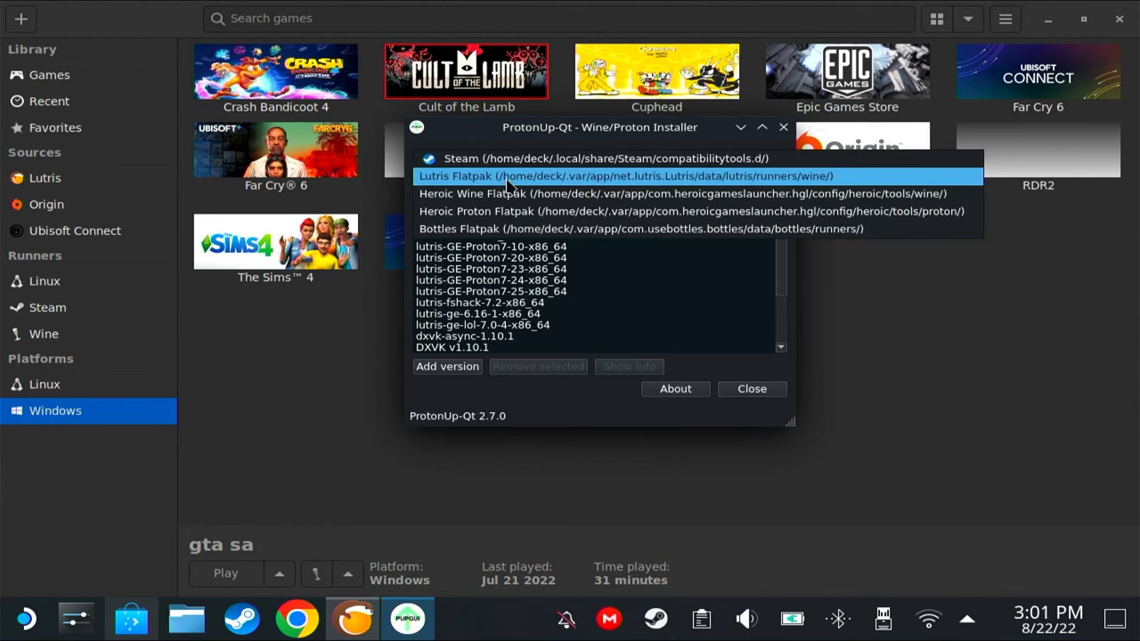
left_click(627, 176)
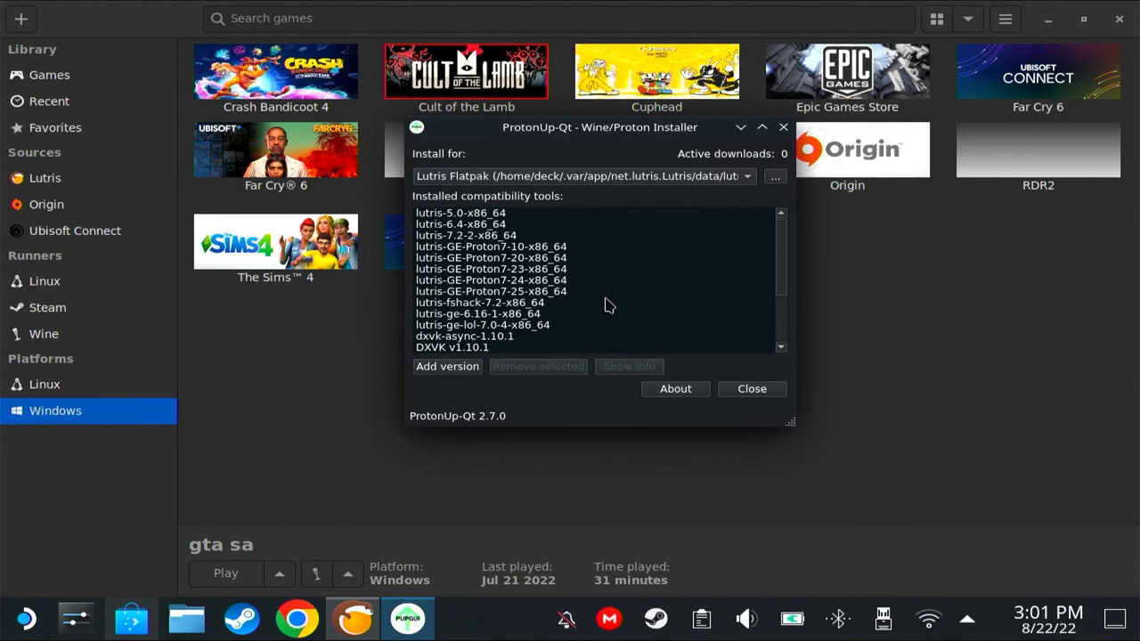
mouse_move(603, 295)
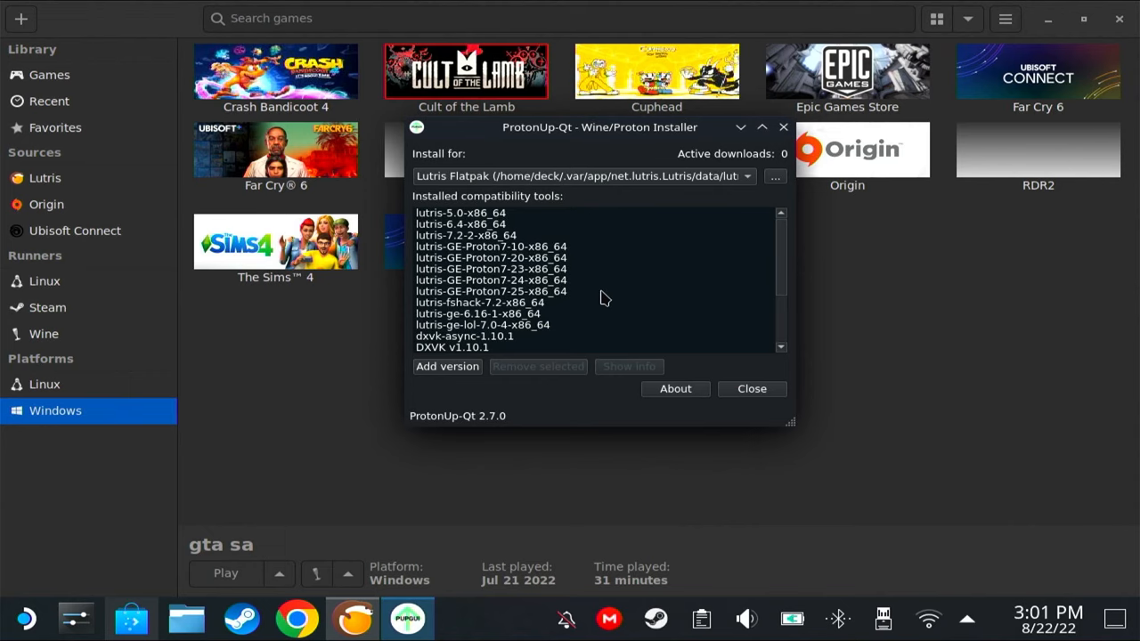
left_click(447, 367)
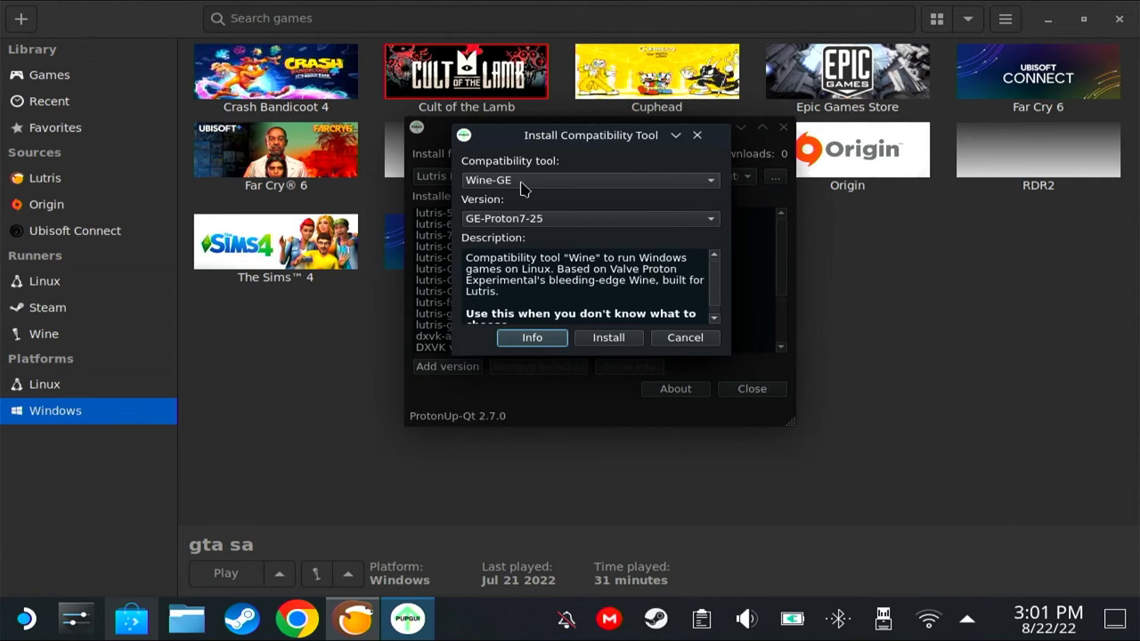
Keep GE-Proton7-25, switch the compatibility tool to Lutris-Wine and list its versions.
left_click(592, 218)
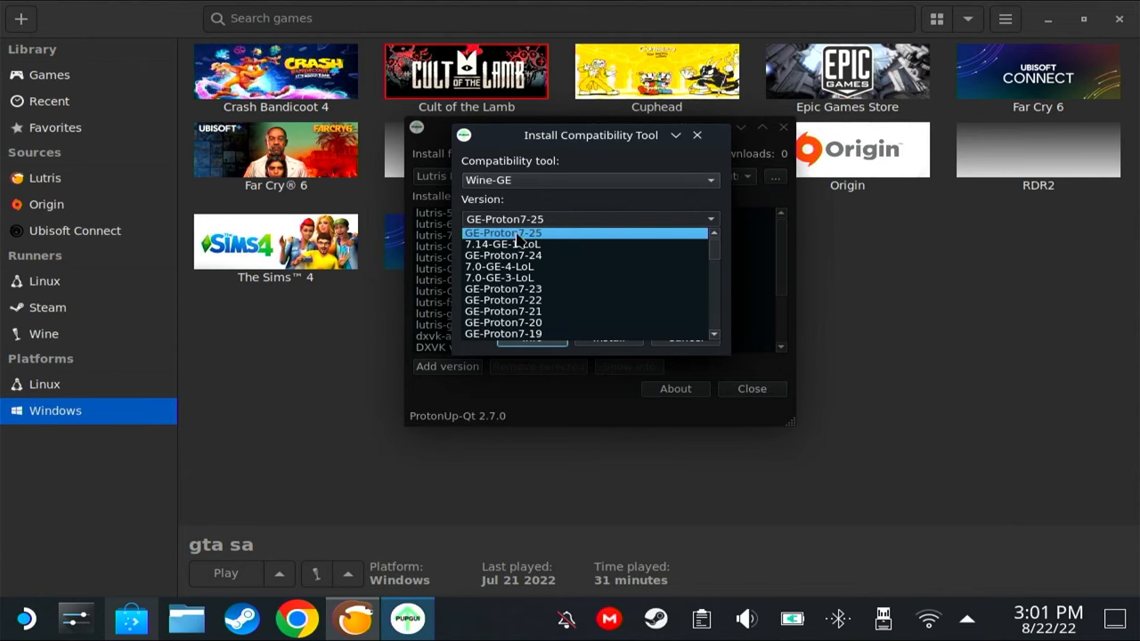
left_click(504, 231)
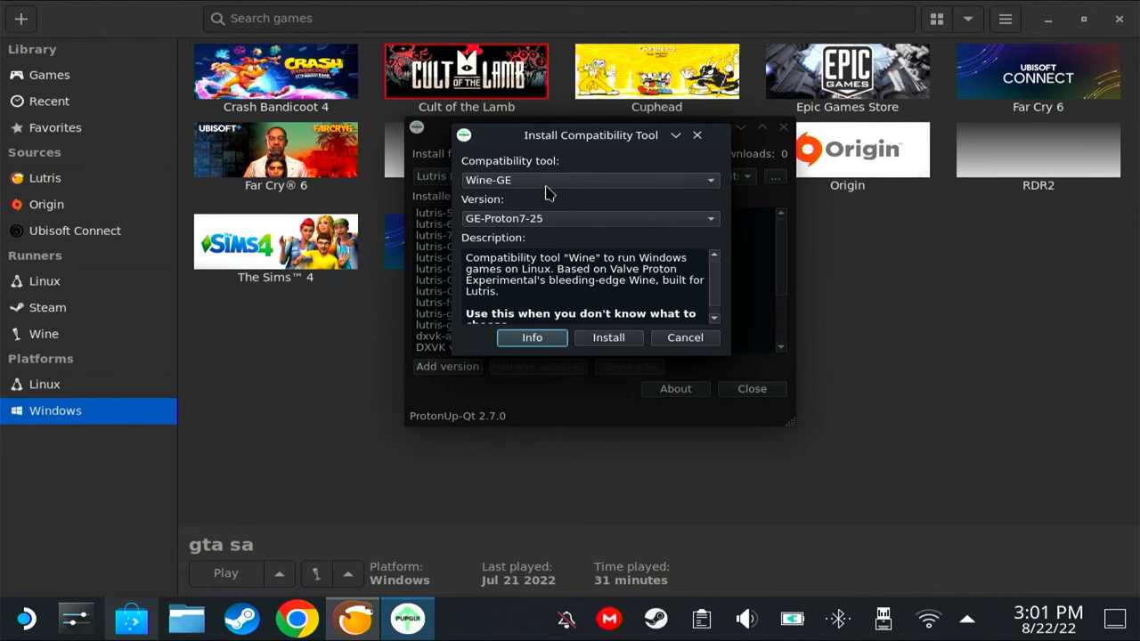
left_click(588, 180)
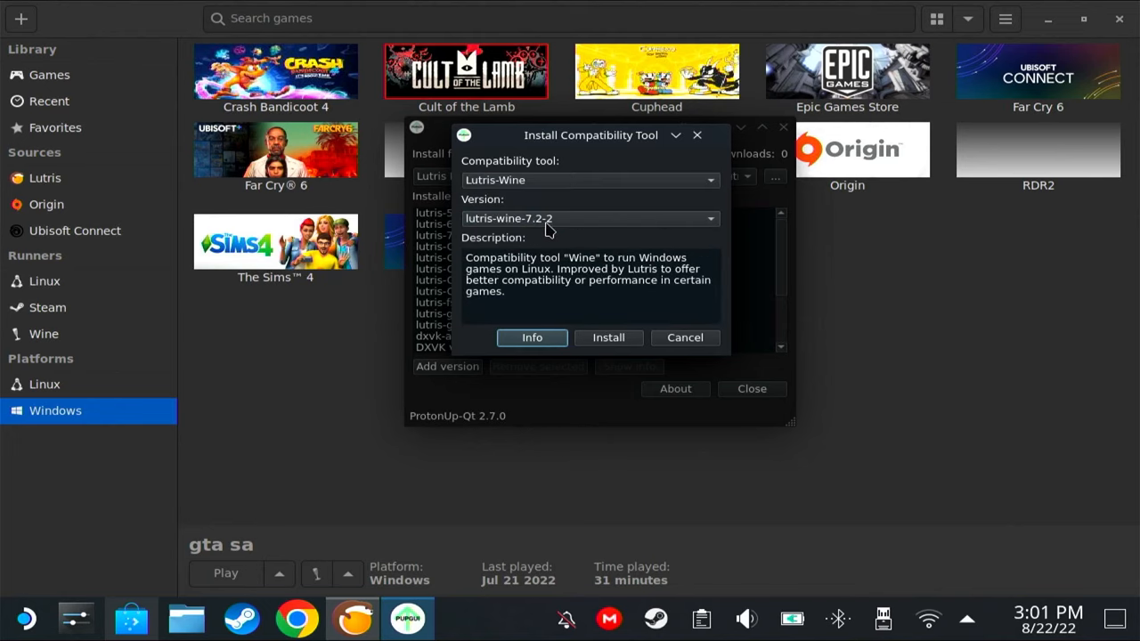
left_click(588, 217)
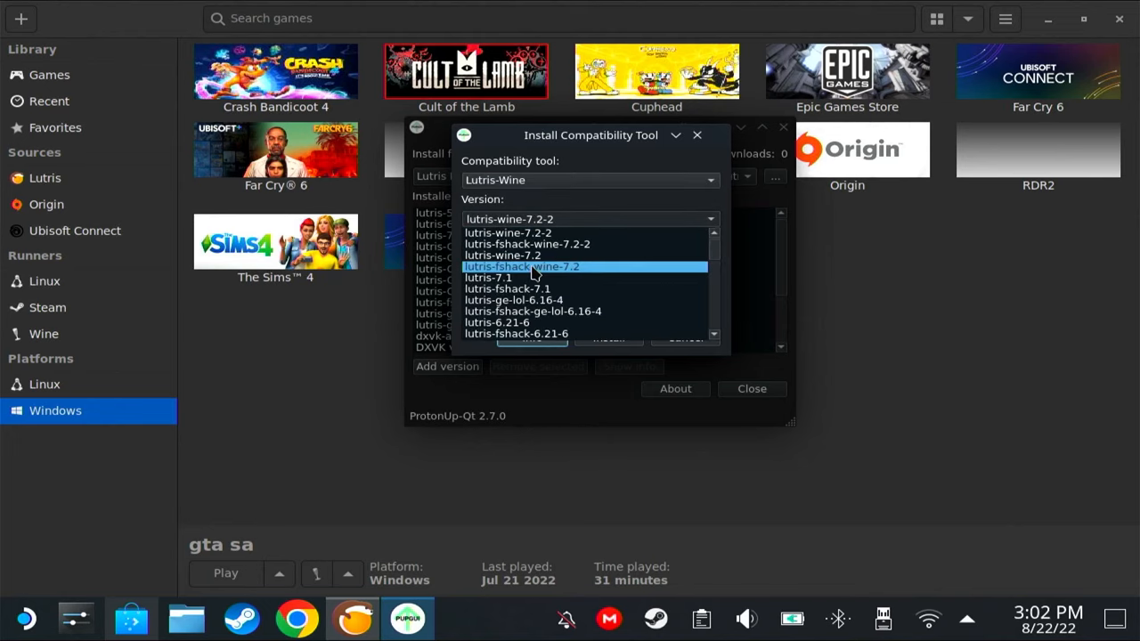
mouse_move(556, 275)
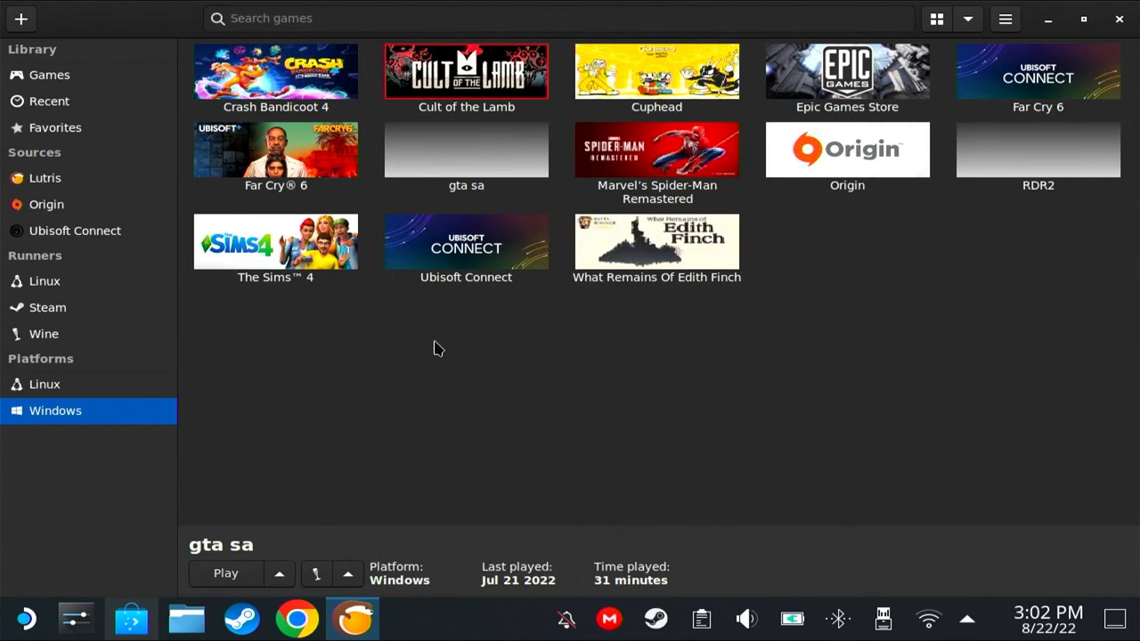
mouse_move(1019, 156)
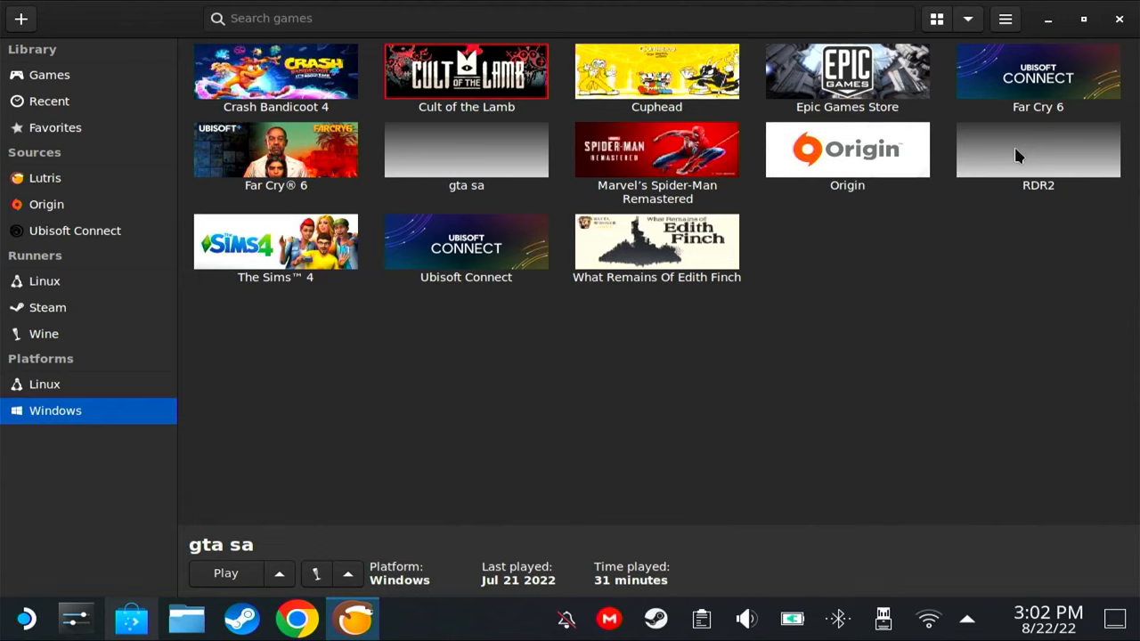
mouse_move(611, 367)
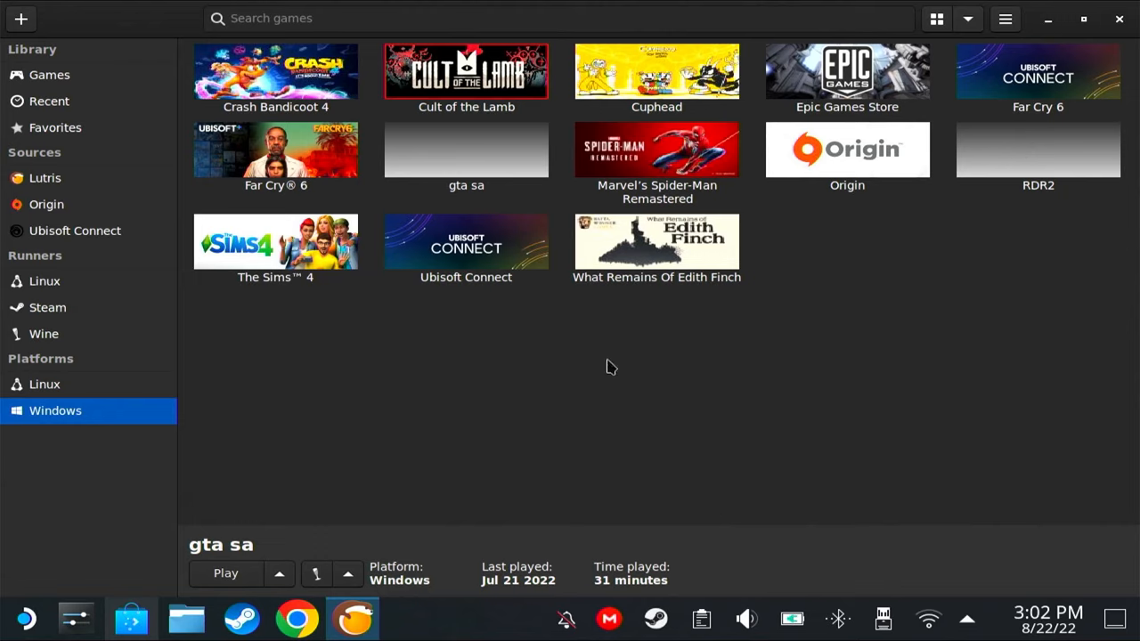
mouse_move(596, 360)
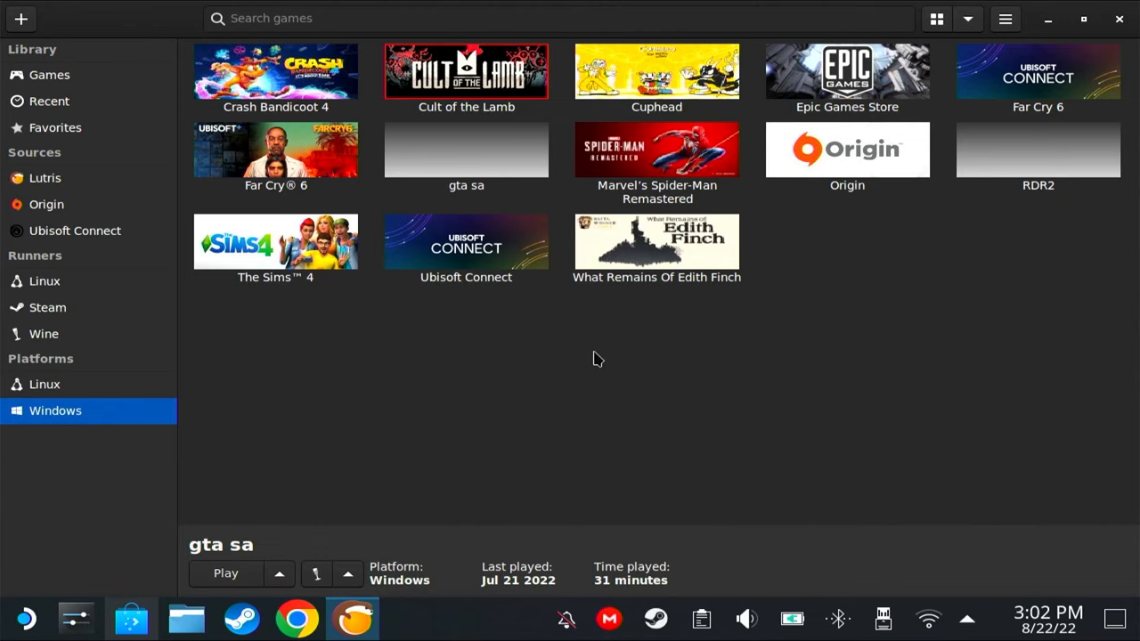
mouse_move(456, 385)
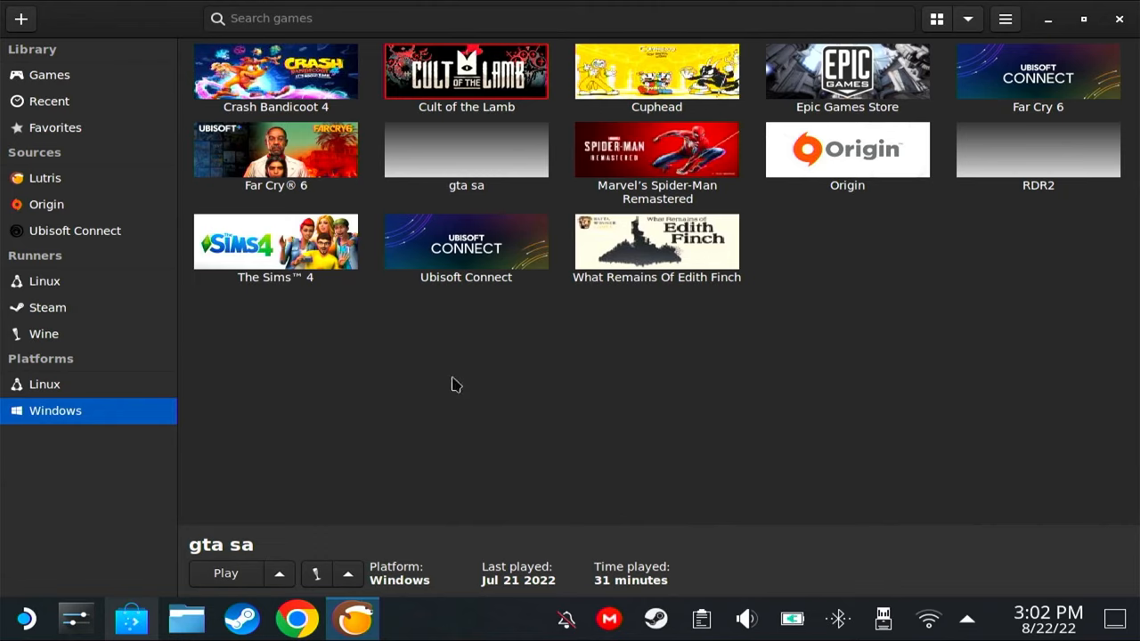
mouse_move(787, 356)
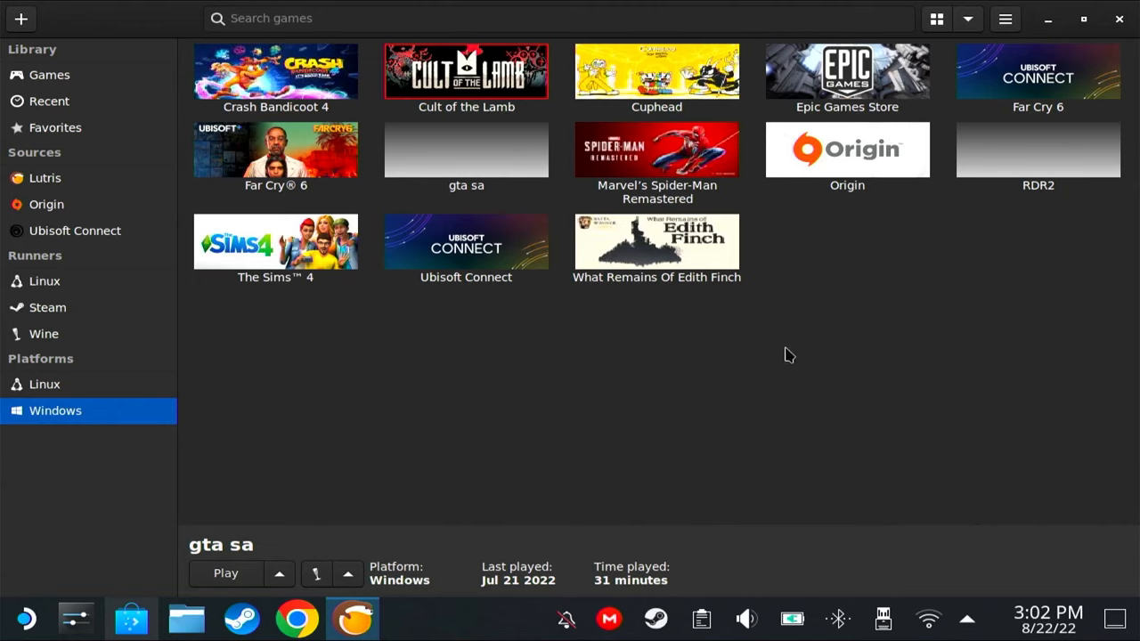
mouse_move(570, 380)
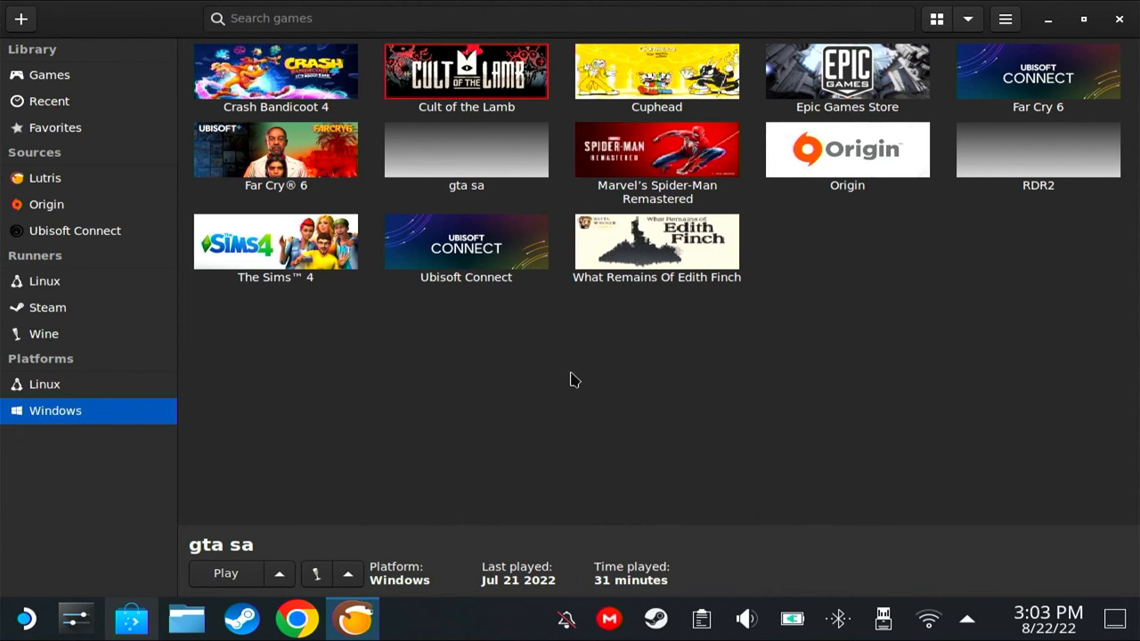
mouse_move(185, 618)
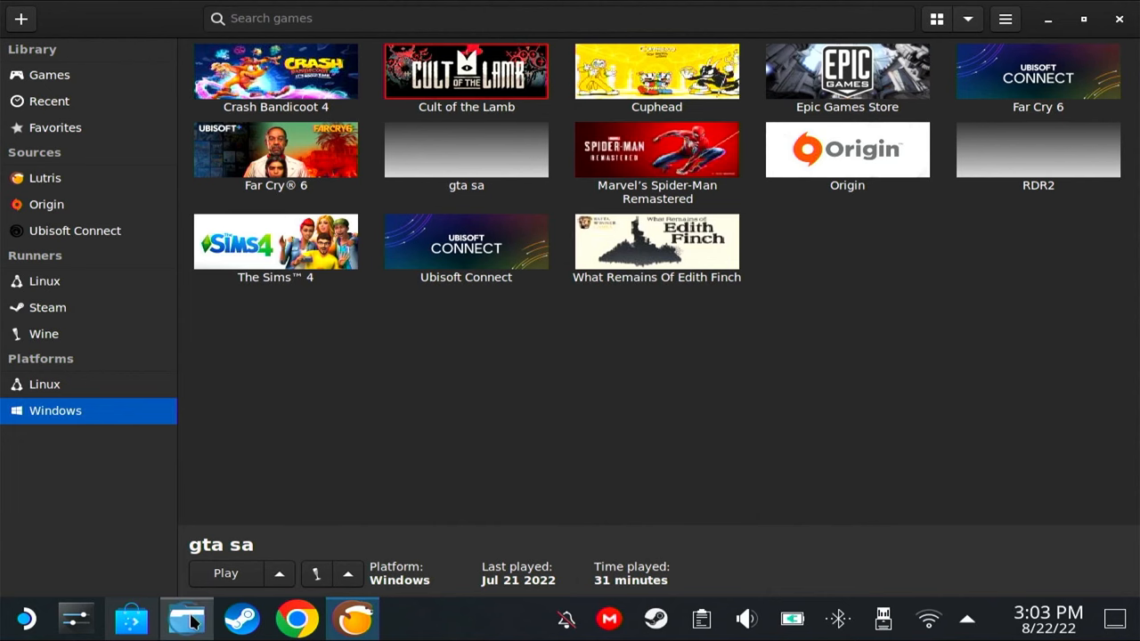
In Dolphin's Lutris Prefixes folder, create a new folder named witcher.
left_click(186, 618)
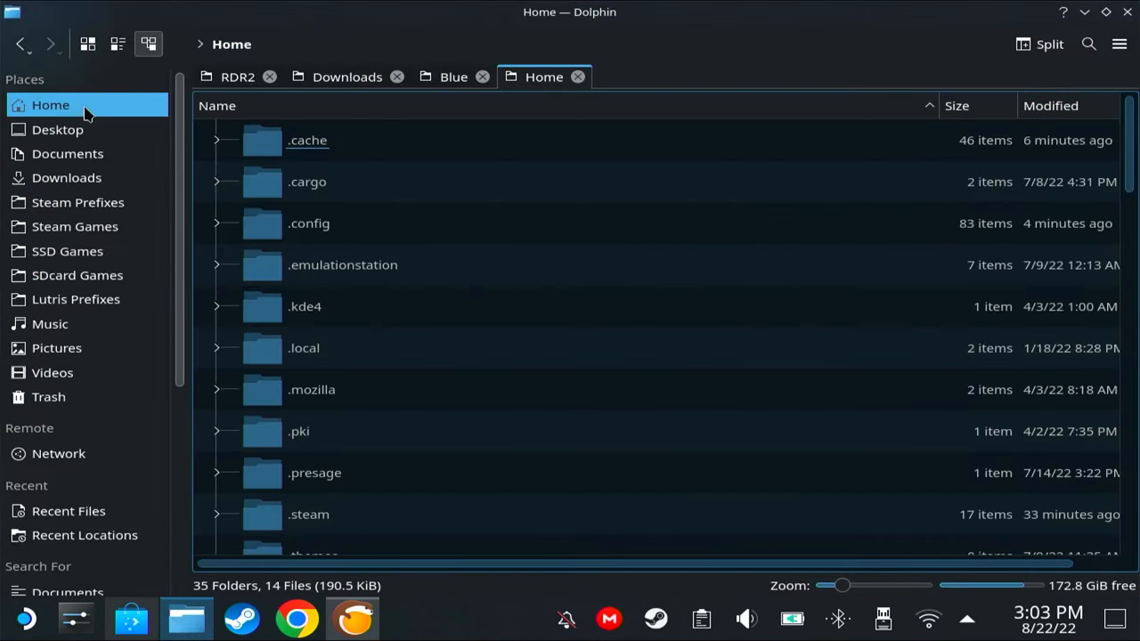
left_click(75, 300)
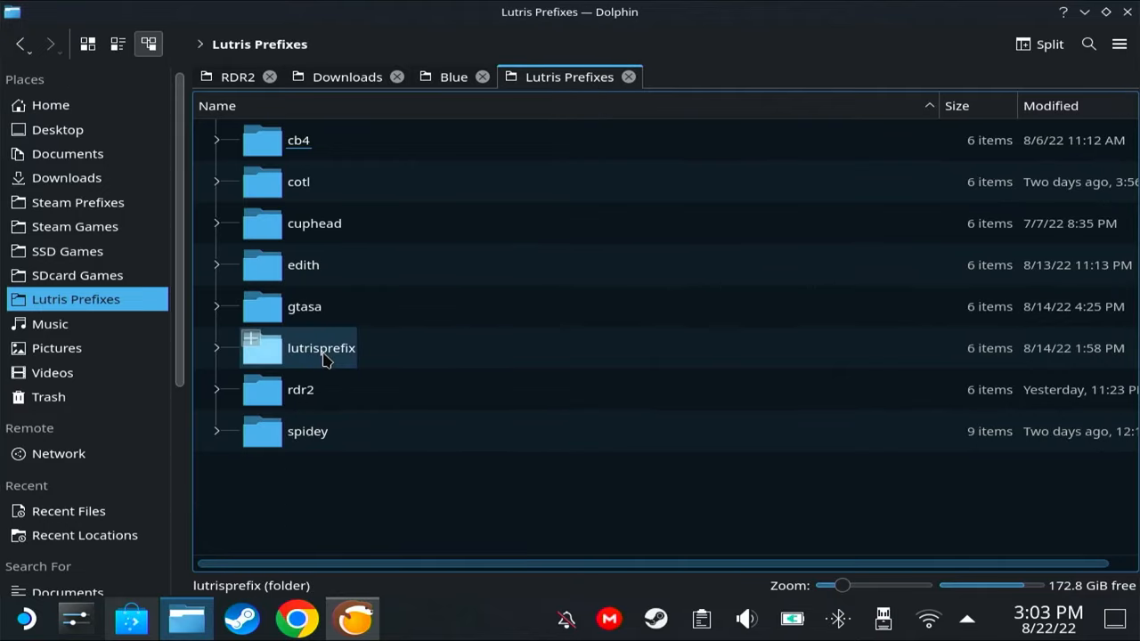
left_click(396, 499)
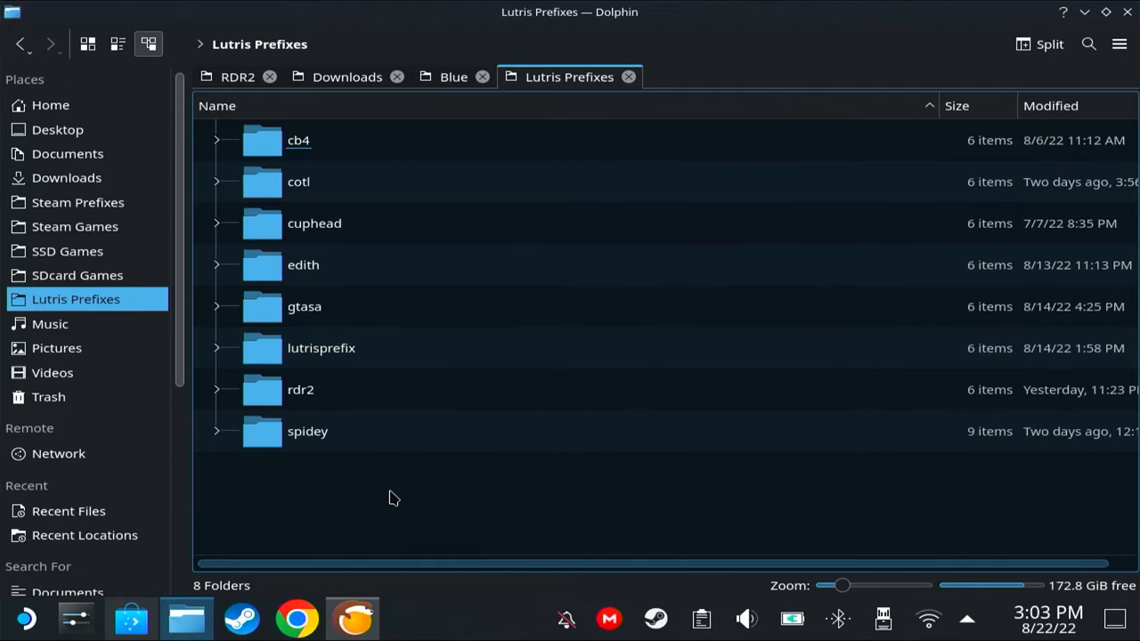
right_click(395, 499)
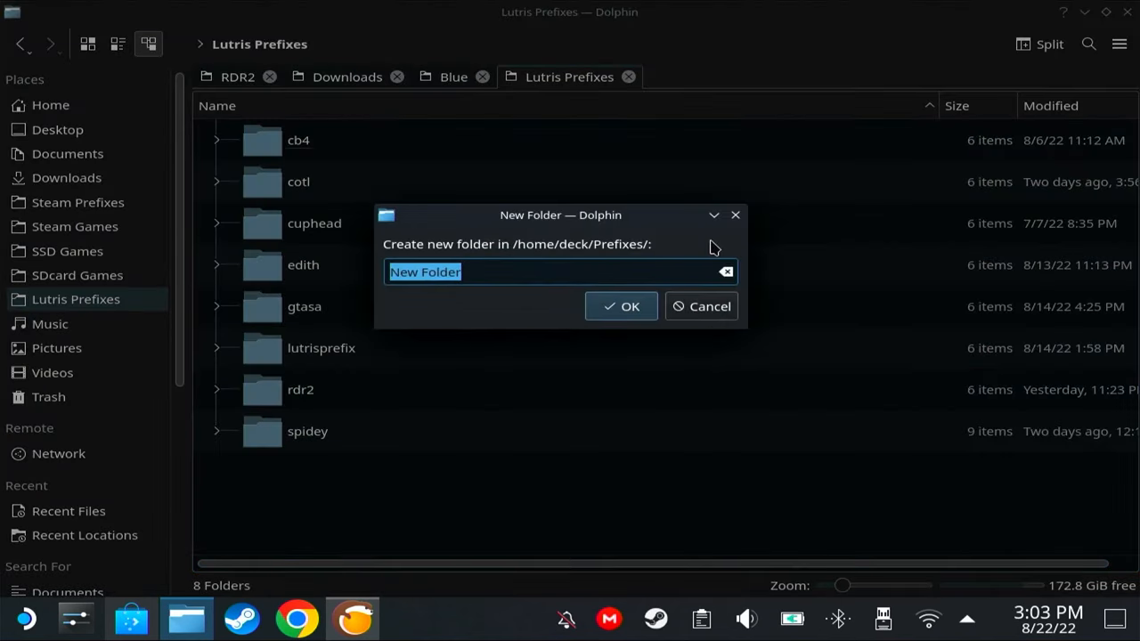
type("witcher")
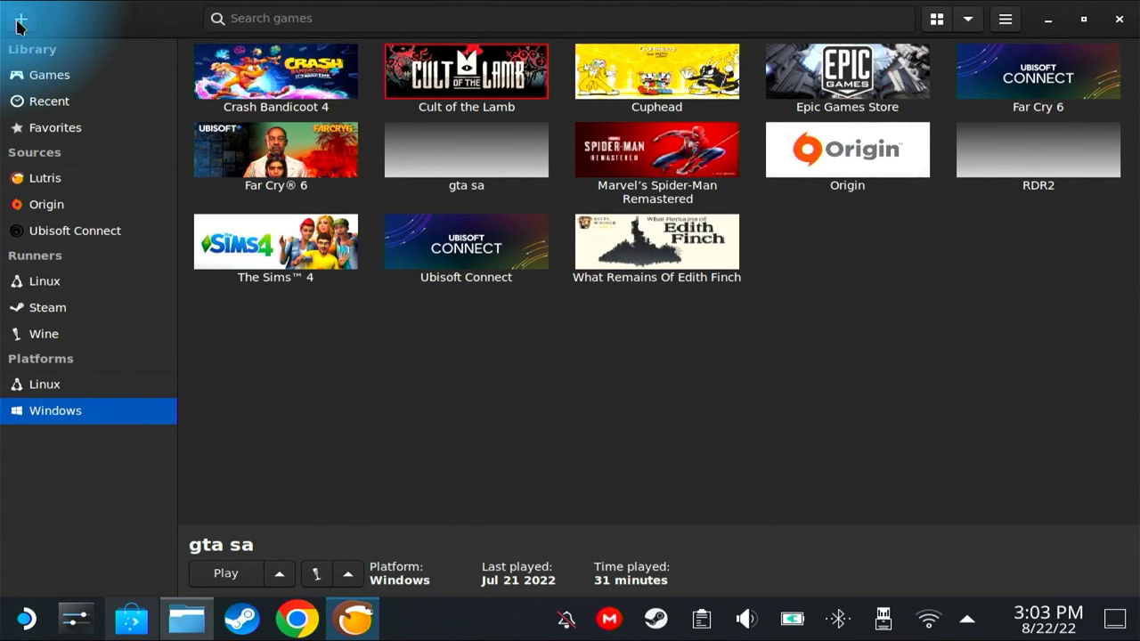
Add a locally installed game named Witcher and go to its game options.
left_click(21, 17)
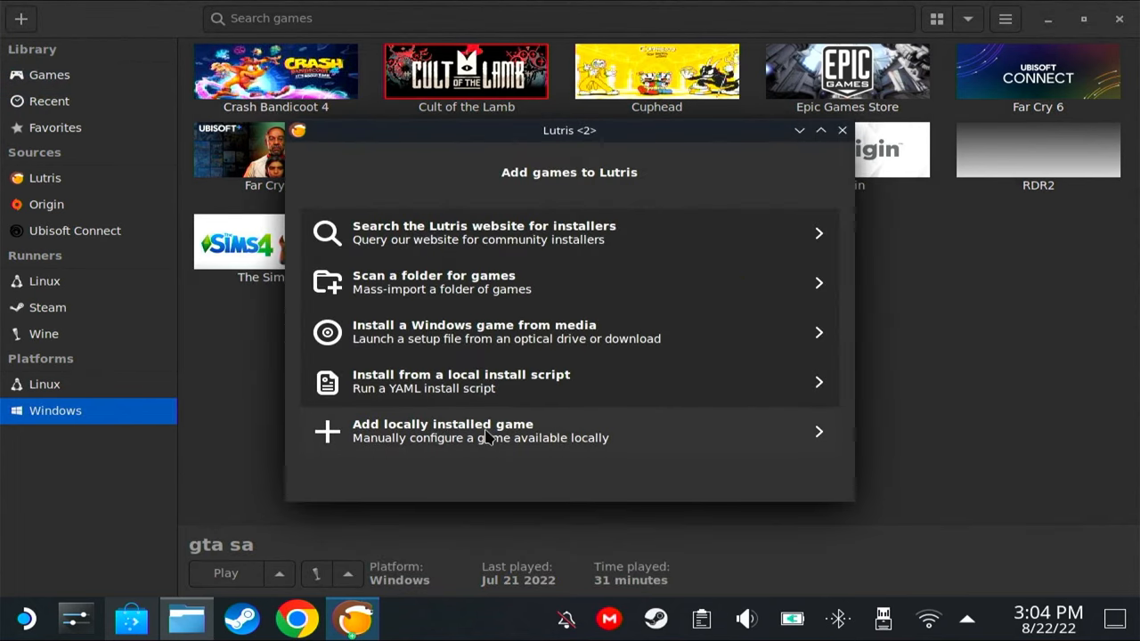
left_click(442, 424)
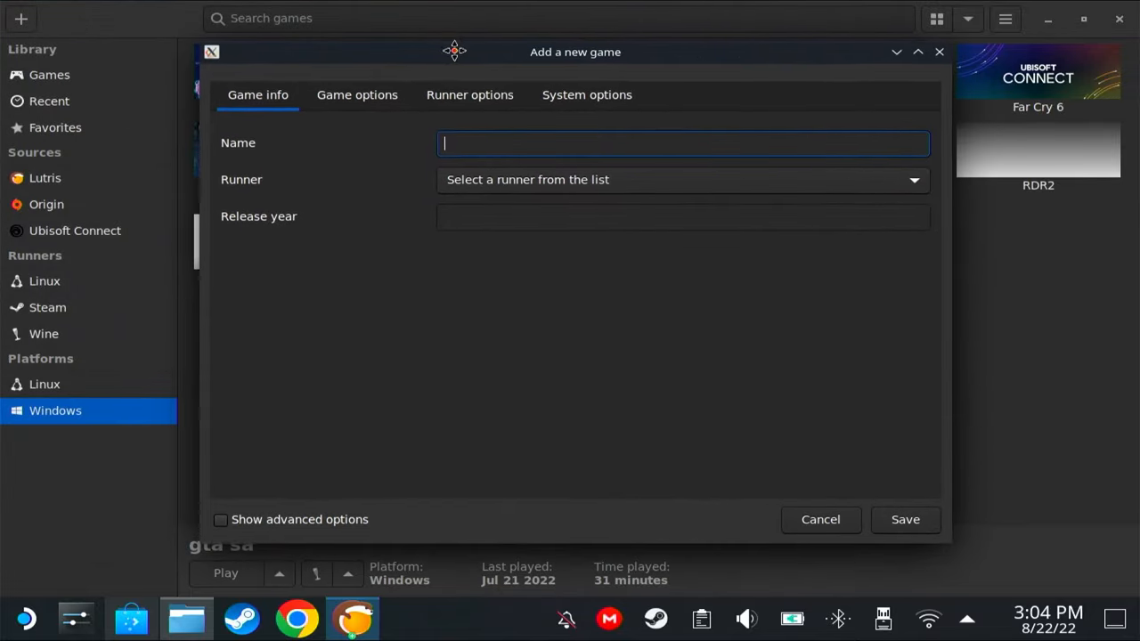
type("Witch")
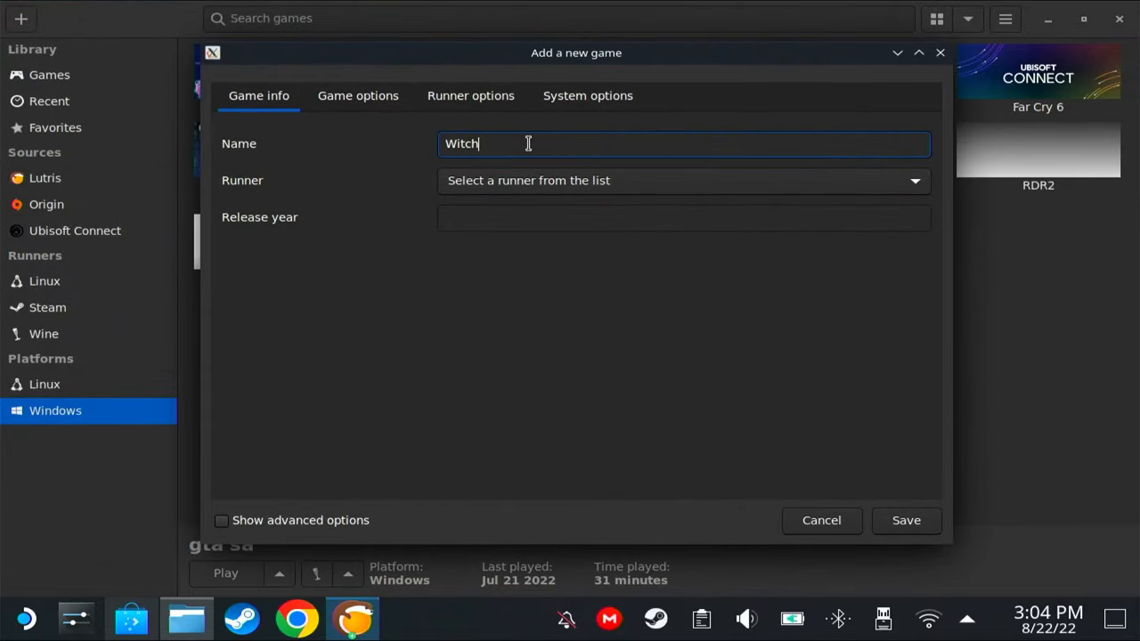
type("er")
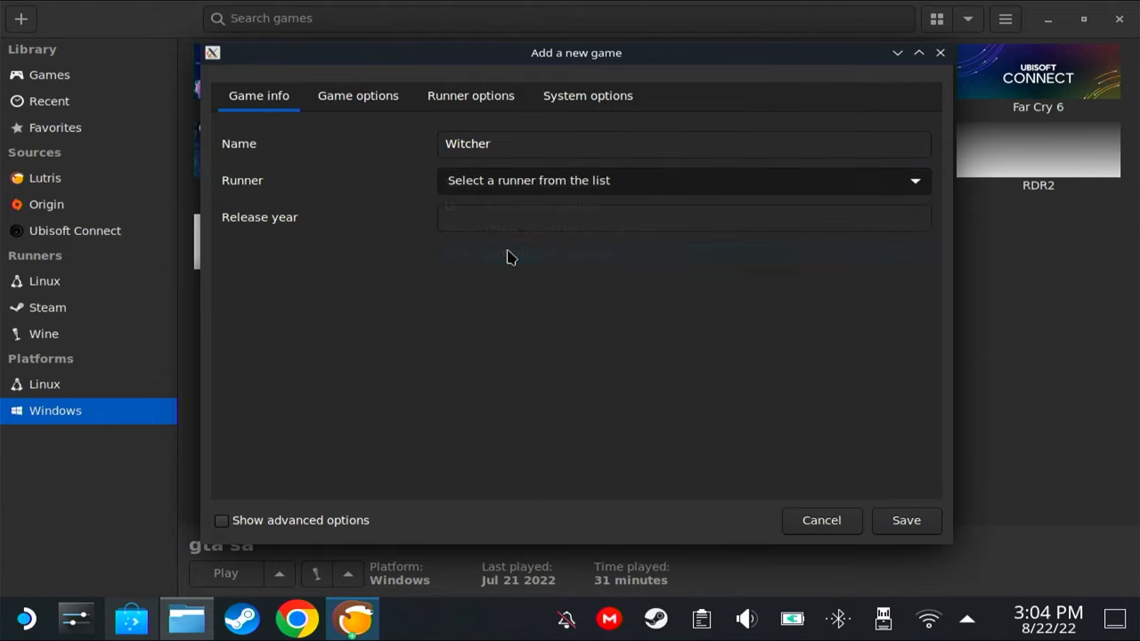
left_click(358, 96)
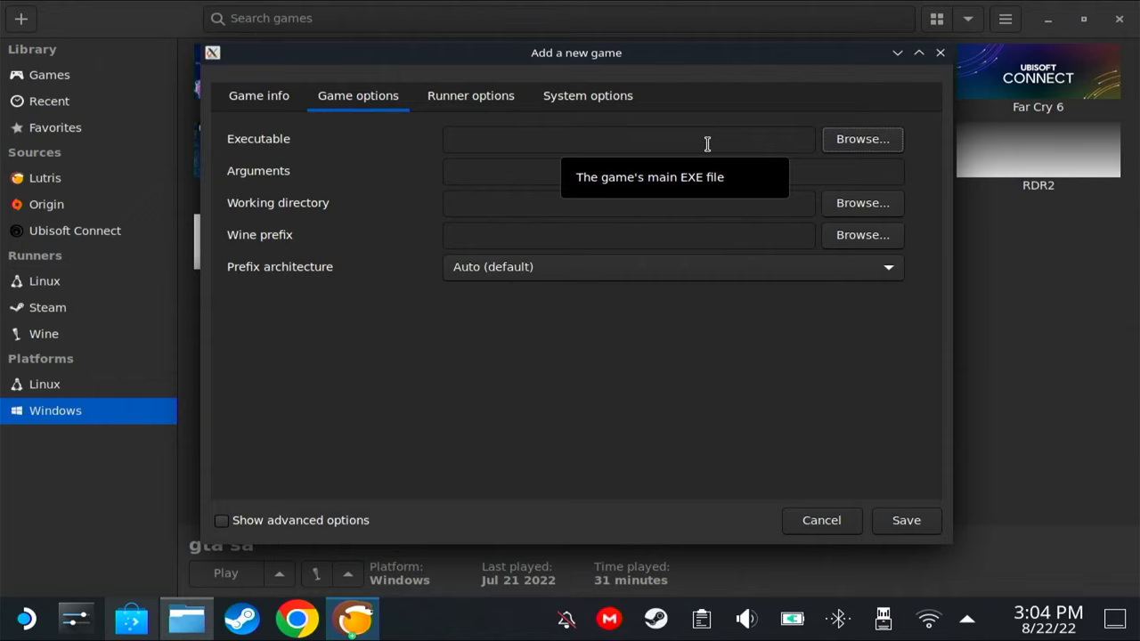
mouse_move(310, 155)
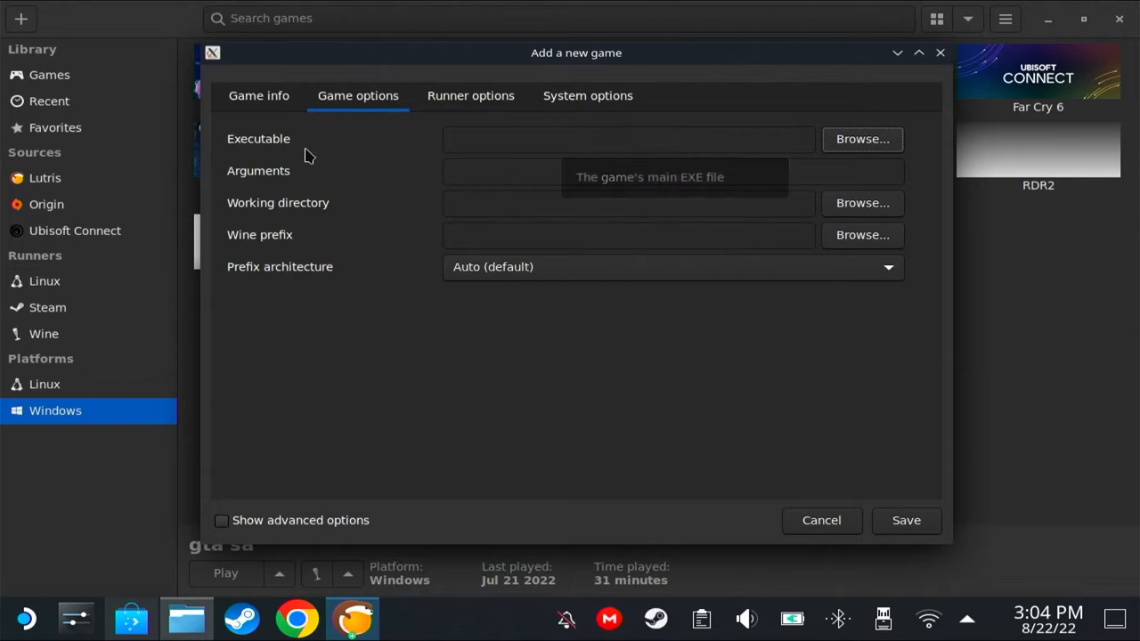
mouse_move(463, 136)
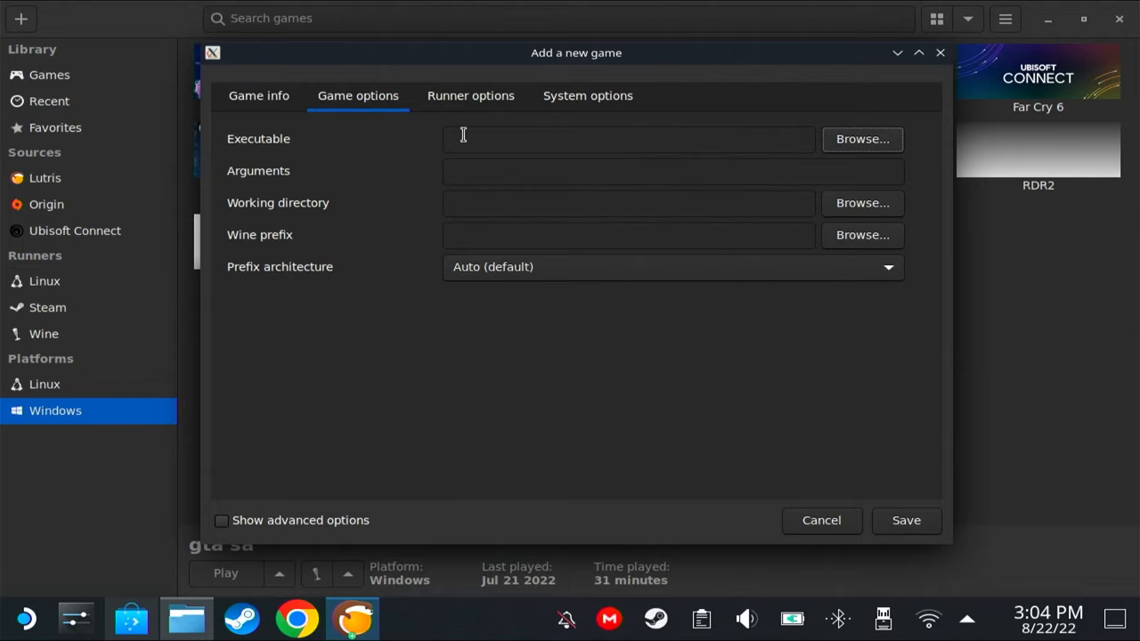
mouse_move(851, 248)
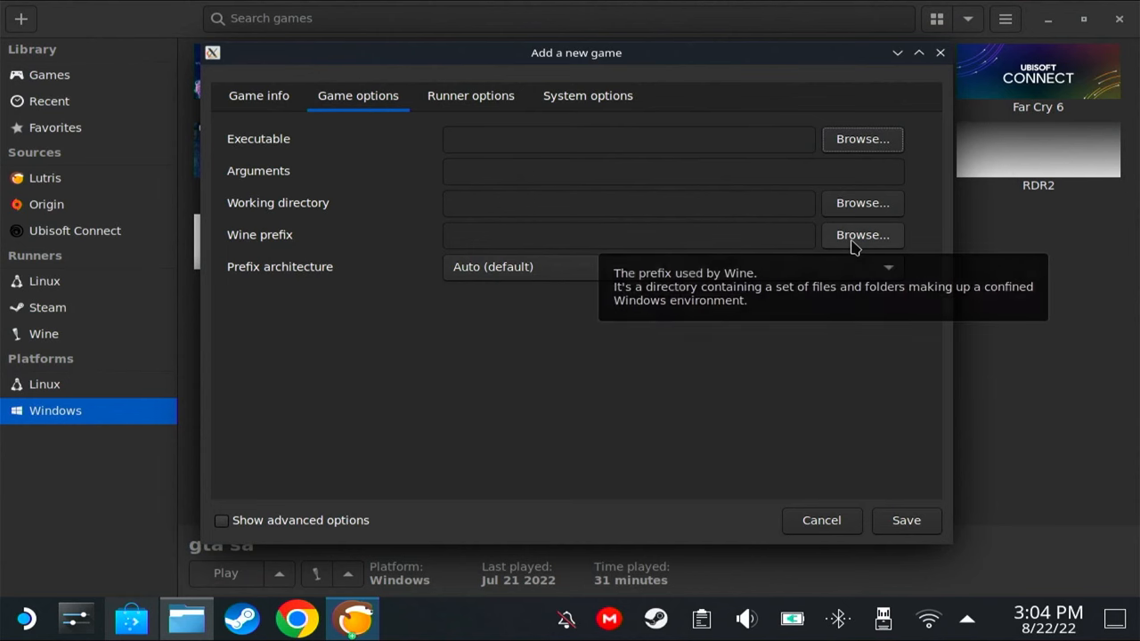
Set the Wine prefix to the ~/Prefixes/witcher folder.
left_click(862, 235)
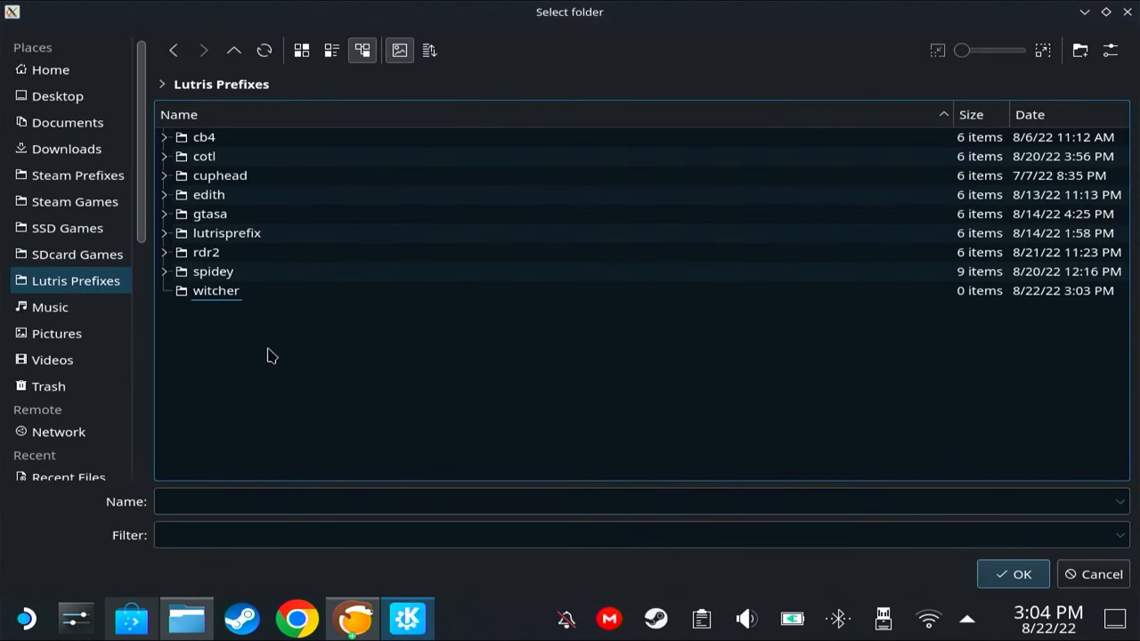
left_click(216, 290)
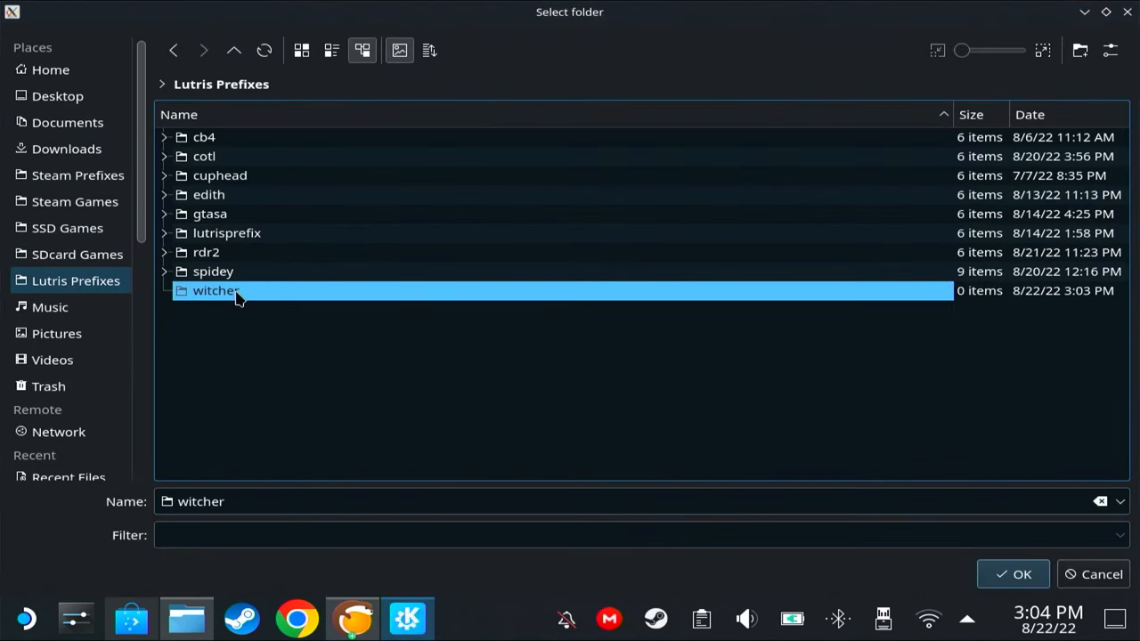
left_click(1012, 573)
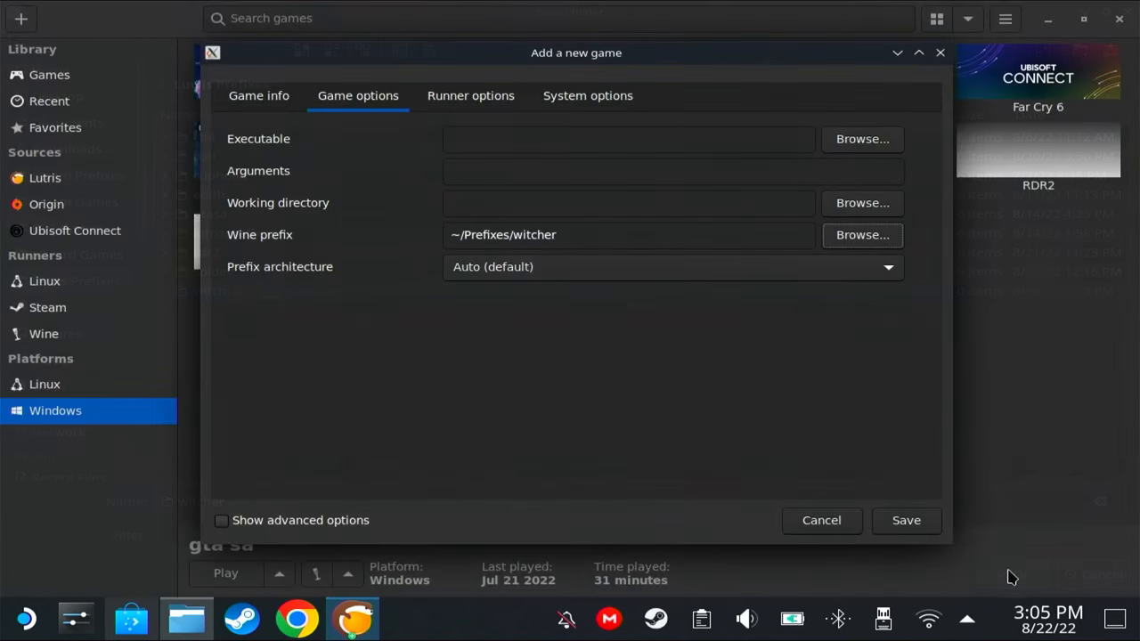
Set the Wine version to lutris-GE-Proton7-25, save the Witcher entry and show its Wine tools.
left_click(470, 96)
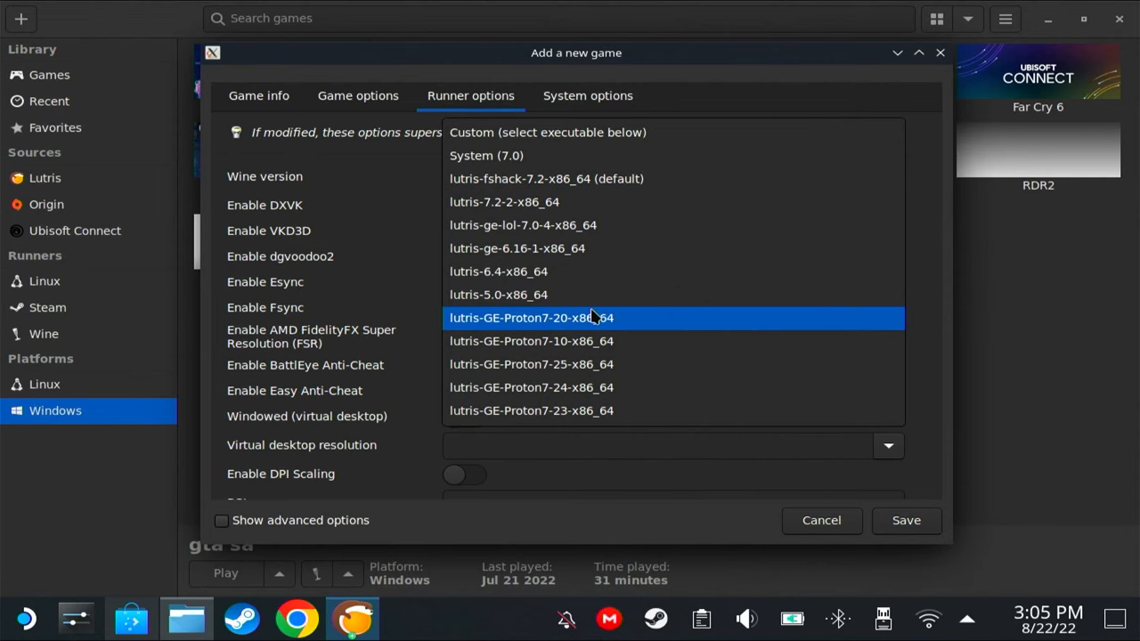
left_click(531, 363)
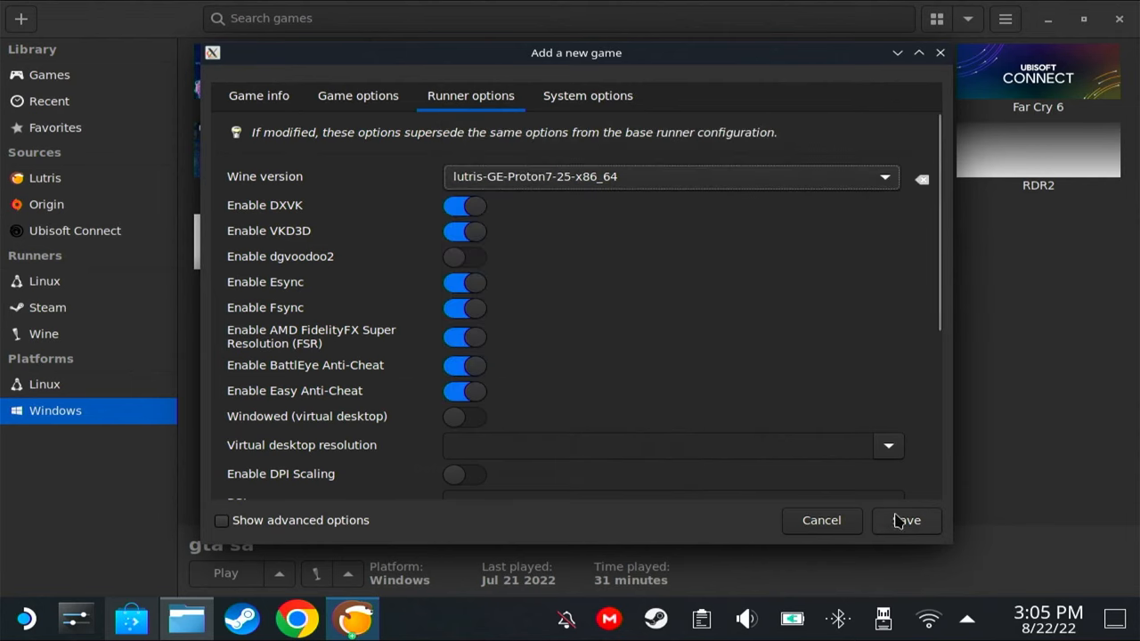
left_click(905, 520)
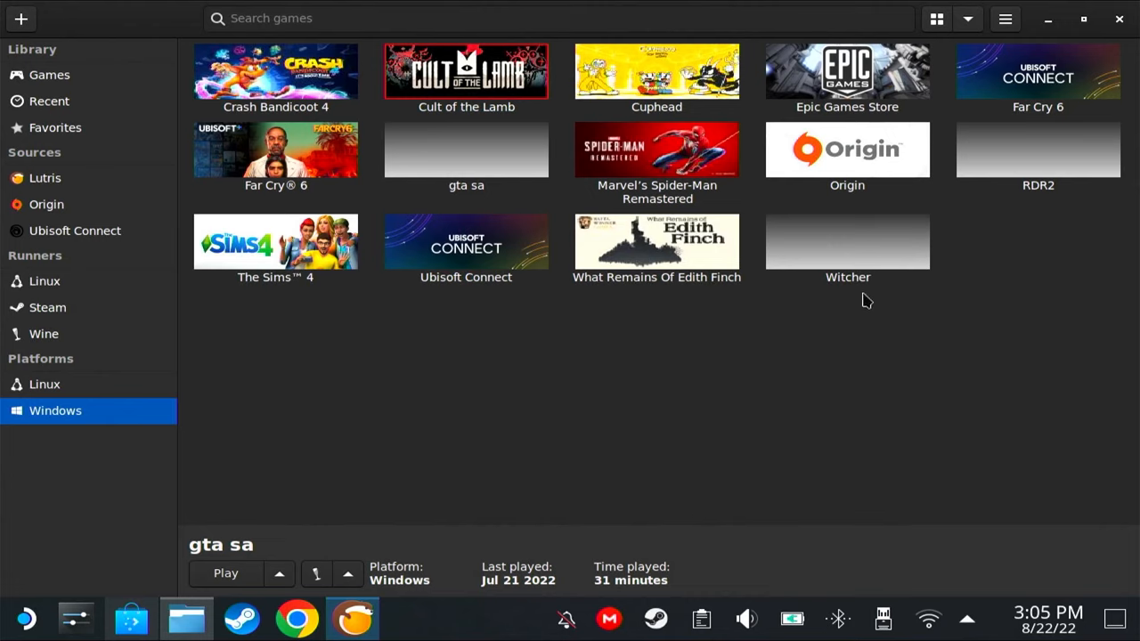
left_click(848, 243)
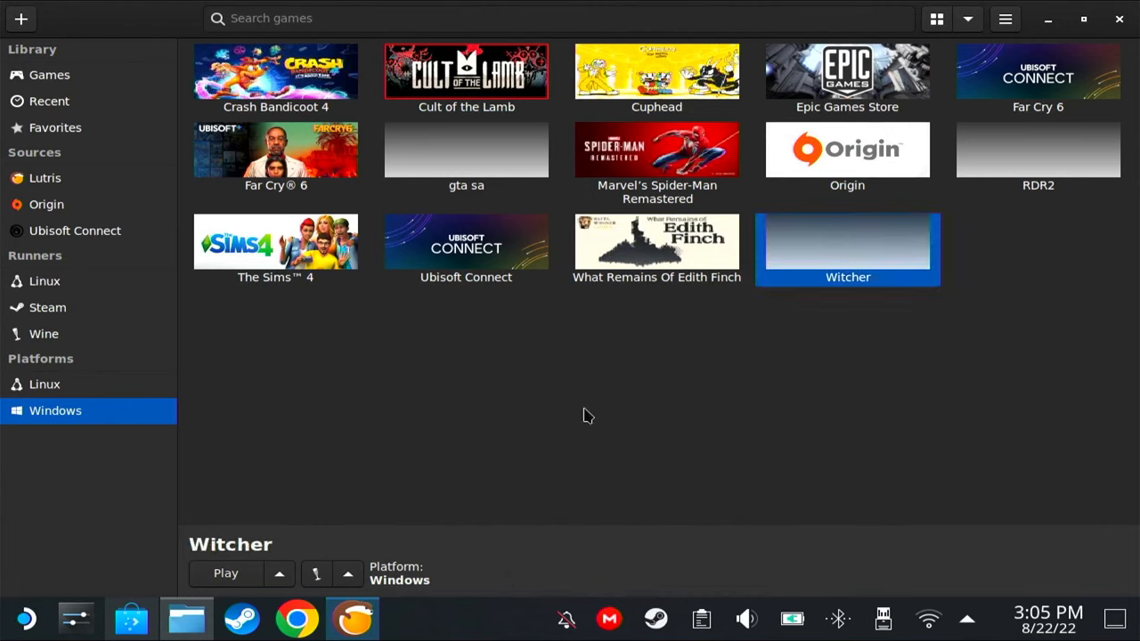
left_click(347, 574)
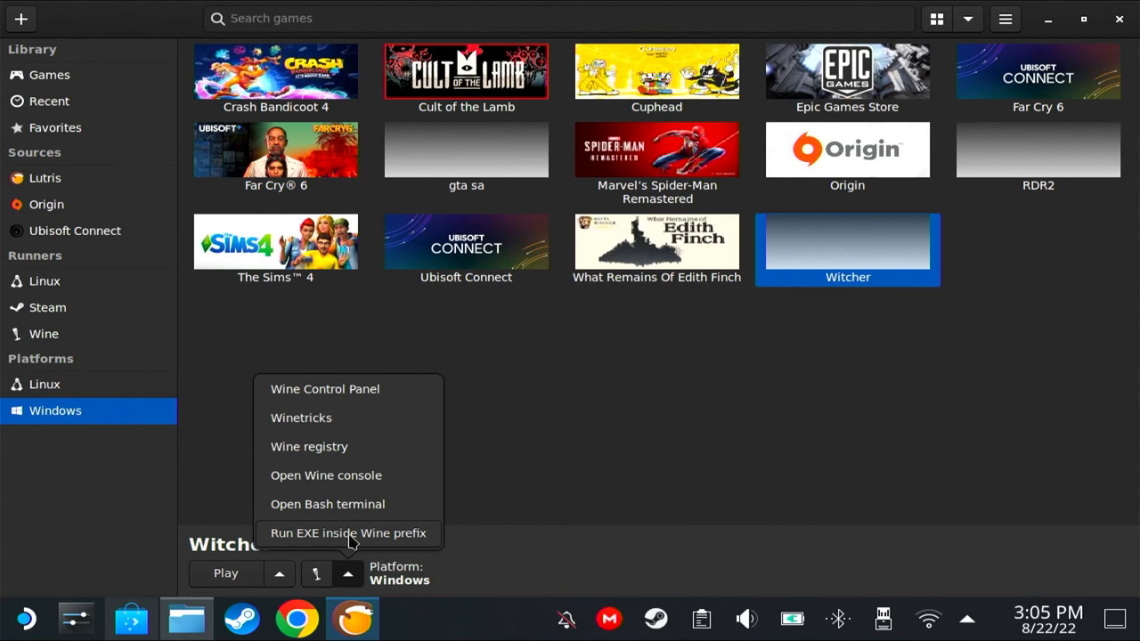
Run an EXE inside Witcher's prefix, browsing JDRive/Installers to the Witcher 3 GotY repack folder.
left_click(349, 533)
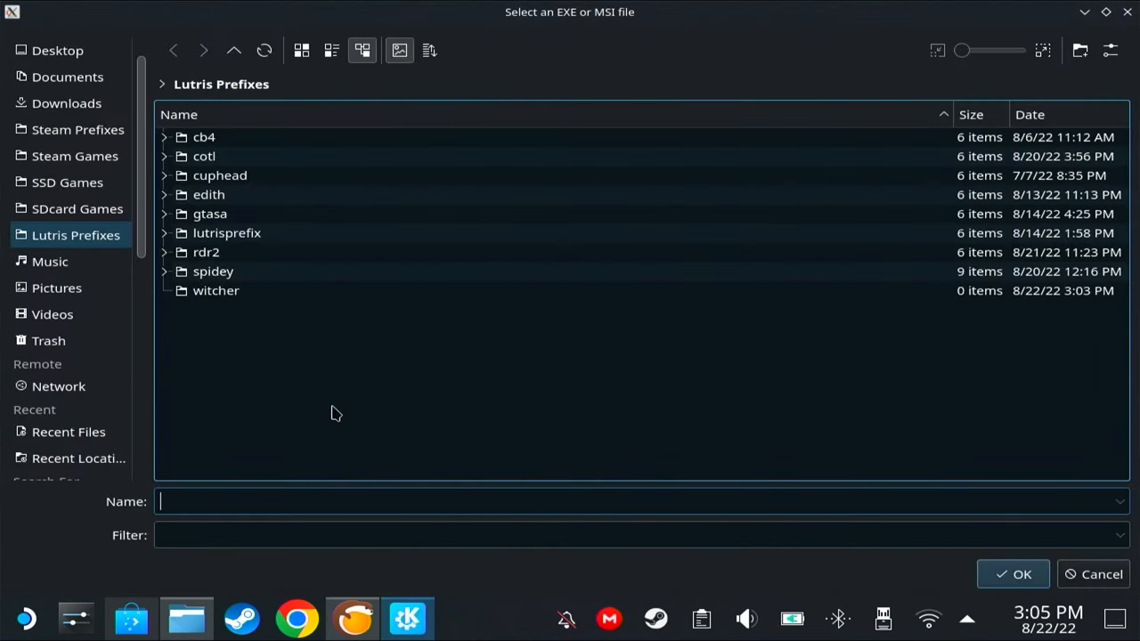
left_click(51, 422)
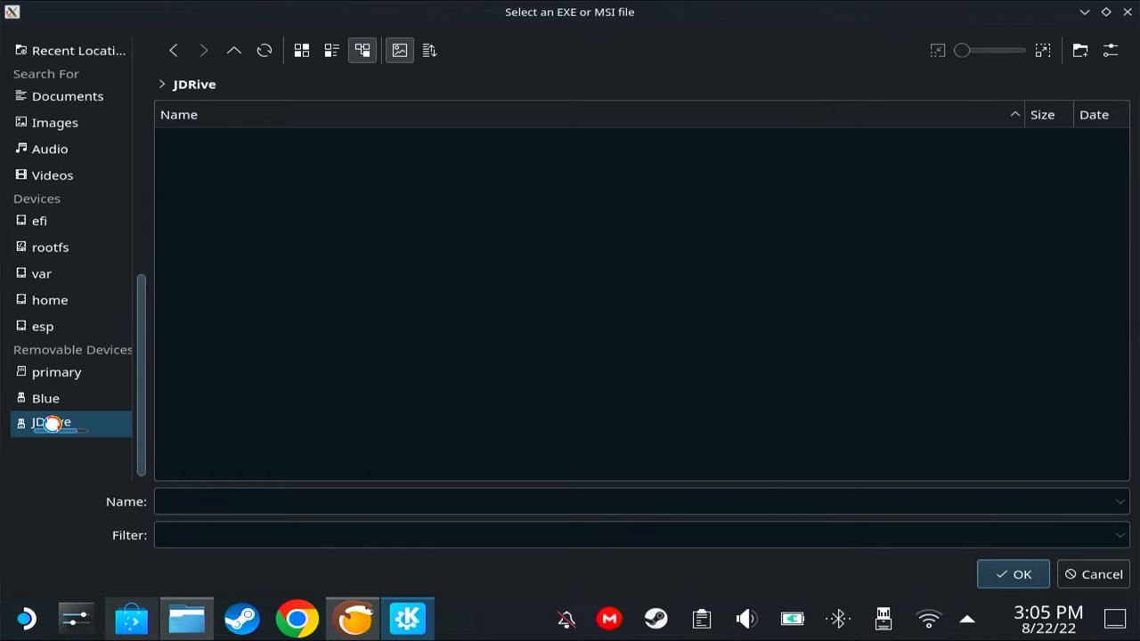
left_click(52, 420)
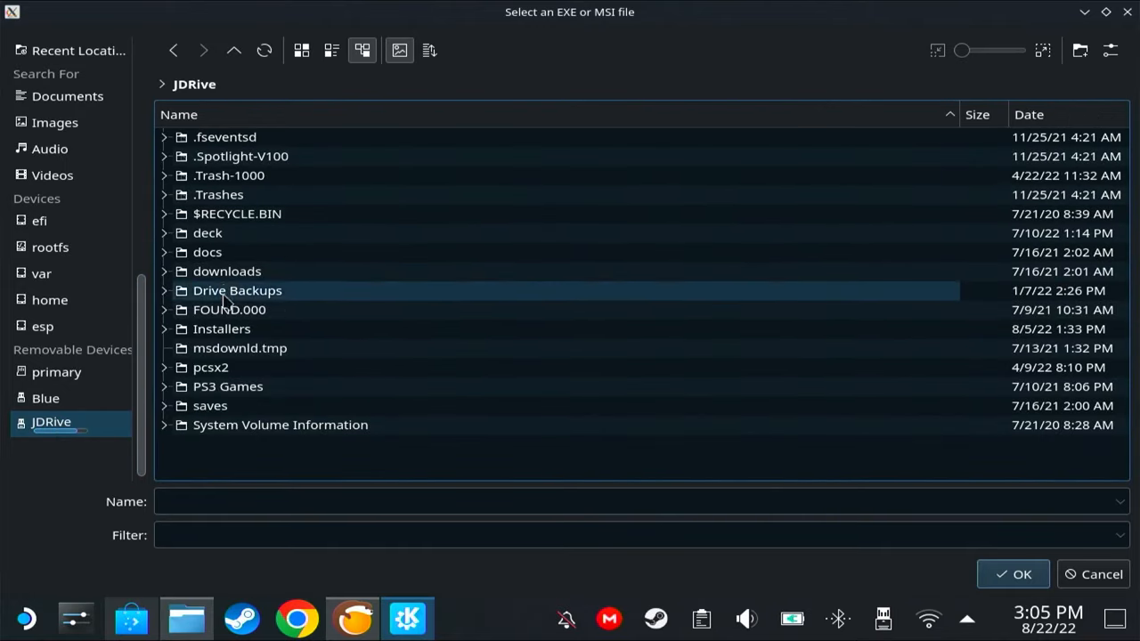
double_click(221, 328)
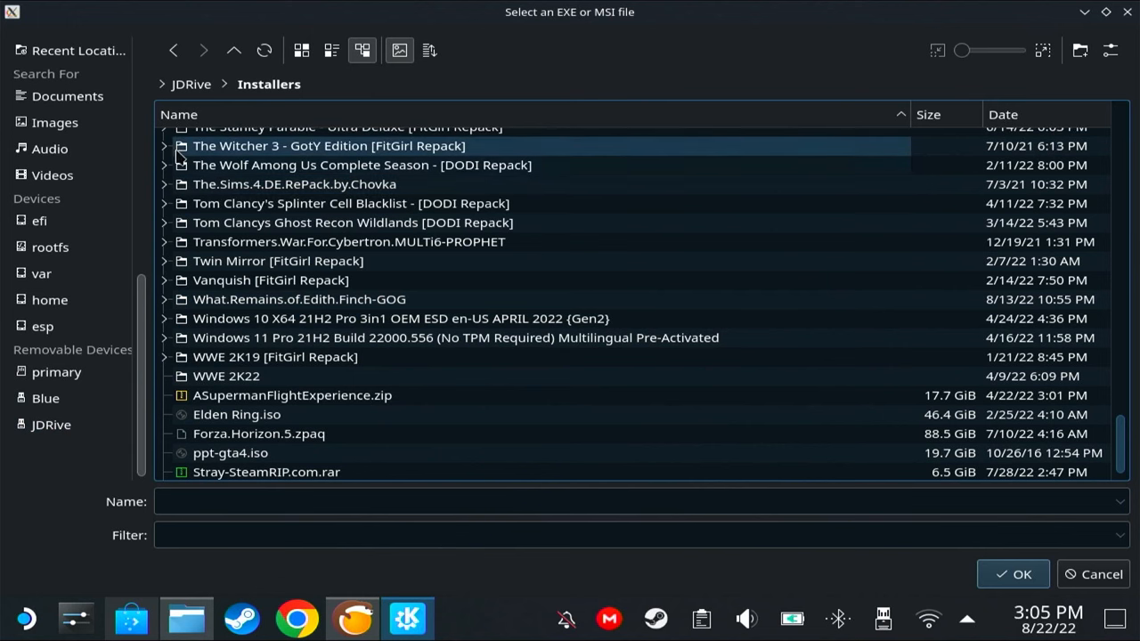
left_click(164, 146)
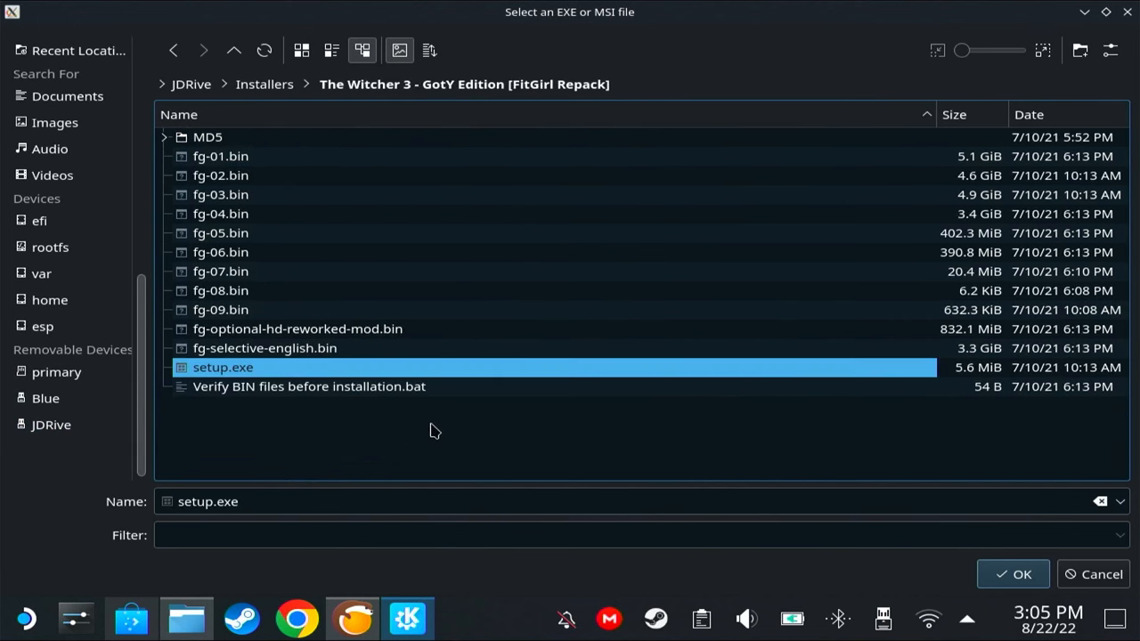
mouse_move(521, 98)
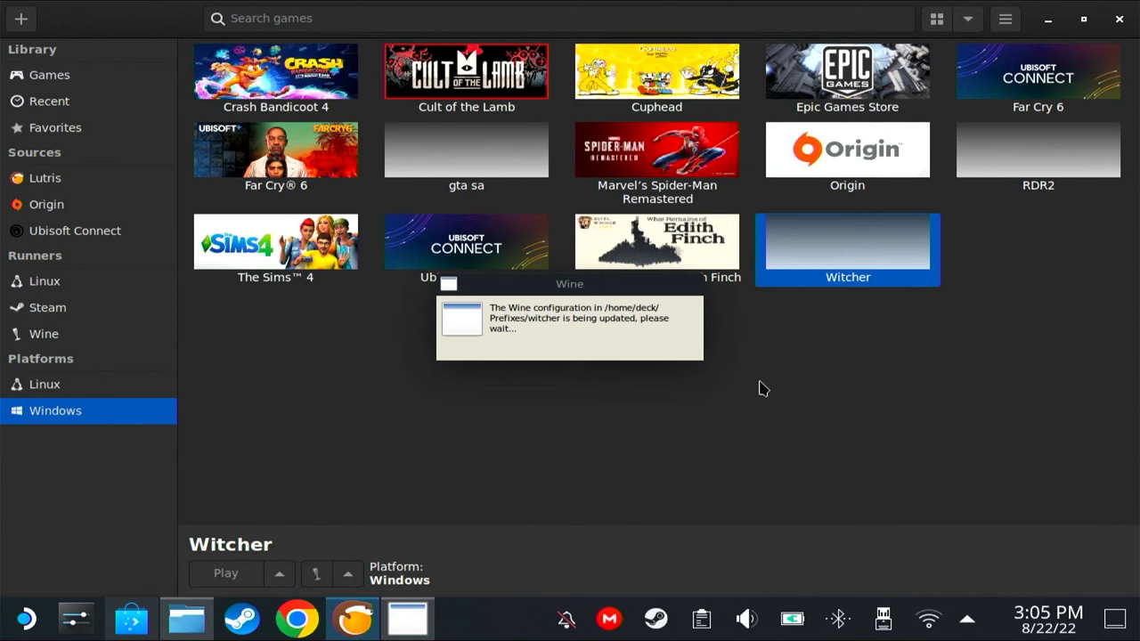
mouse_move(521, 438)
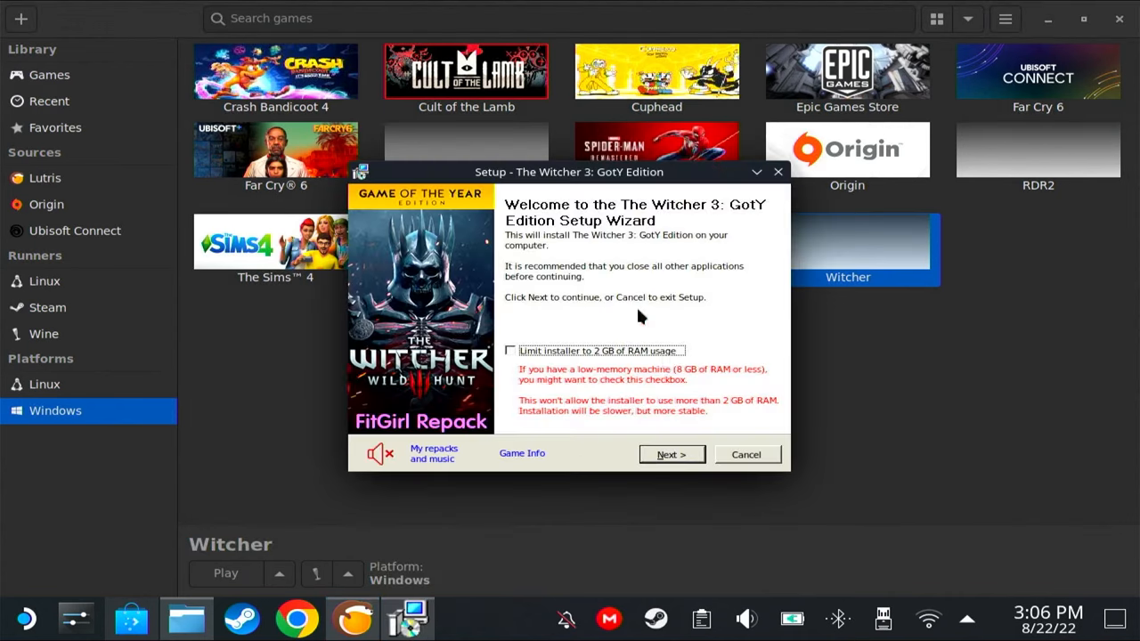
mouse_move(648, 344)
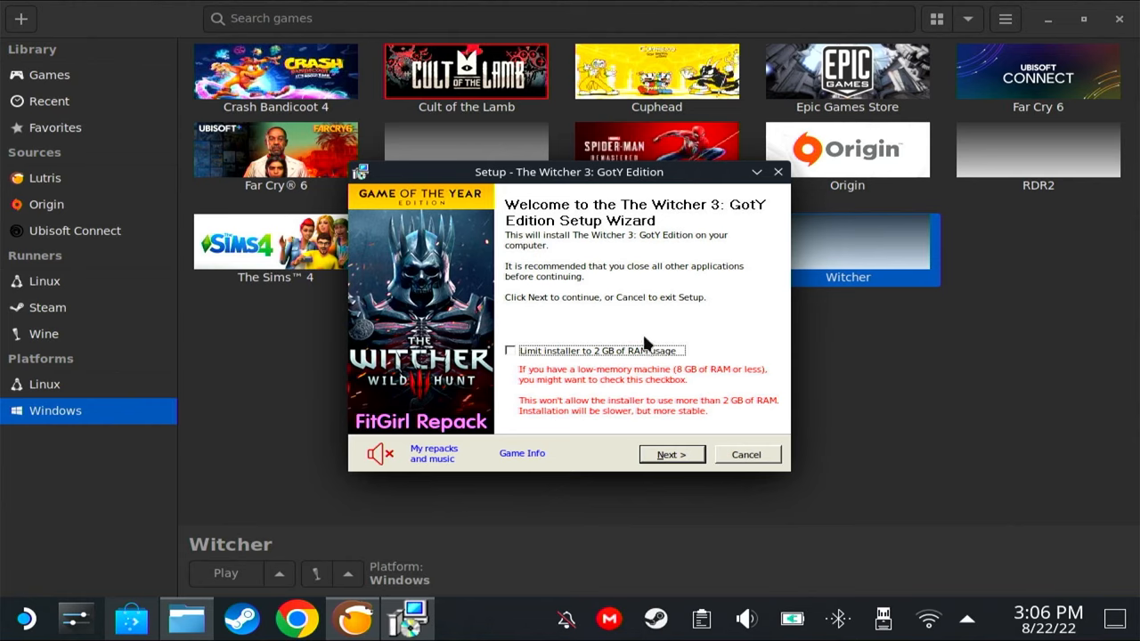
mouse_move(657, 331)
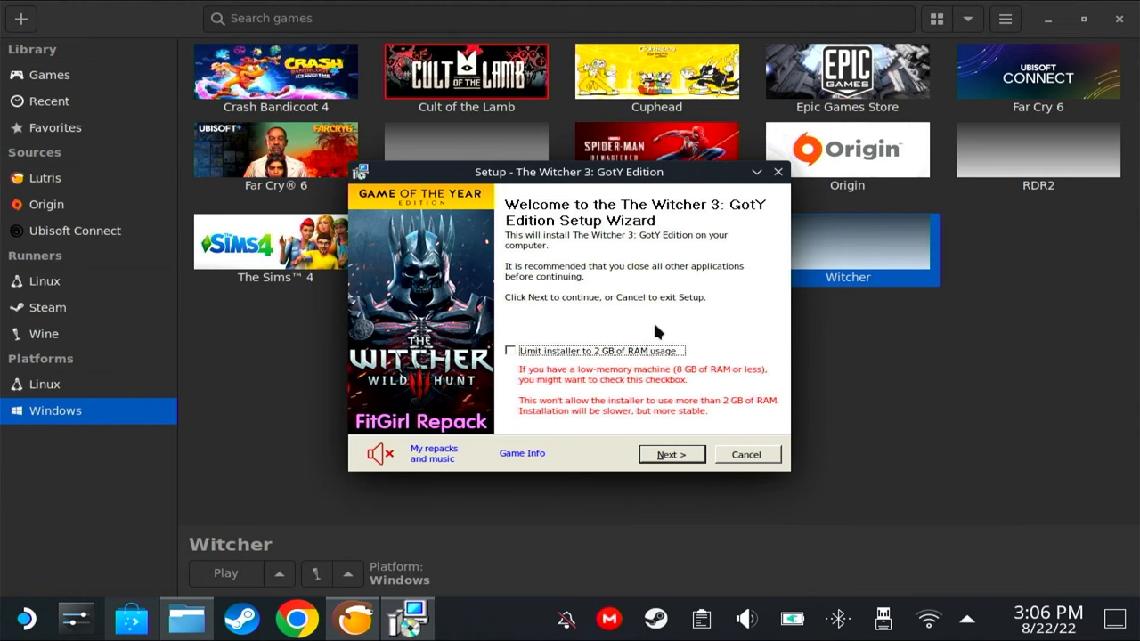
mouse_move(509, 356)
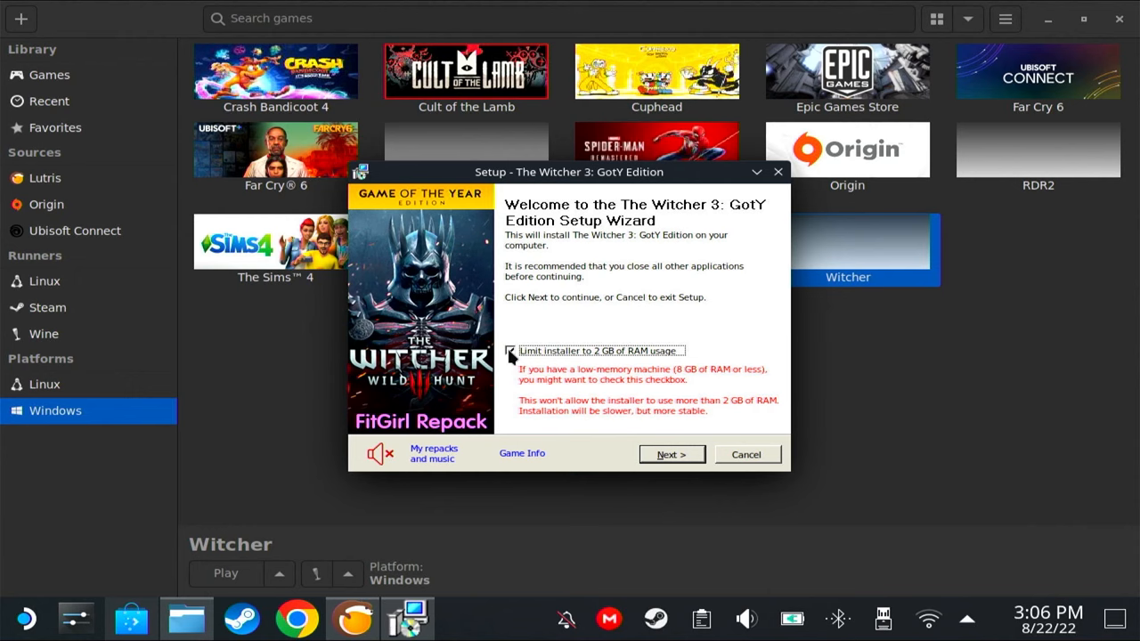
Continue past the FitGirl installer's welcome and information pages to the destination page.
left_click(670, 454)
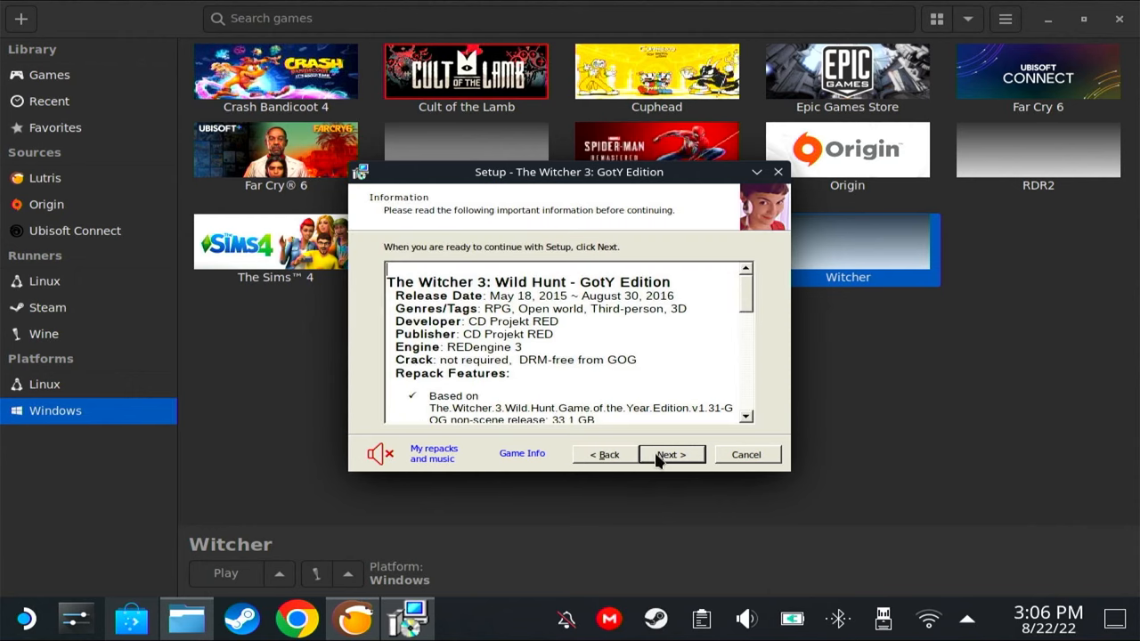
left_click(670, 454)
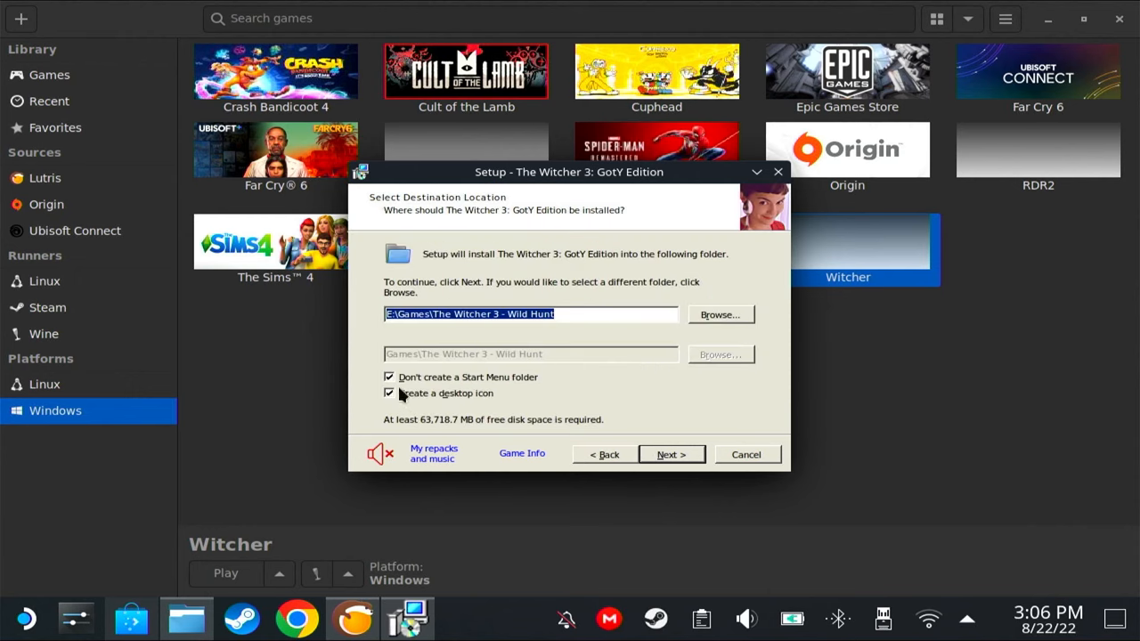
Browse the install location picker through drives E and F and the SSD Games folder.
left_click(389, 394)
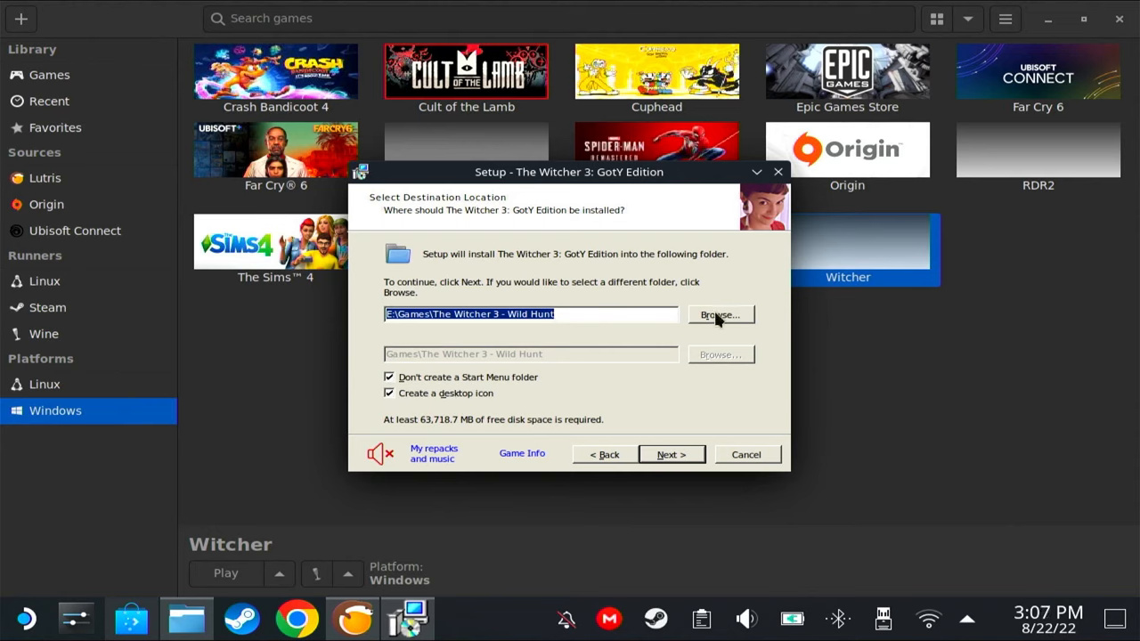
left_click(719, 314)
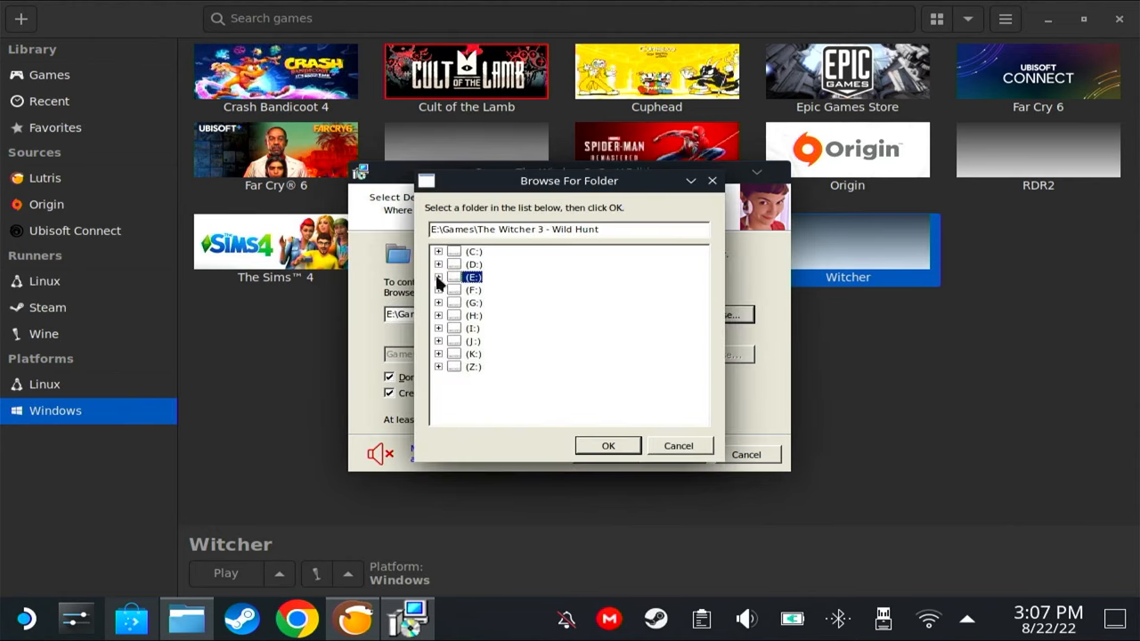
left_click(438, 278)
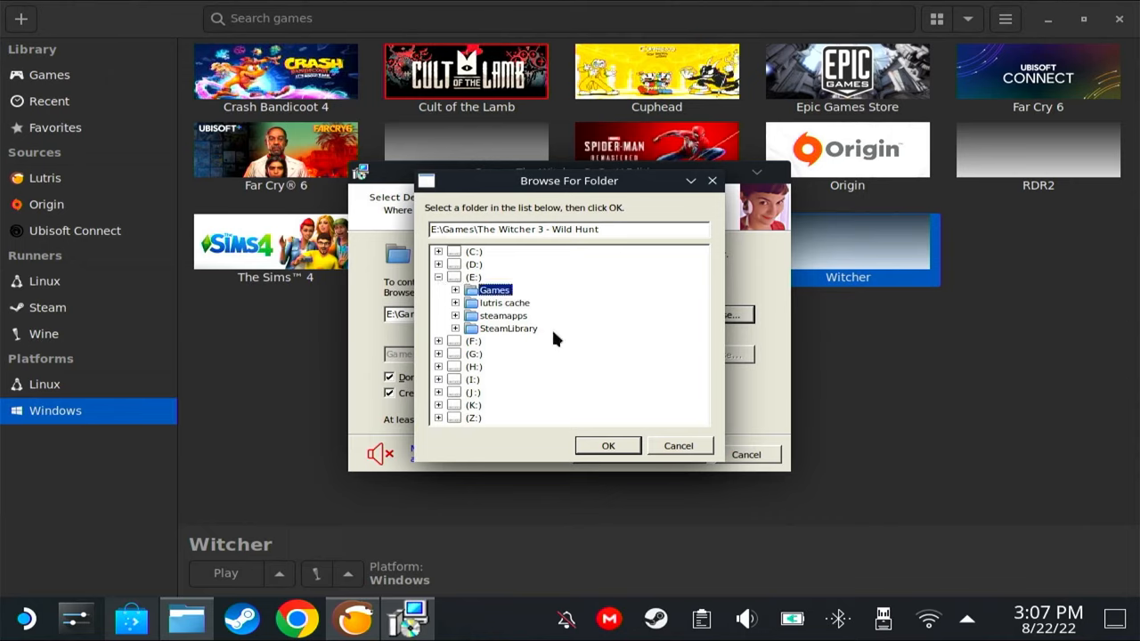
left_click(456, 289)
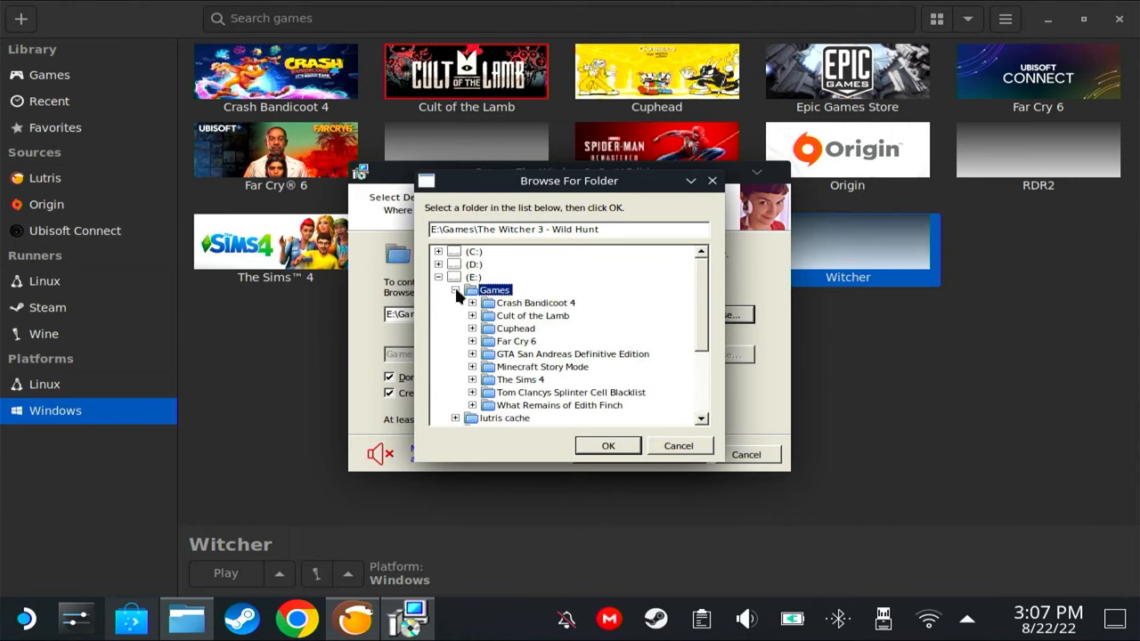
left_click(438, 278)
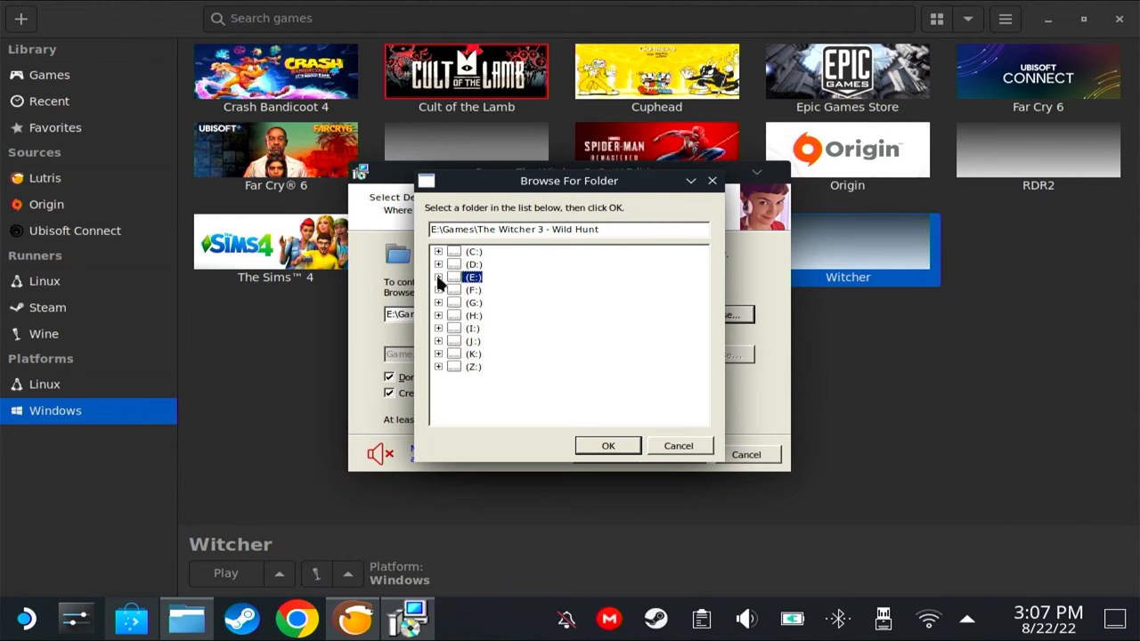
left_click(474, 288)
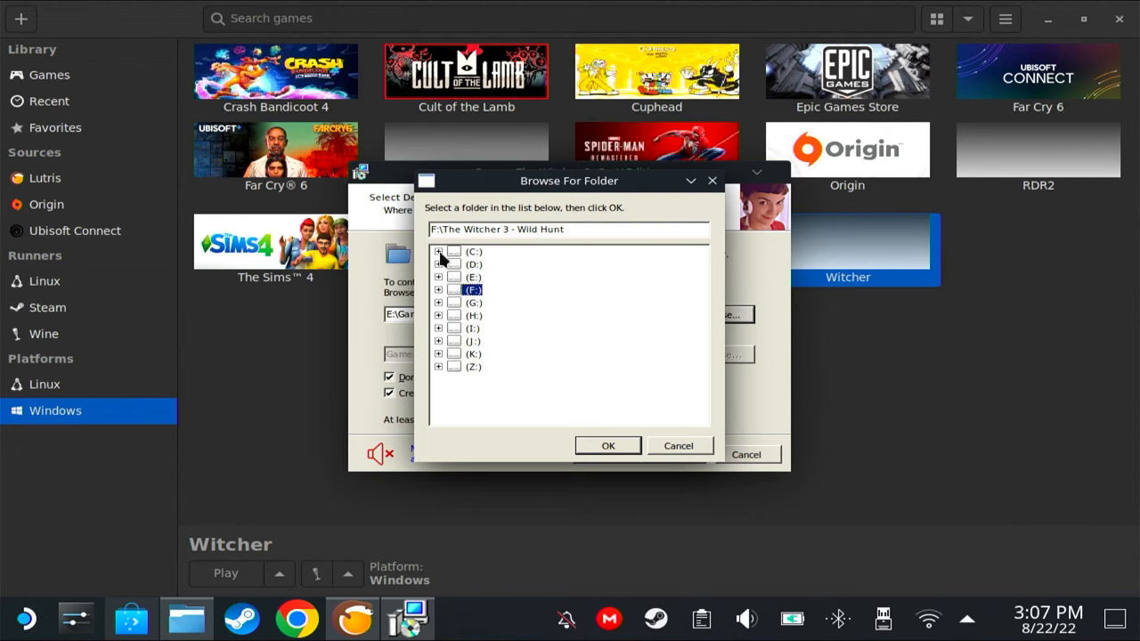
left_click(439, 251)
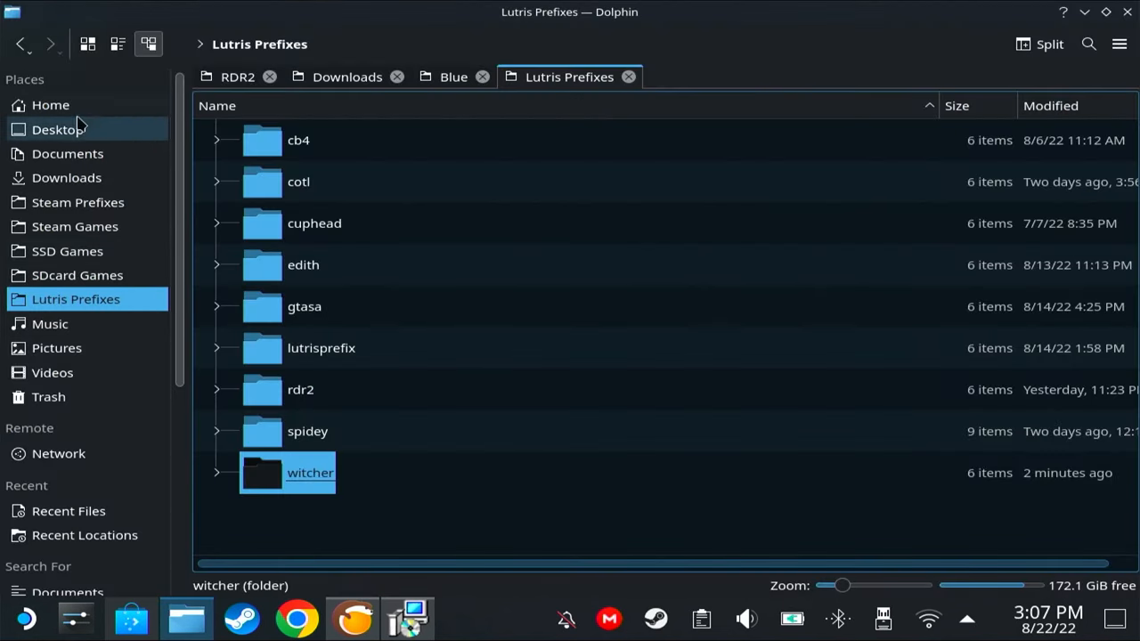
left_click(50, 103)
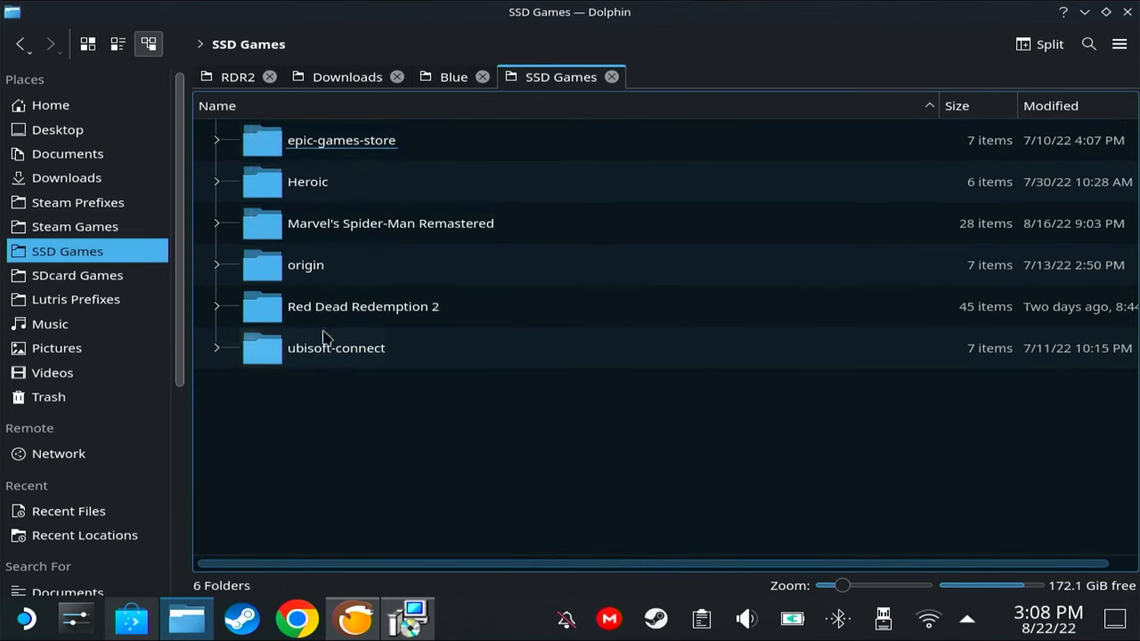
mouse_move(477, 328)
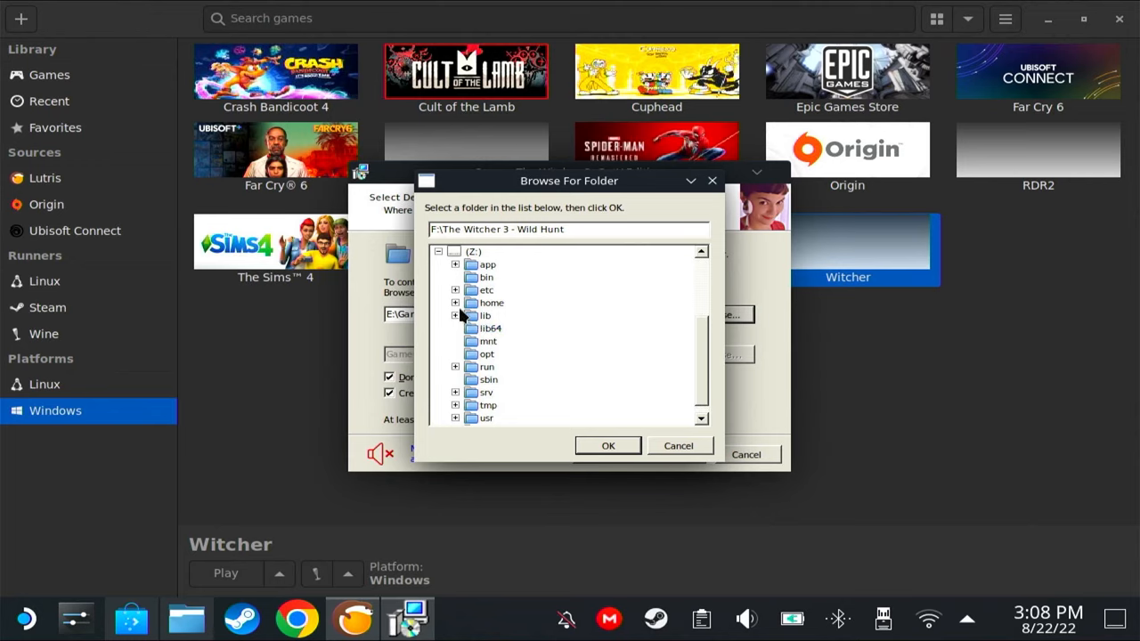
Choose Z:\home\deck\Games as the Witcher 3 install destination.
left_click(456, 302)
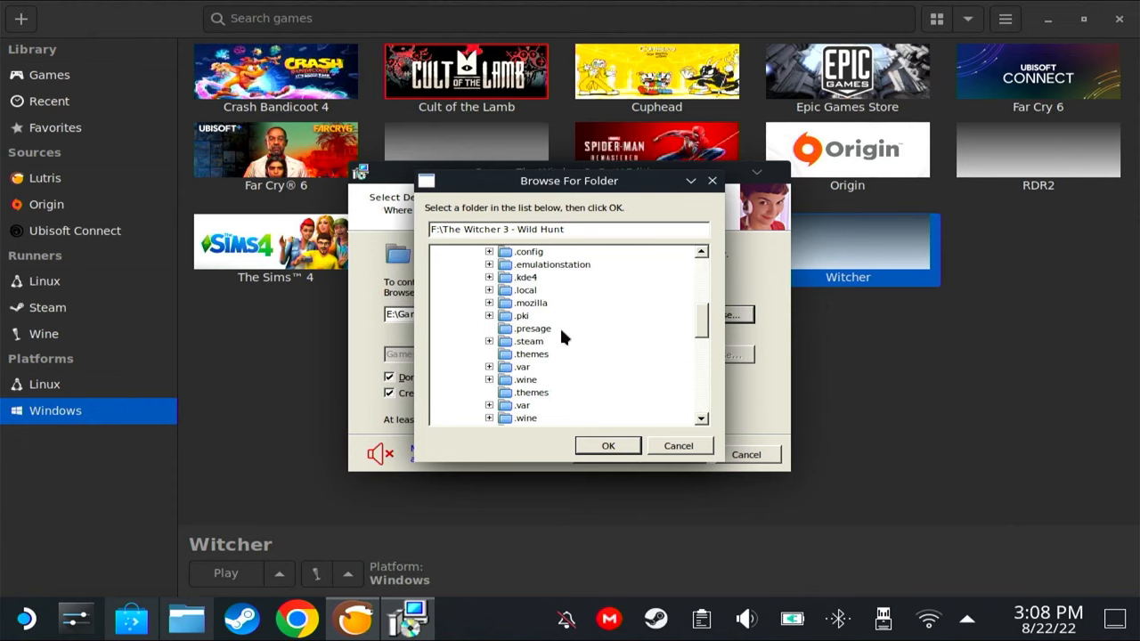
scroll("down", 3)
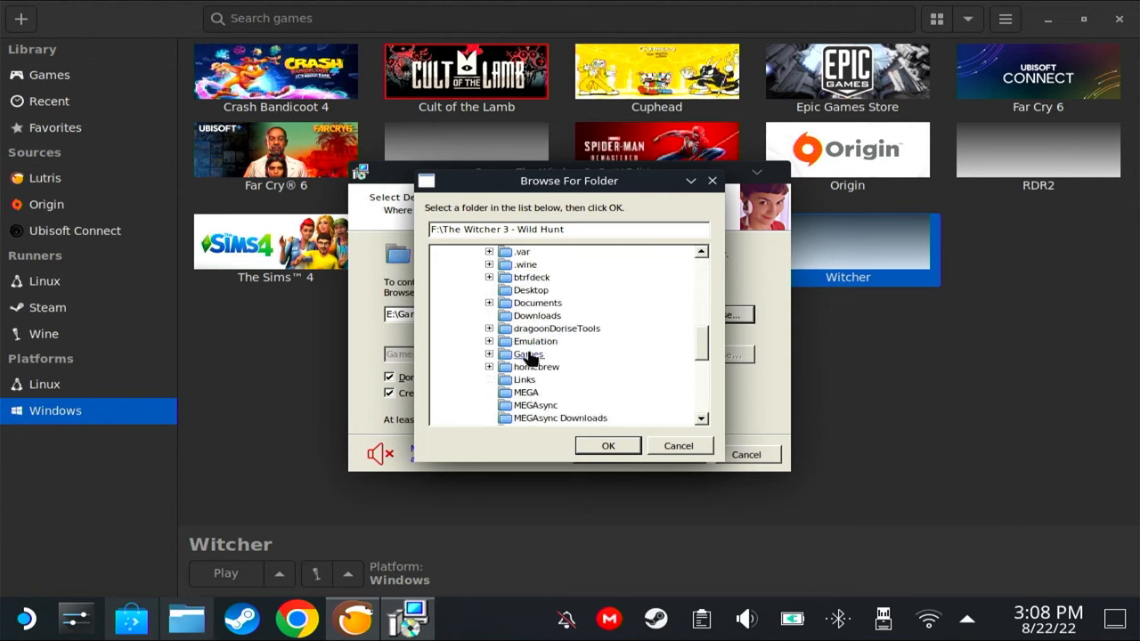
left_click(527, 353)
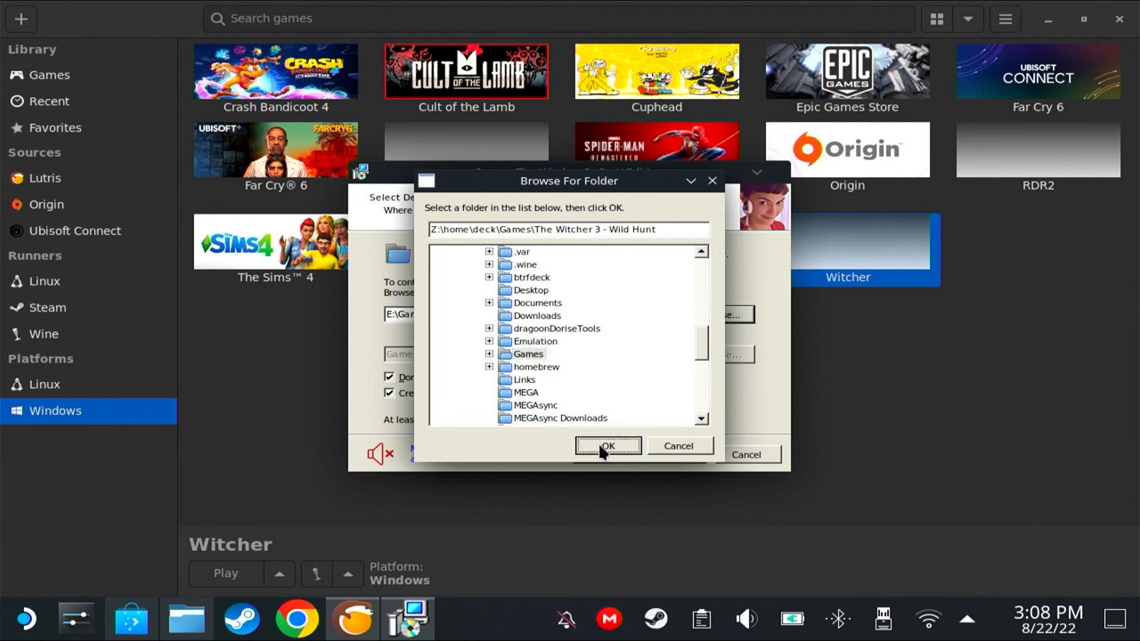
left_click(608, 445)
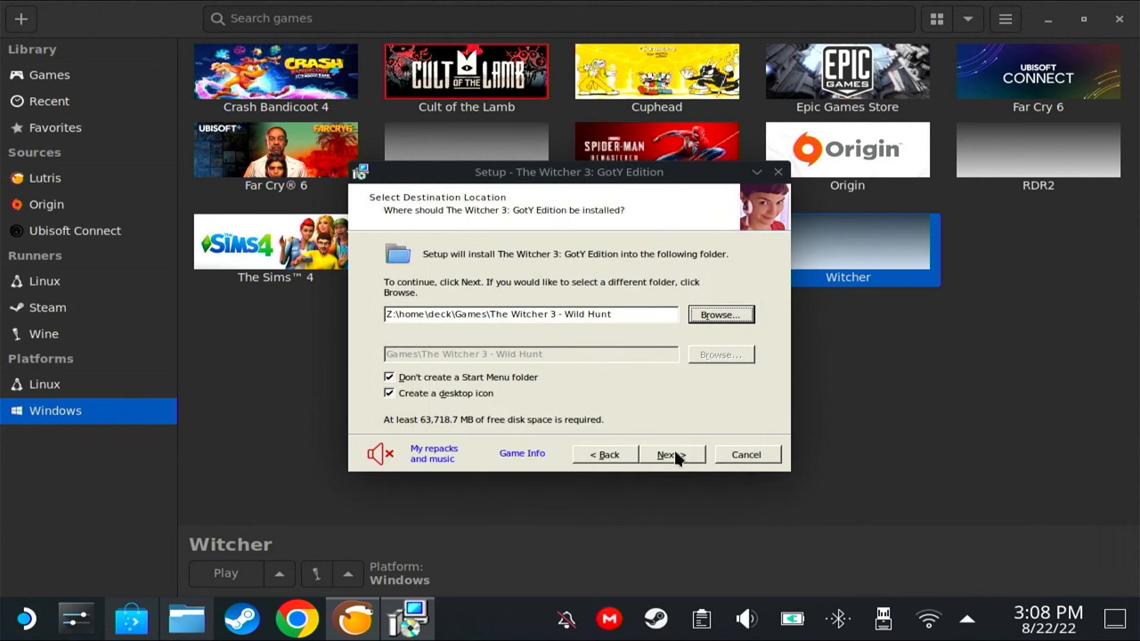
On component selection exclude the HD Reworked Project mod, then cancel the setup back to Lutris.
left_click(667, 454)
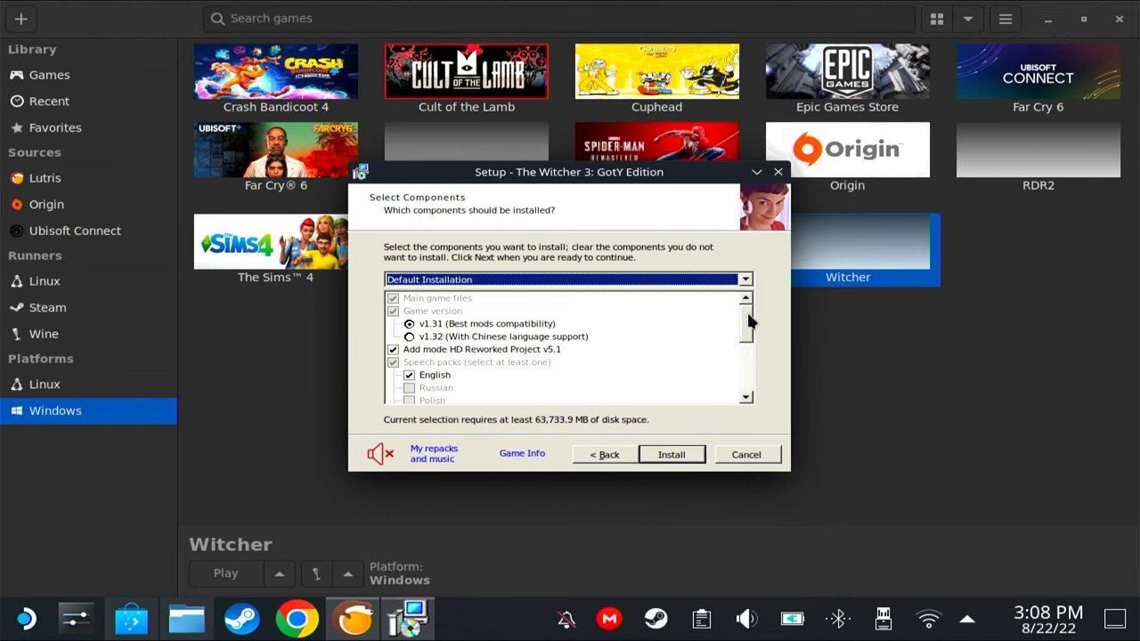
mouse_move(390, 364)
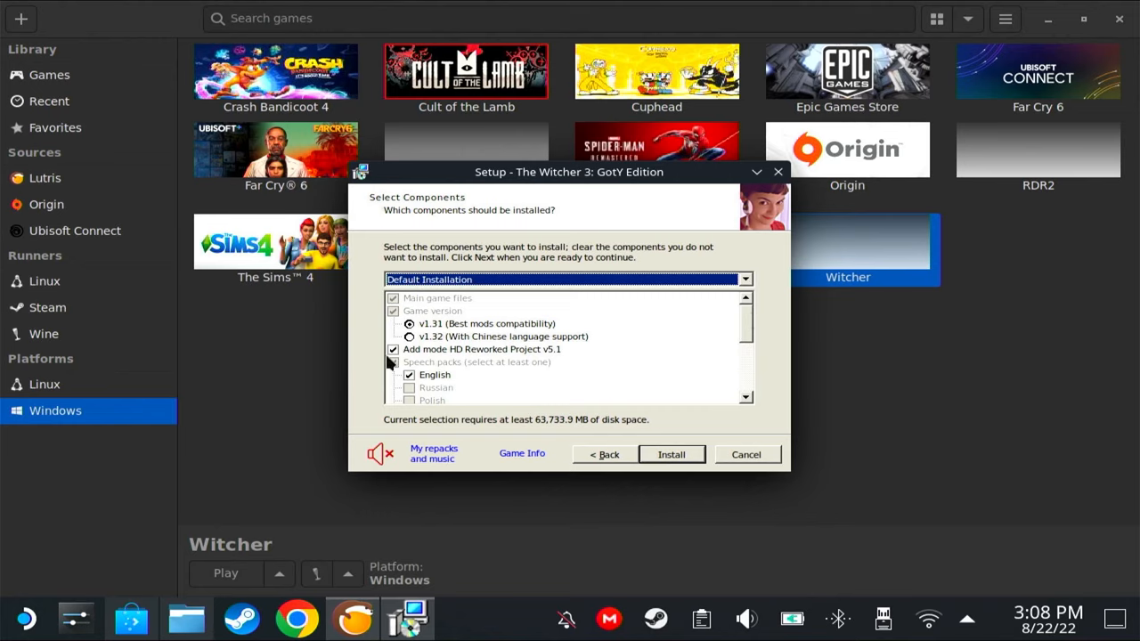
left_click(392, 347)
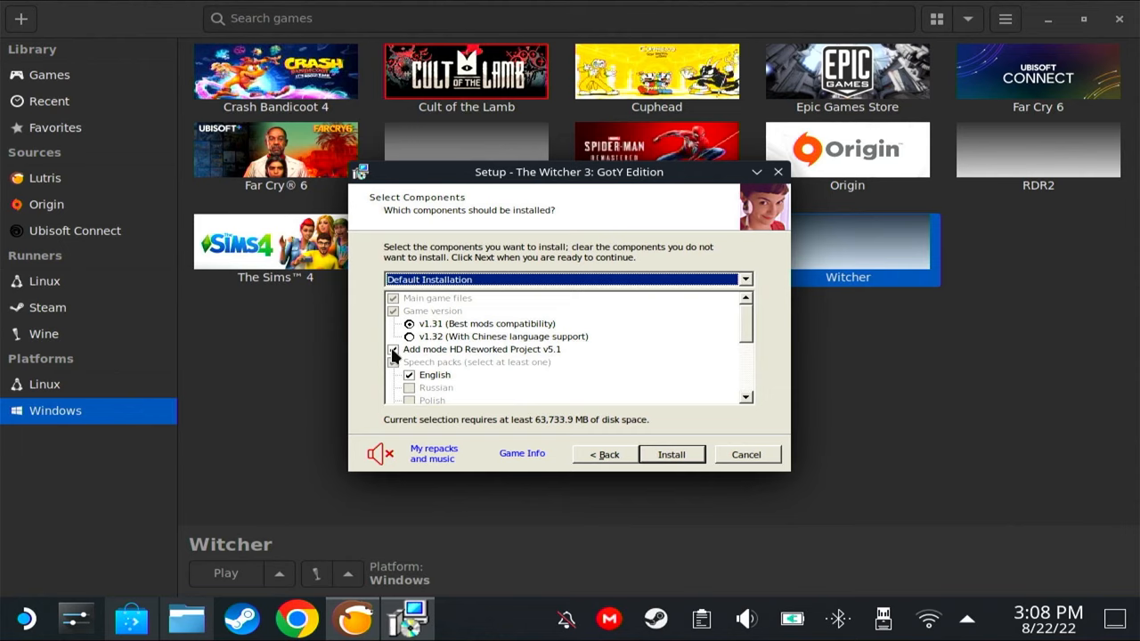
left_click(481, 347)
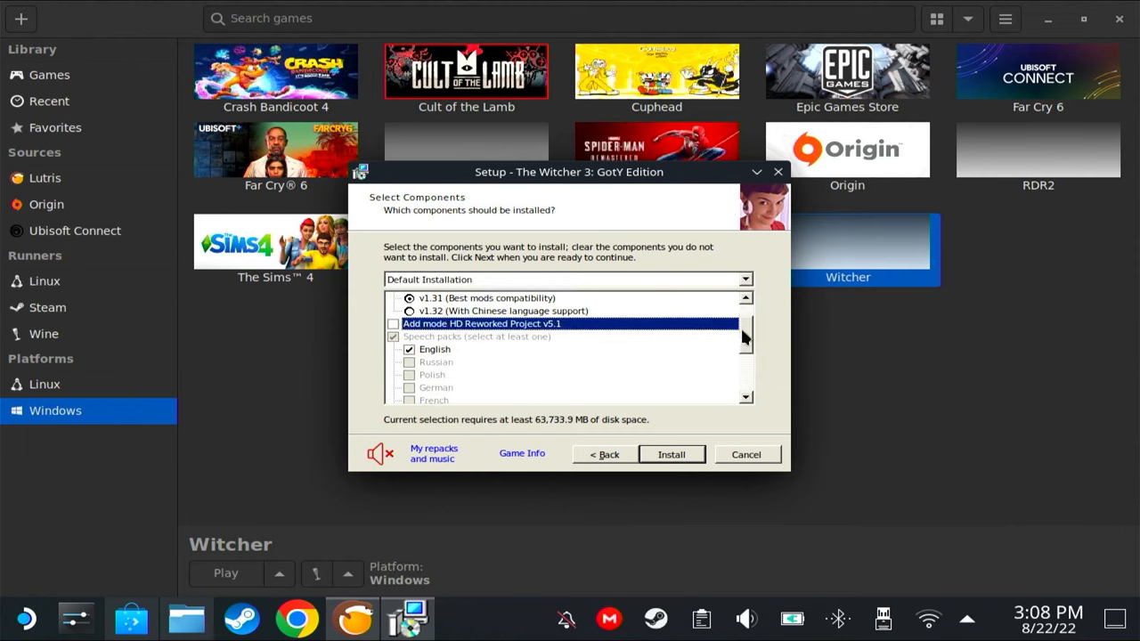
scroll("down", 3)
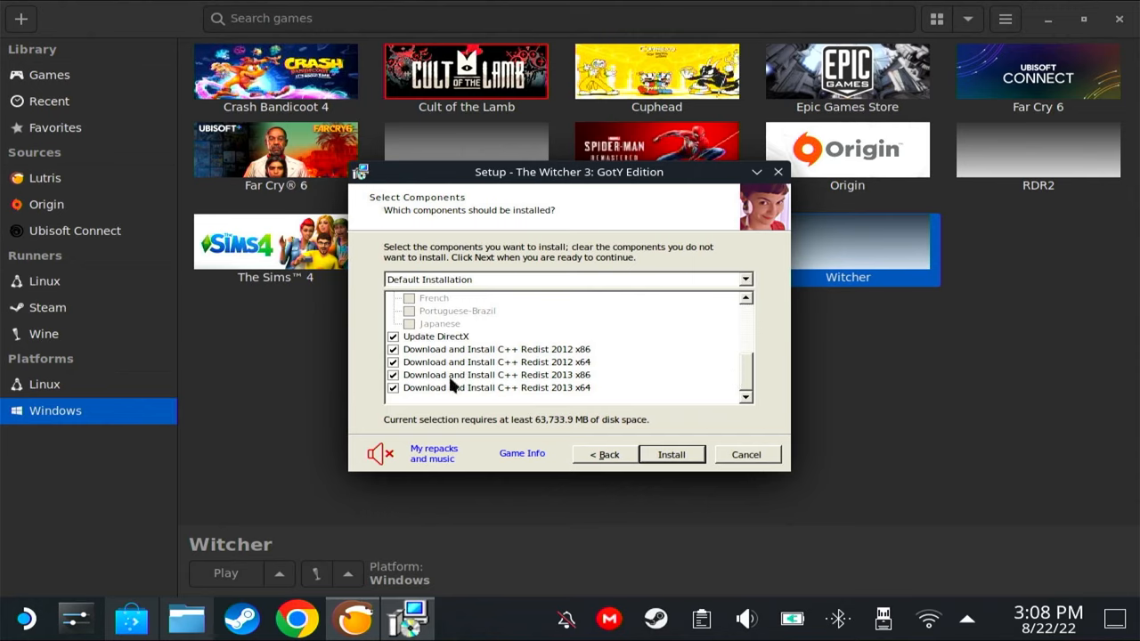
mouse_move(474, 391)
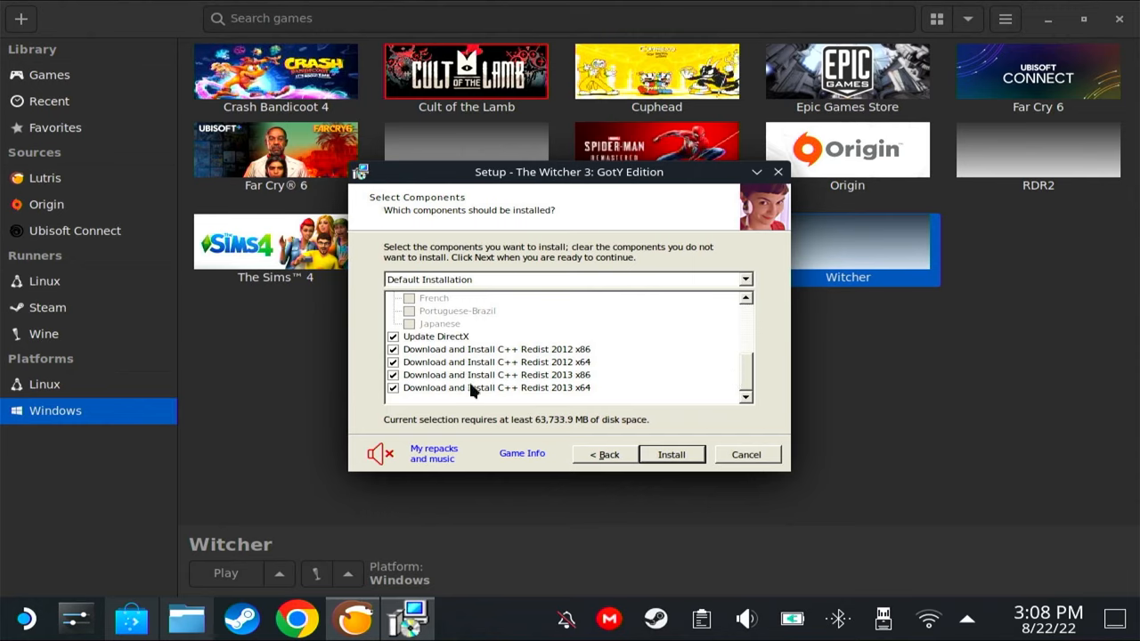
mouse_move(453, 381)
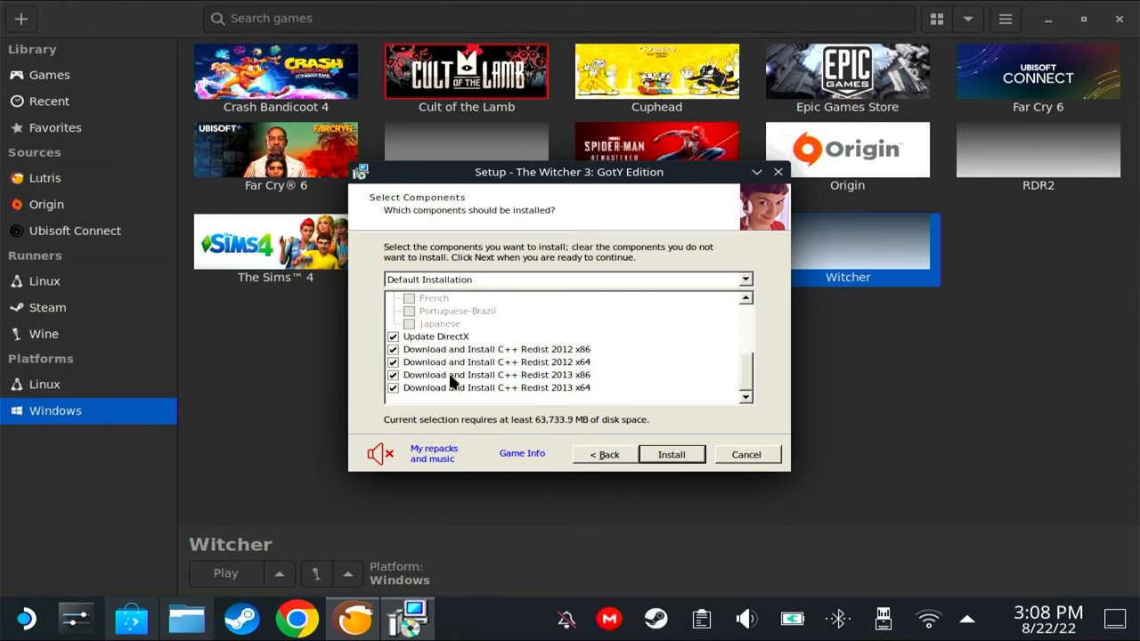
left_click(393, 374)
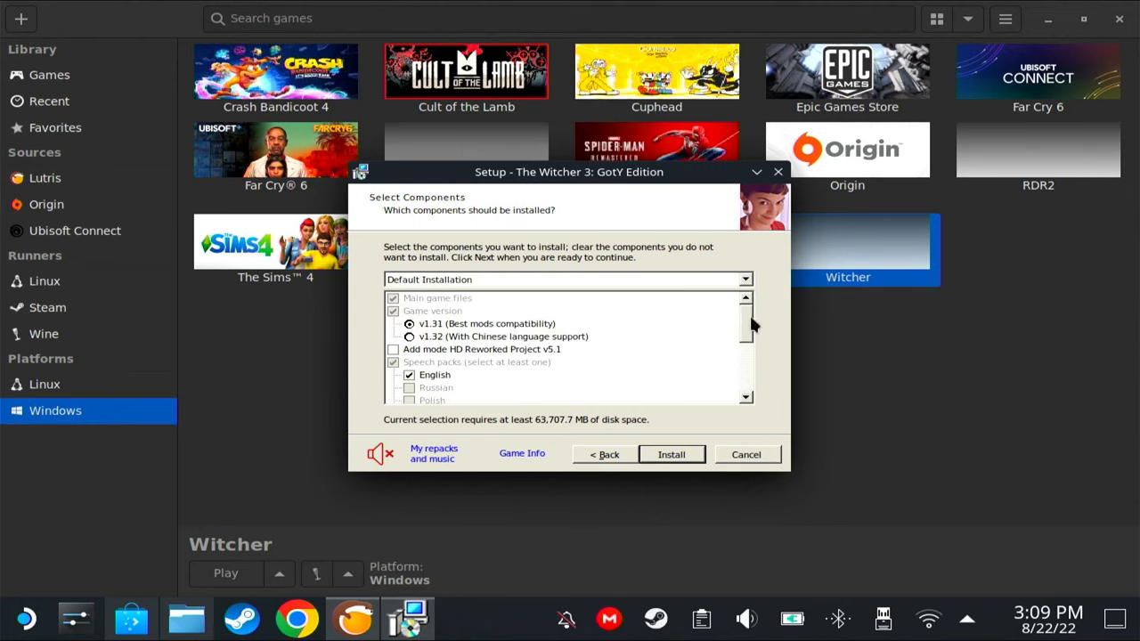
mouse_move(673, 454)
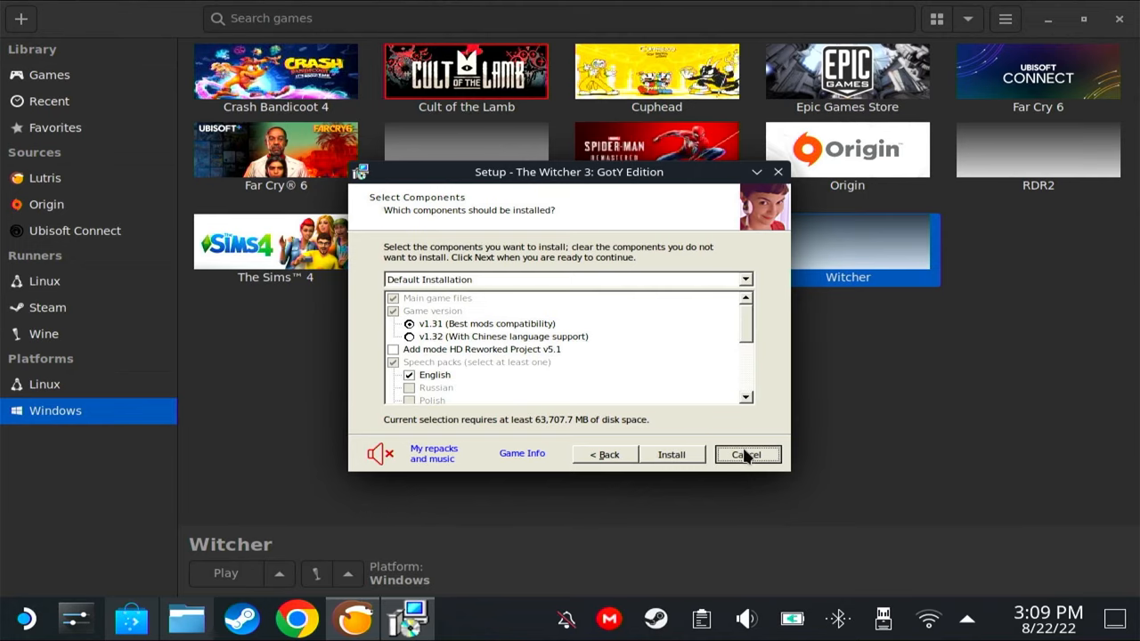
left_click(747, 454)
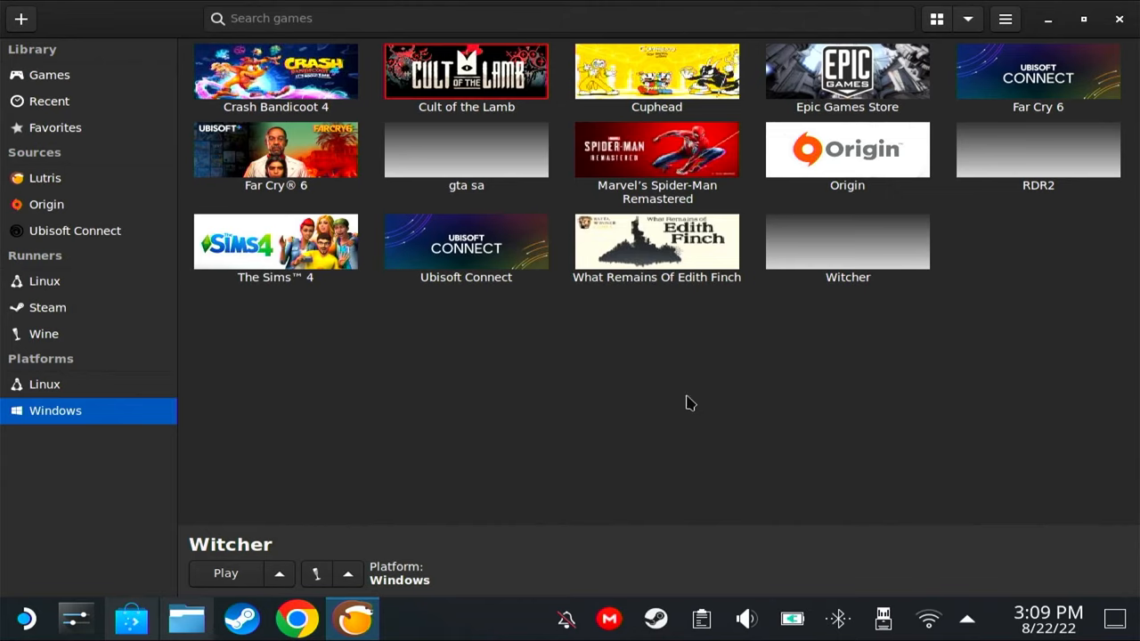
mouse_move(698, 399)
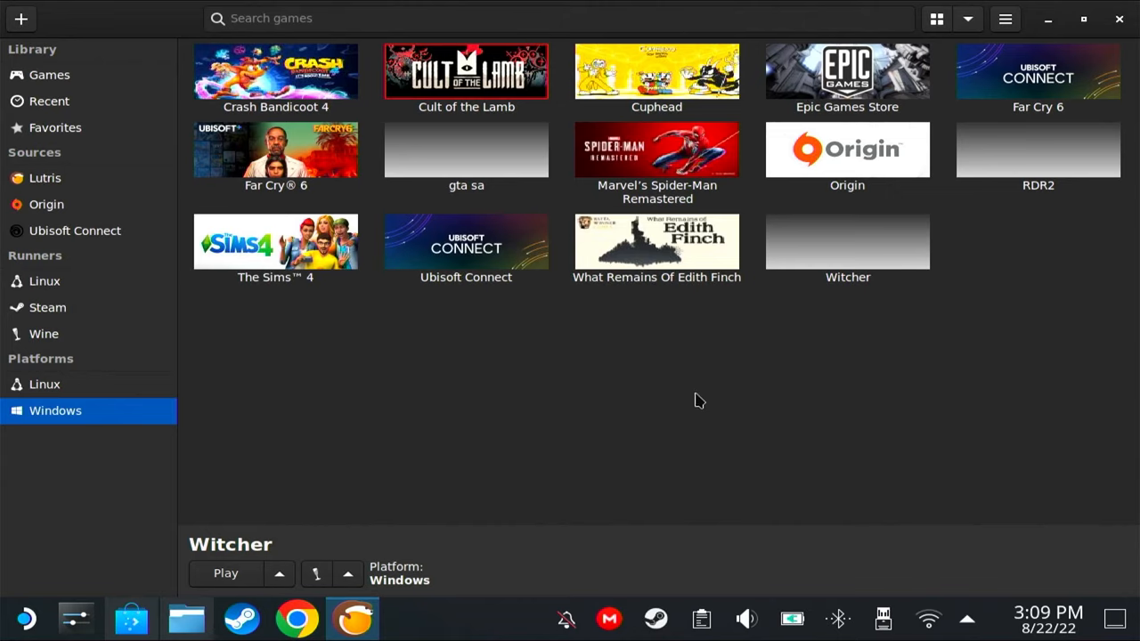
Reopen Witcher's configuration and browse for its executable.
right_click(848, 243)
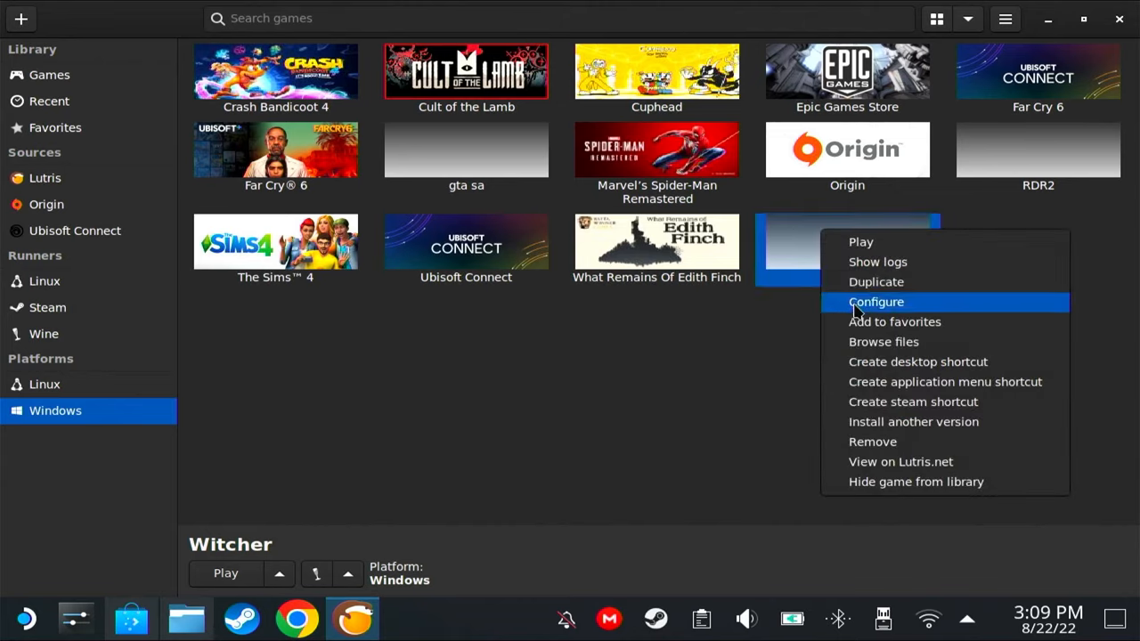
left_click(877, 301)
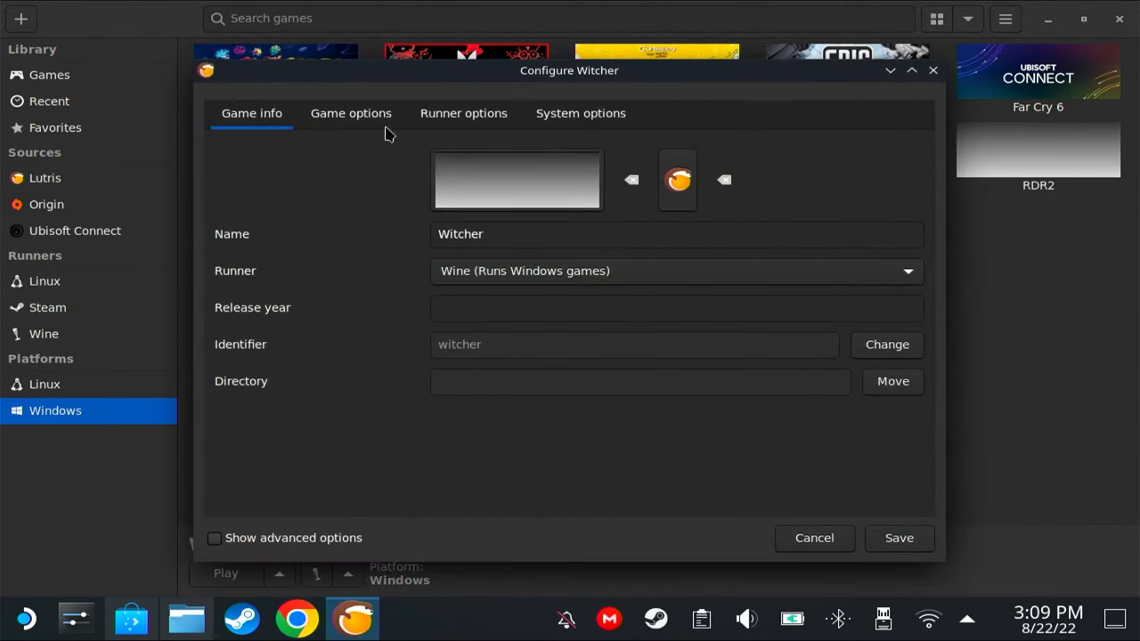
left_click(350, 114)
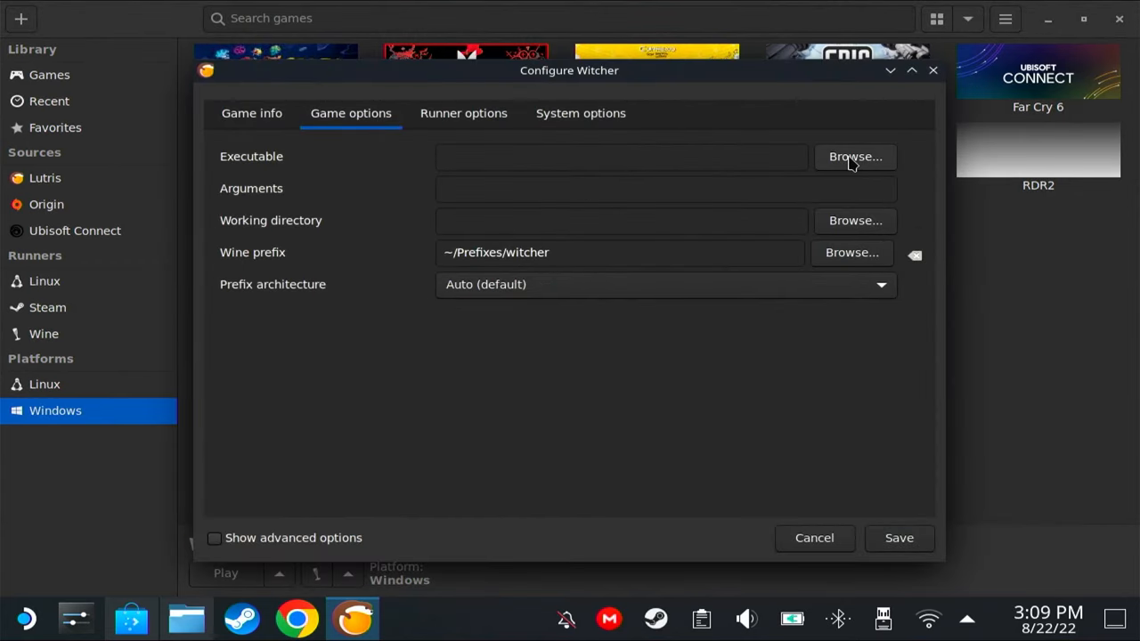
left_click(855, 157)
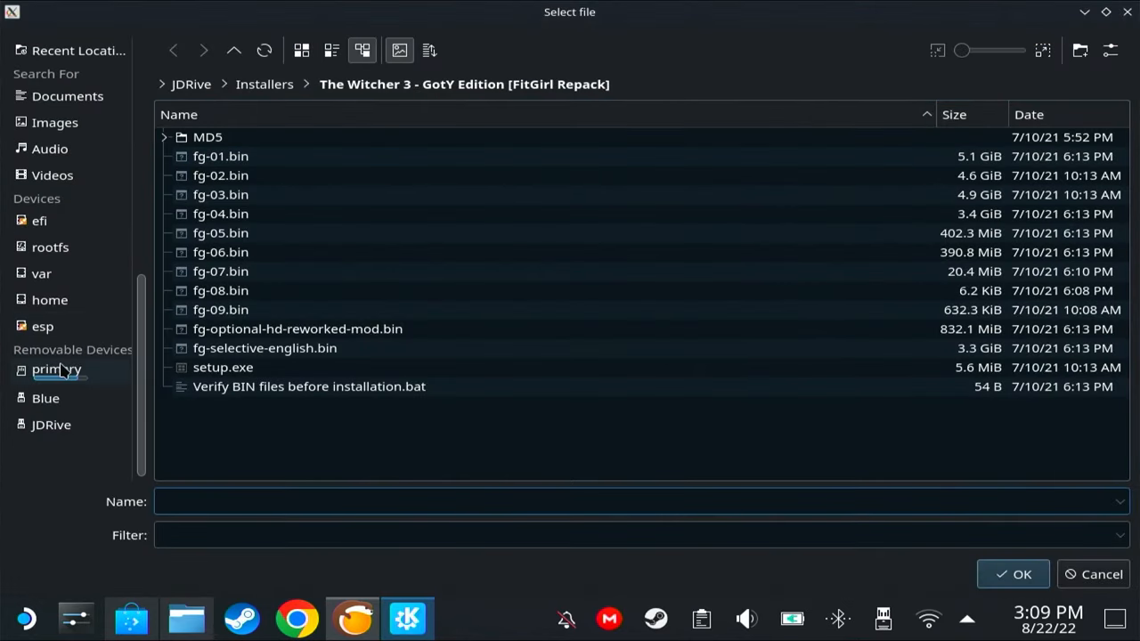
Point the executable at The Witcher 3 - Wild Hunt bin/x64 on the Blue drive and save.
left_click(46, 395)
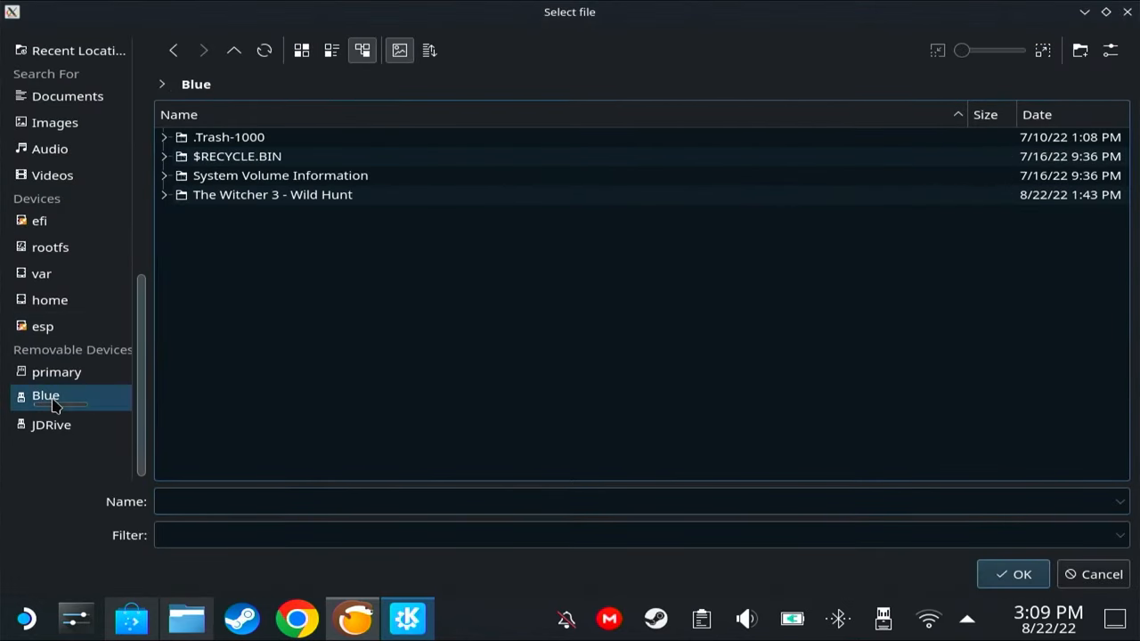
left_click(164, 194)
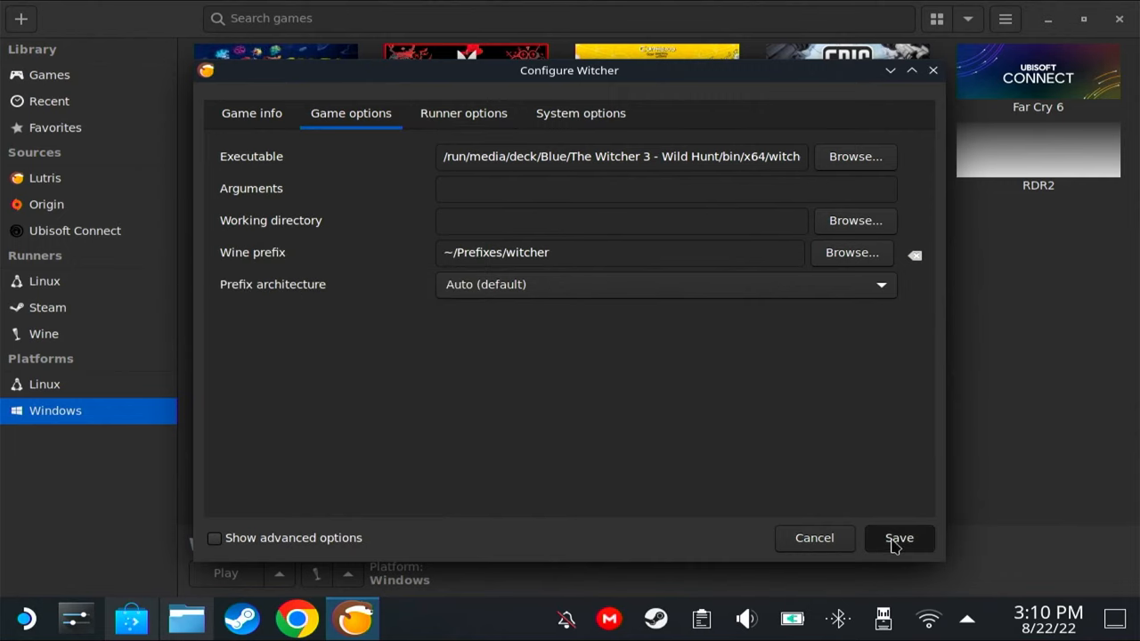
left_click(898, 538)
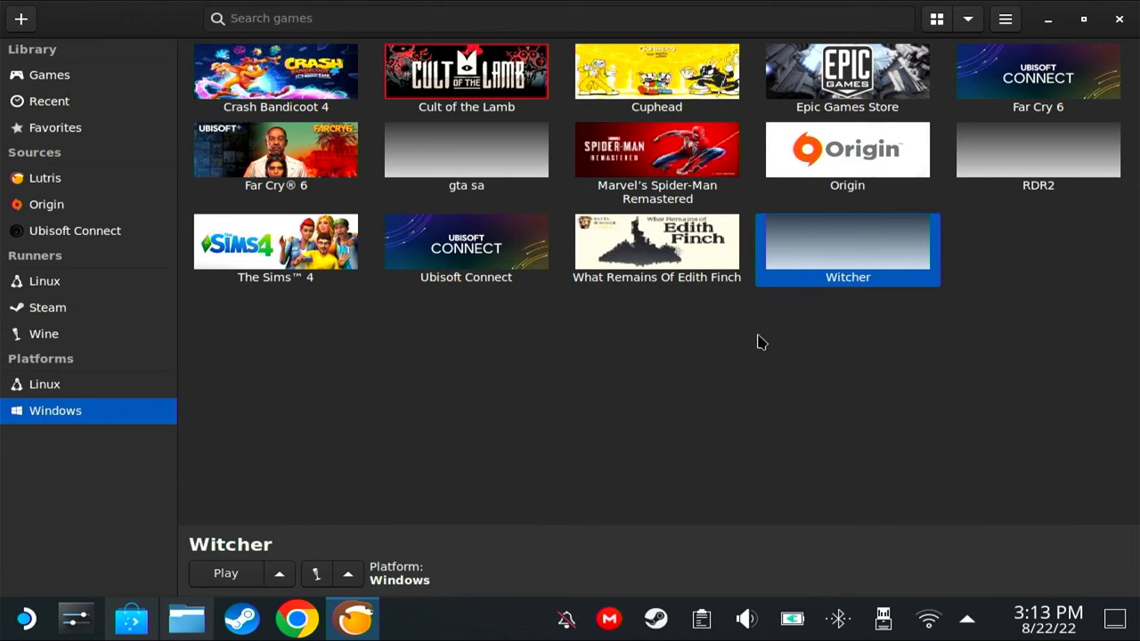
left_click(224, 574)
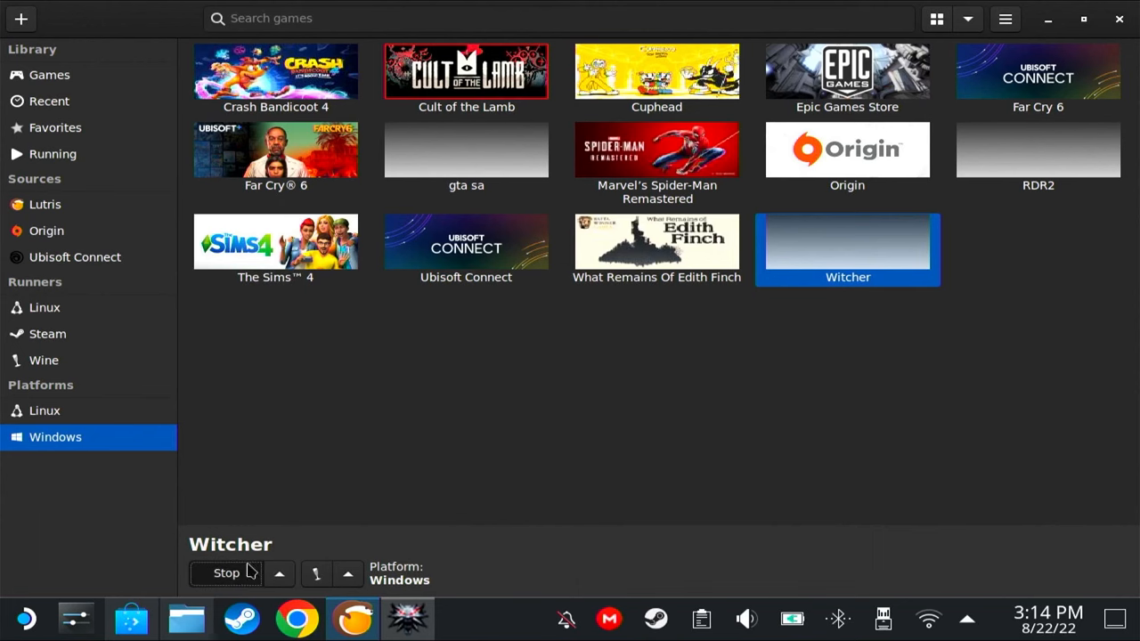
Stop the Witcher run and set its Wine version to lutris-GE-Proton7-25-x86_64.
left_click(226, 574)
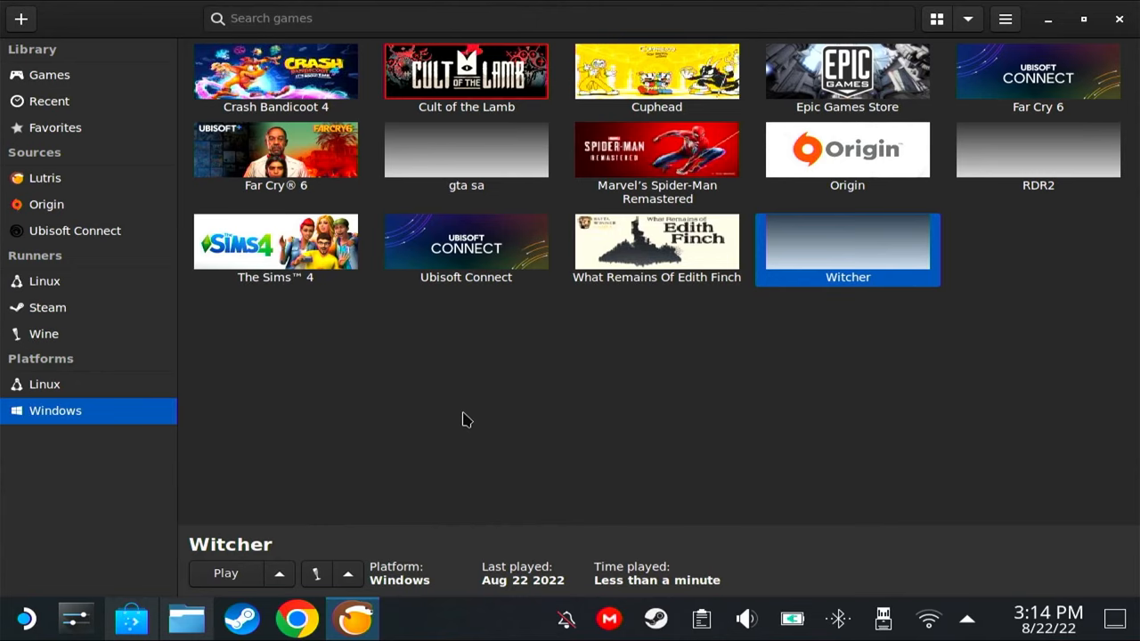
mouse_move(499, 408)
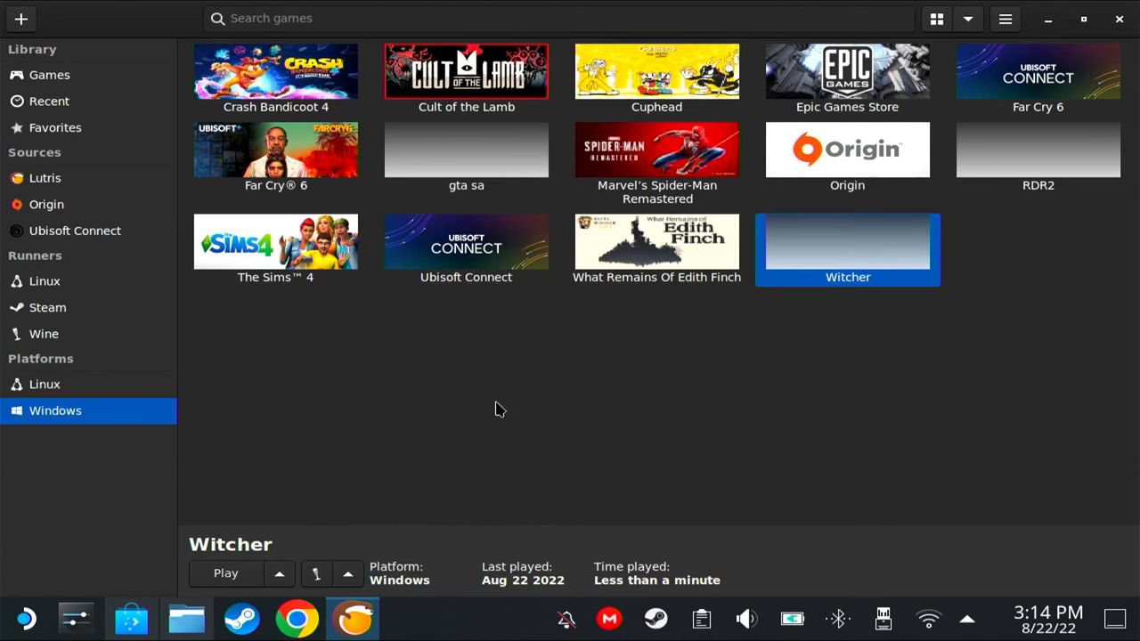
mouse_move(769, 324)
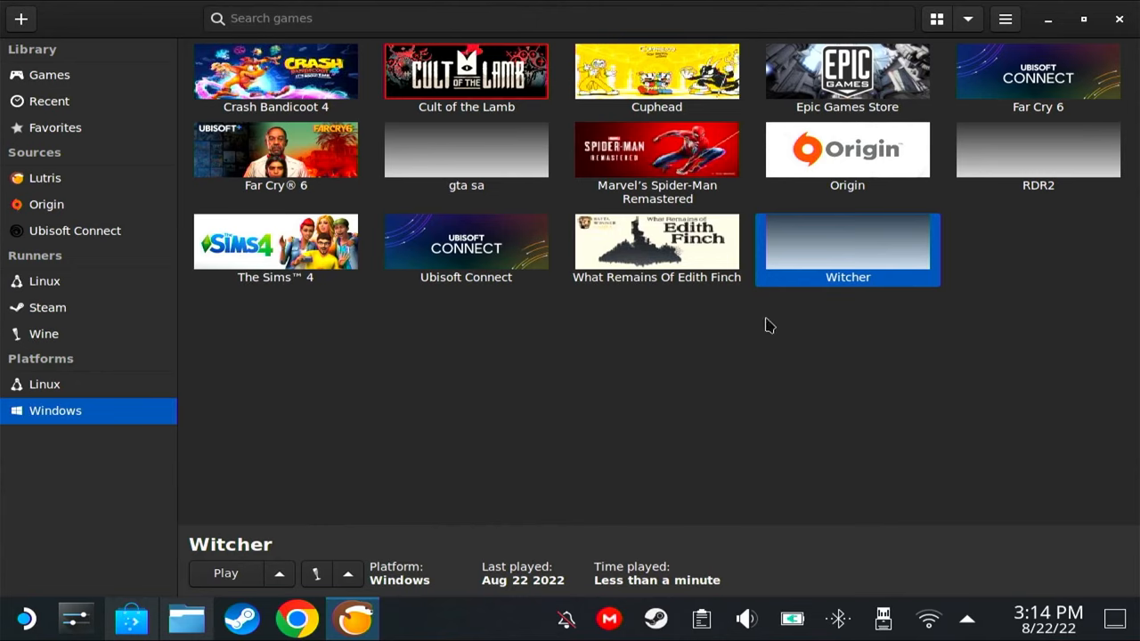
right_click(848, 240)
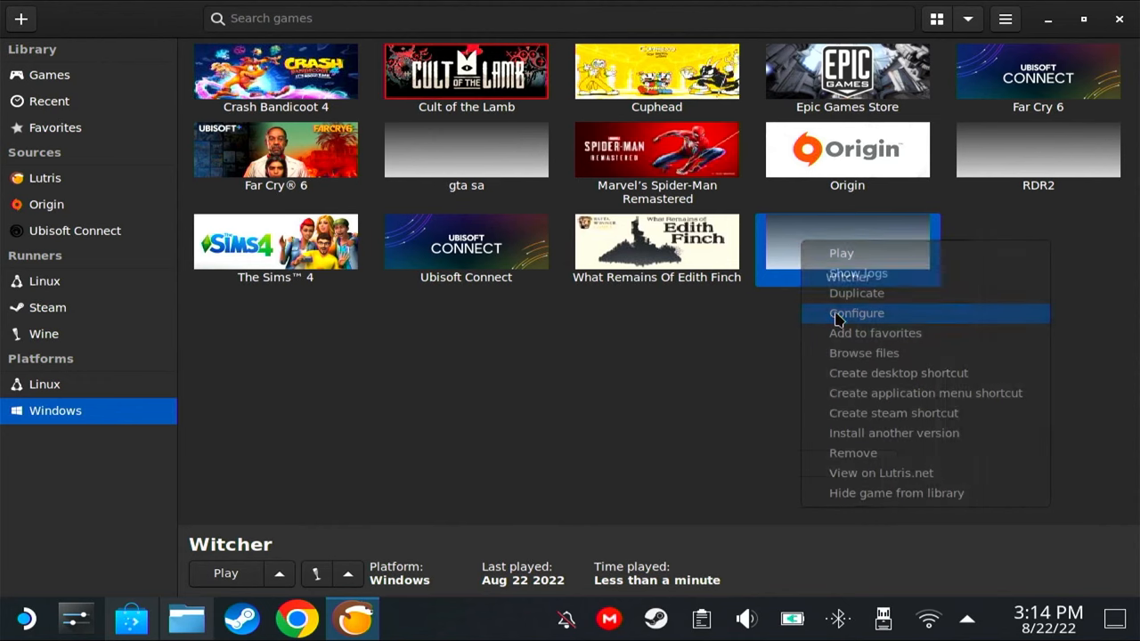
left_click(855, 313)
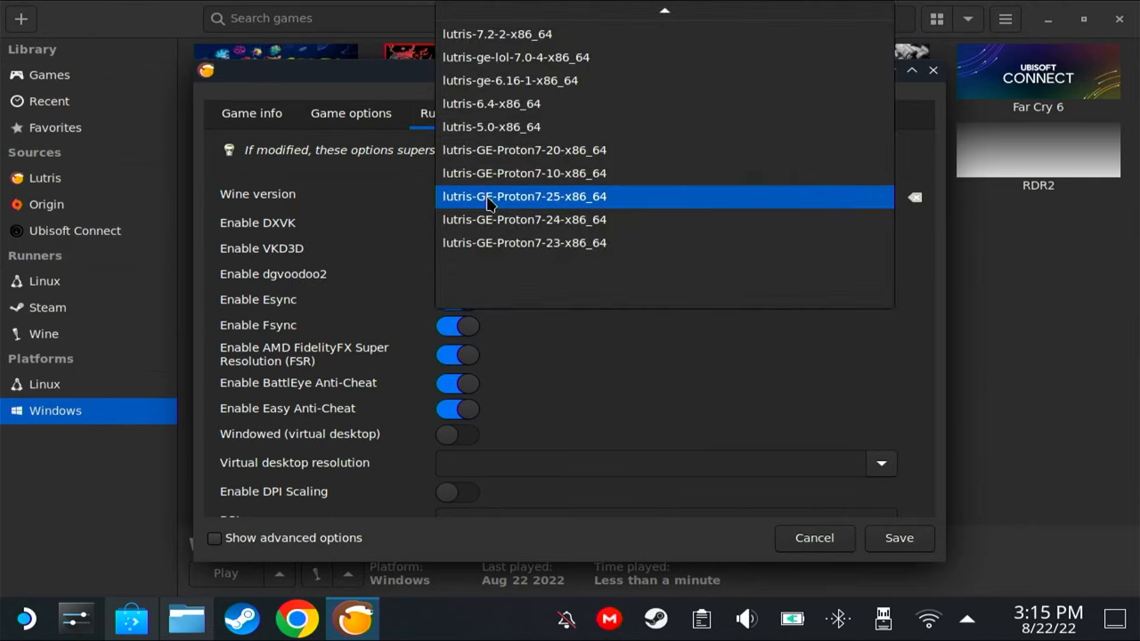
left_click(813, 538)
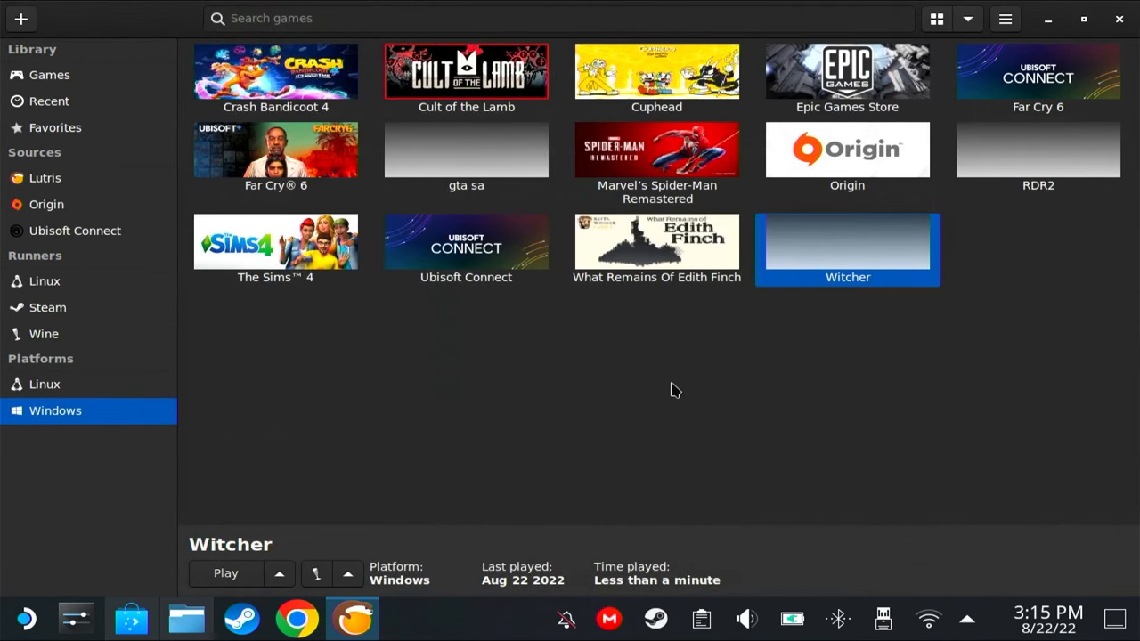
mouse_move(673, 395)
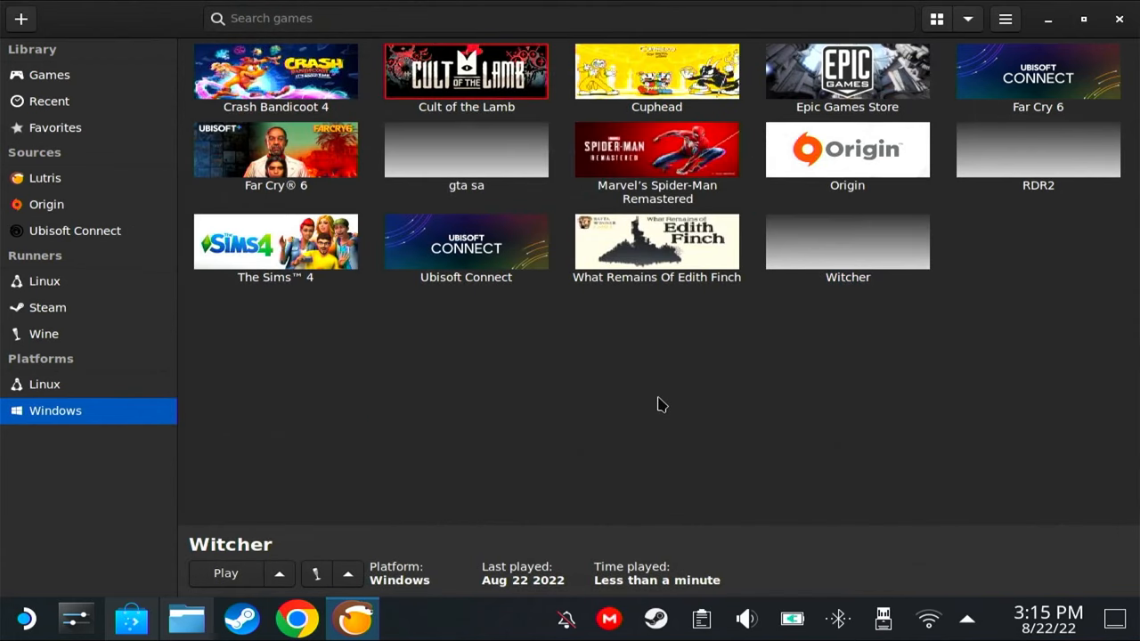
mouse_move(805, 321)
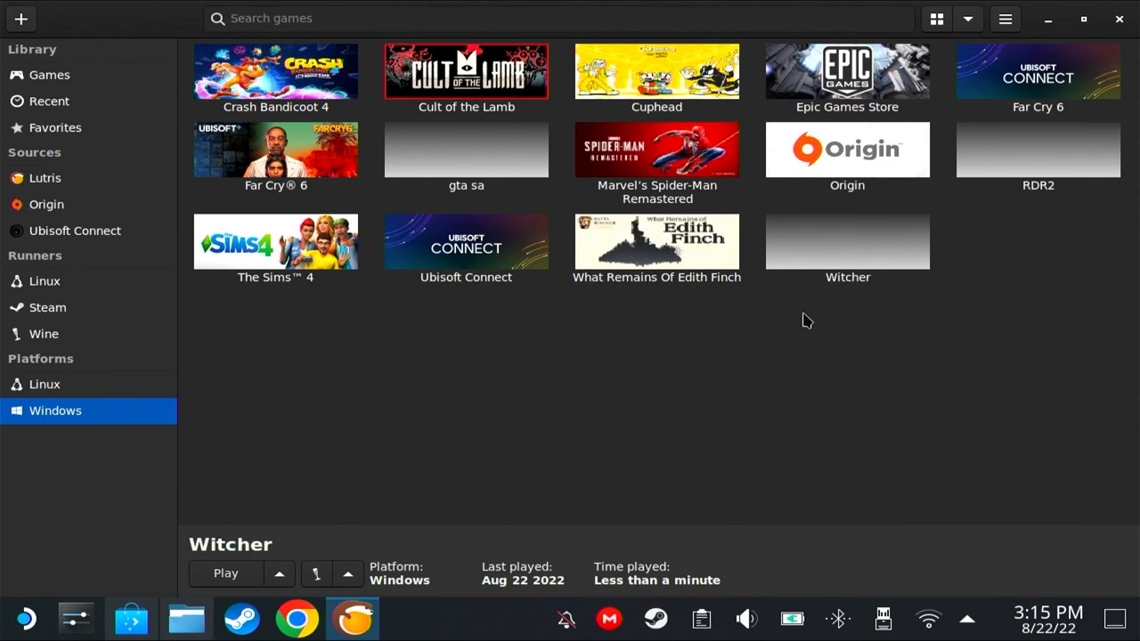
Go to steamdb.info in Chrome and search for 'witcher 3'.
left_click(295, 618)
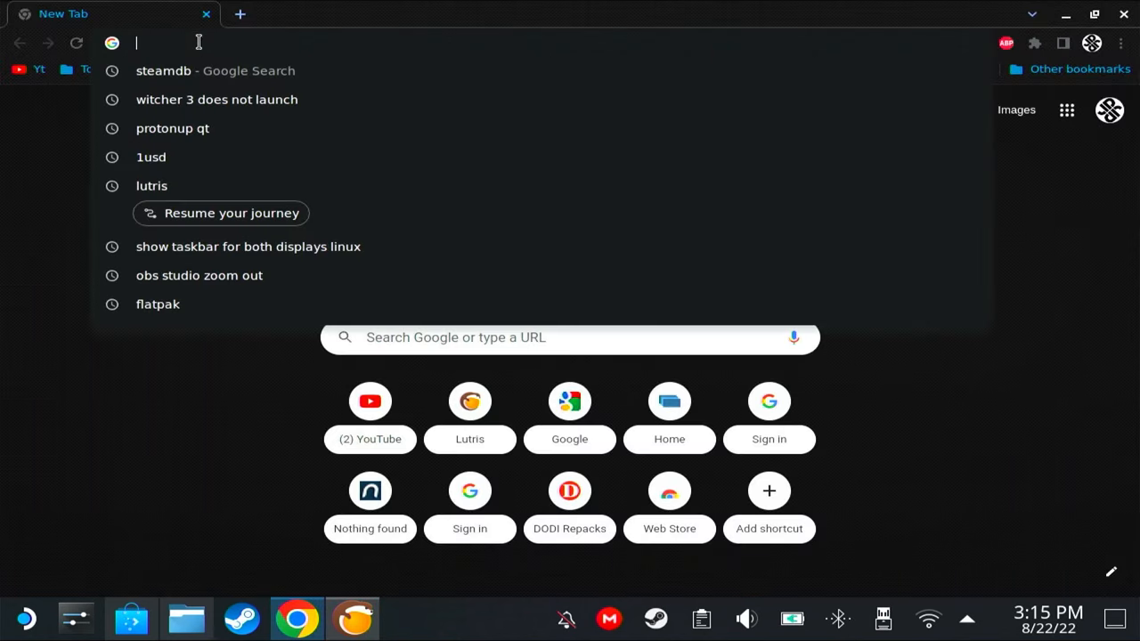
type("w")
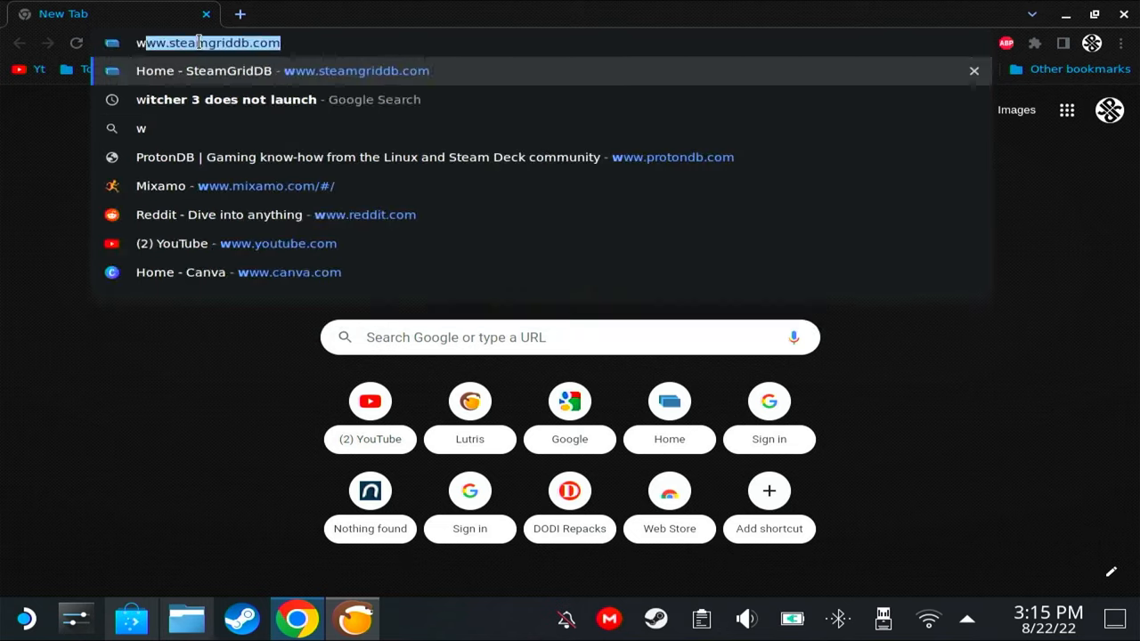
left_click(224, 100)
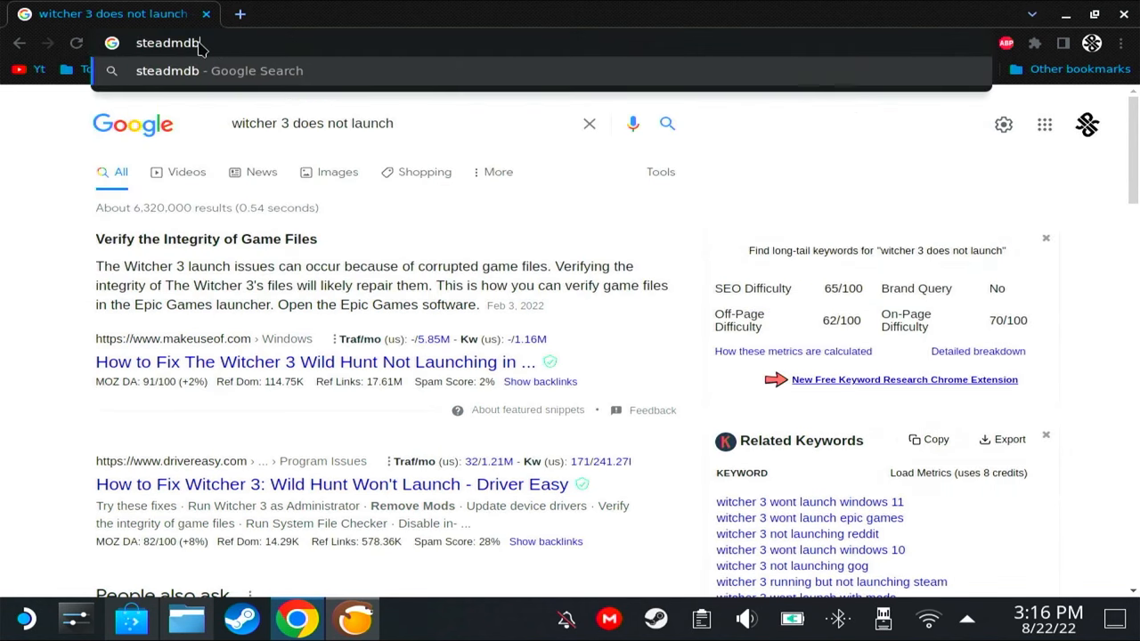
type("steam.")
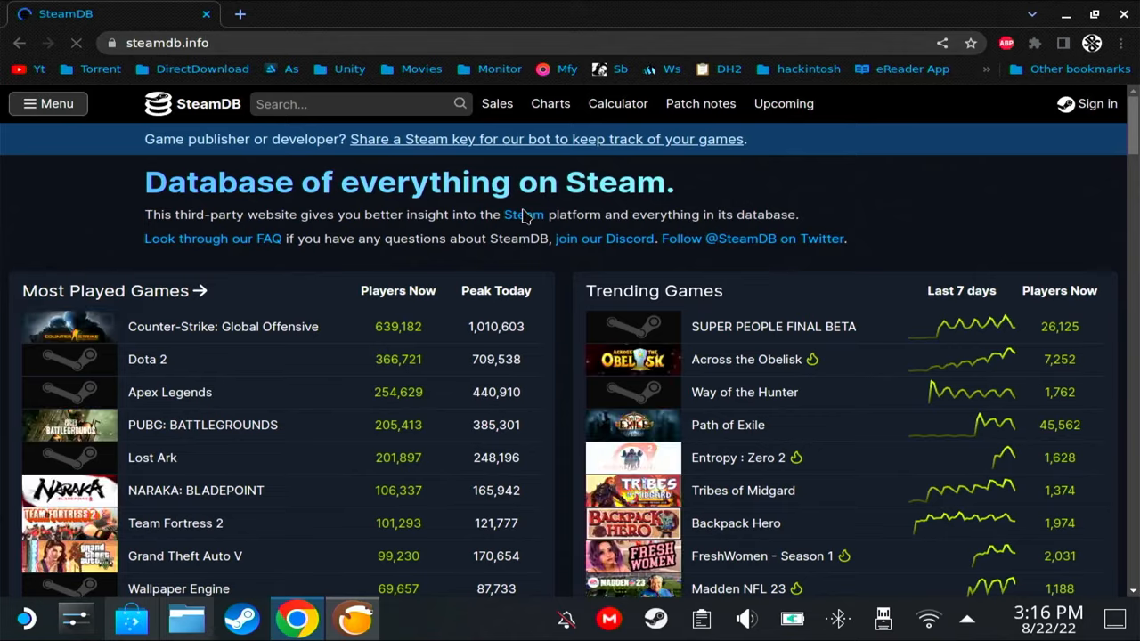
type("witcher 3")
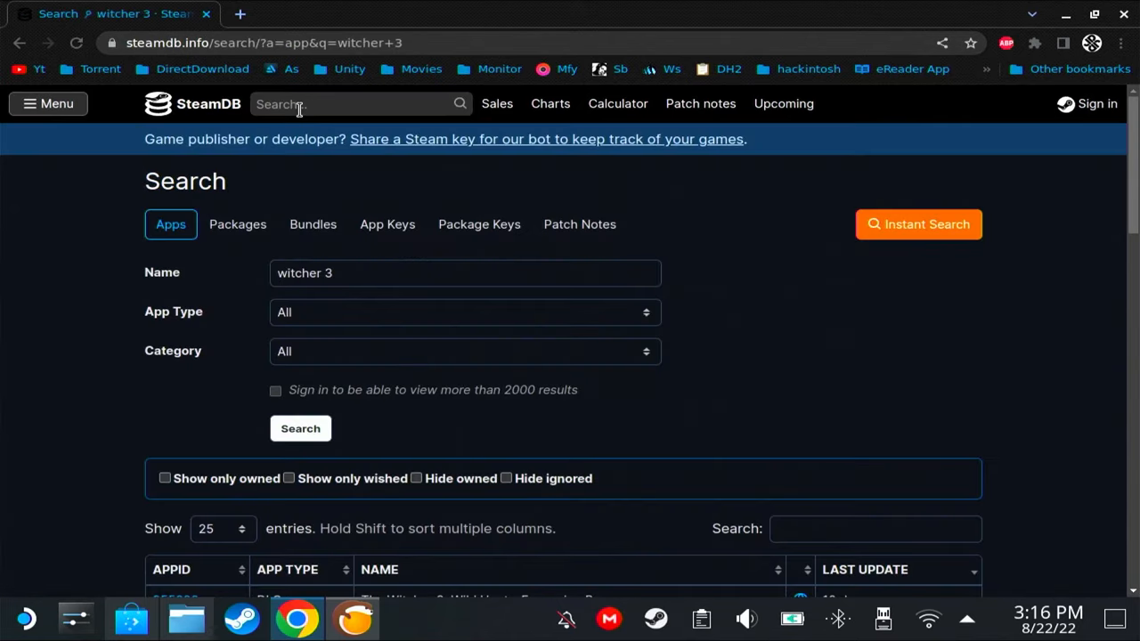
scroll("down", 3)
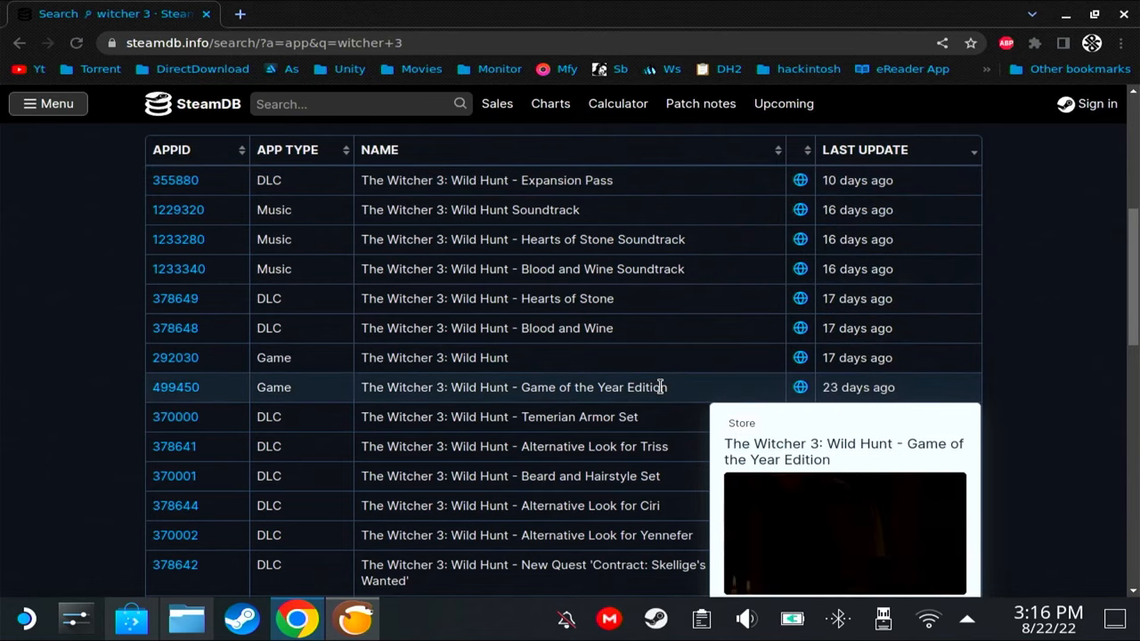
mouse_move(198, 396)
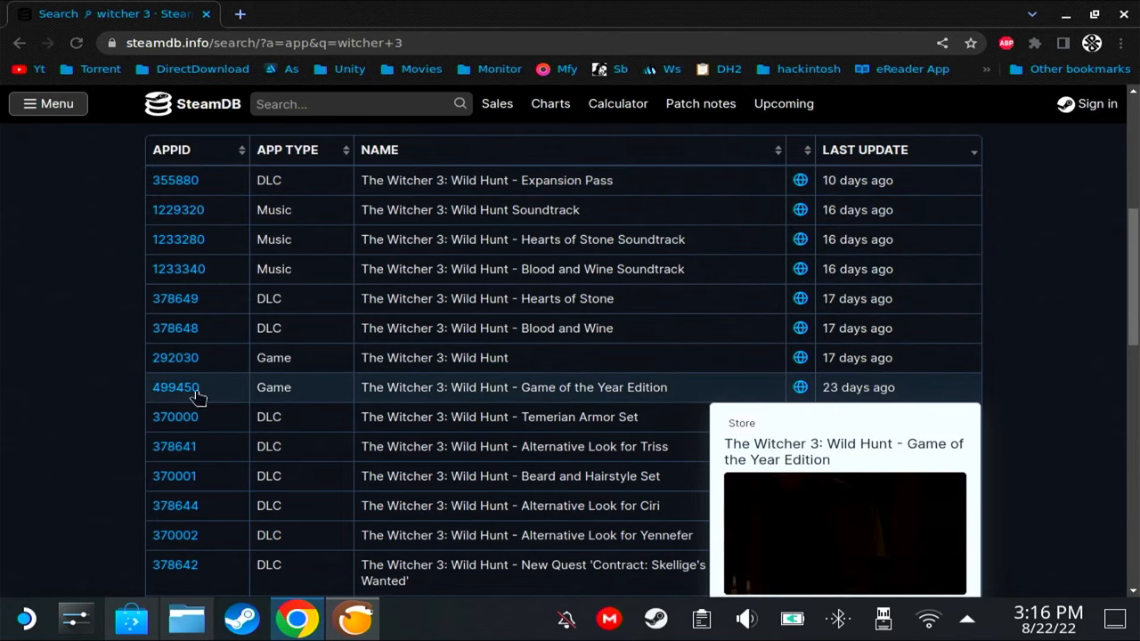
On the GotY Edition's SteamDB Depots list, select the DirectX Jun 2010 Redist name.
left_click(174, 387)
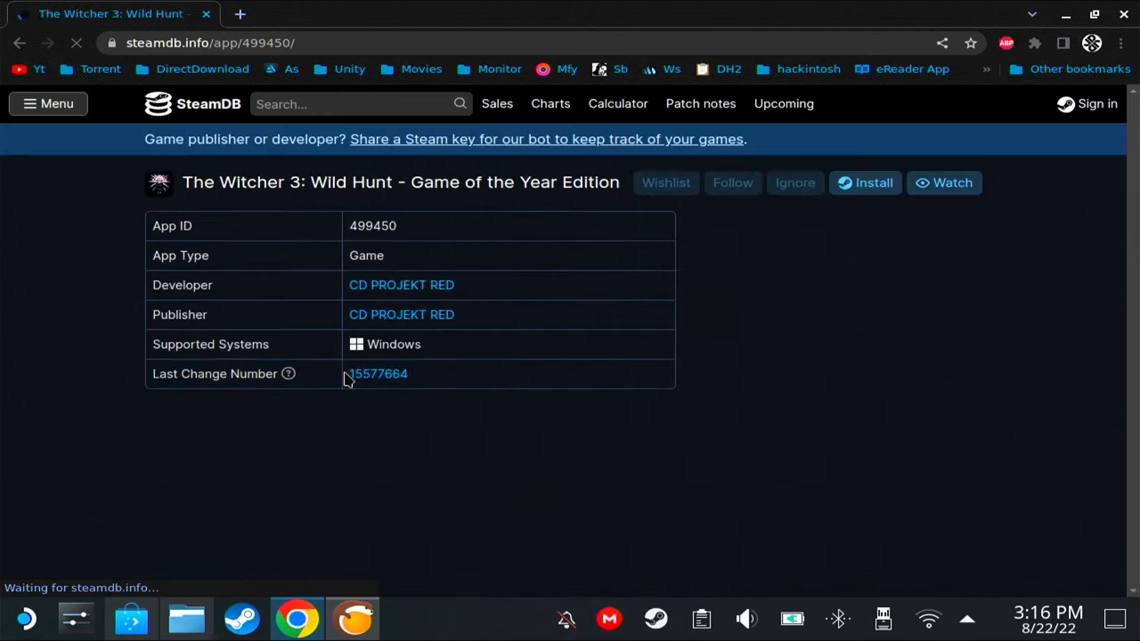
scroll("down", 3)
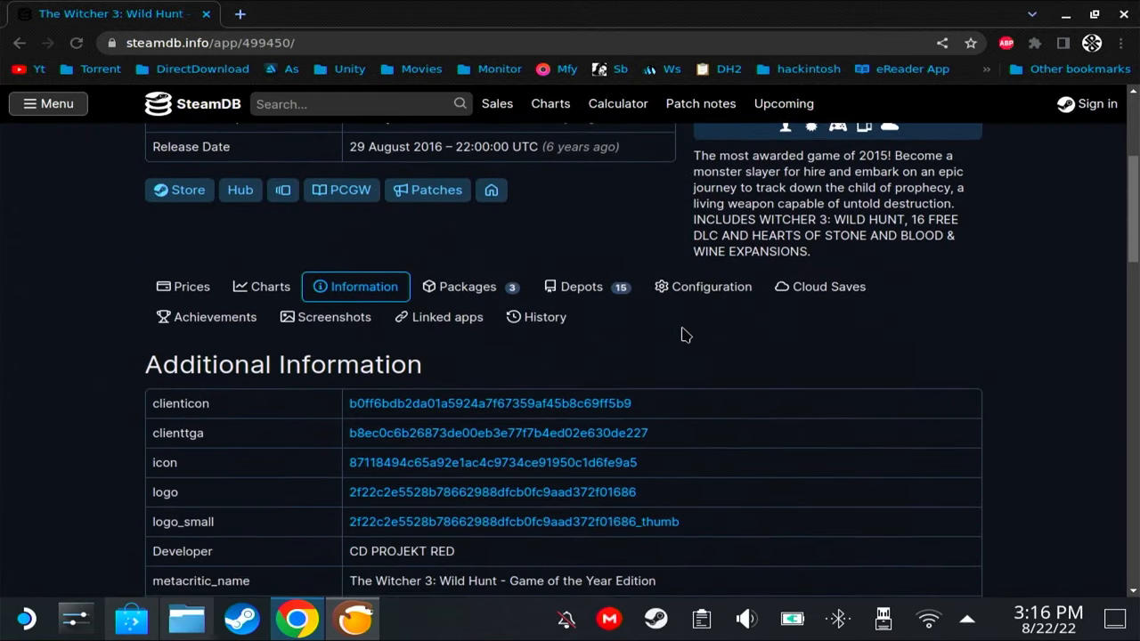
left_click(580, 285)
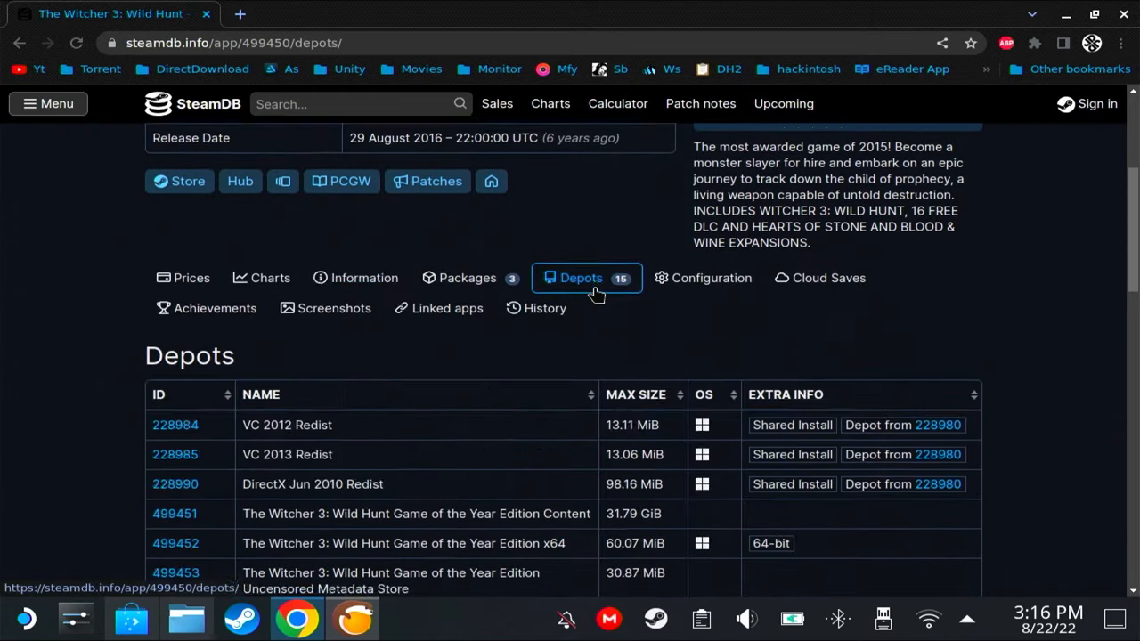
scroll("down", 3)
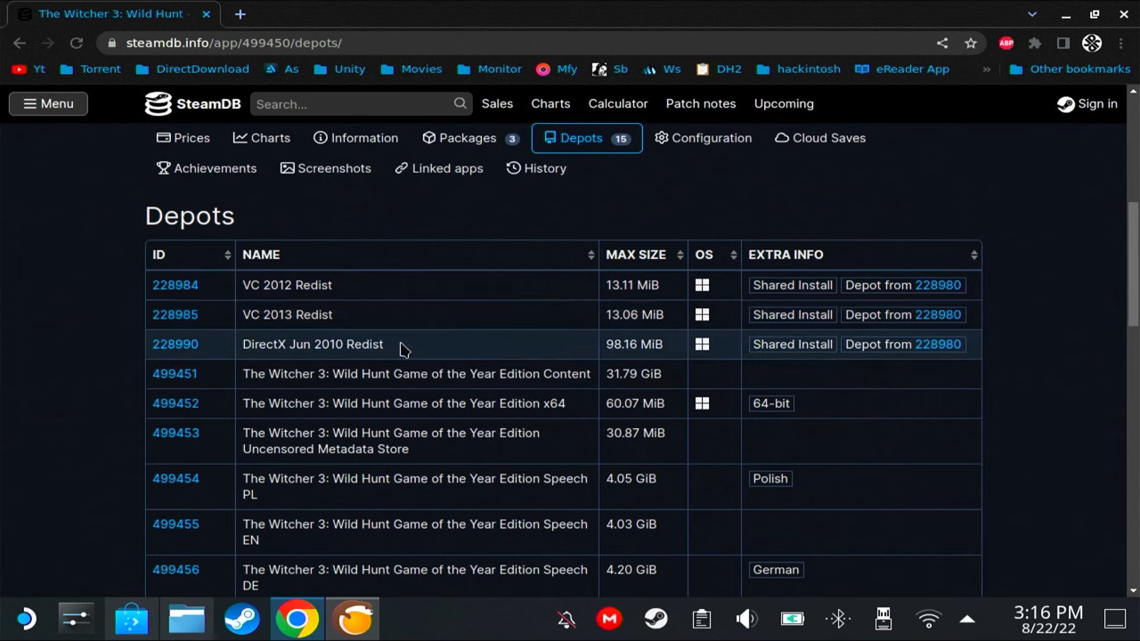
mouse_move(363, 319)
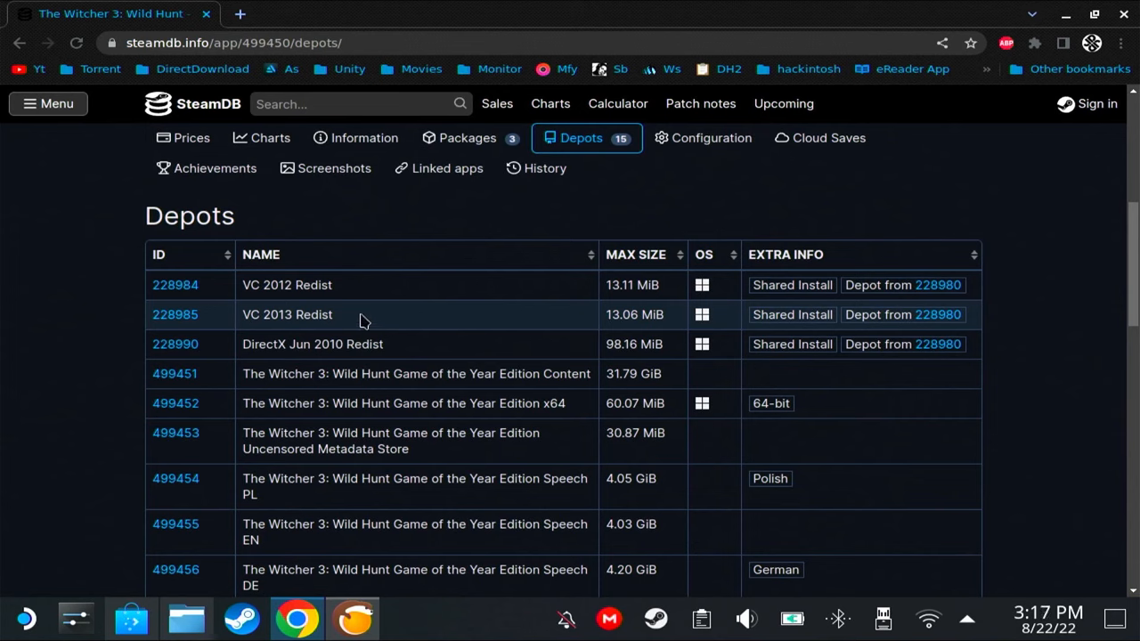
mouse_move(346, 285)
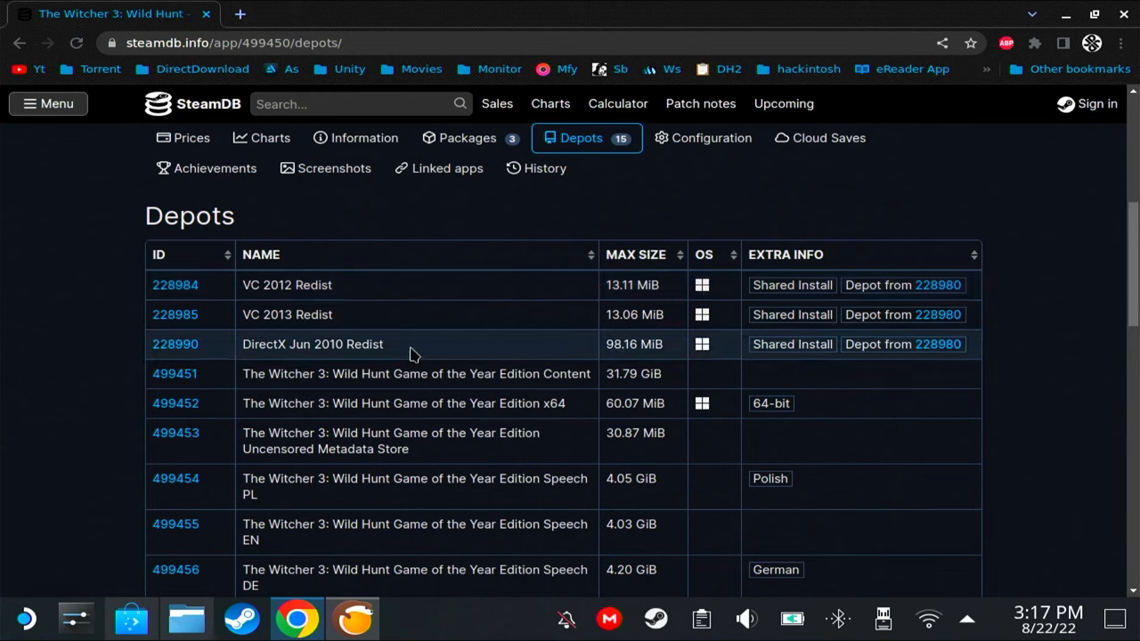
double_click(312, 343)
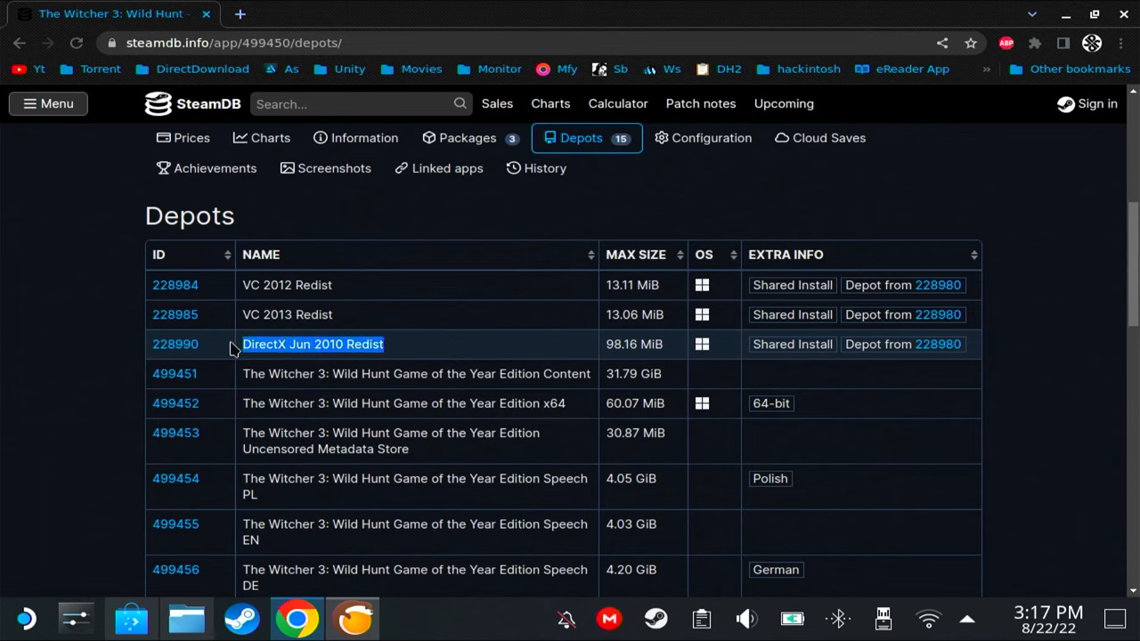
mouse_move(410, 349)
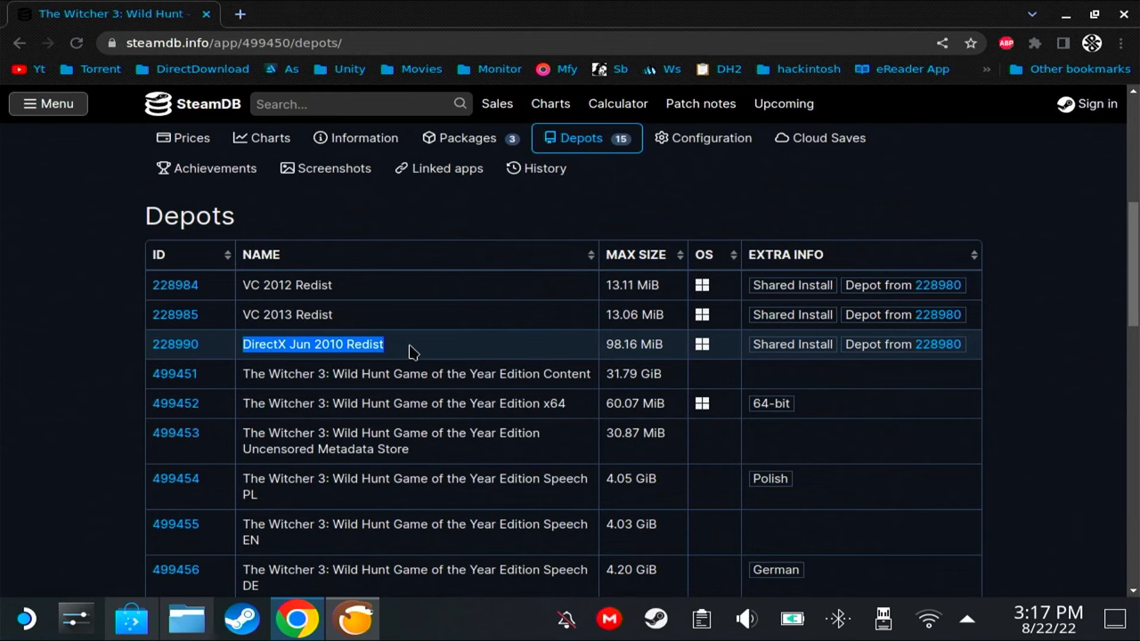
double_click(313, 314)
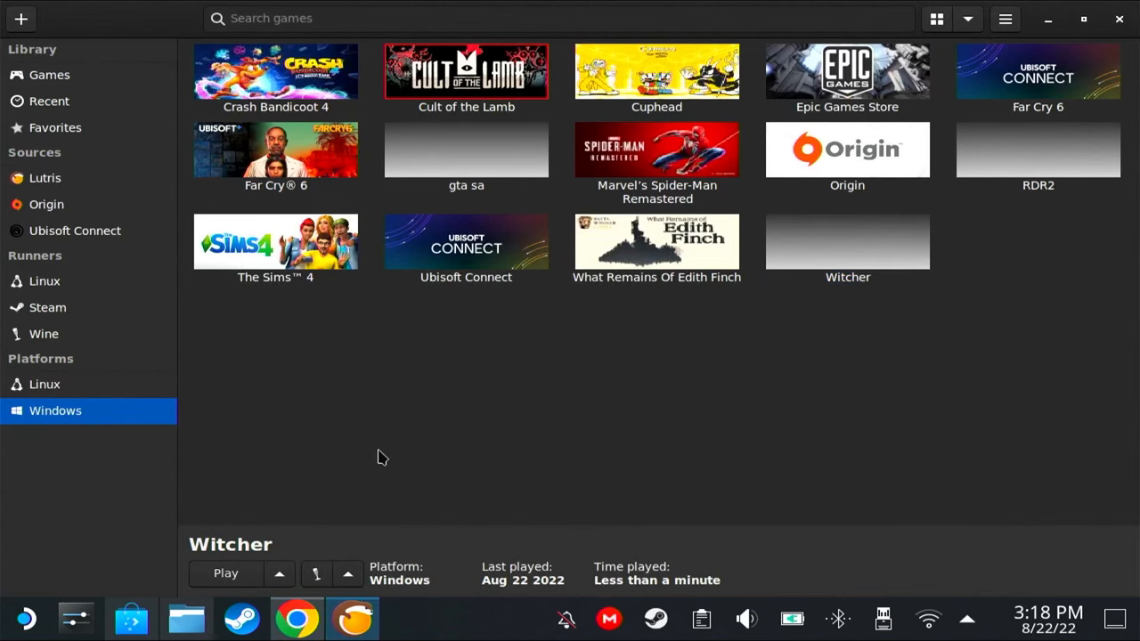
mouse_move(357, 559)
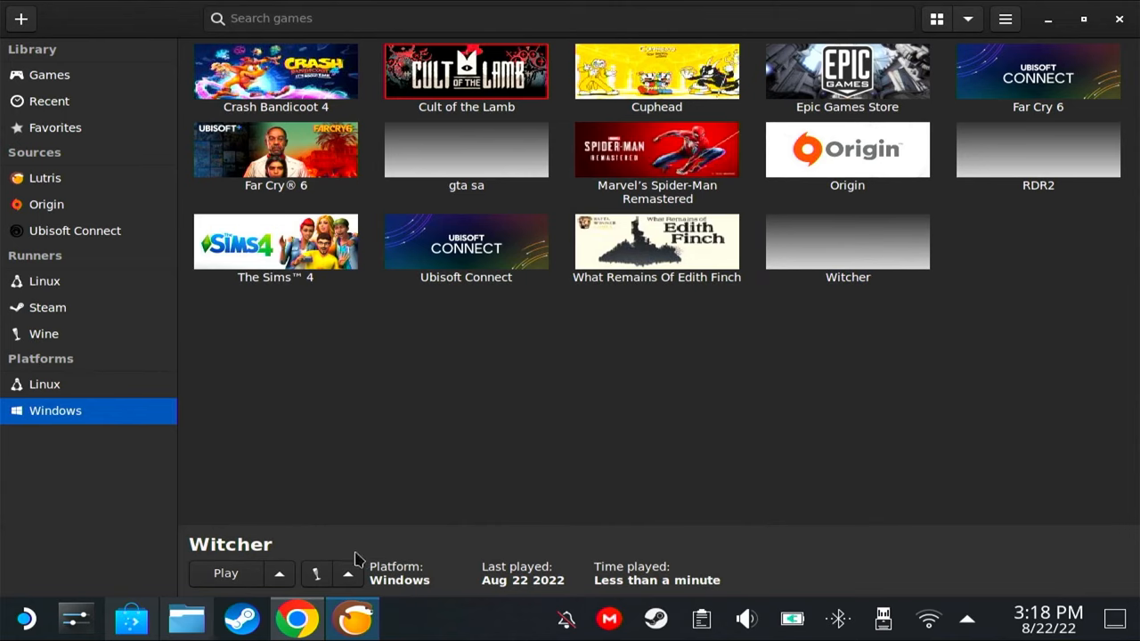
mouse_move(388, 545)
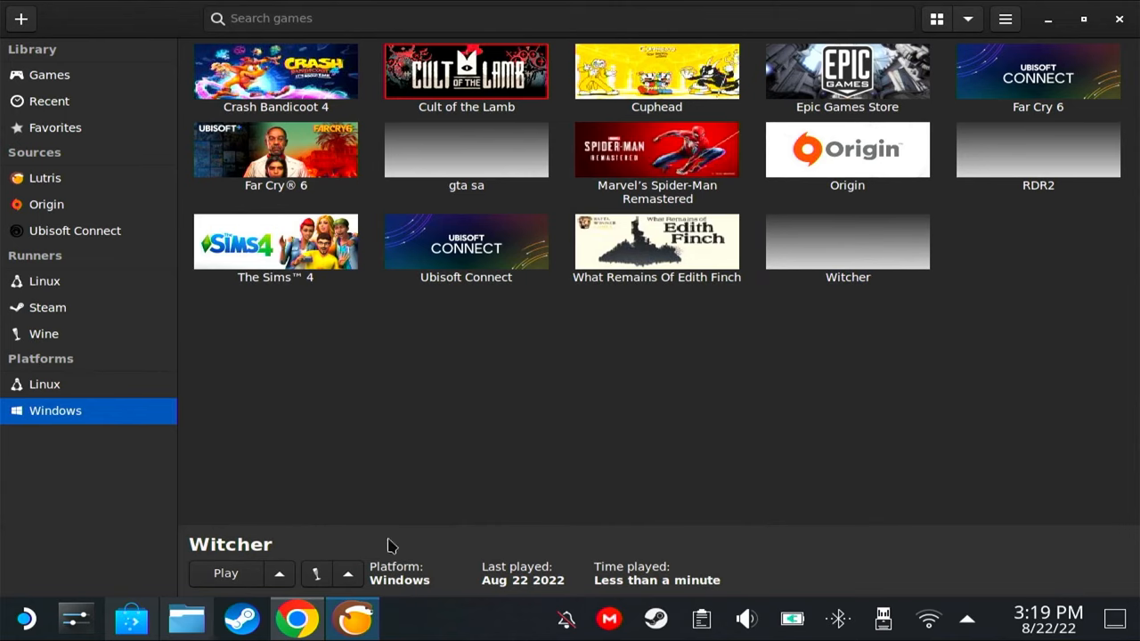
Open Winetricks for the Witcher game's Wine prefix from the Wine options menu.
left_click(348, 573)
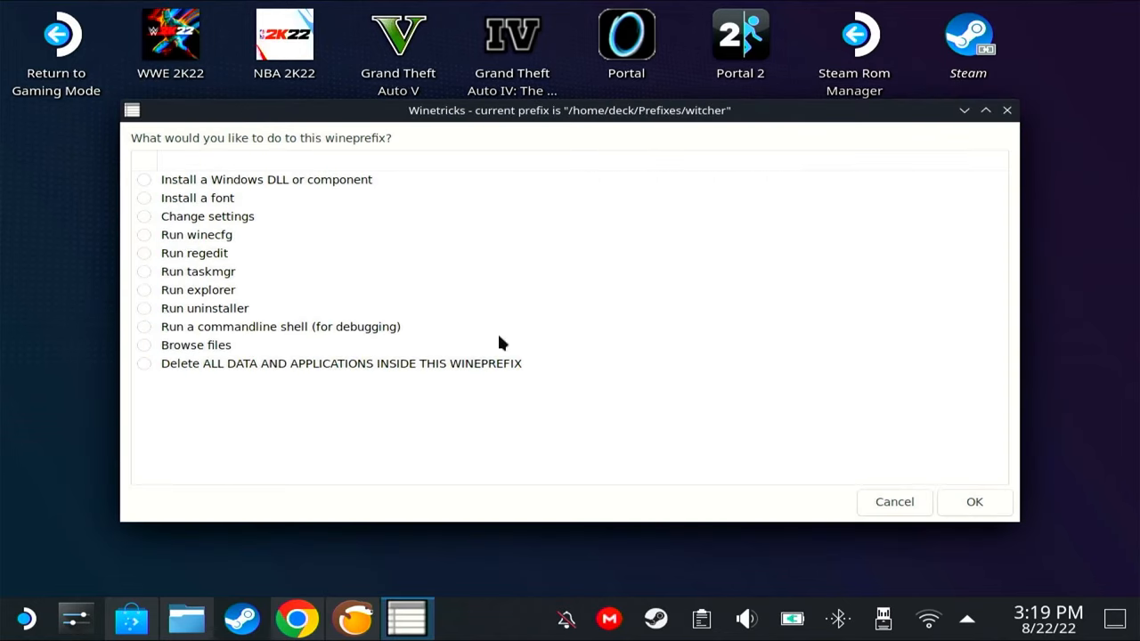
Install vcrun2012 and vcrun2013 via 'Install a Windows DLL or component' into the witcher prefix.
left_click(144, 178)
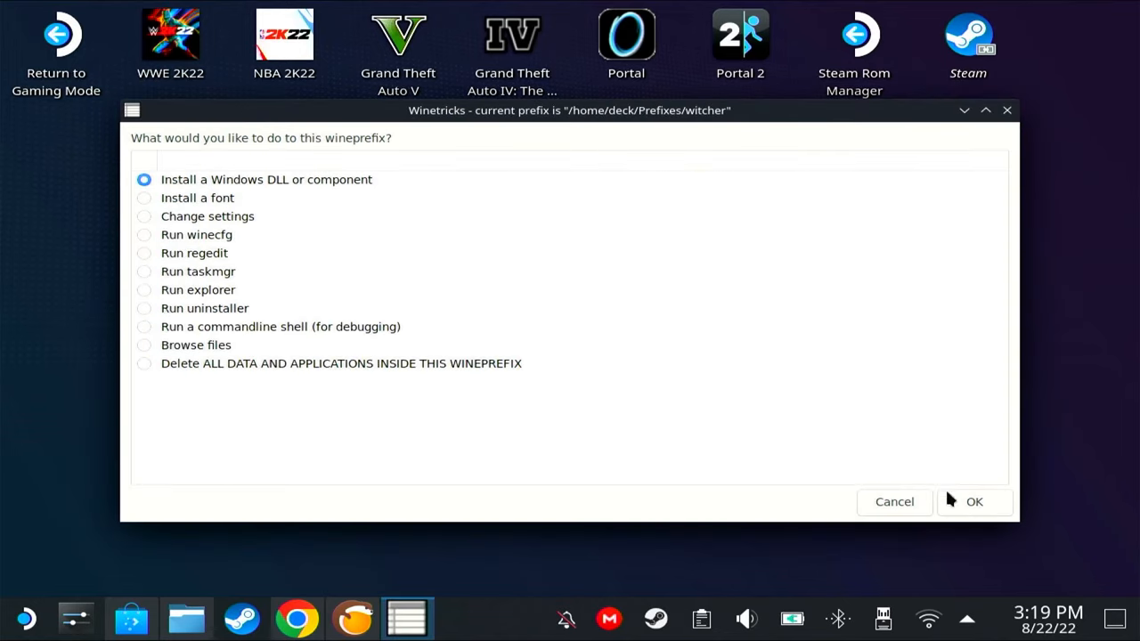
left_click(973, 502)
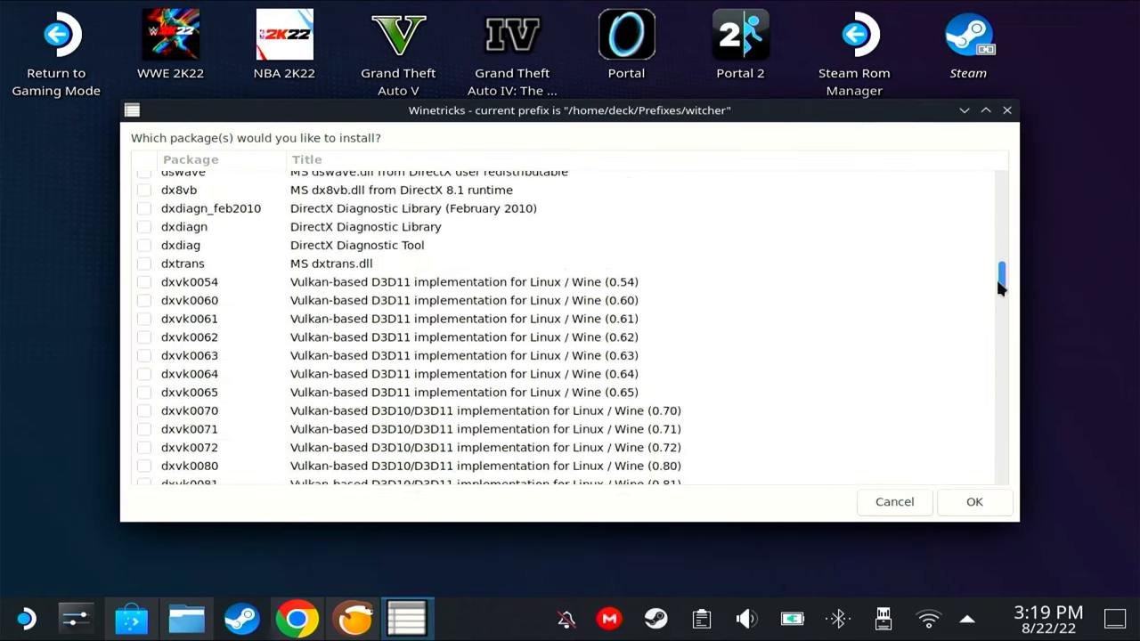
scroll("down", 3)
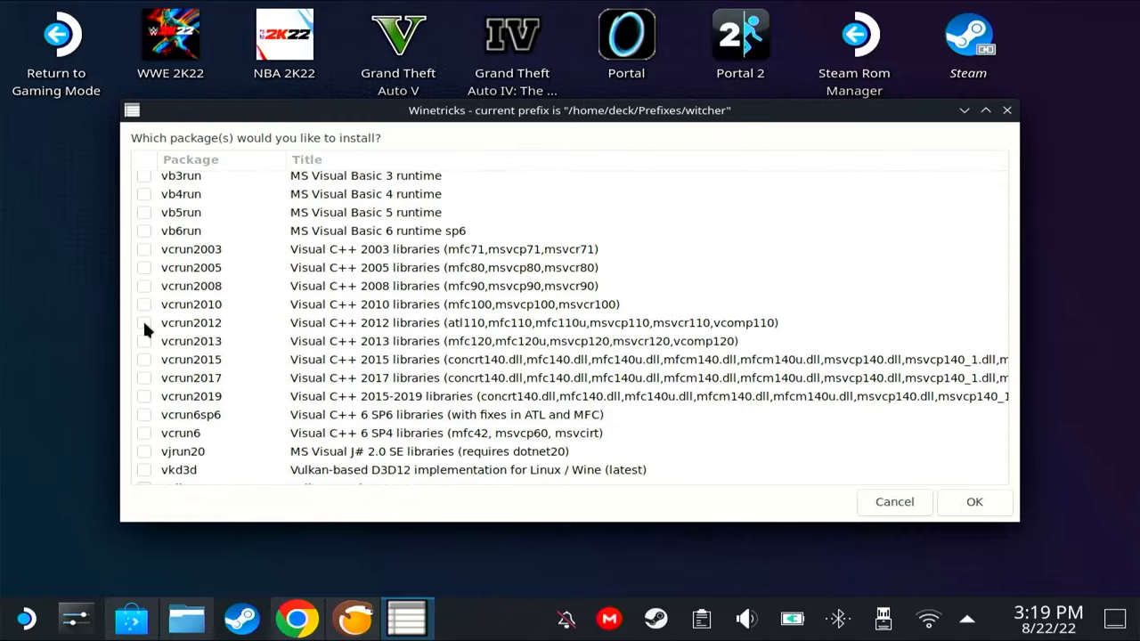
left_click(145, 323)
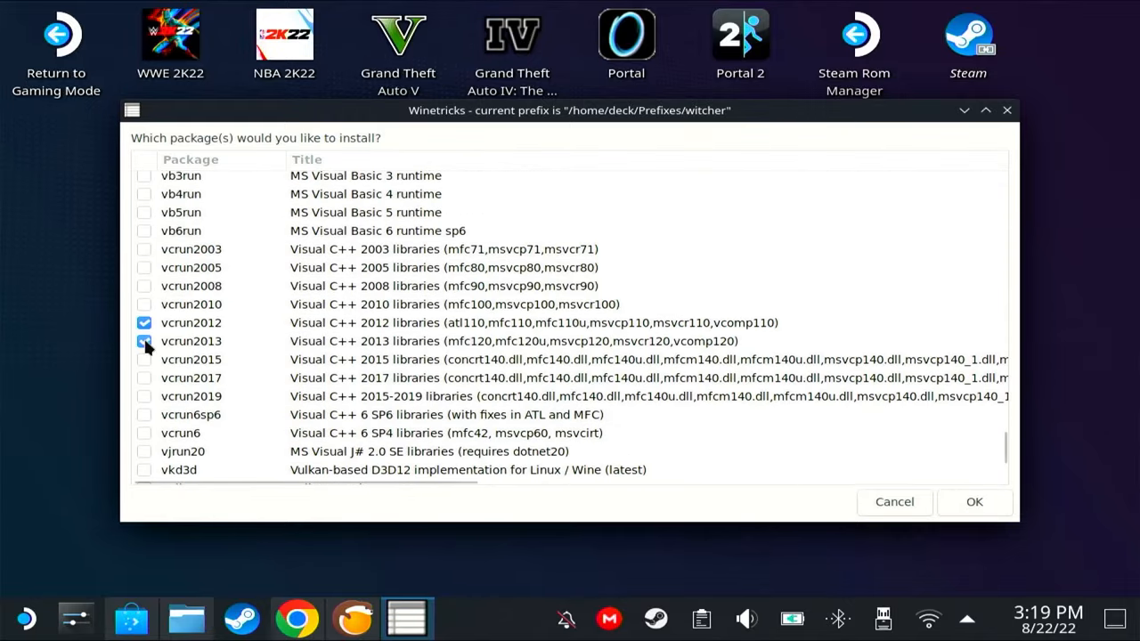
left_click(144, 342)
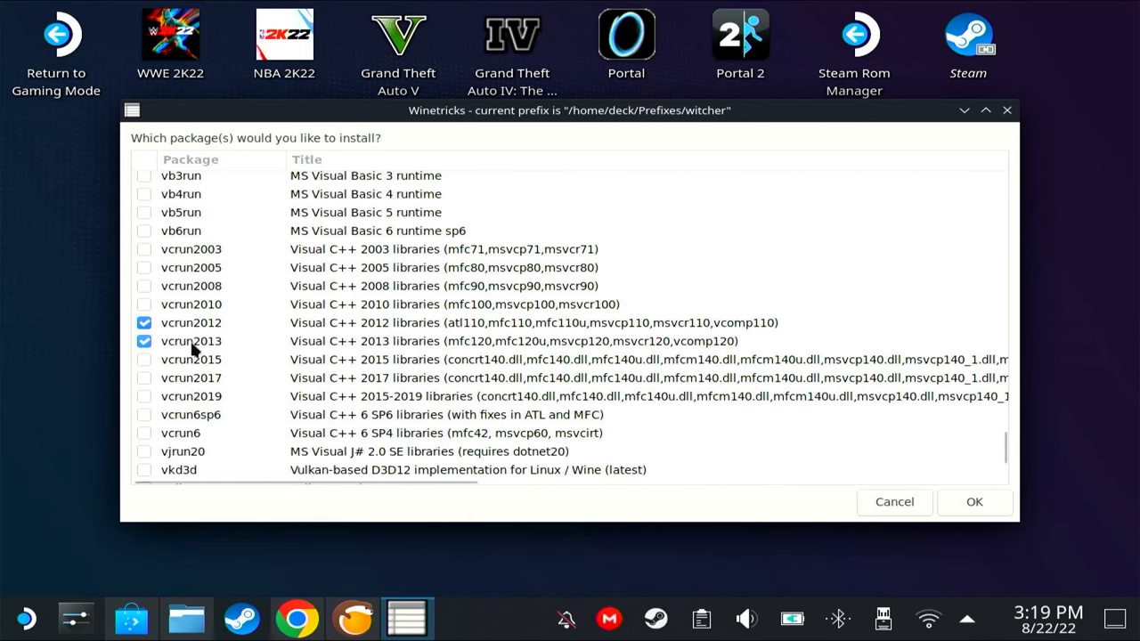
mouse_move(668, 374)
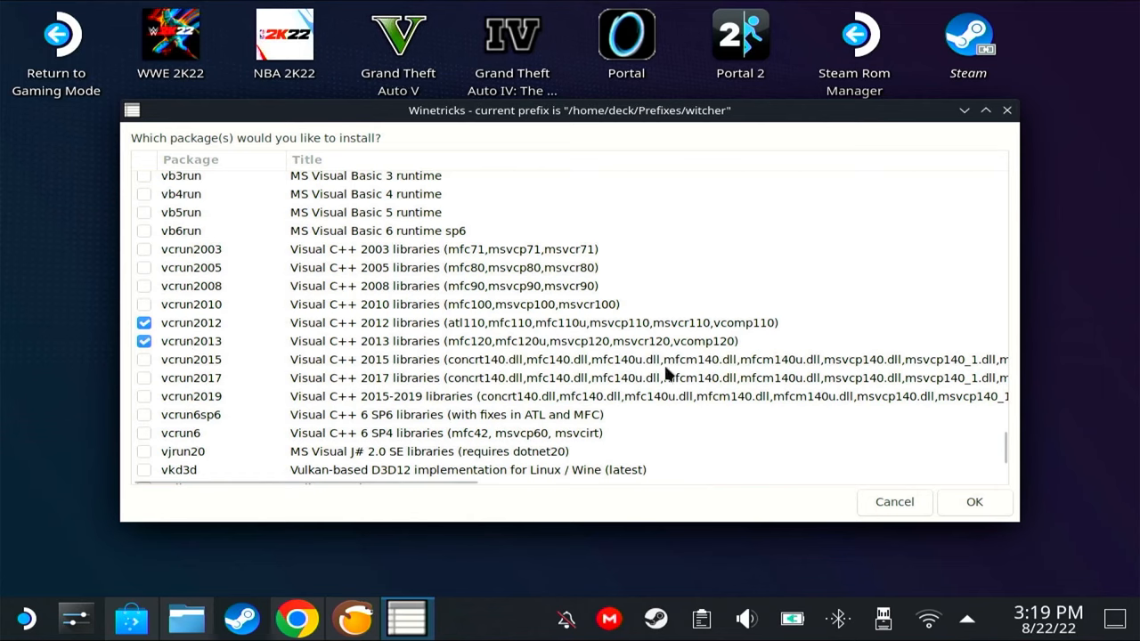
mouse_move(223, 345)
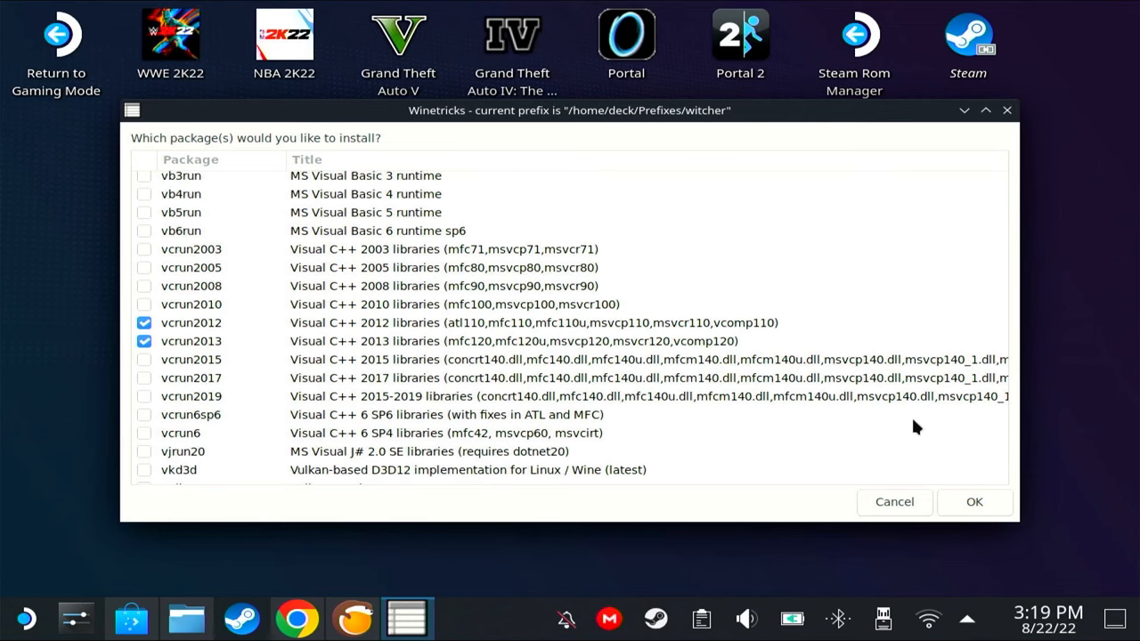
left_click(973, 503)
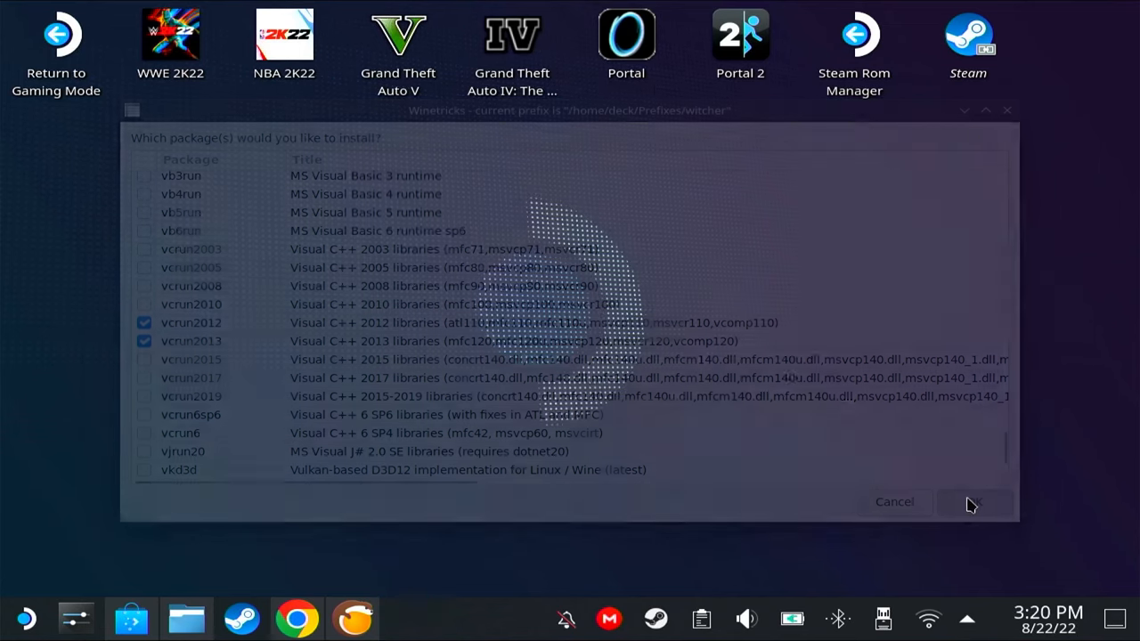
Reopen the DLL/component list and verify vcrun2012 and vcrun2013 are checked.
left_click(973, 503)
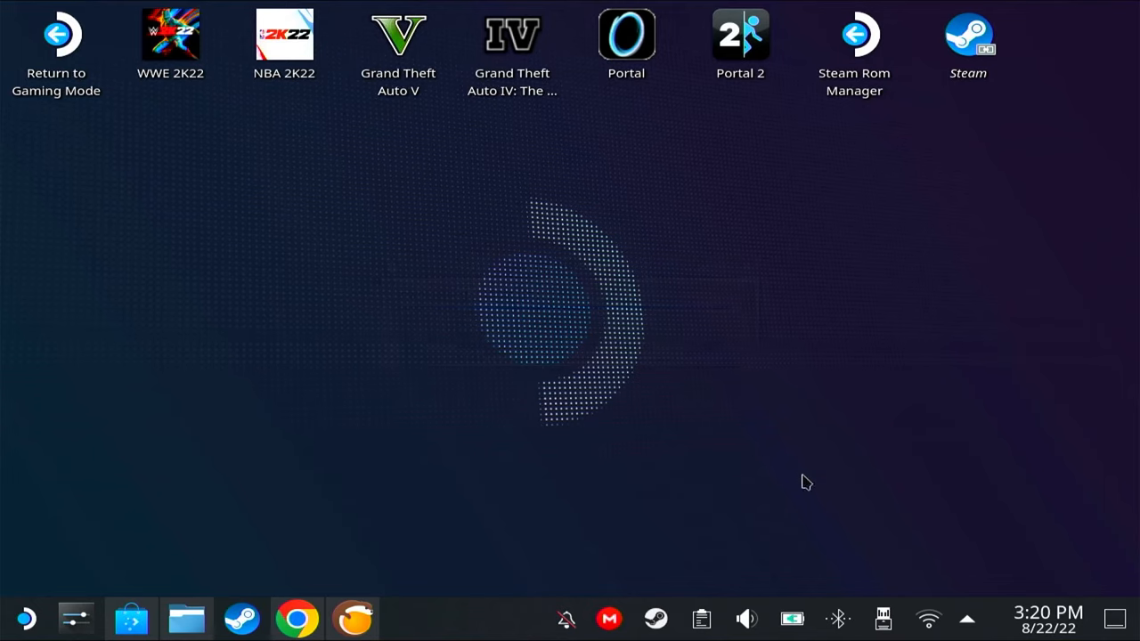
mouse_move(906, 441)
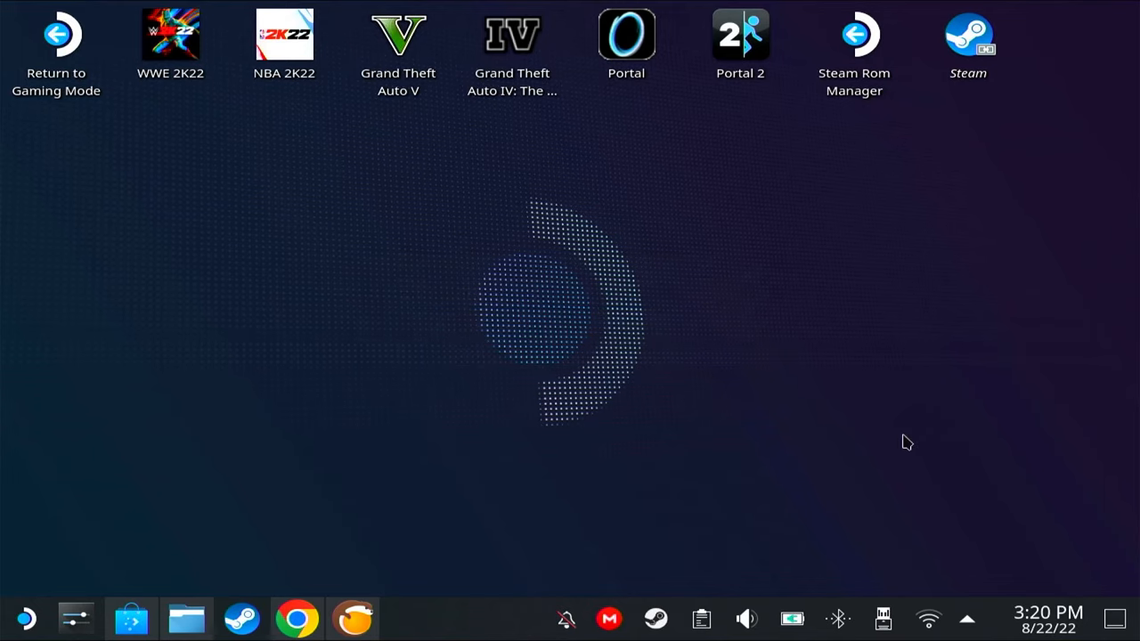
left_click(406, 617)
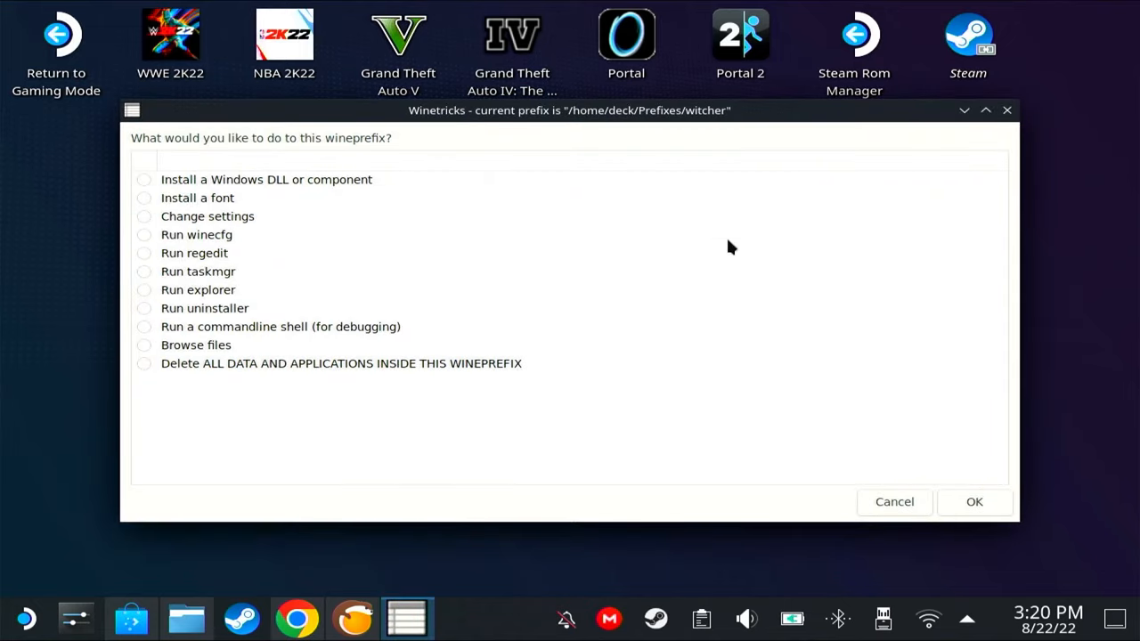
mouse_move(733, 442)
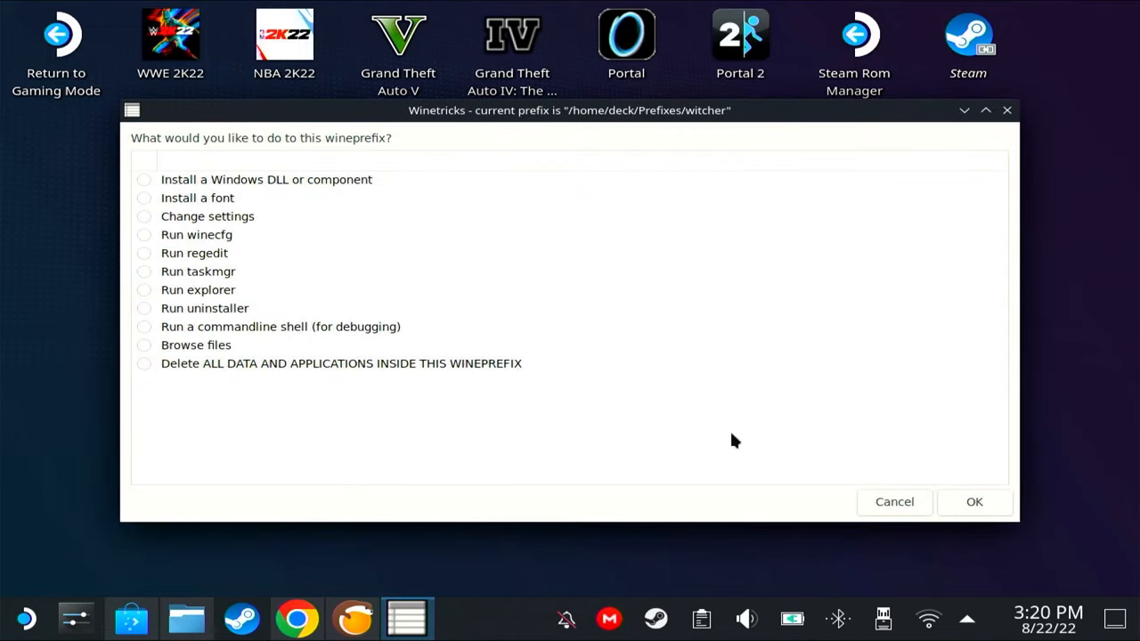
mouse_move(561, 437)
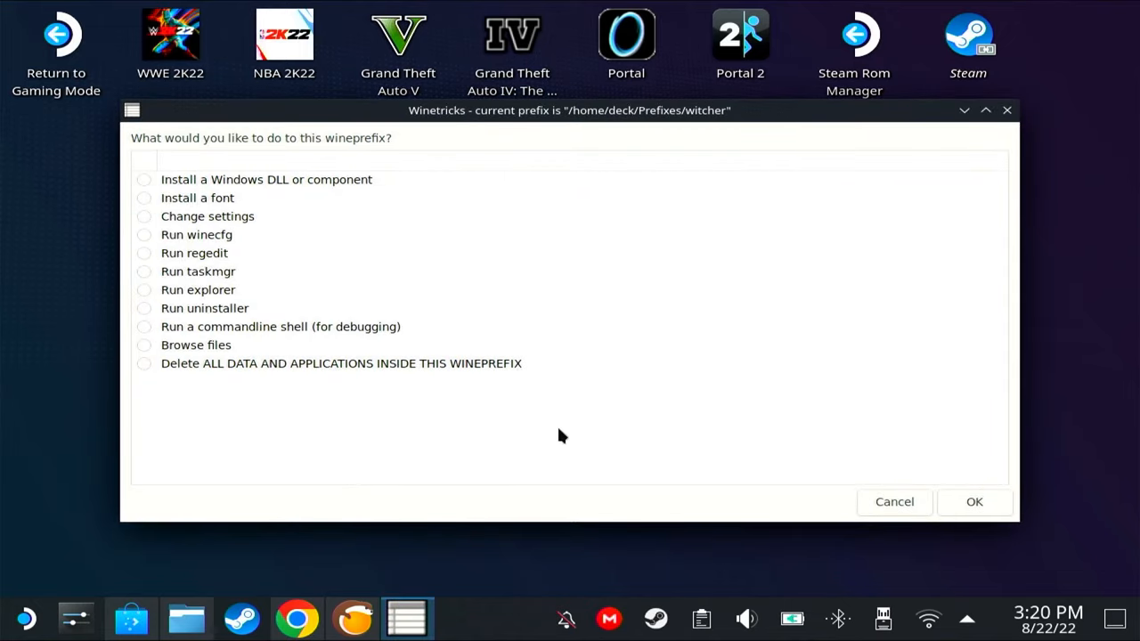
mouse_move(544, 472)
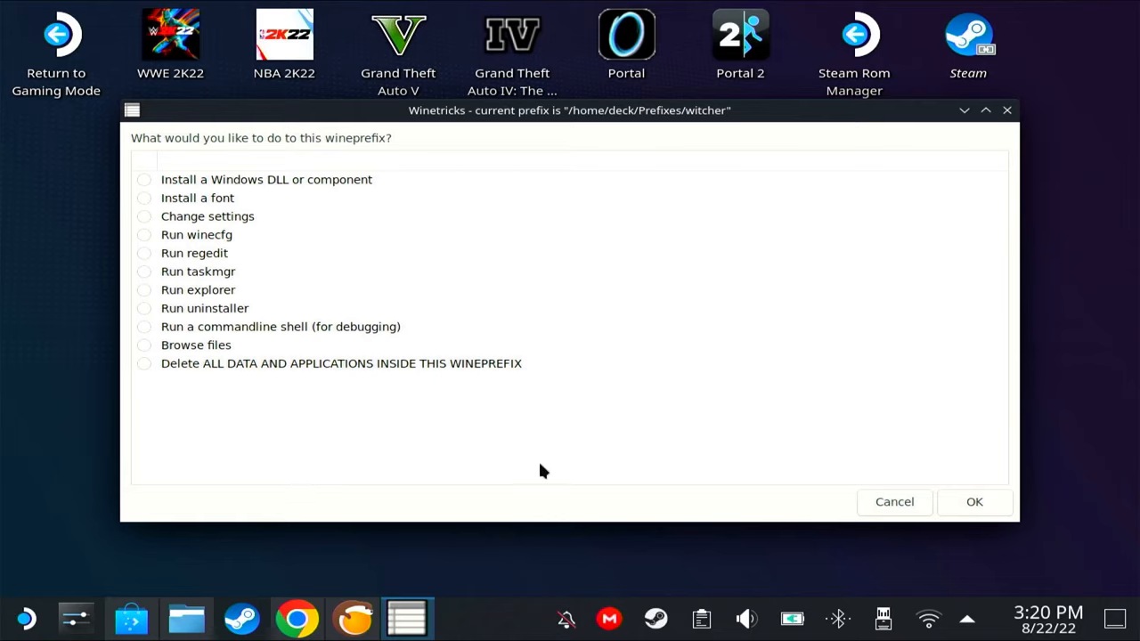
left_click(145, 179)
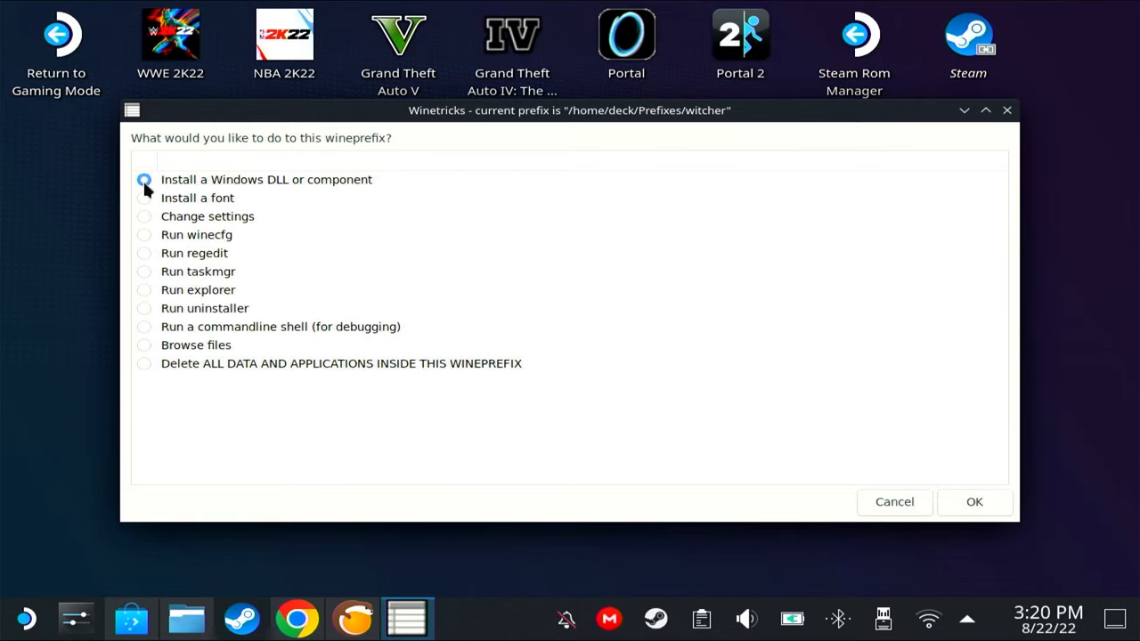
left_click(973, 502)
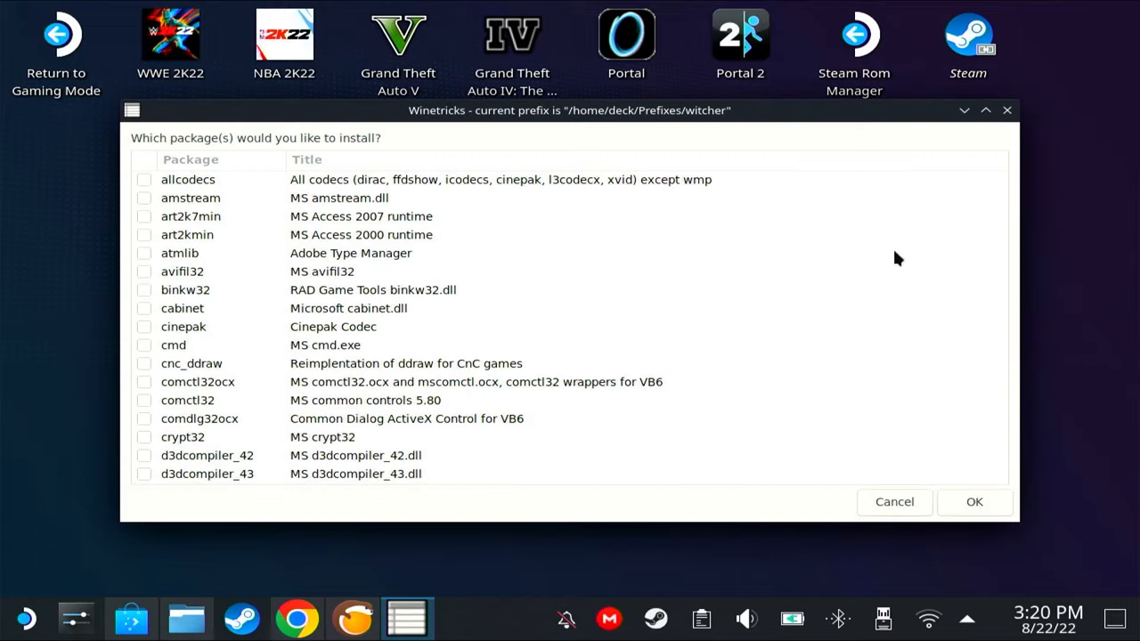
scroll("down", 3)
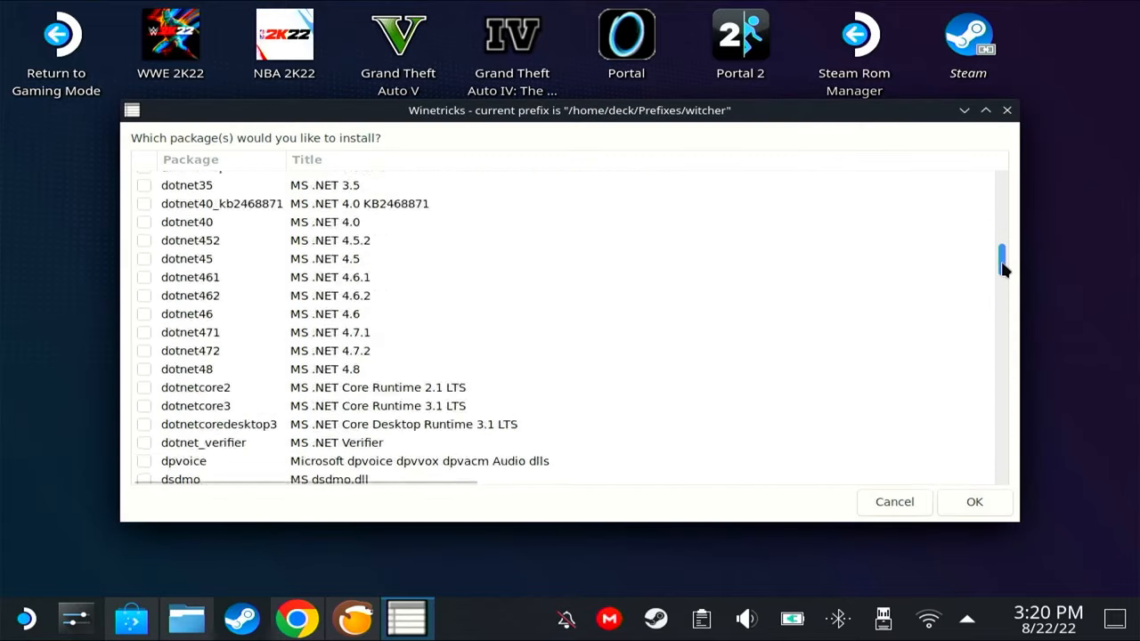
scroll("down", 3)
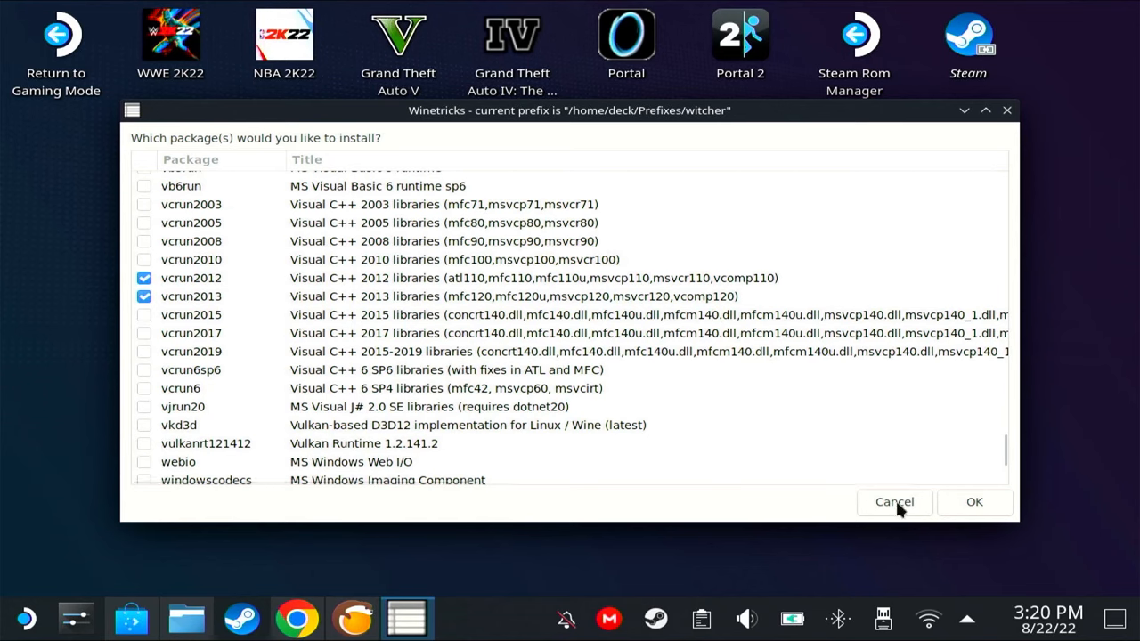
Cancel out of the package list and close Winetricks.
left_click(894, 502)
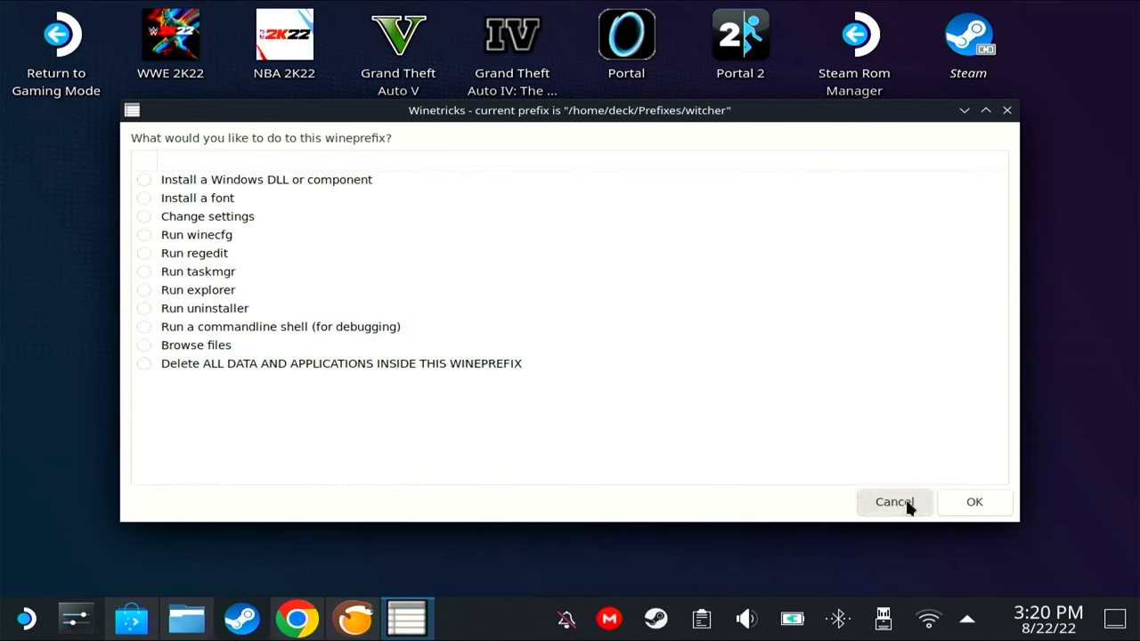
left_click(895, 502)
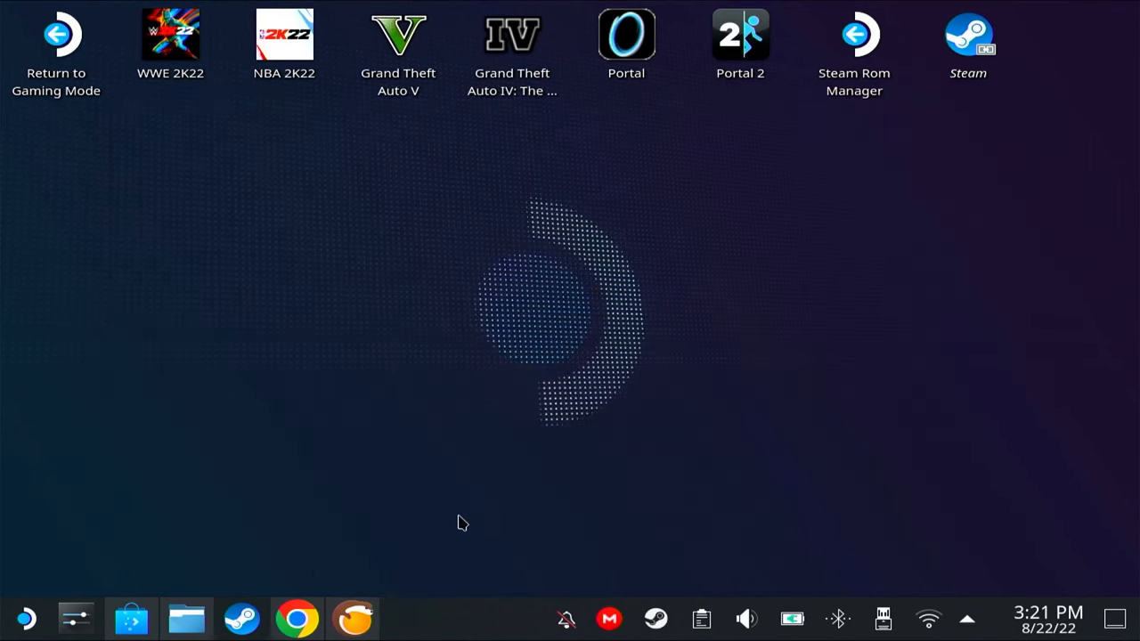
Return to the Lutris library with Witcher selected and bring up Steam's tray menu.
left_click(353, 616)
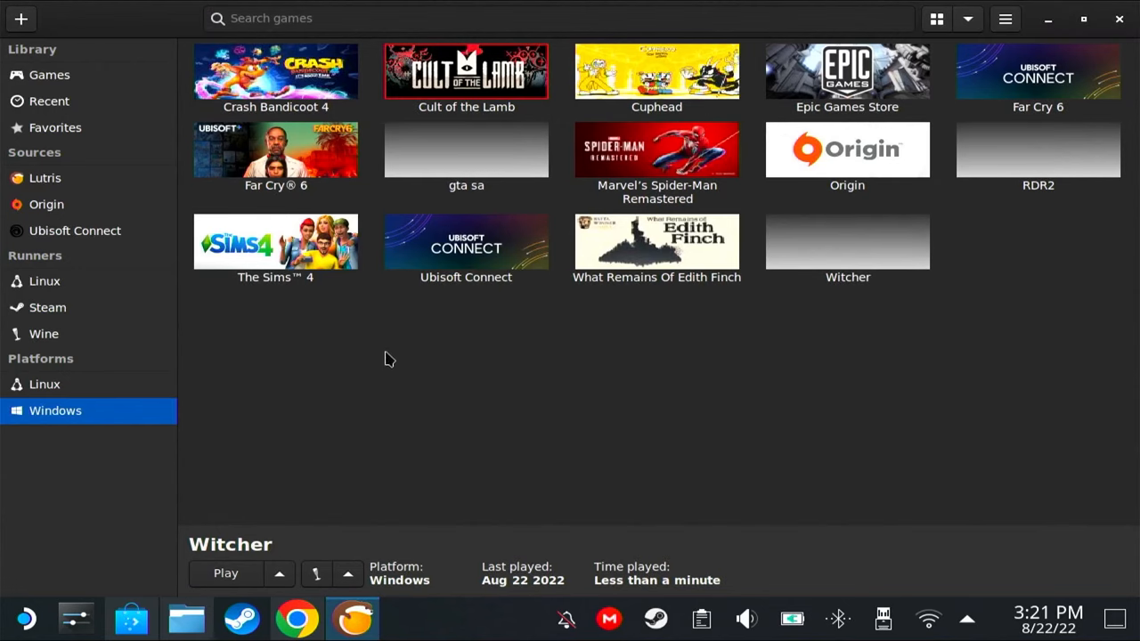
left_click(848, 240)
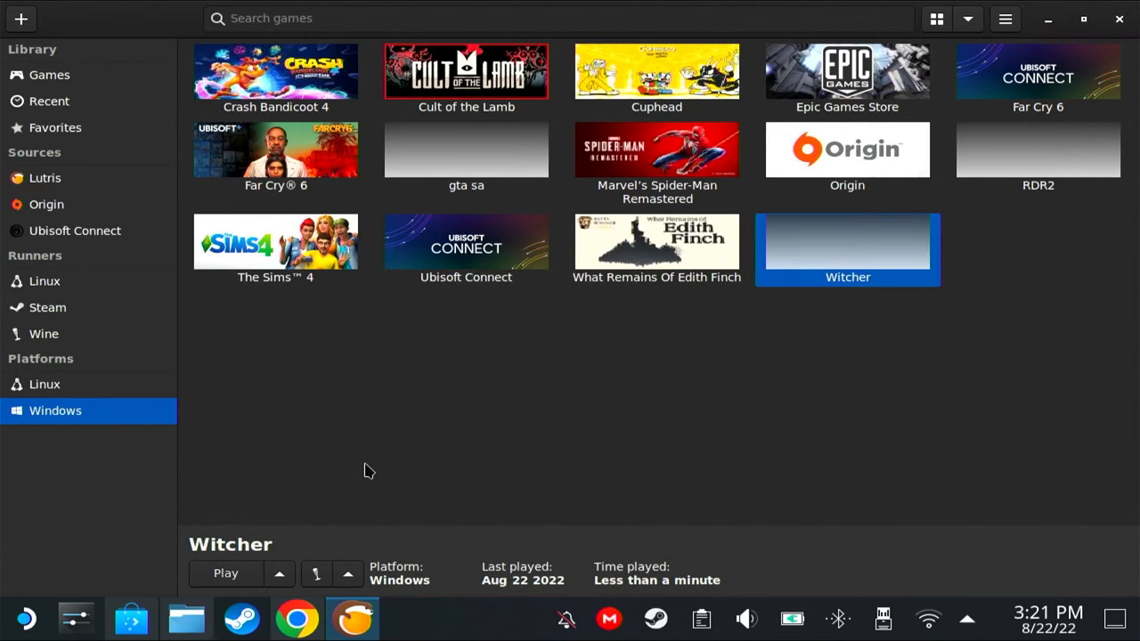
mouse_move(552, 399)
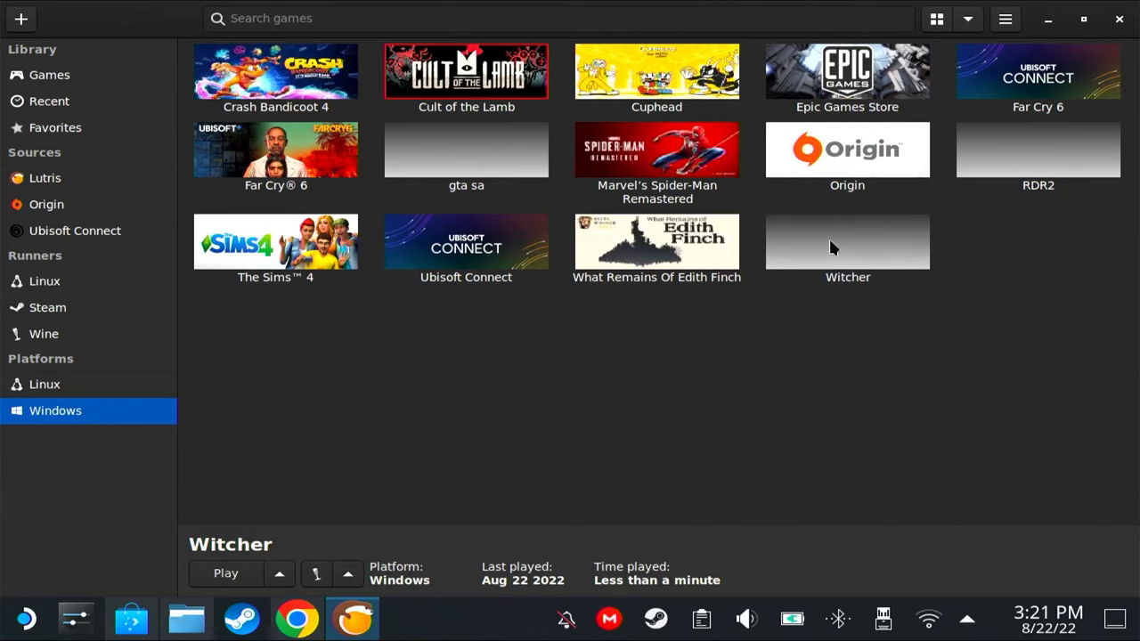
right_click(848, 242)
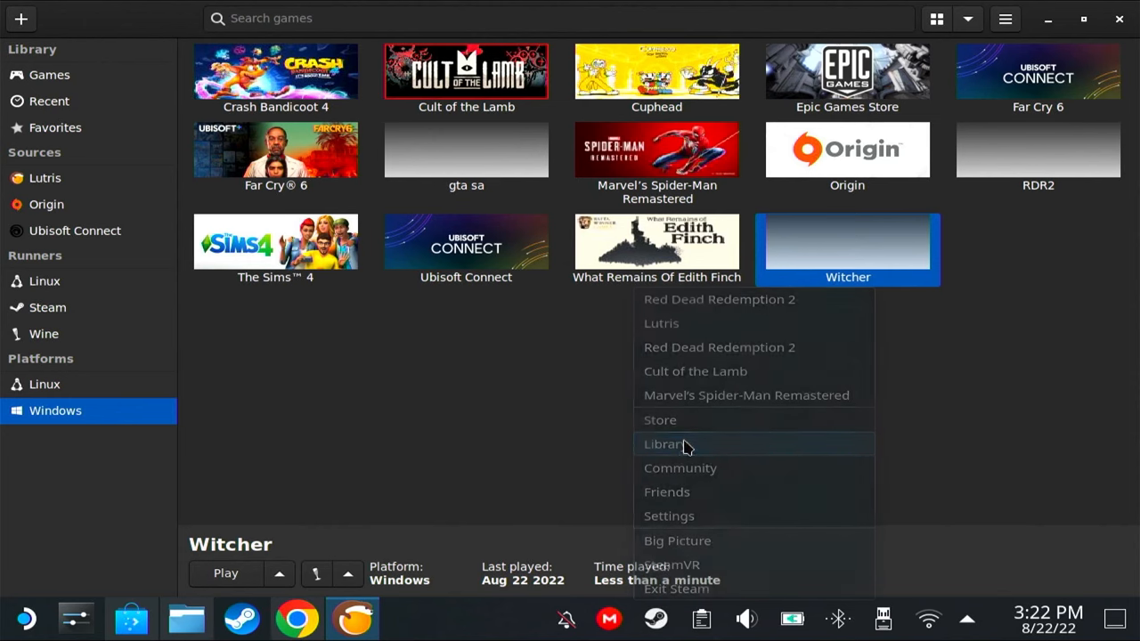
View The Witcher 3: Wild Hunt in Steam's library, then exit Steam from the tray.
left_click(665, 443)
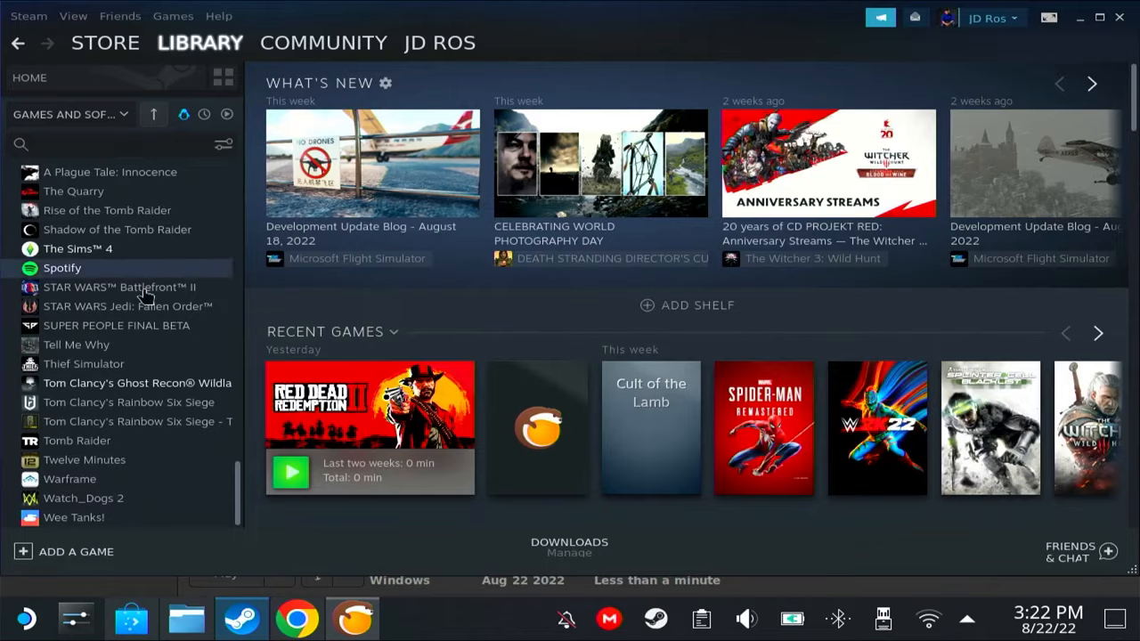
scroll("down", 3)
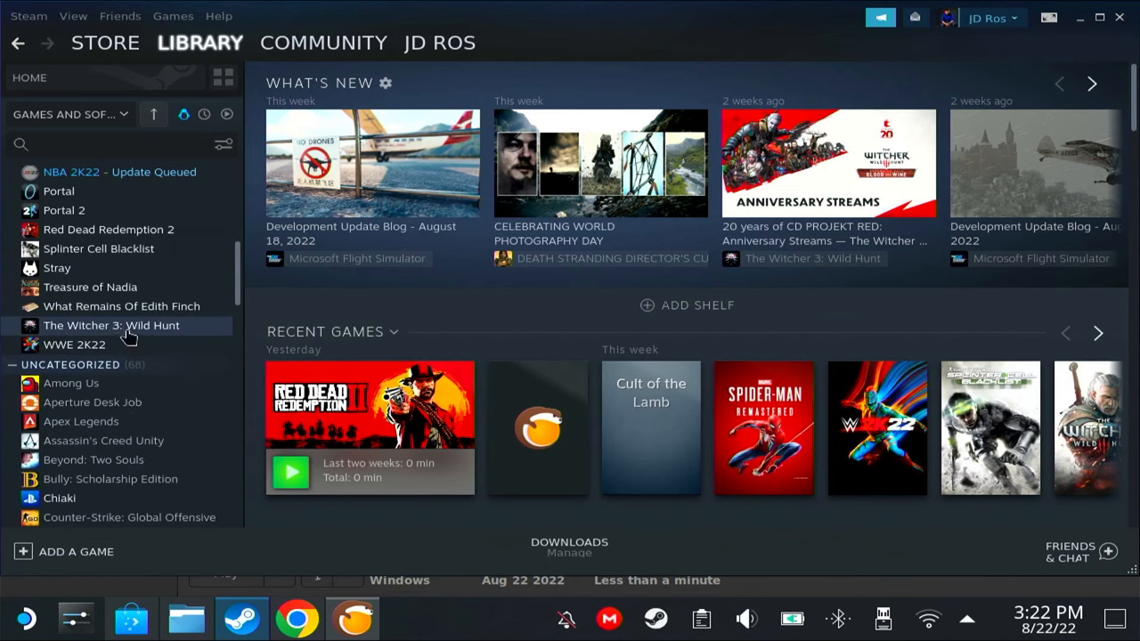
left_click(110, 324)
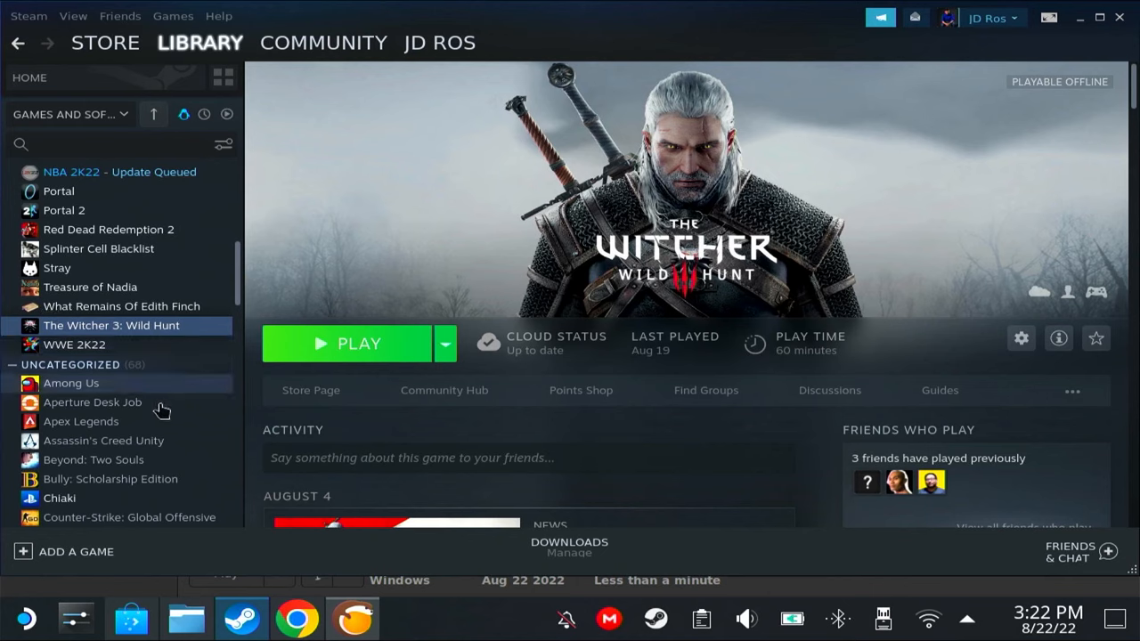
mouse_move(121, 419)
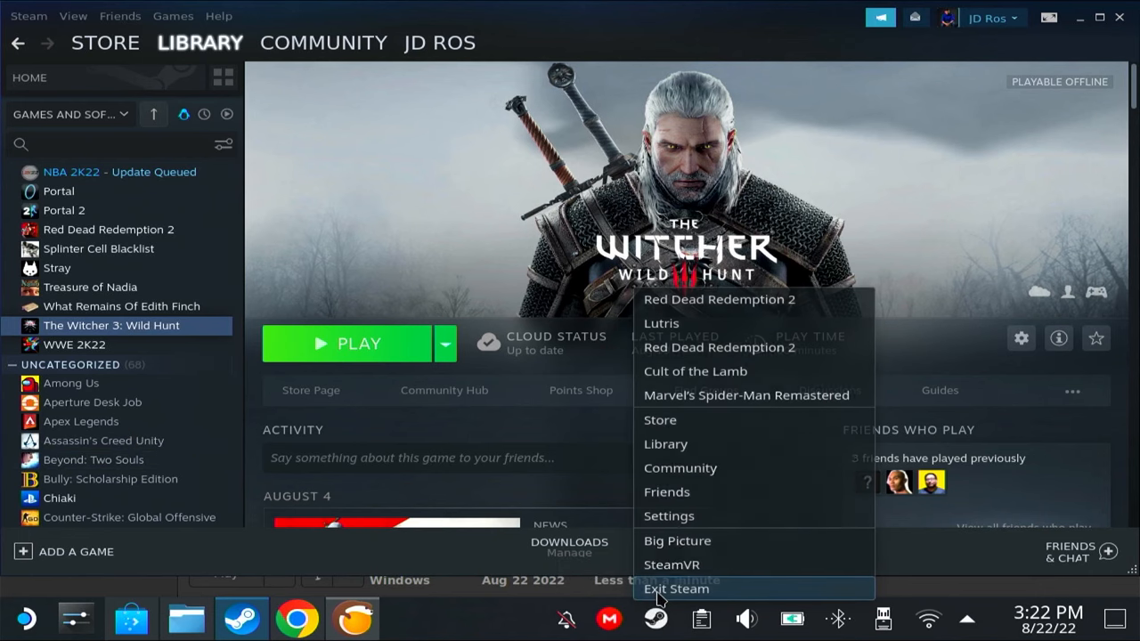
left_click(677, 588)
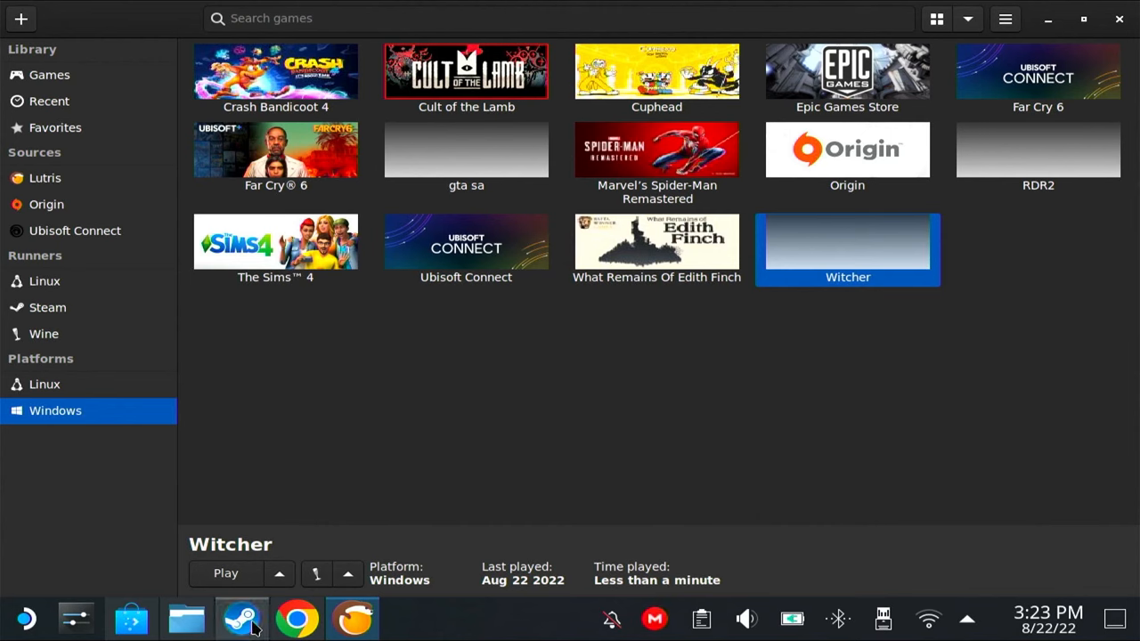
Create a Steam shortcut for Witcher from its Lutris context menu.
left_click(242, 618)
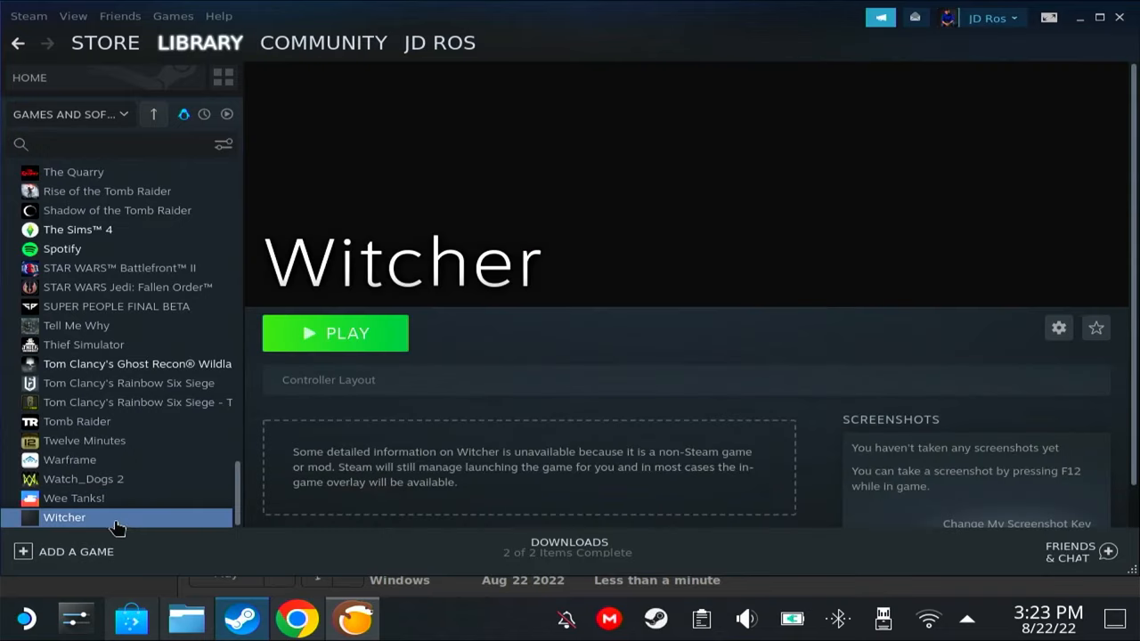
right_click(64, 516)
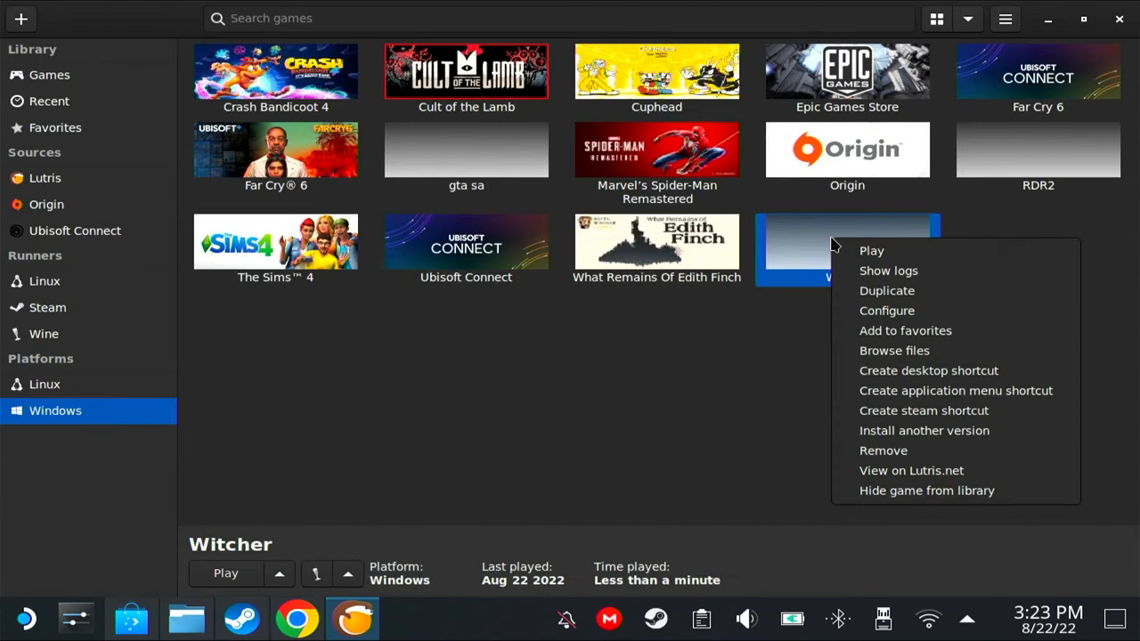
mouse_move(923, 410)
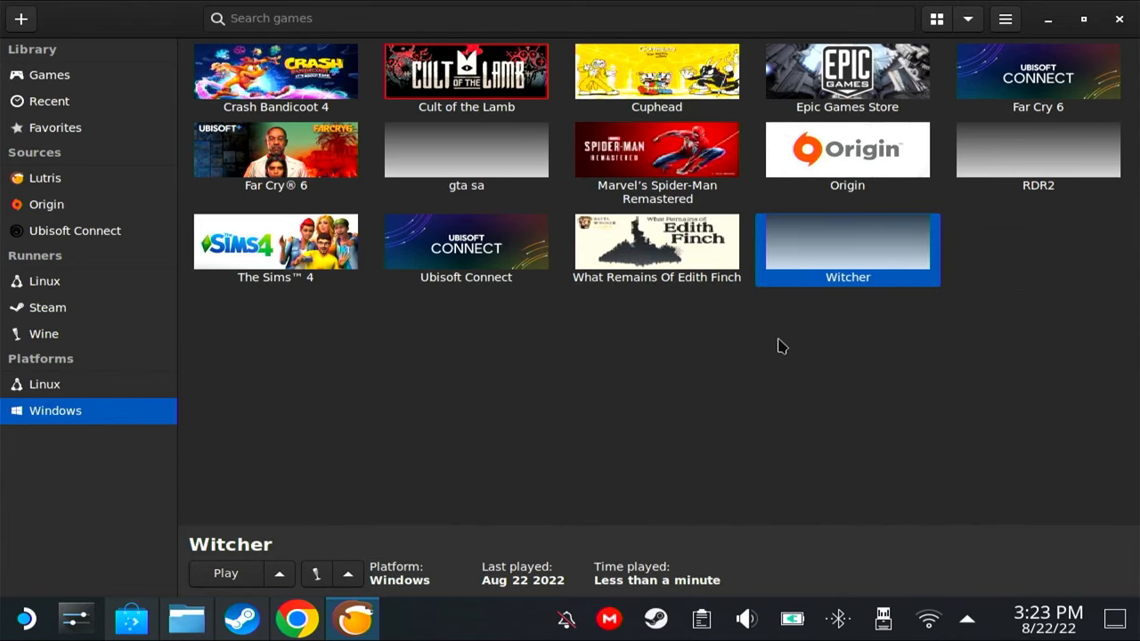
right_click(848, 240)
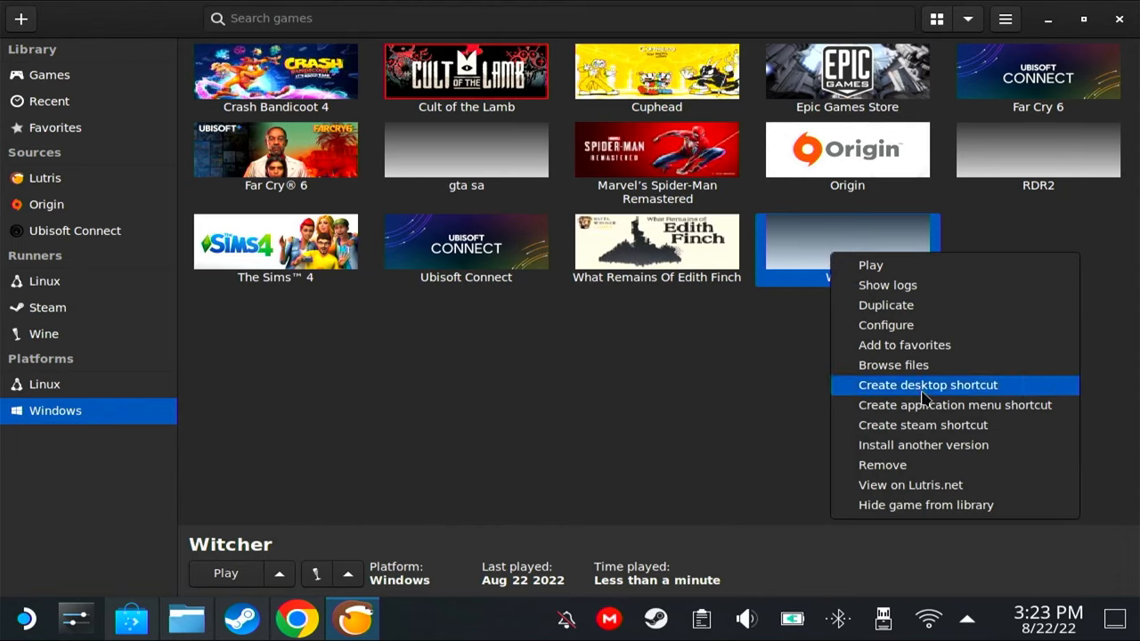
mouse_move(901, 424)
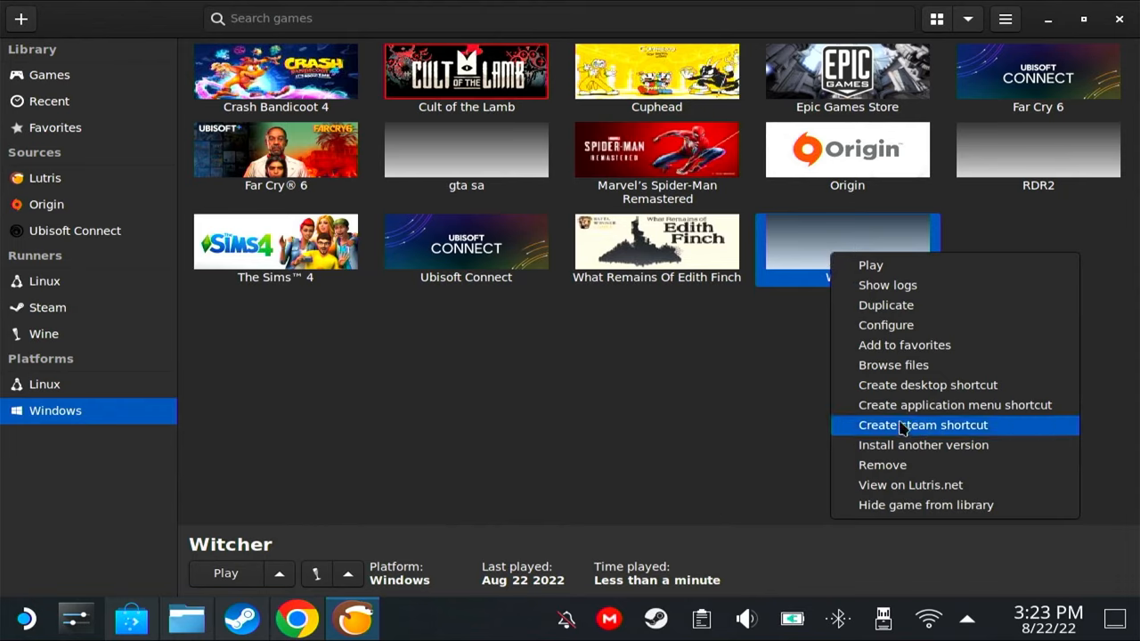
left_click(922, 424)
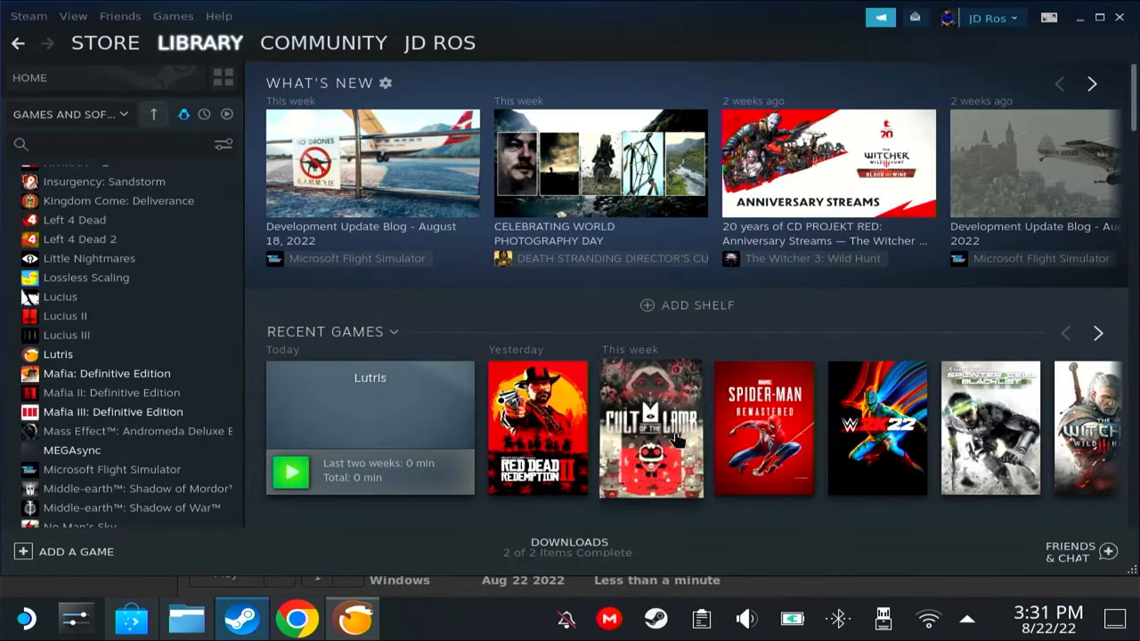
Add Lutris via Games > Add a Non-Steam Game and open its gear menu in the library.
left_click(172, 16)
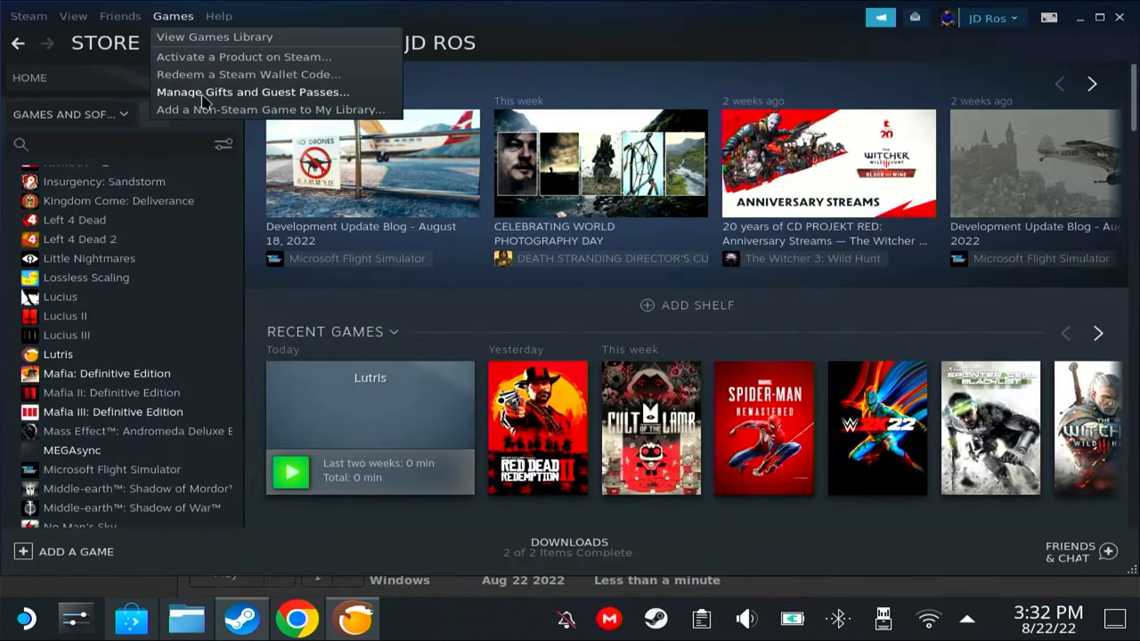
left_click(269, 110)
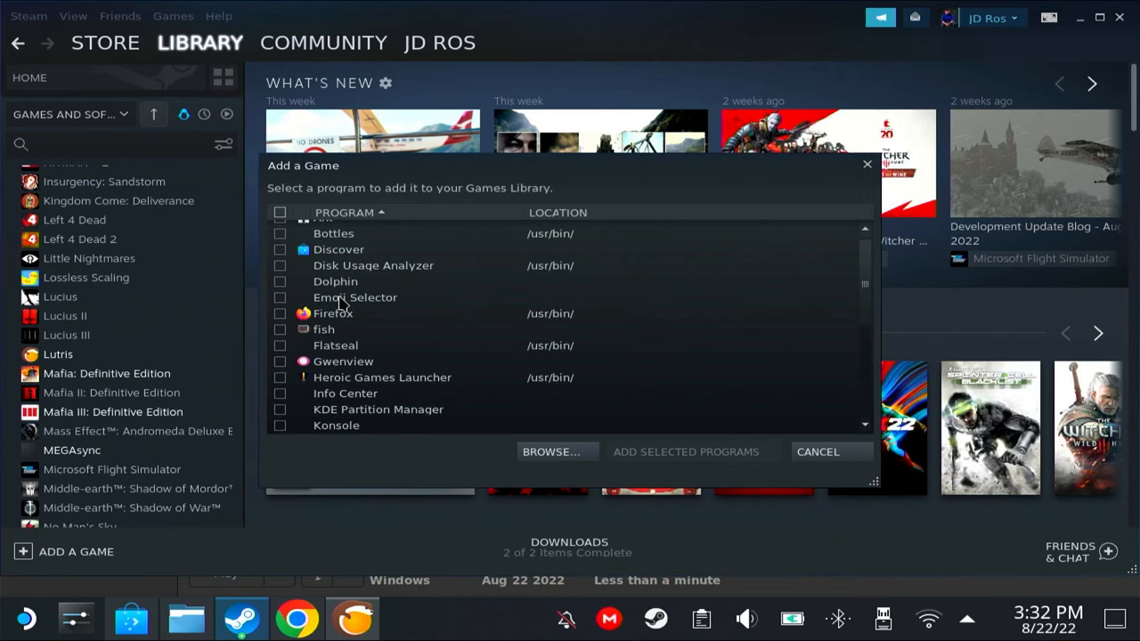
mouse_move(470, 360)
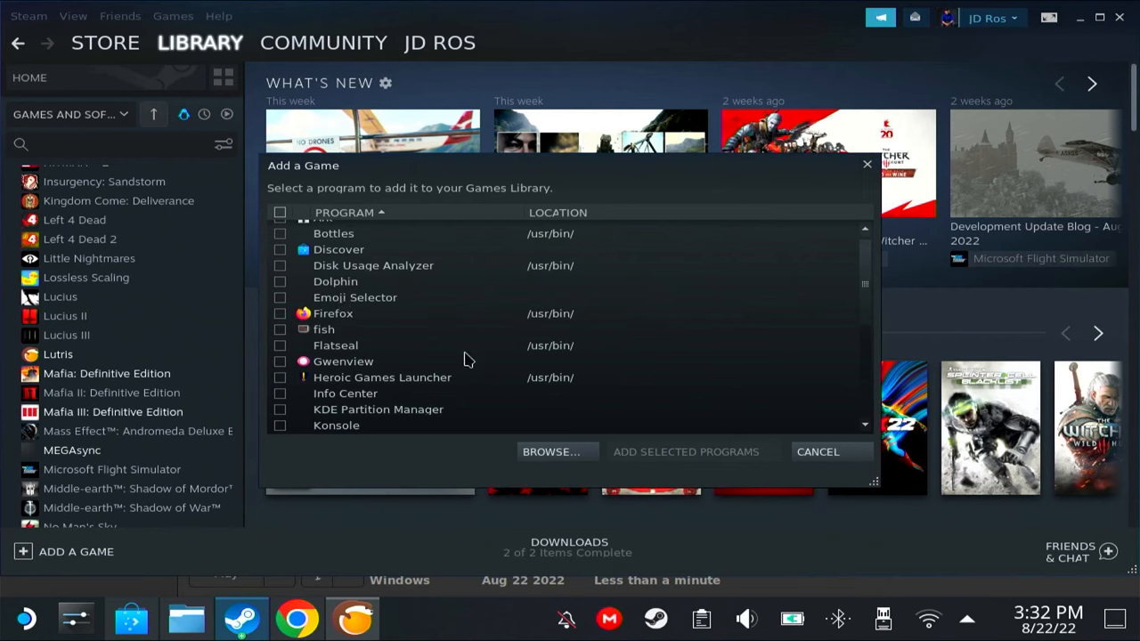
mouse_move(818, 453)
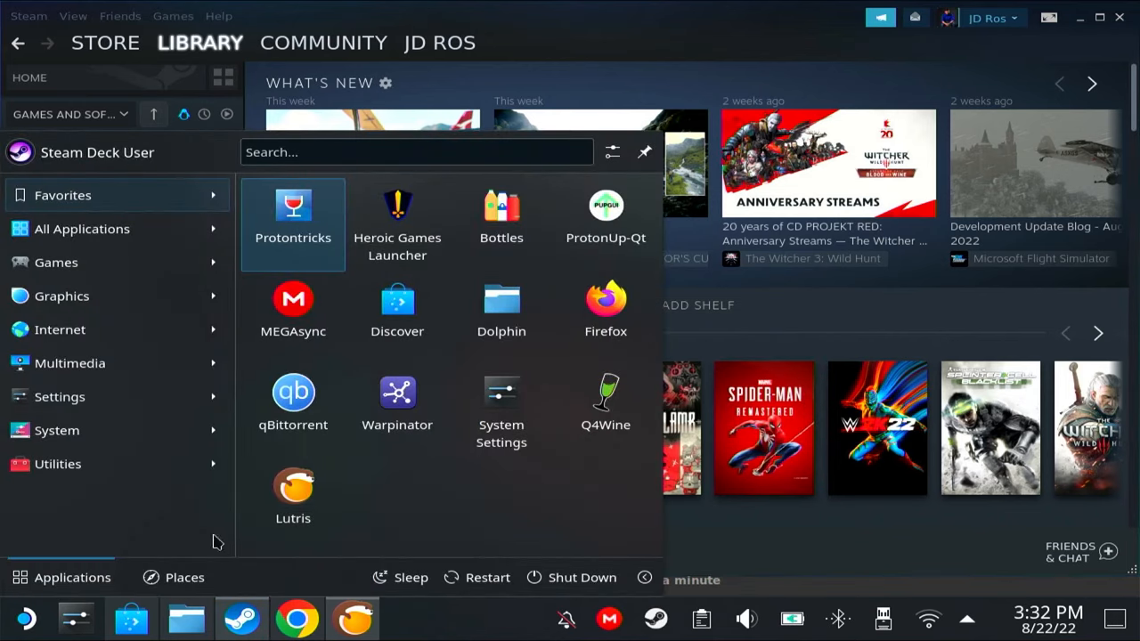
right_click(292, 206)
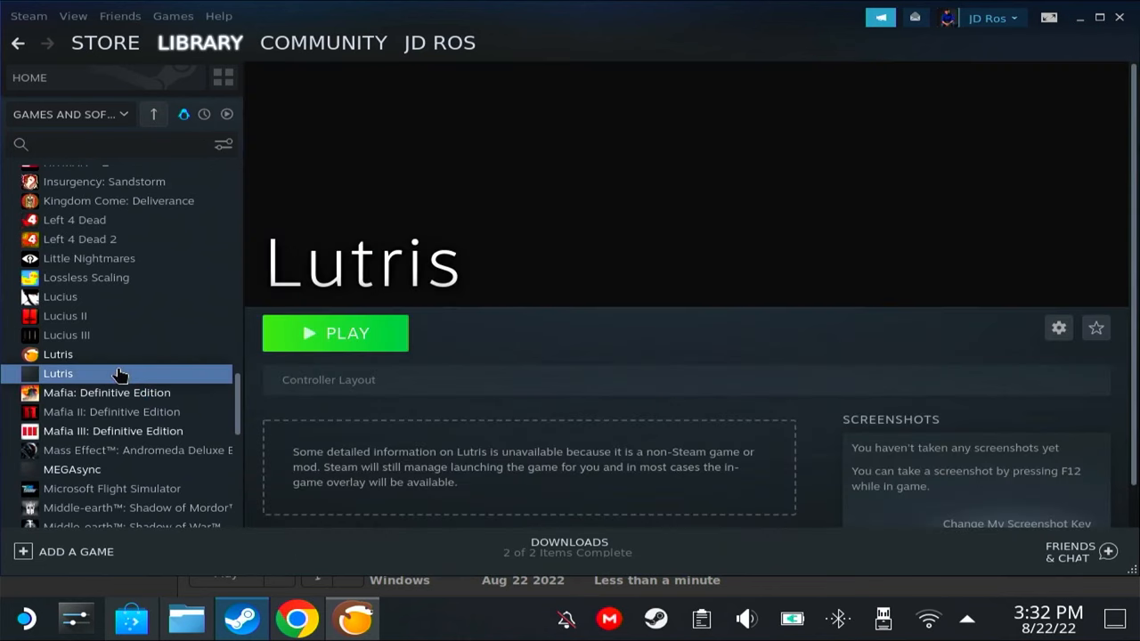
left_click(57, 352)
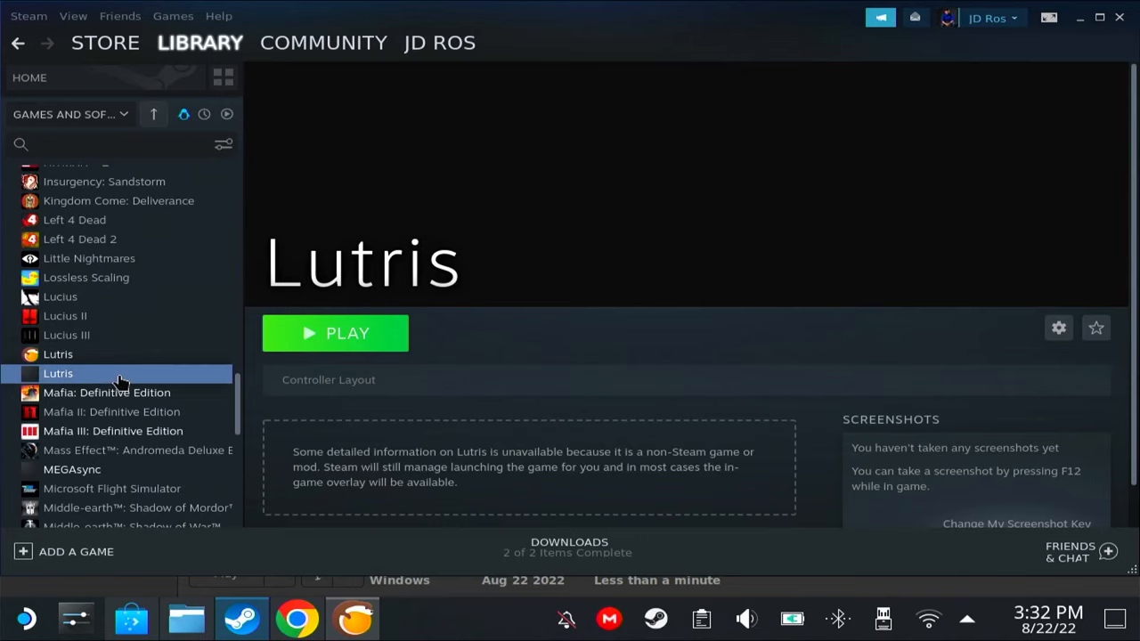
left_click(1058, 328)
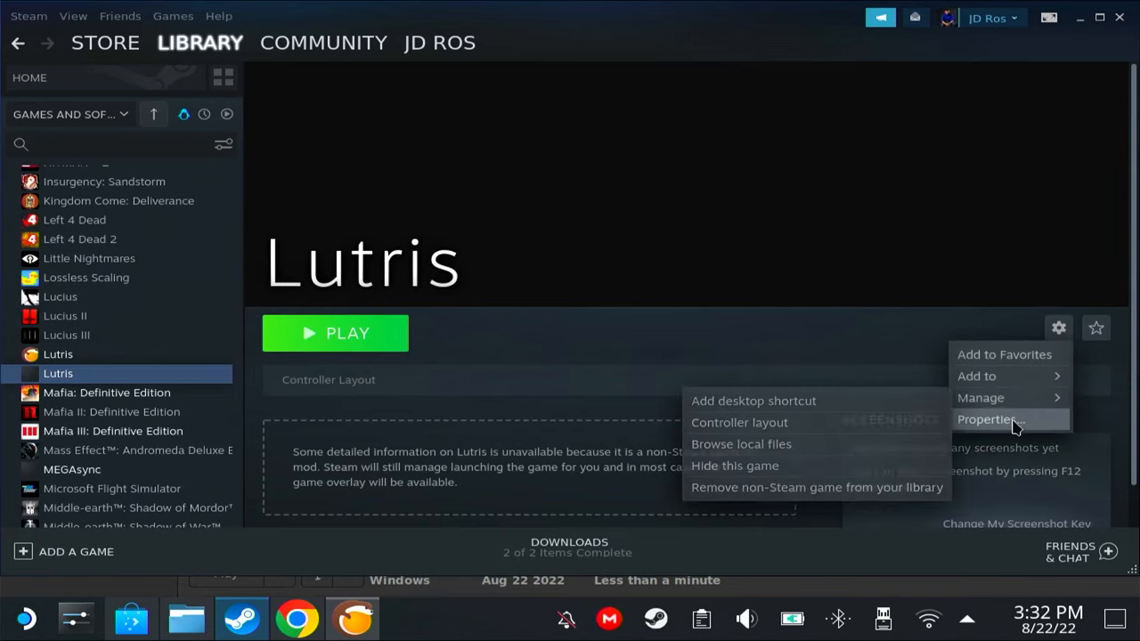
Set the Lutris shortcut's Launch Options in Properties to 'run net.lutris.Lutris'.
left_click(987, 421)
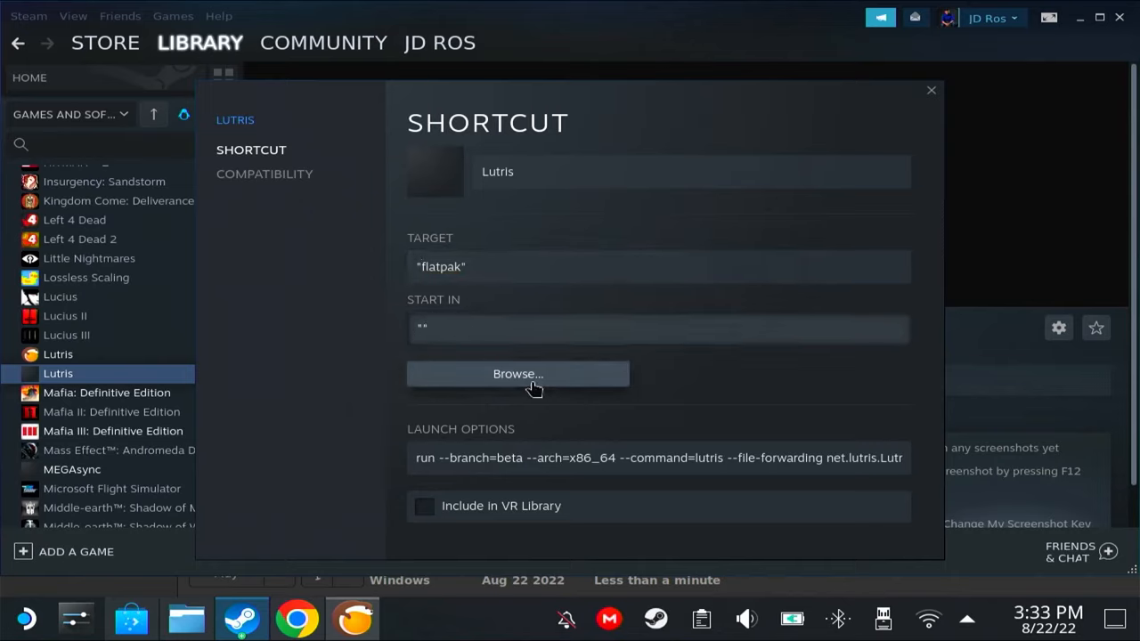
double_click(463, 458)
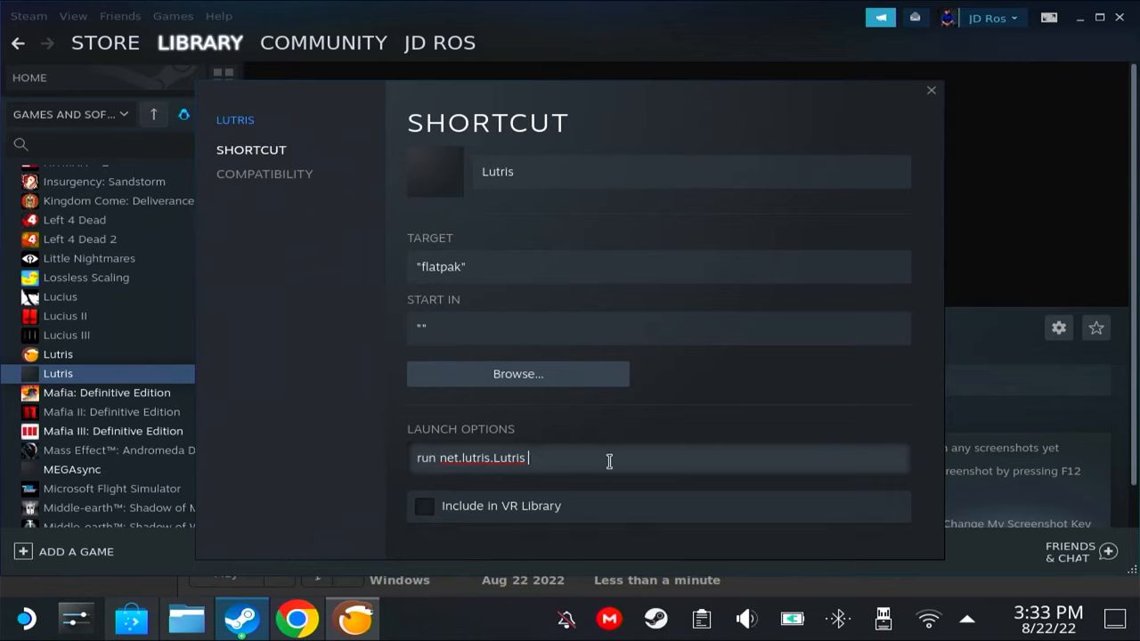
type("lutris")
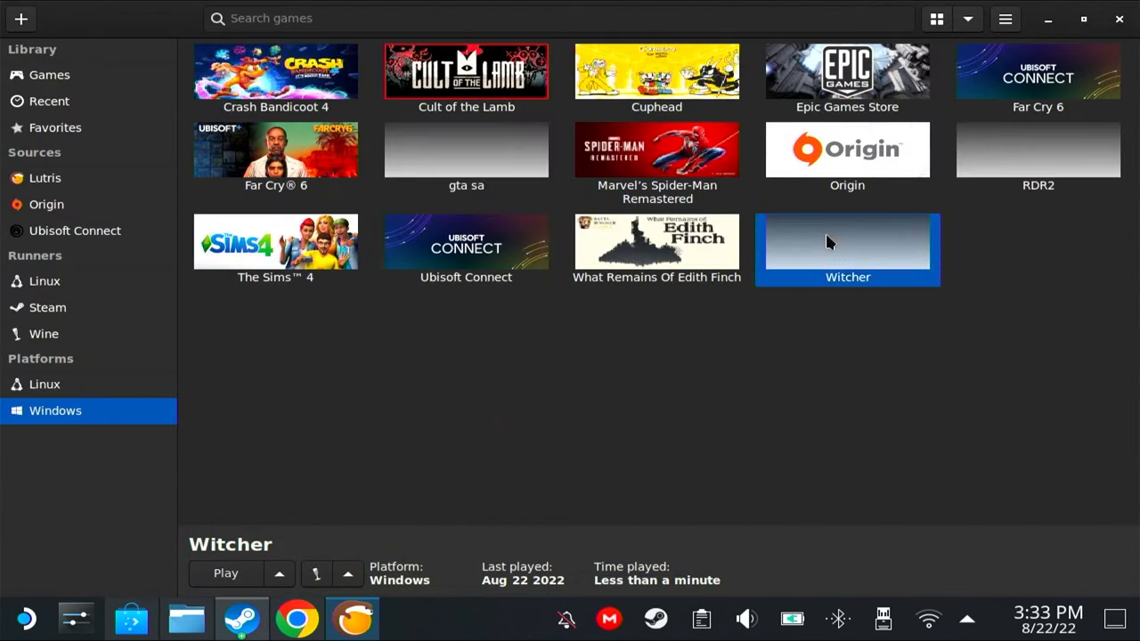
mouse_move(862, 314)
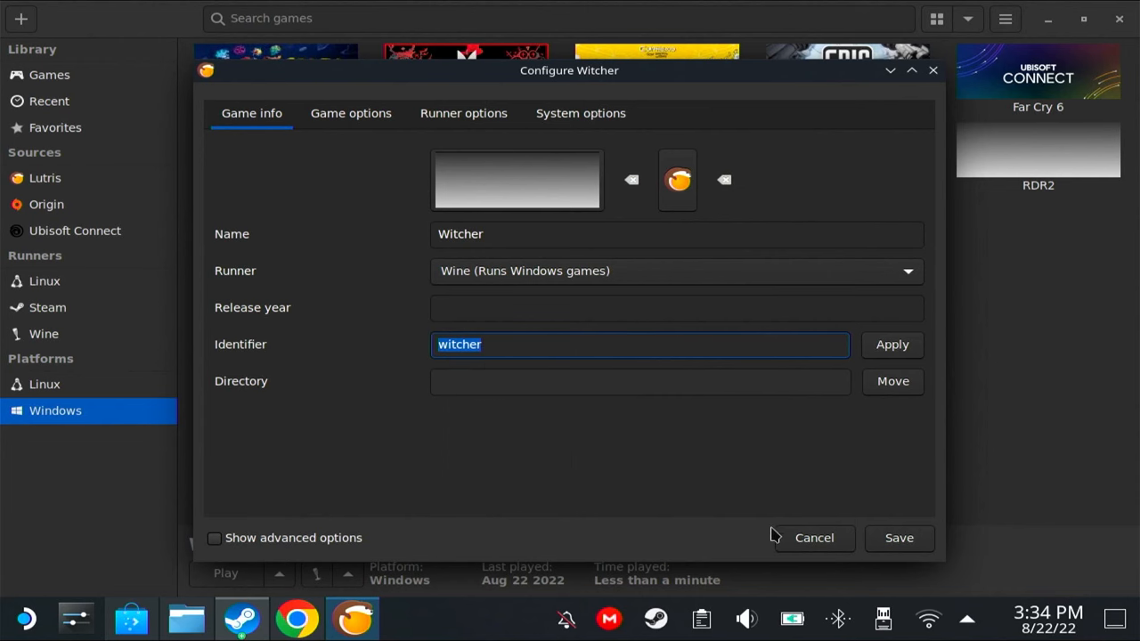
Append lutris:rungame/witcher to the launch options and rename the shortcut Witcher.
left_click(814, 538)
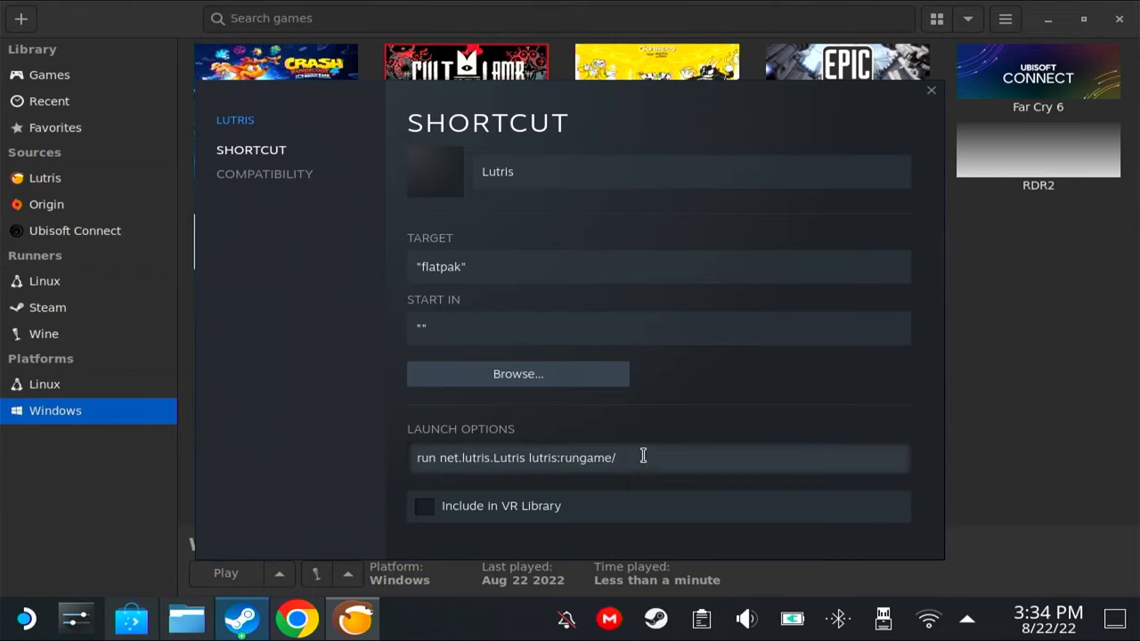
type("witcher")
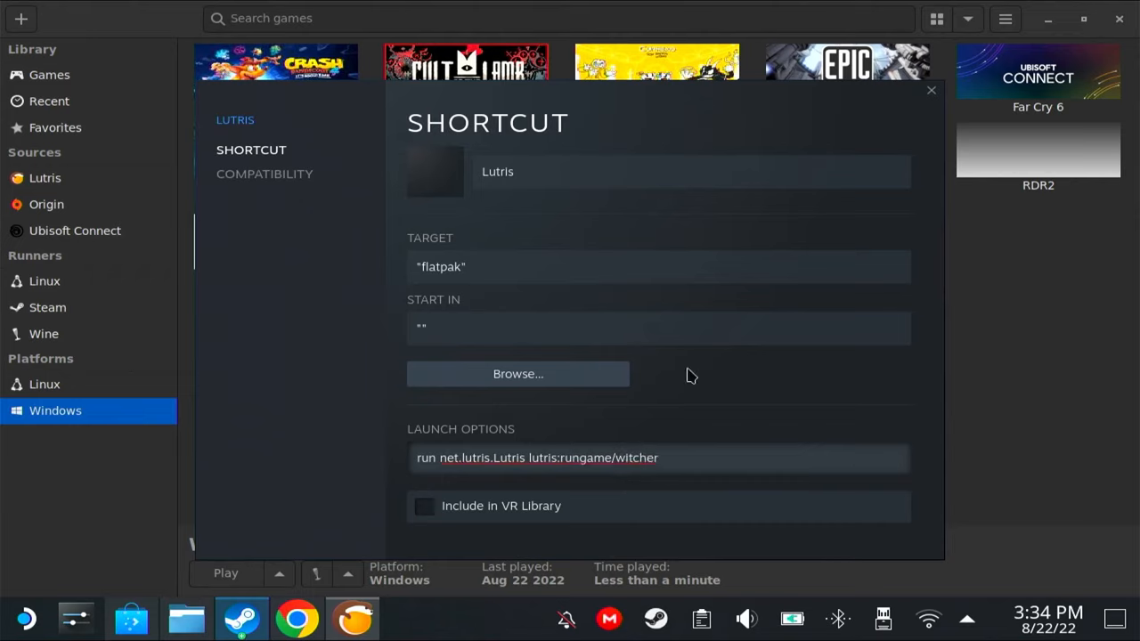
mouse_move(691, 299)
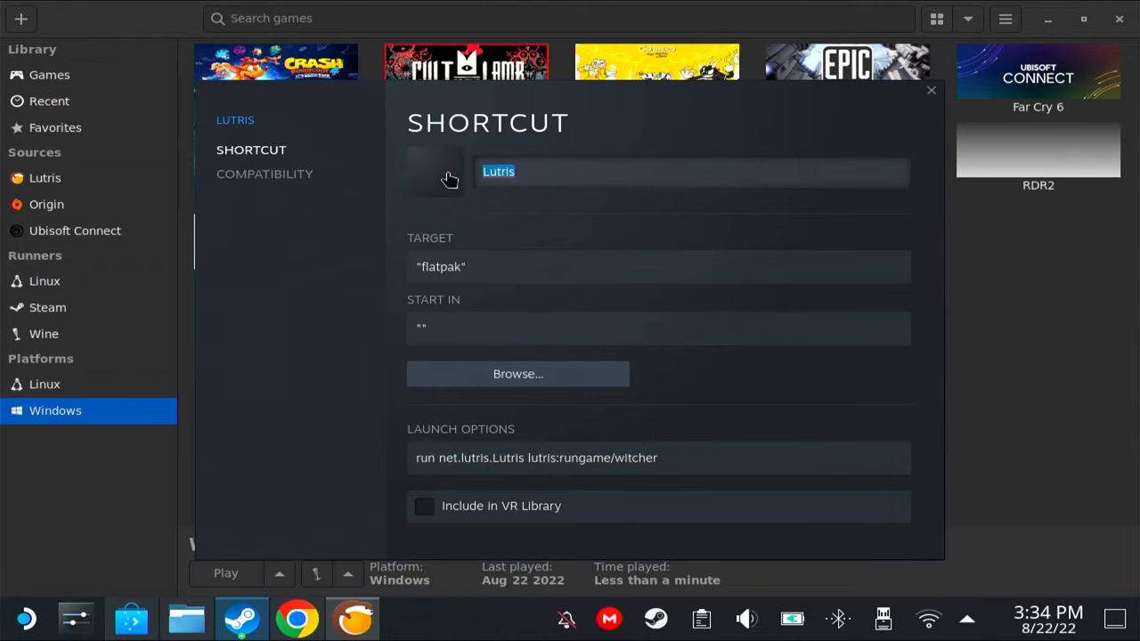
type("Witcher")
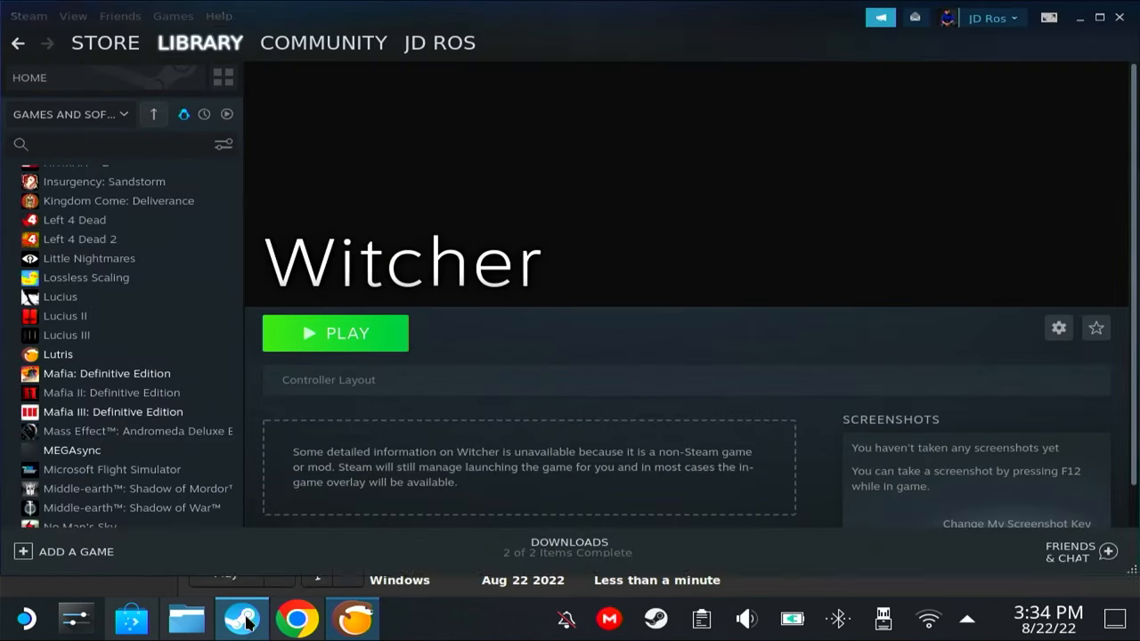
Play the Witcher shortcut from Steam so Lutris launches the game.
left_click(335, 333)
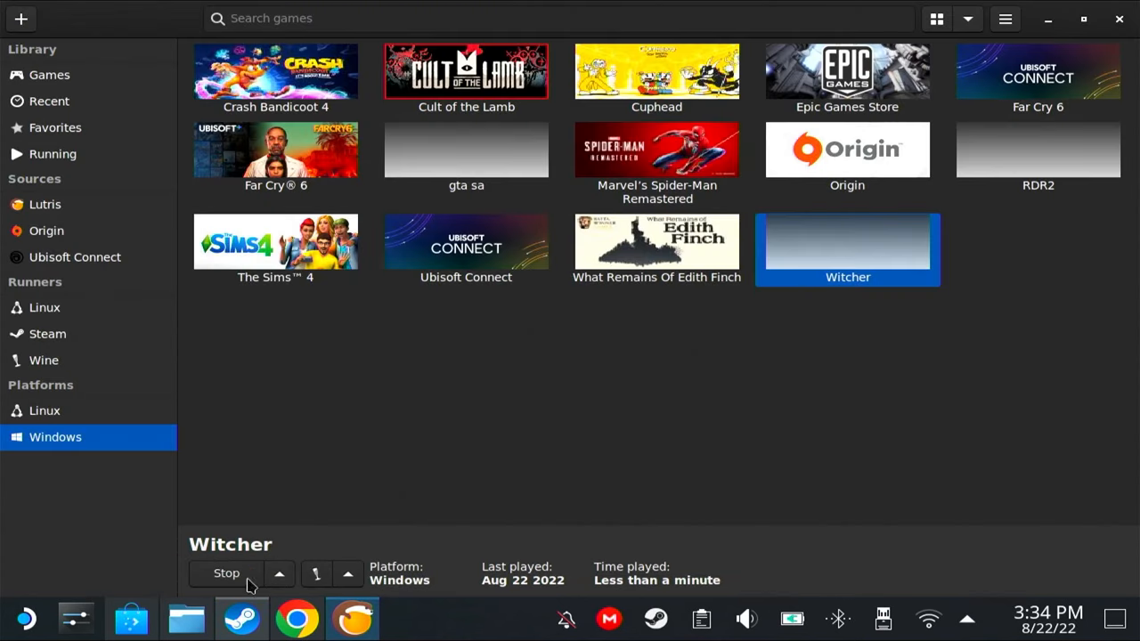
mouse_move(424, 385)
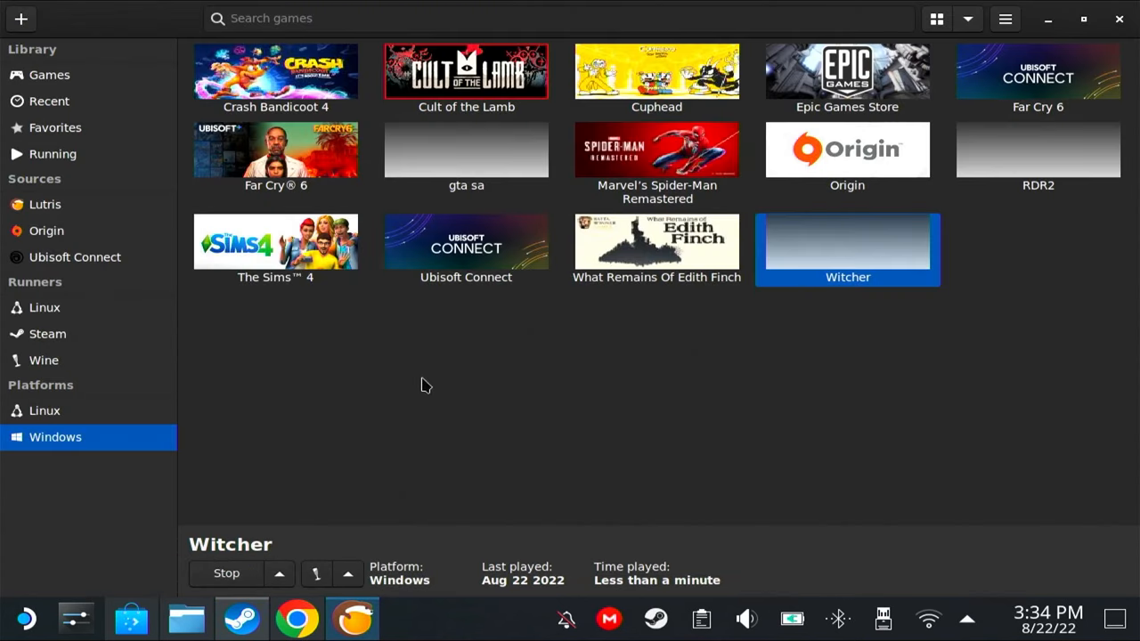
mouse_move(486, 153)
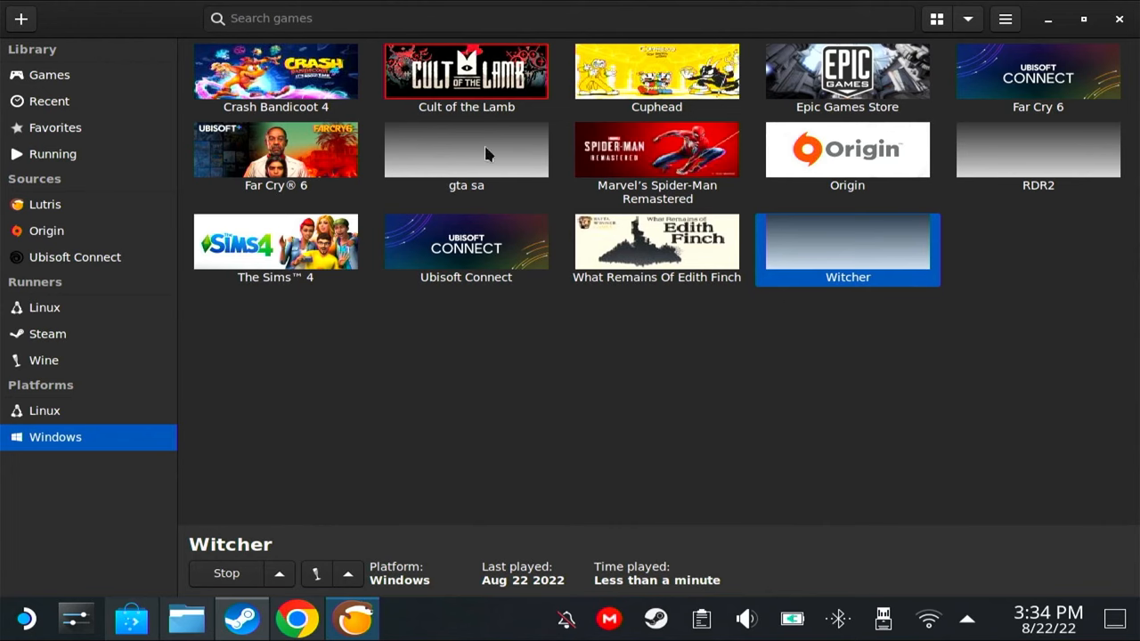
left_click(226, 574)
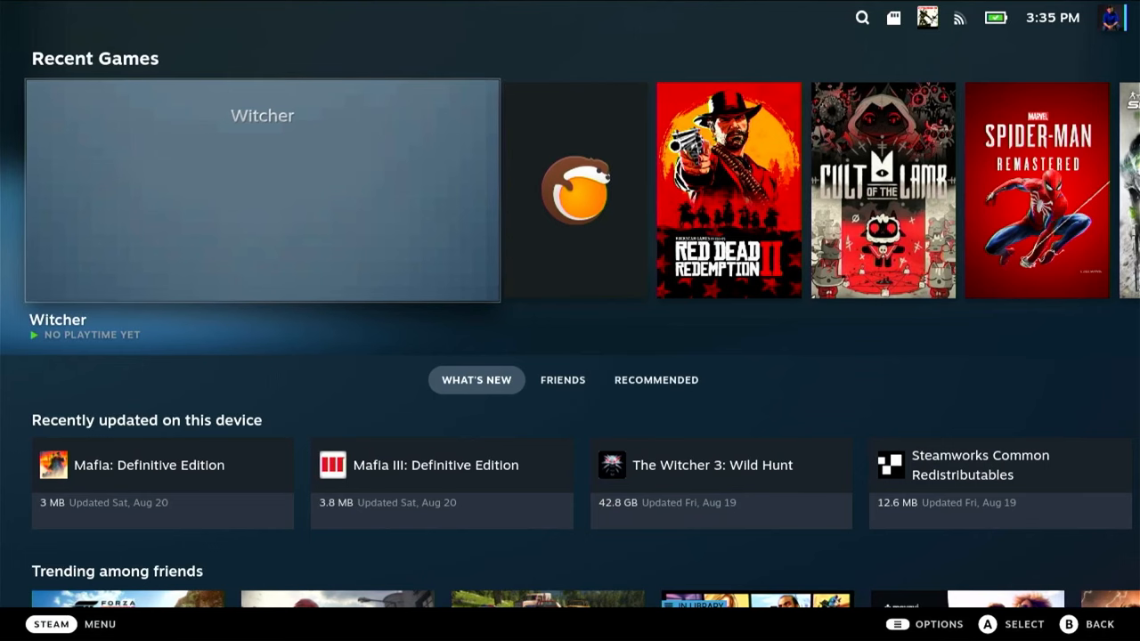
Launch Witcher from Recent Games and continue past the intro to The Witcher 3 main menu.
left_click(262, 189)
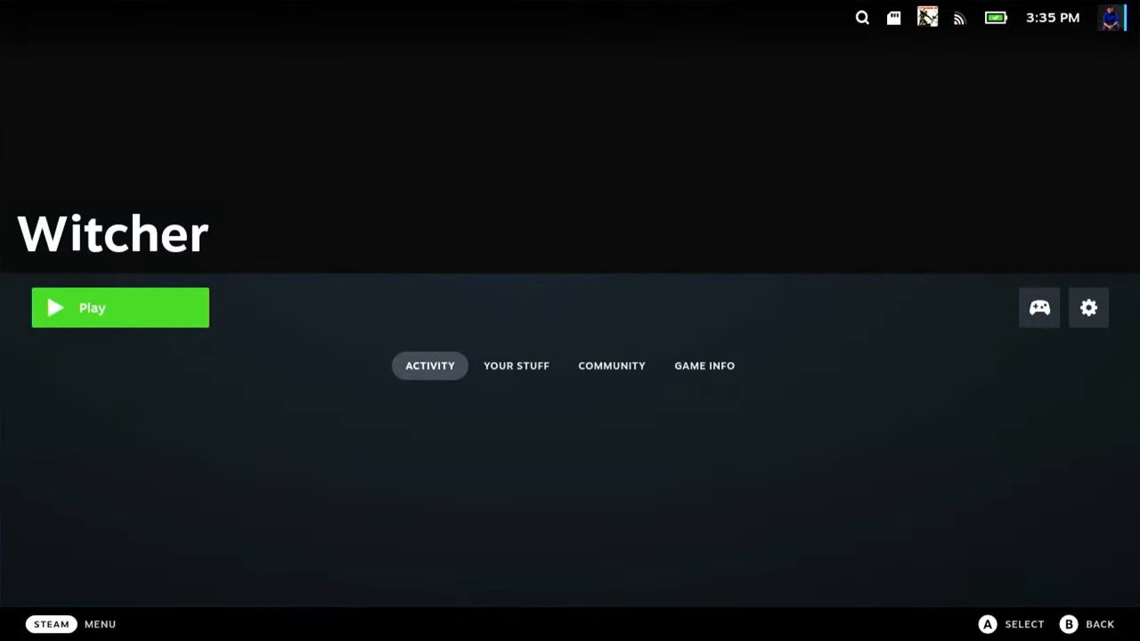
left_click(119, 306)
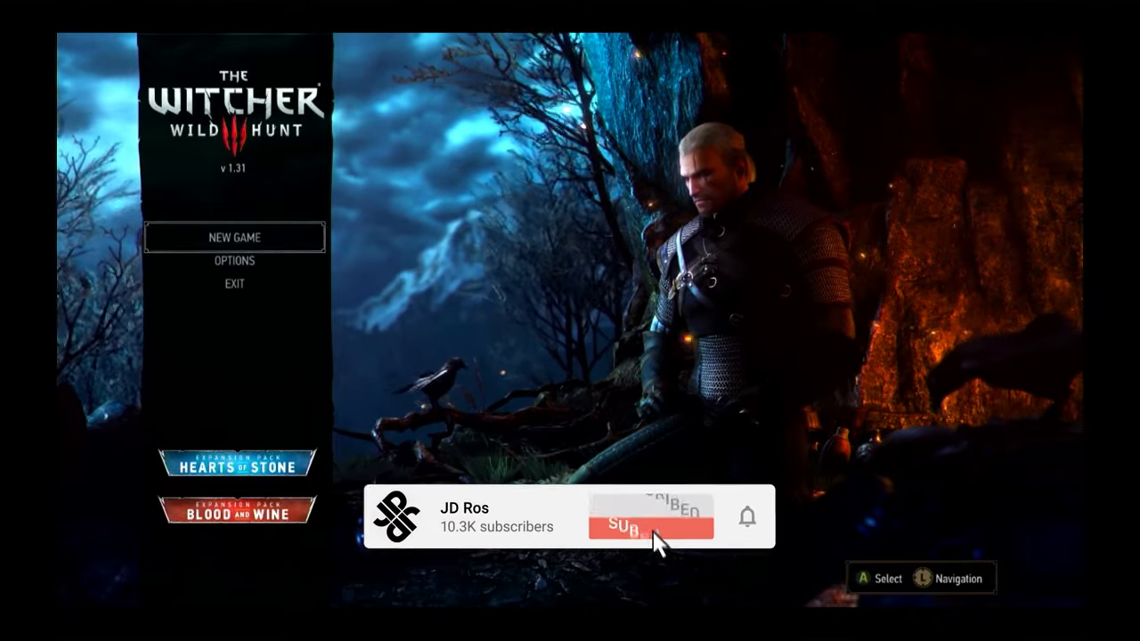
left_click(650, 523)
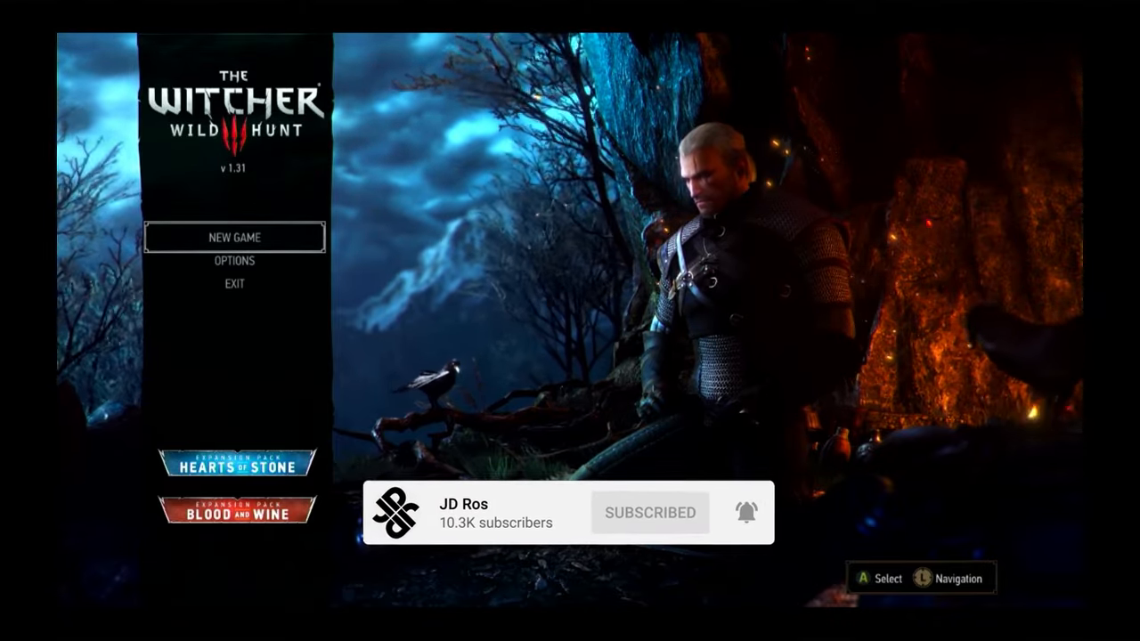